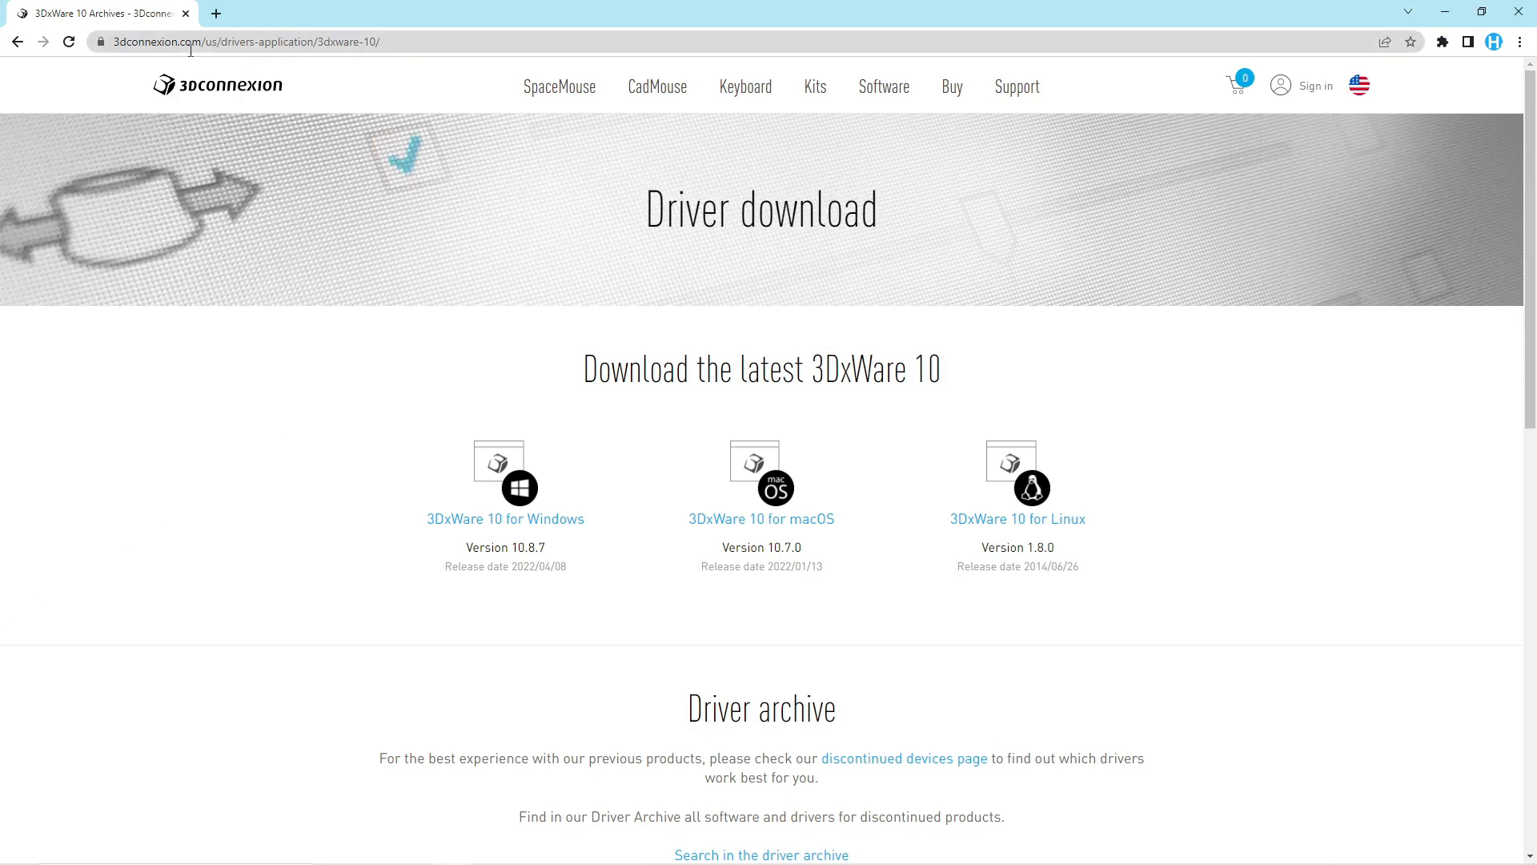
mouse_move(551, 397)
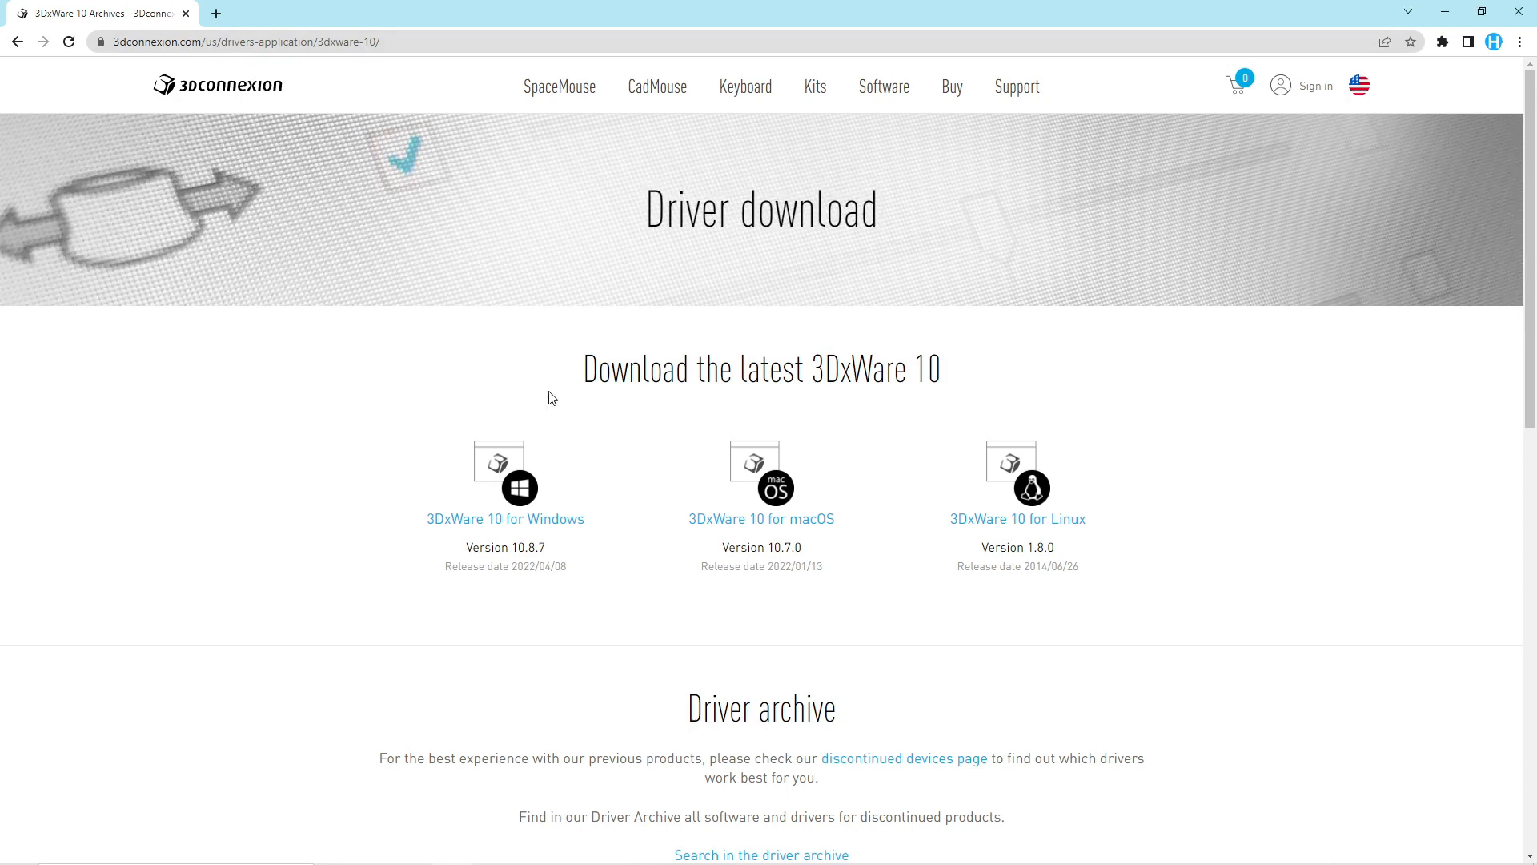
Download the 64-bit 3DxWare 10 Windows driver from the 3Dconnexion driver page.
scroll("down", 3)
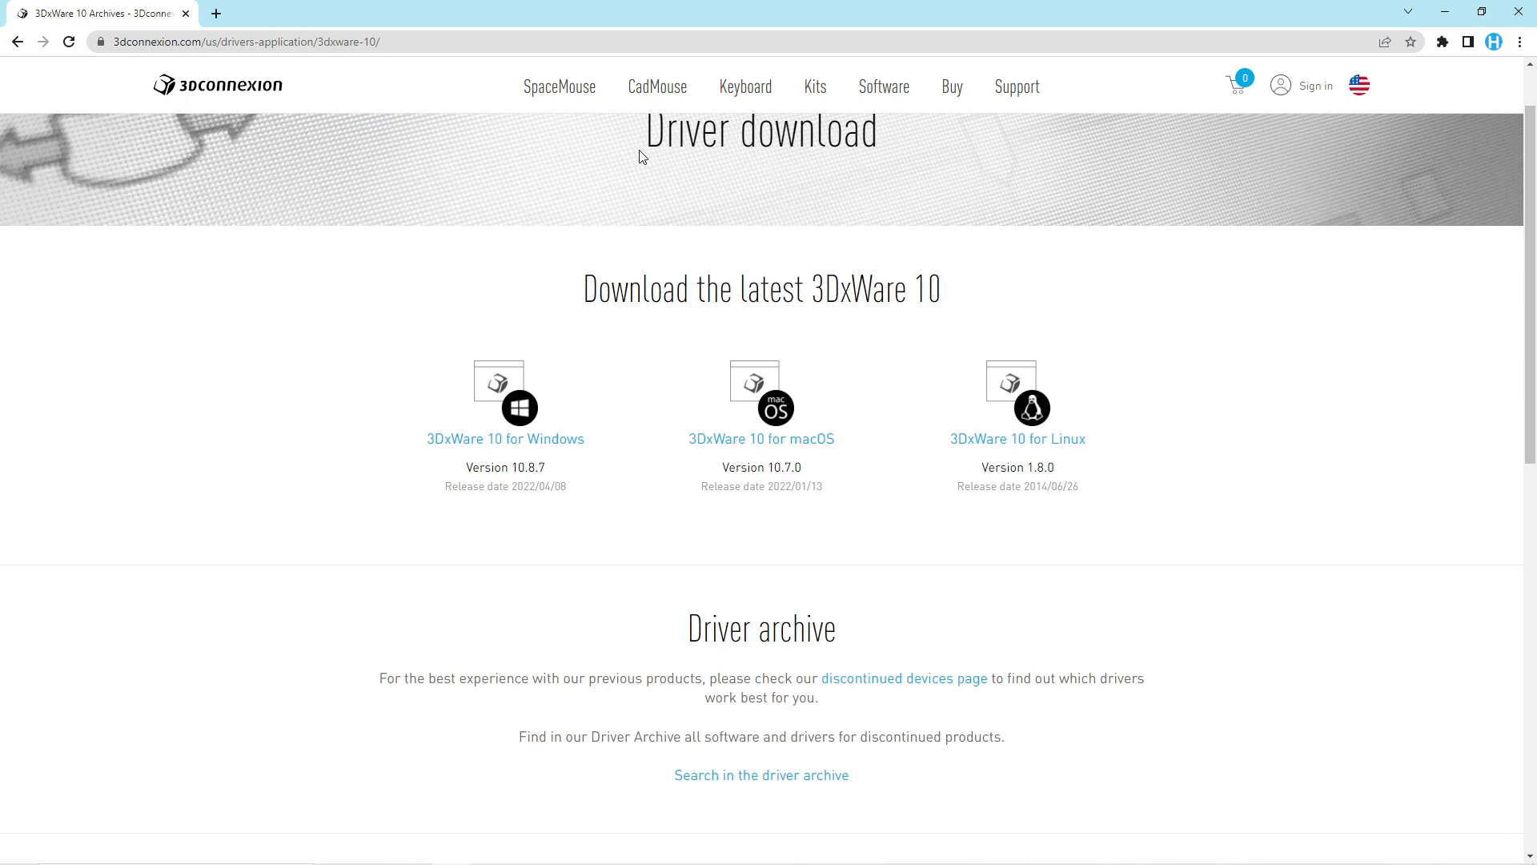
mouse_move(505, 251)
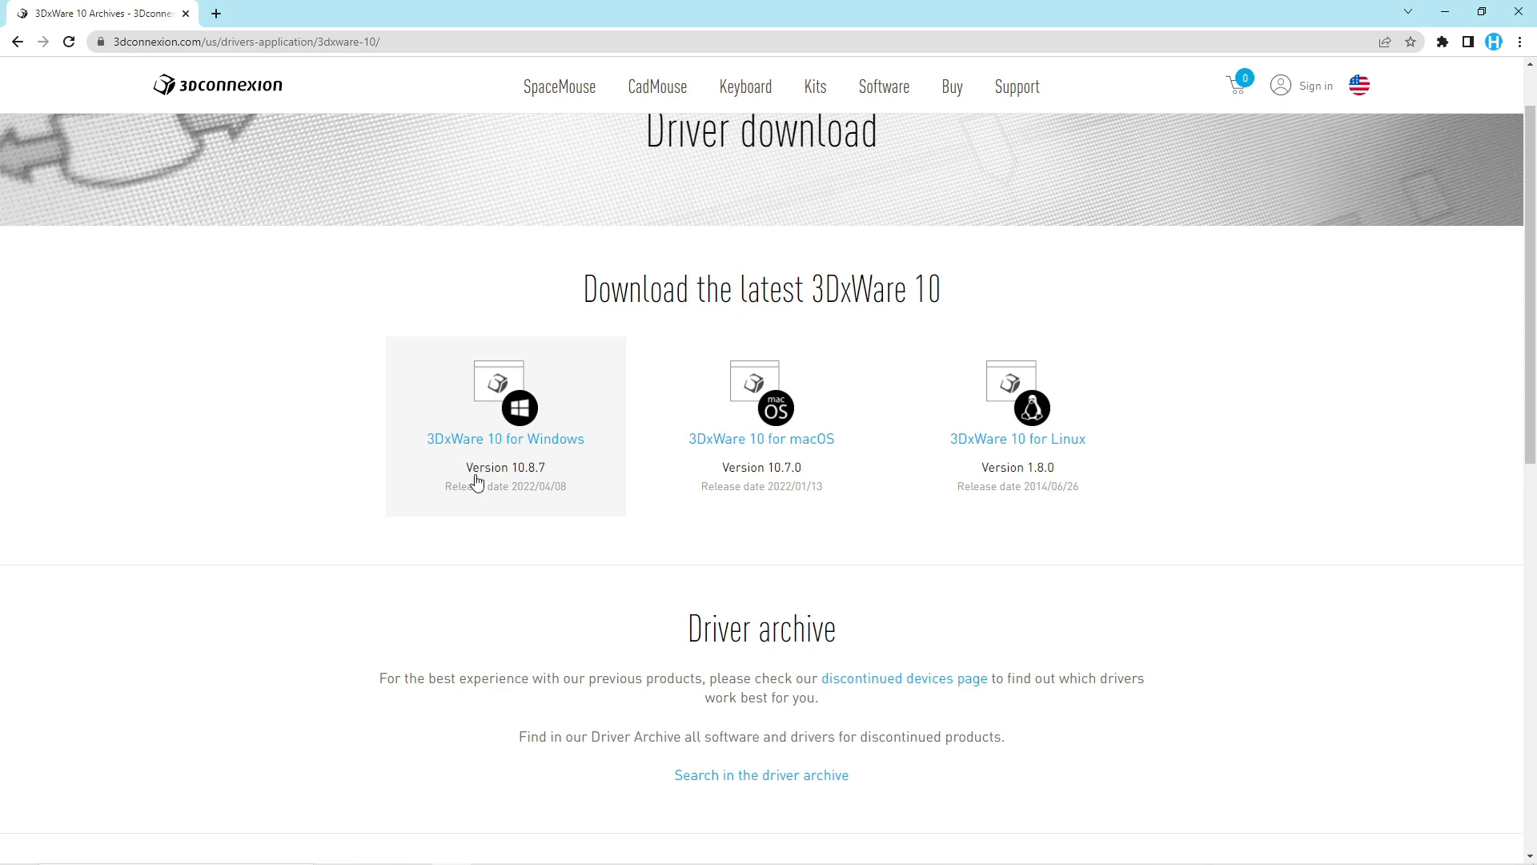
mouse_move(295, 623)
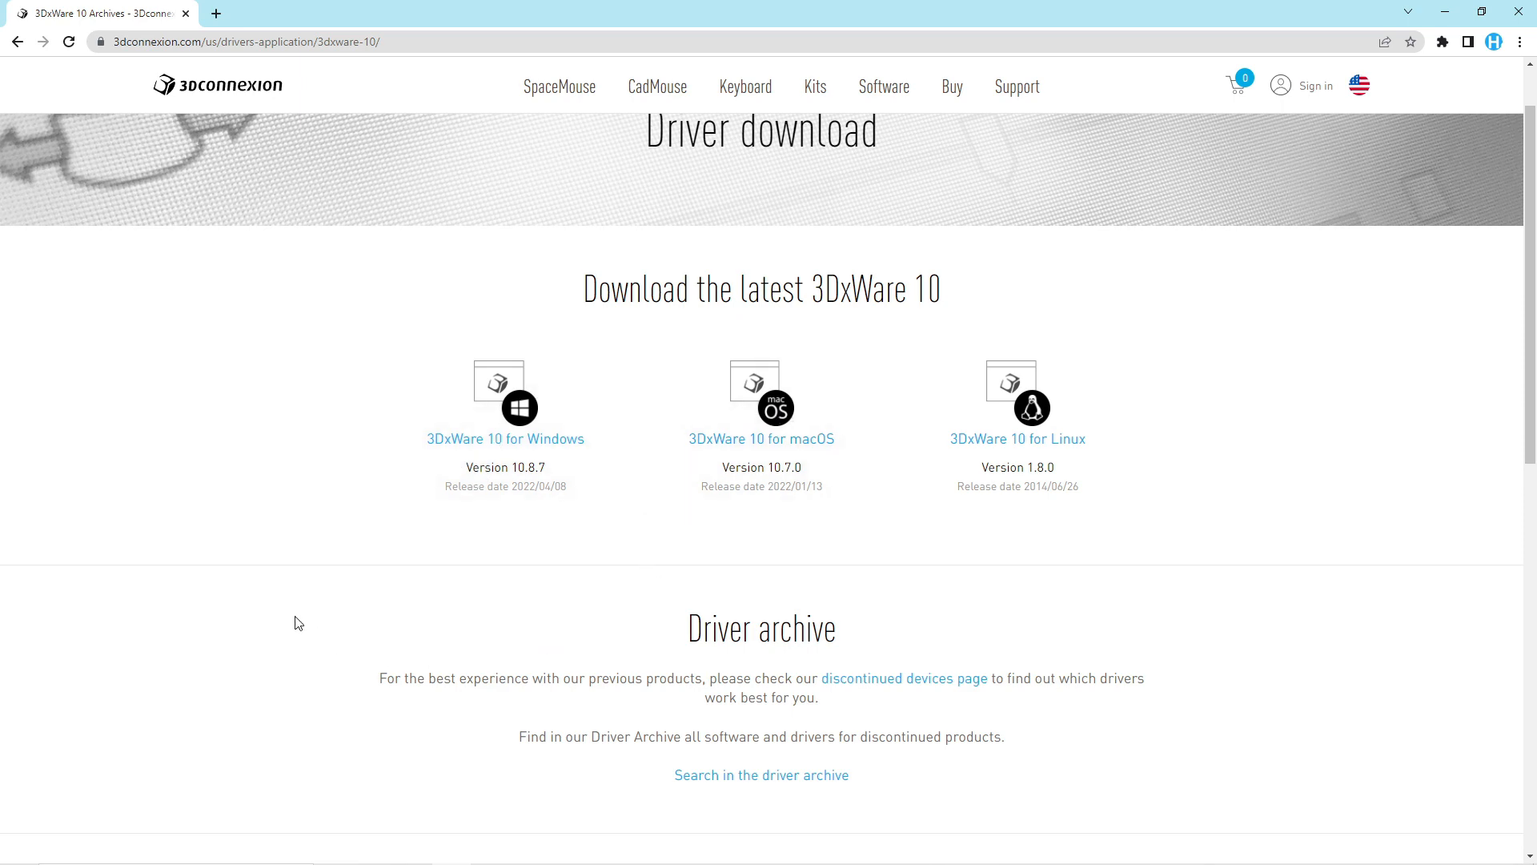
left_click(506, 439)
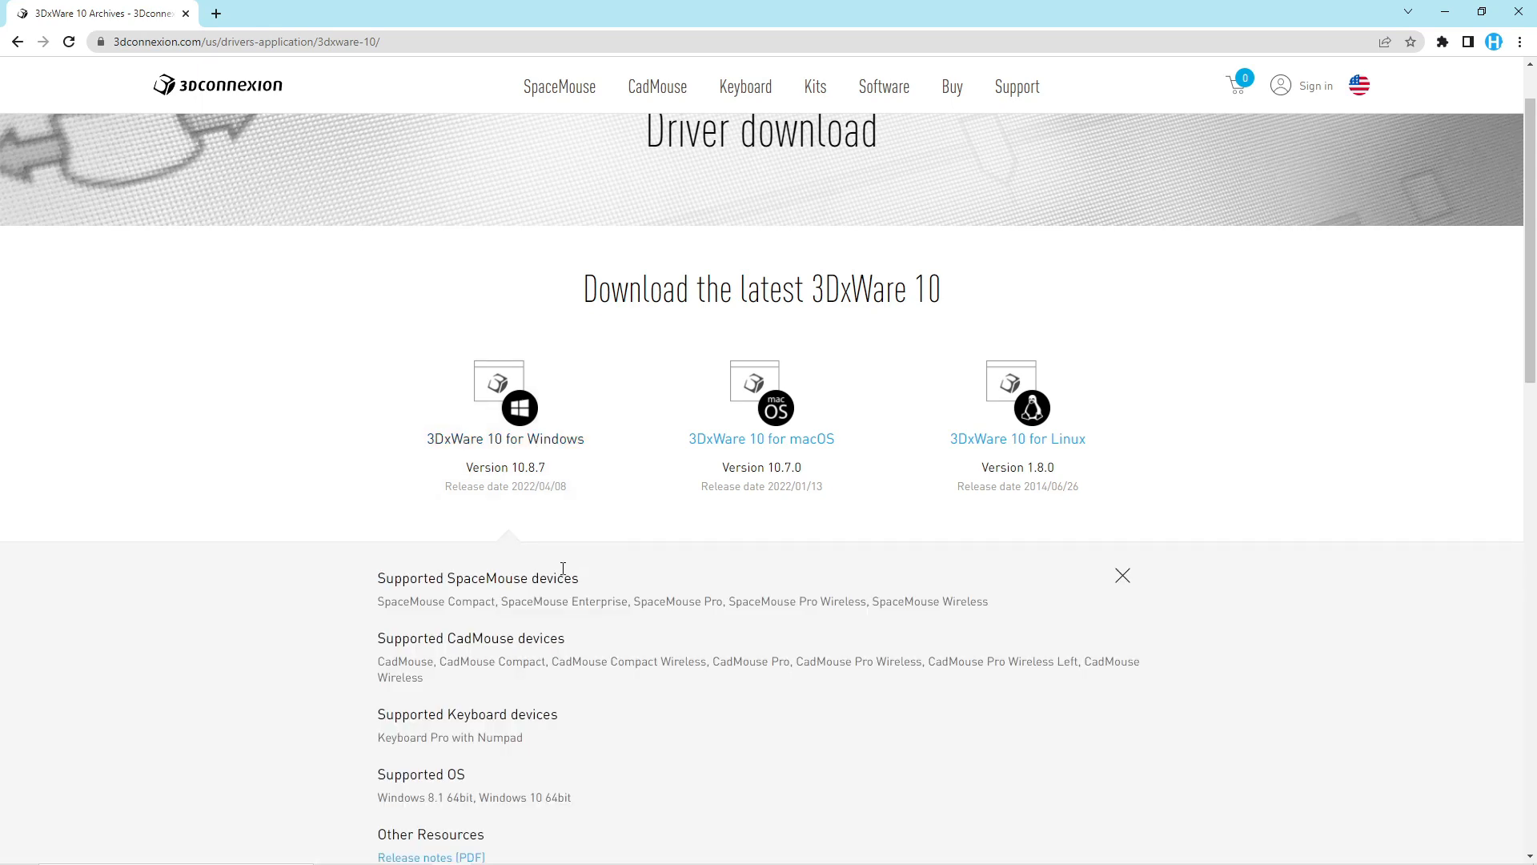
scroll("down", 3)
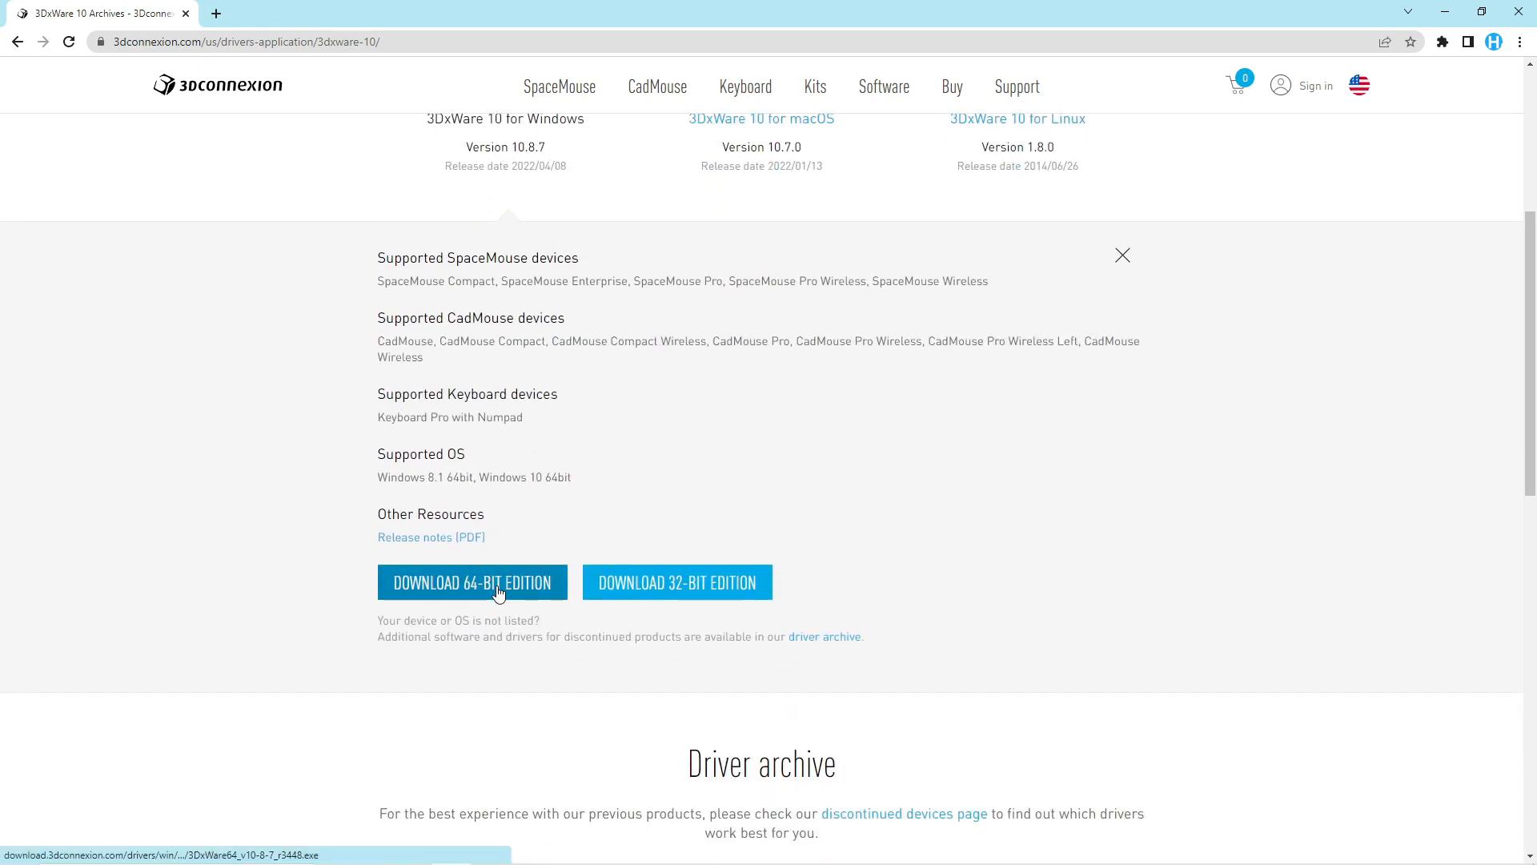
left_click(473, 583)
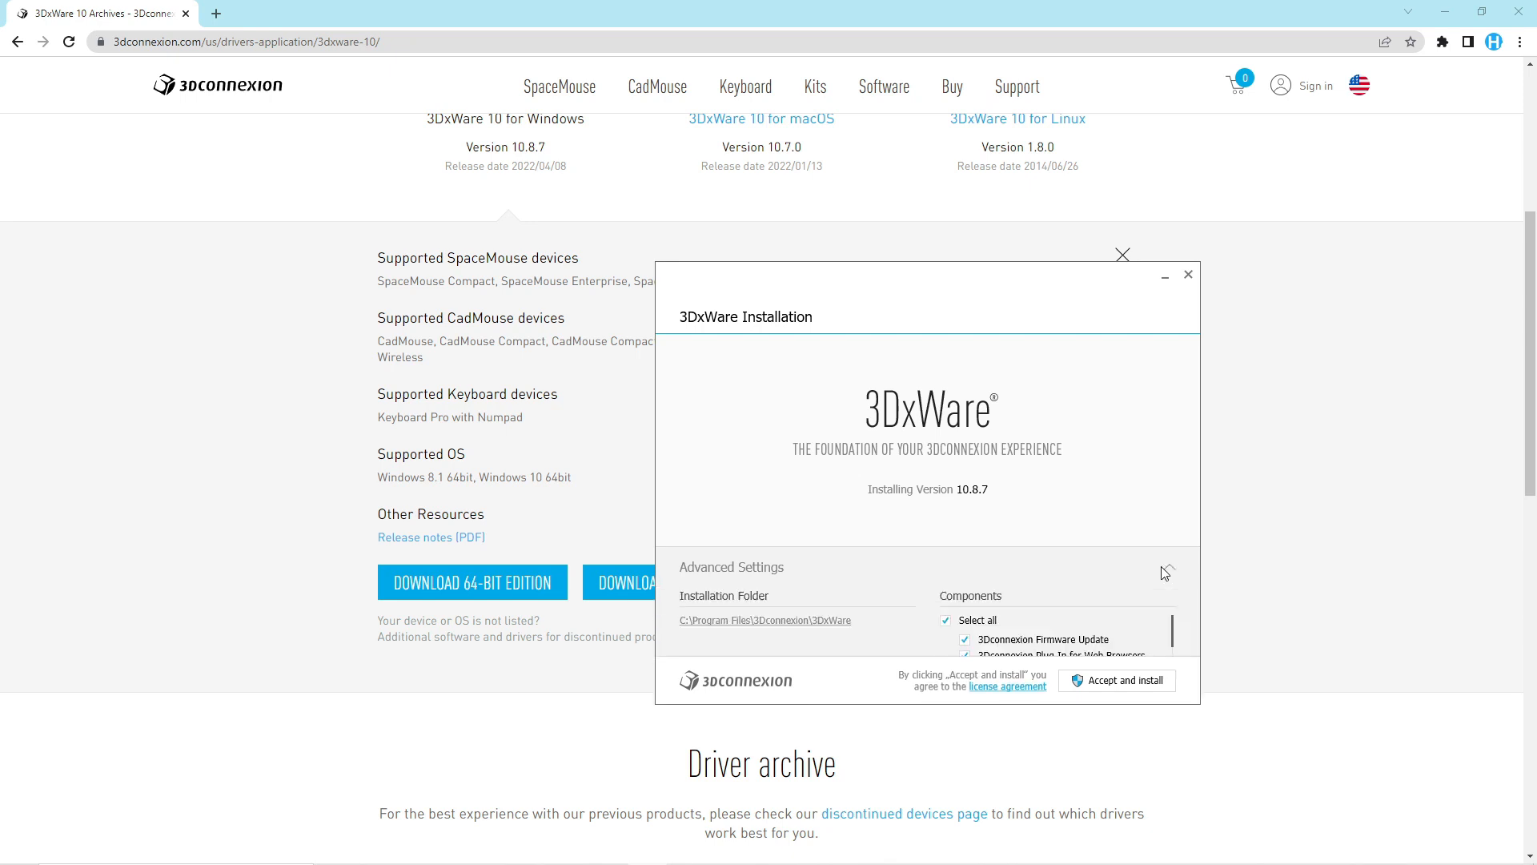
Review the full Components list under Advanced Settings, then accept and install 3DxWare 10.8.7.
left_click(1169, 570)
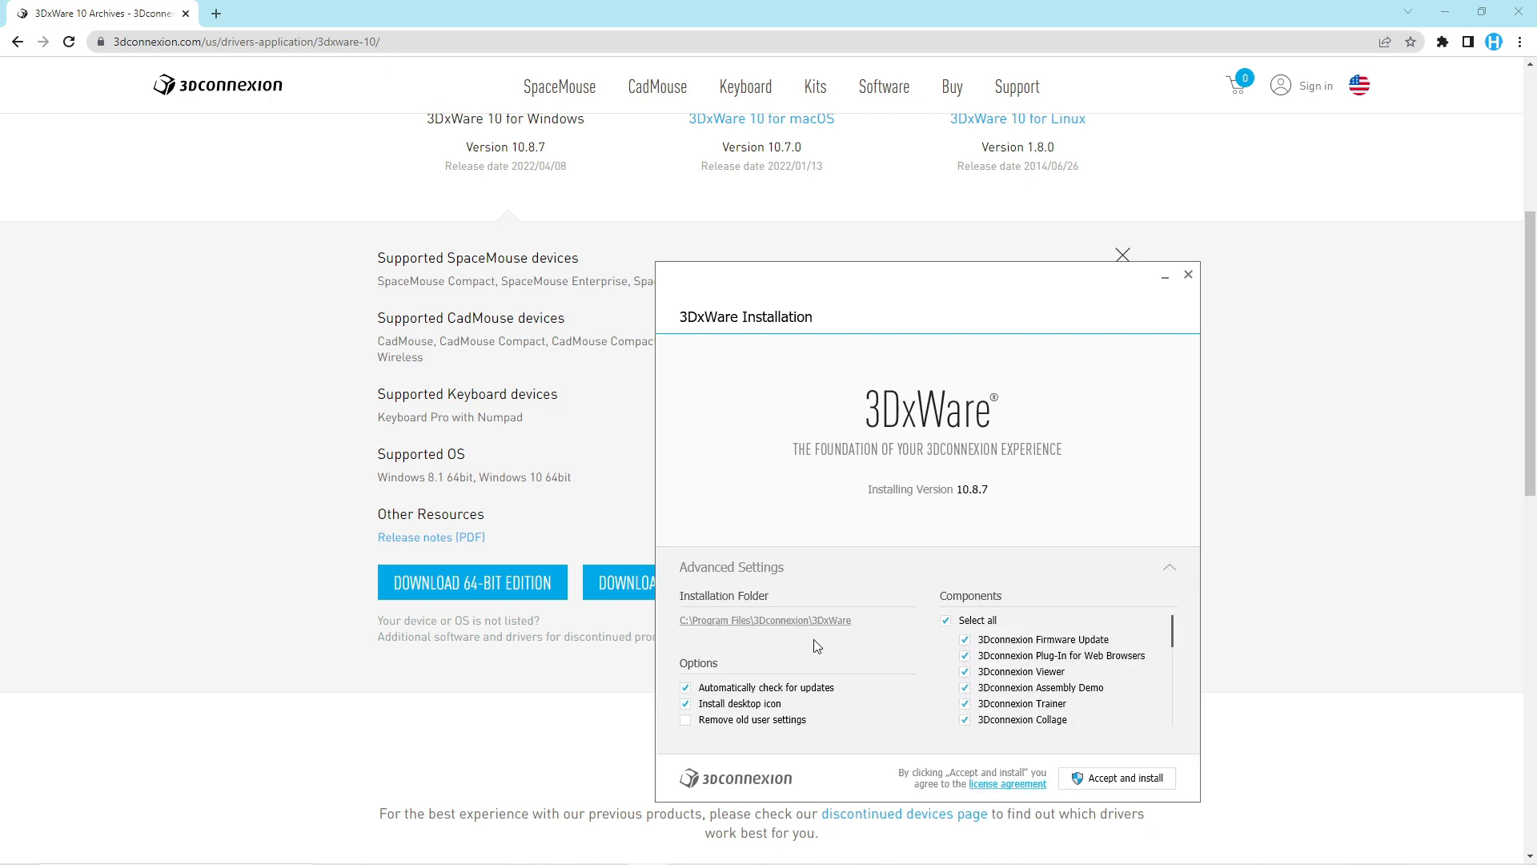
scroll("down", 3)
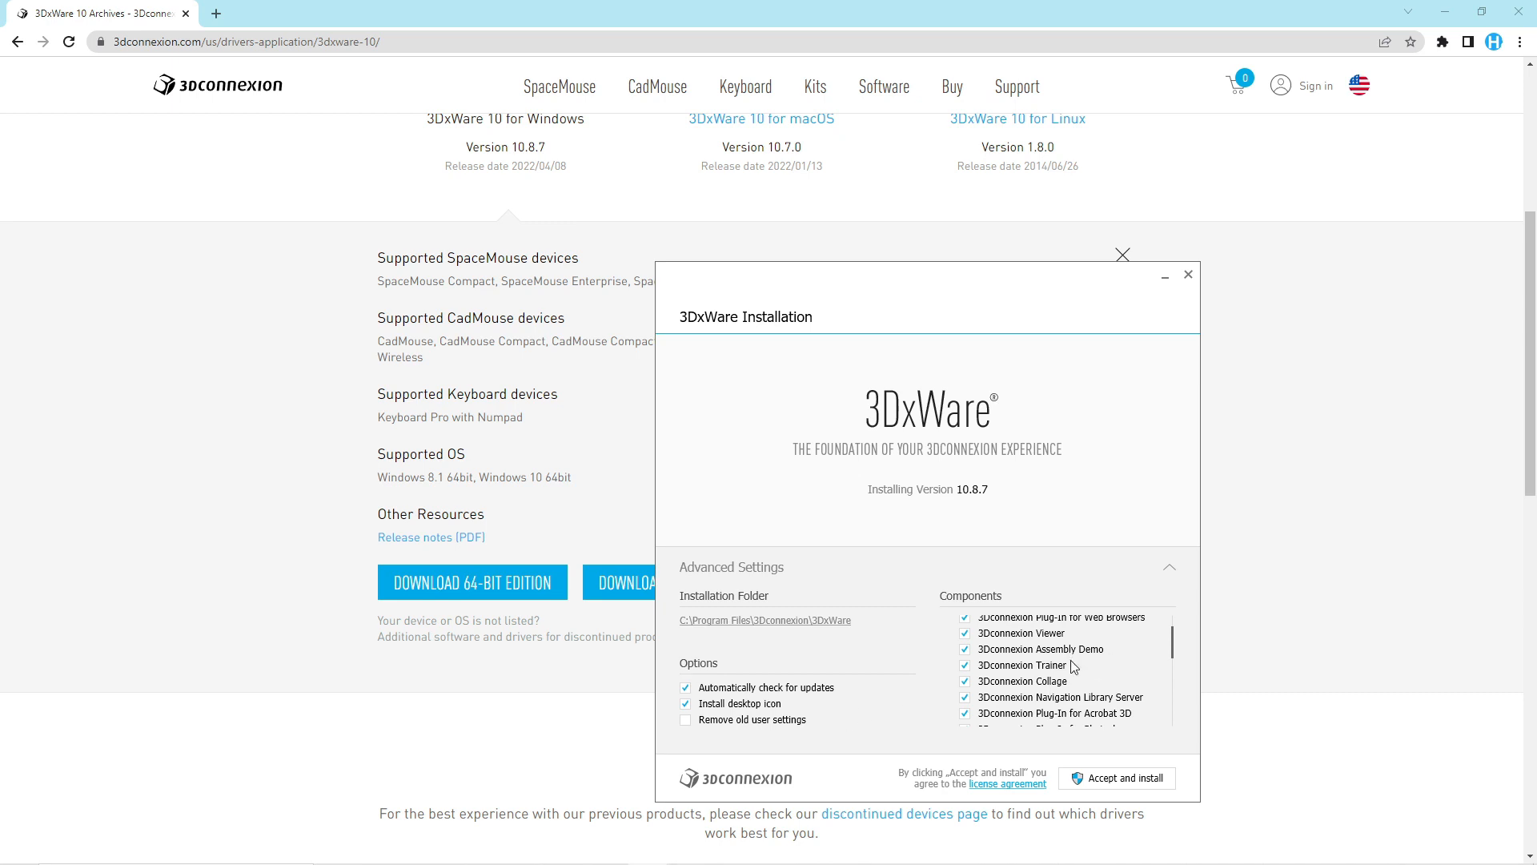
scroll("down", 3)
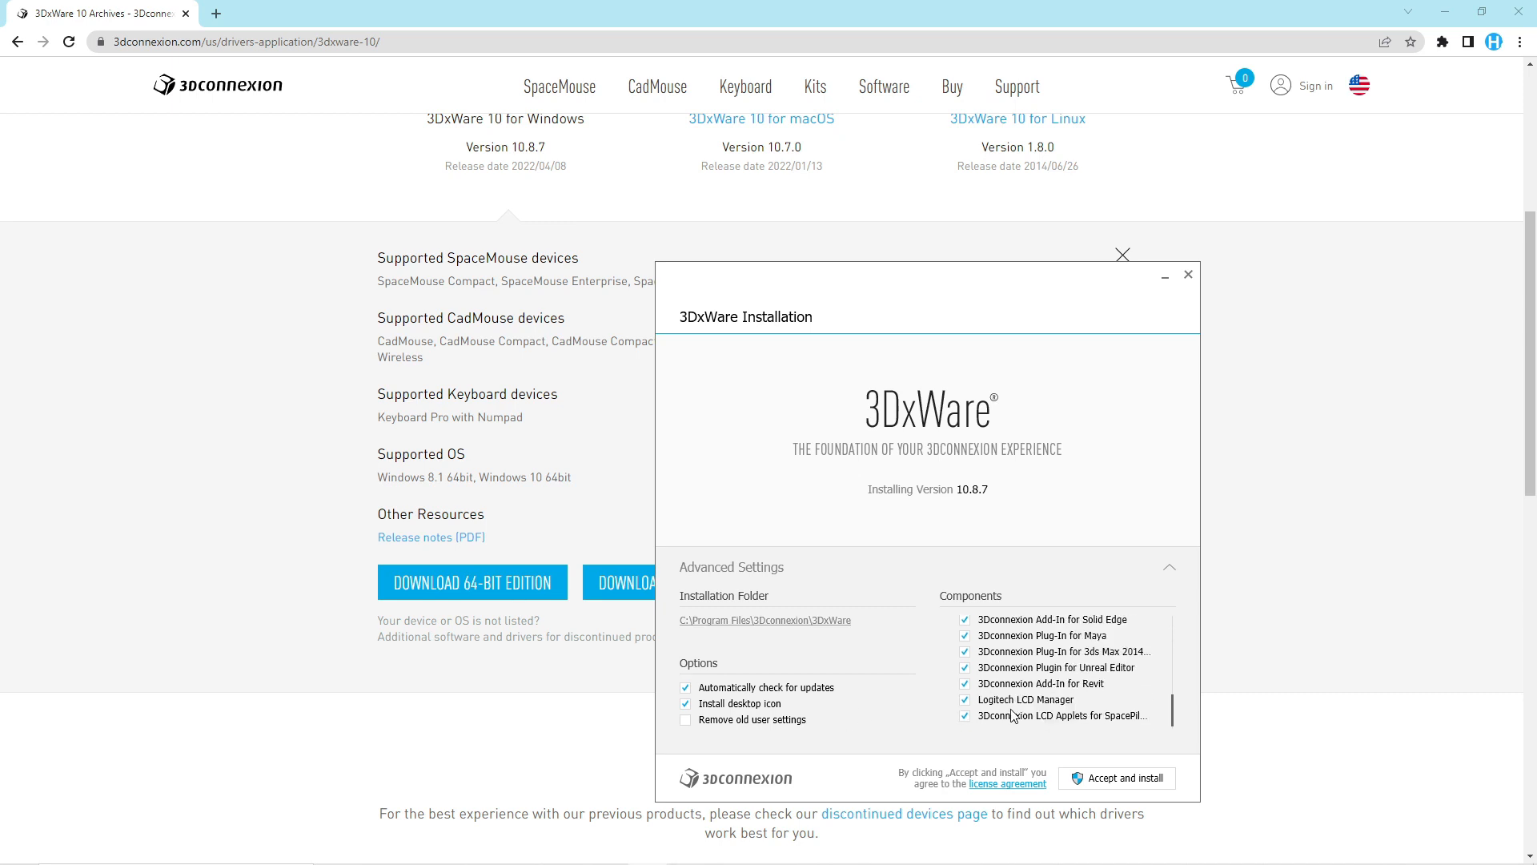
left_click(1124, 778)
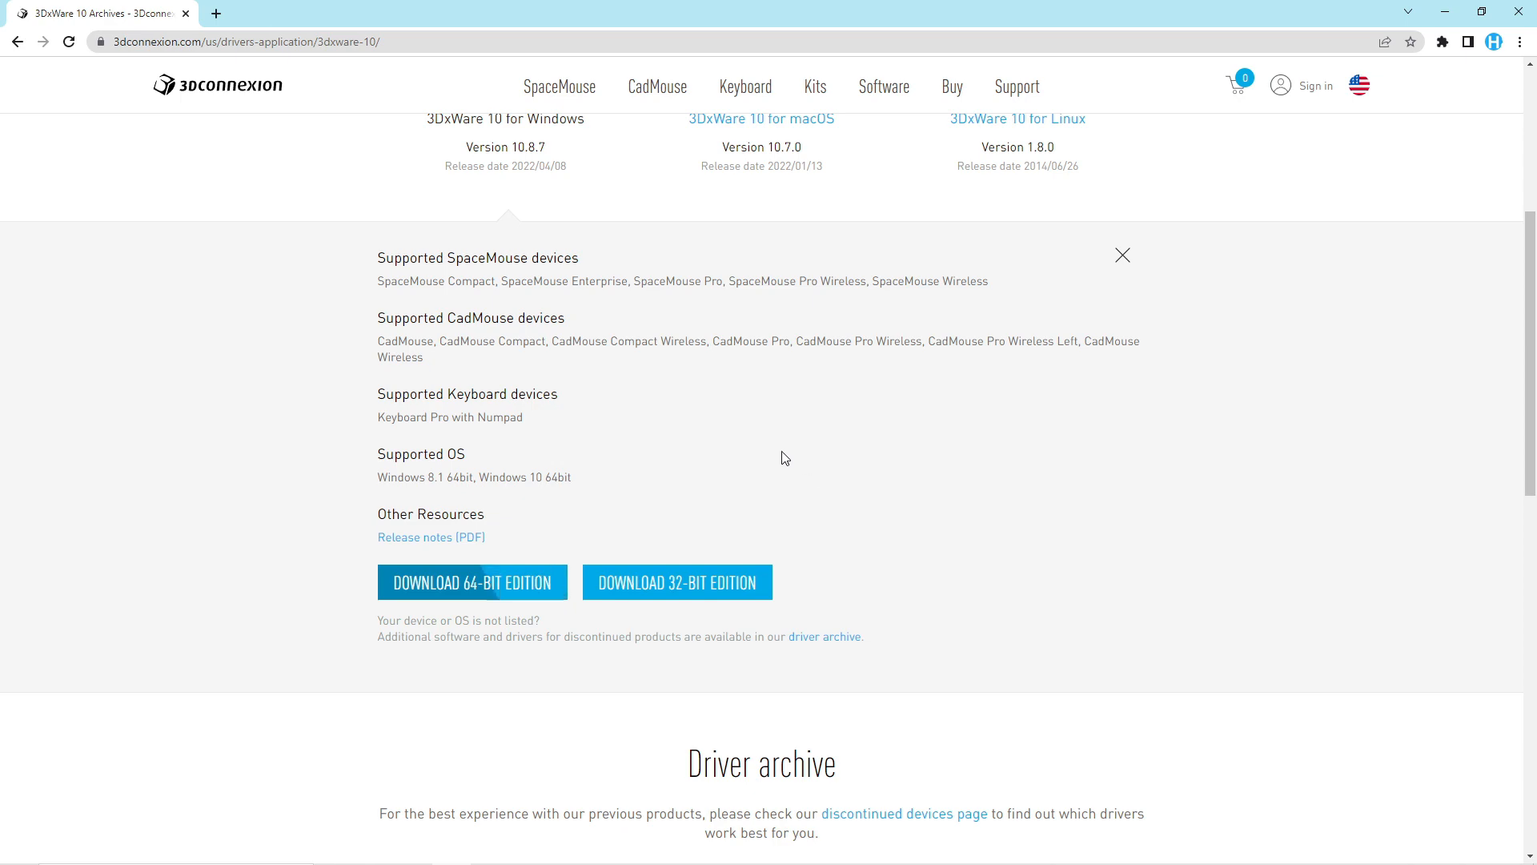
scroll("up", 3)
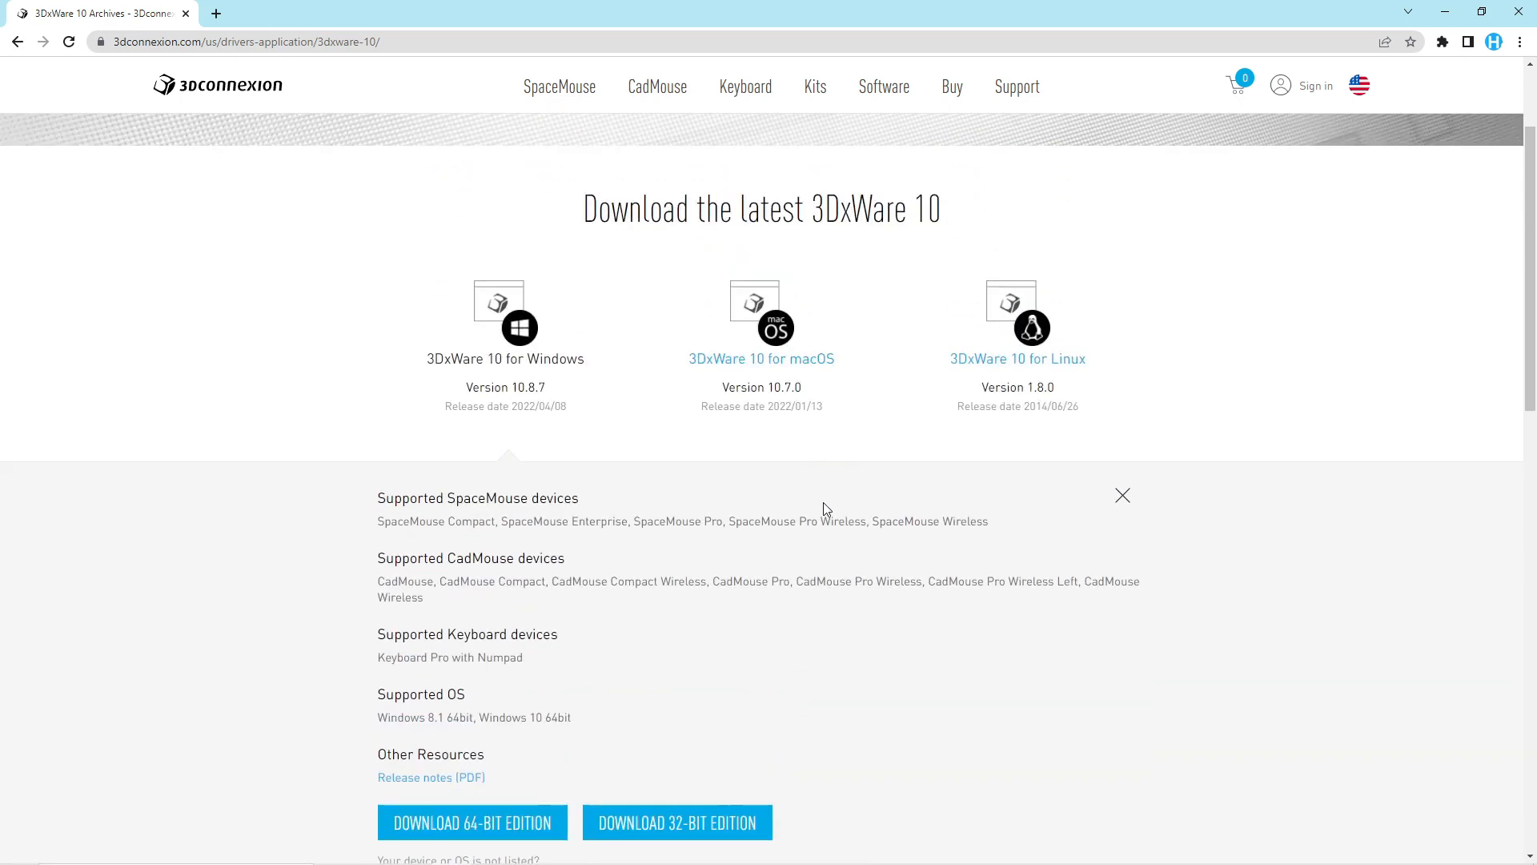
scroll("down", 3)
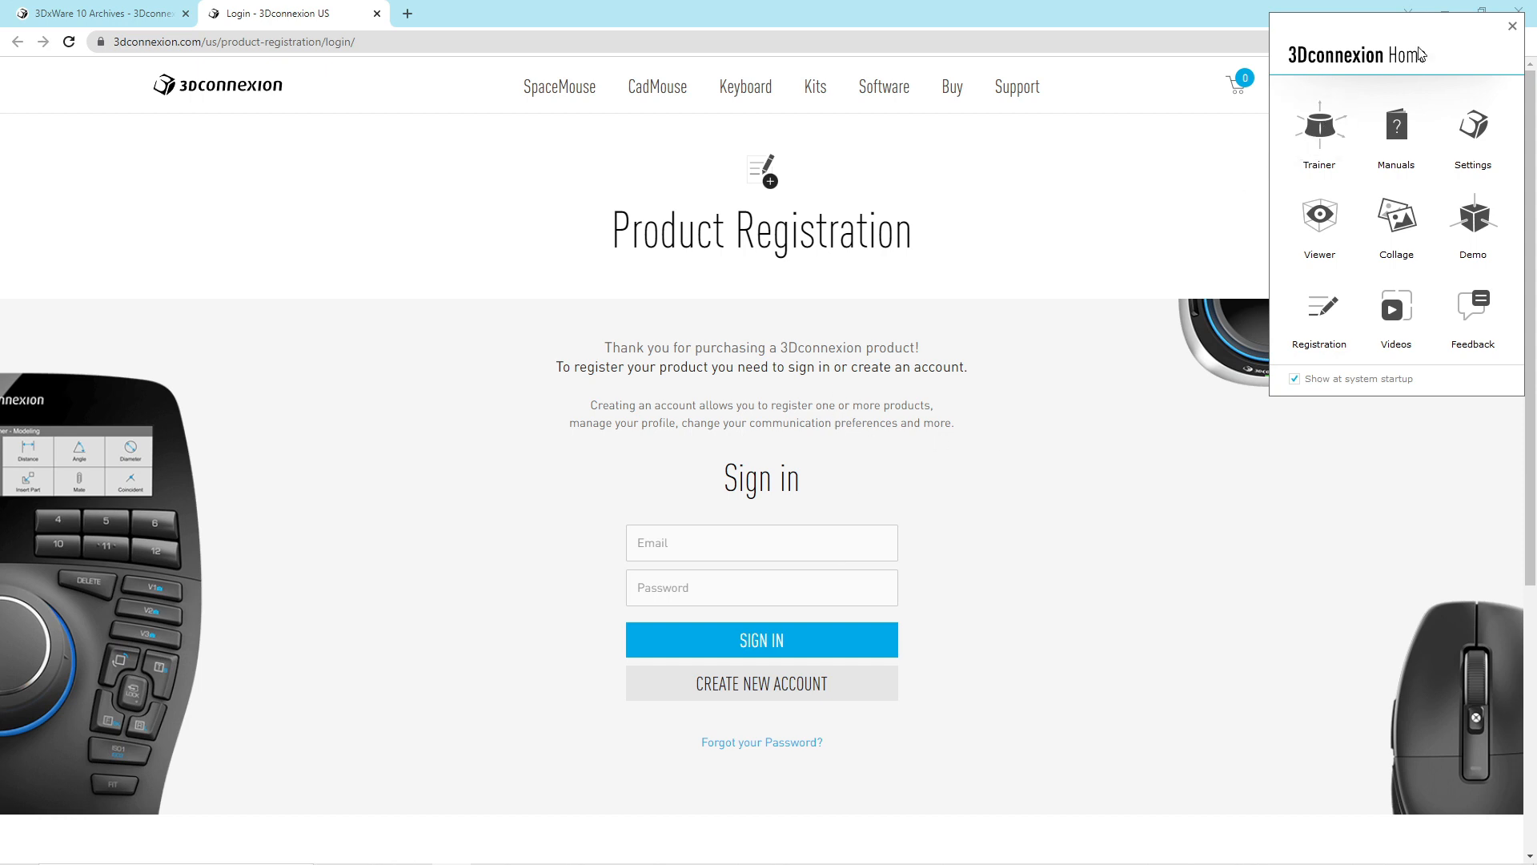
mouse_move(1335, 137)
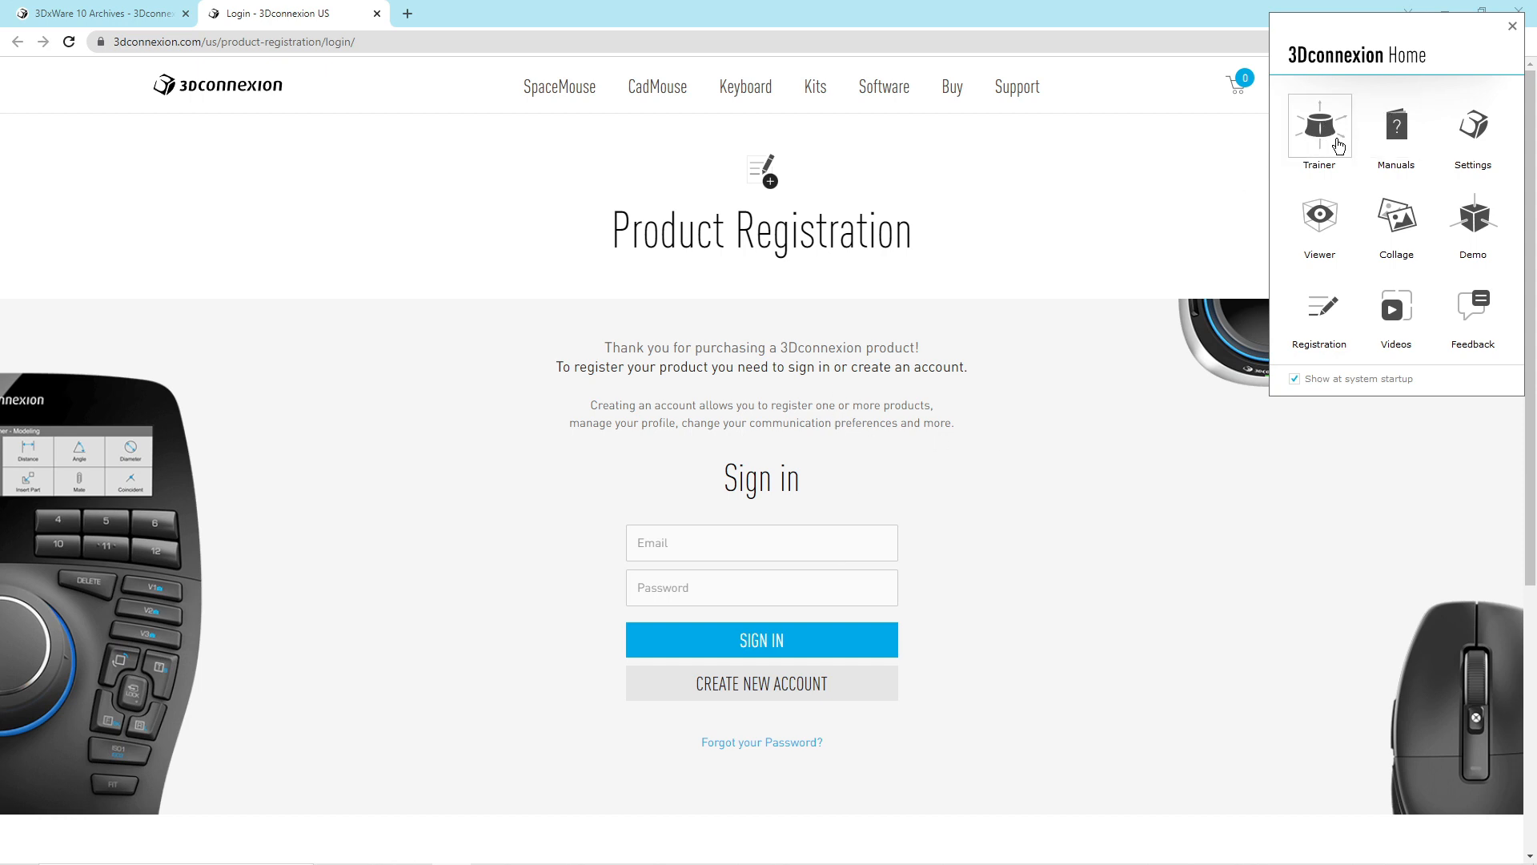
mouse_move(1452, 228)
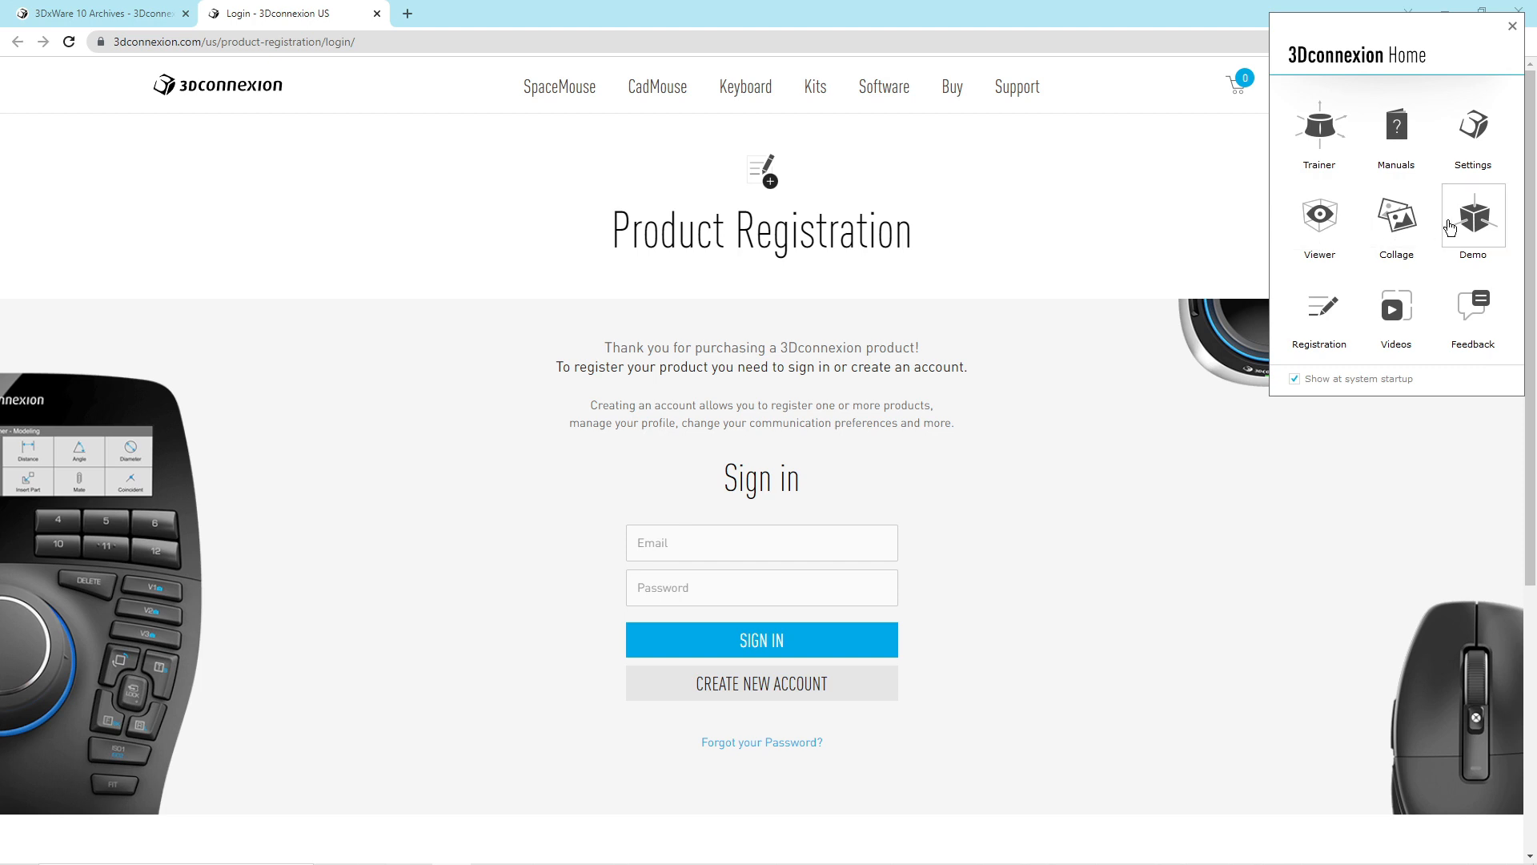
mouse_move(1479, 330)
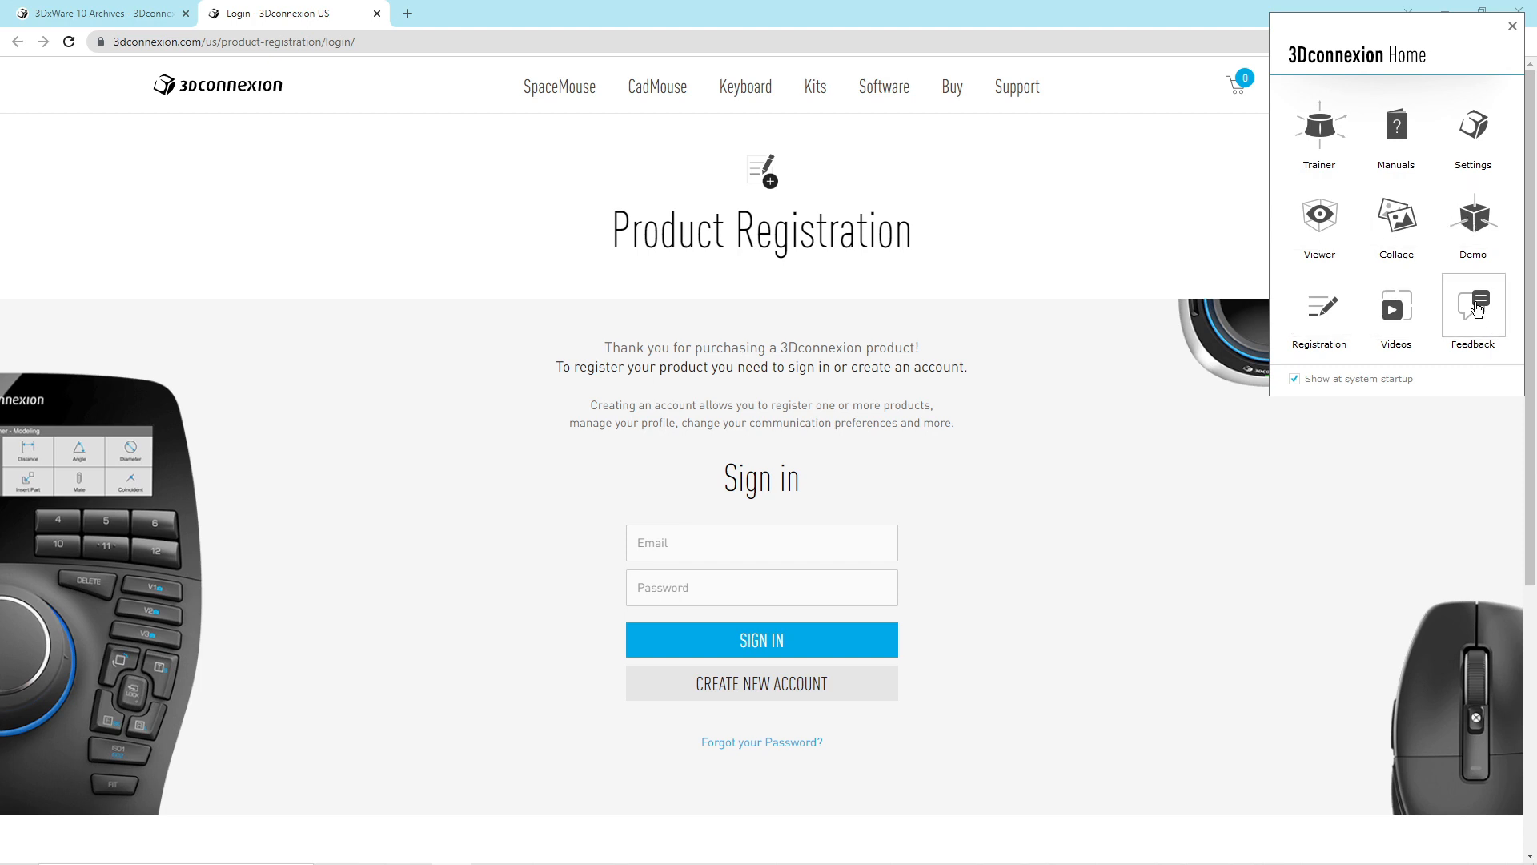
mouse_move(1396, 304)
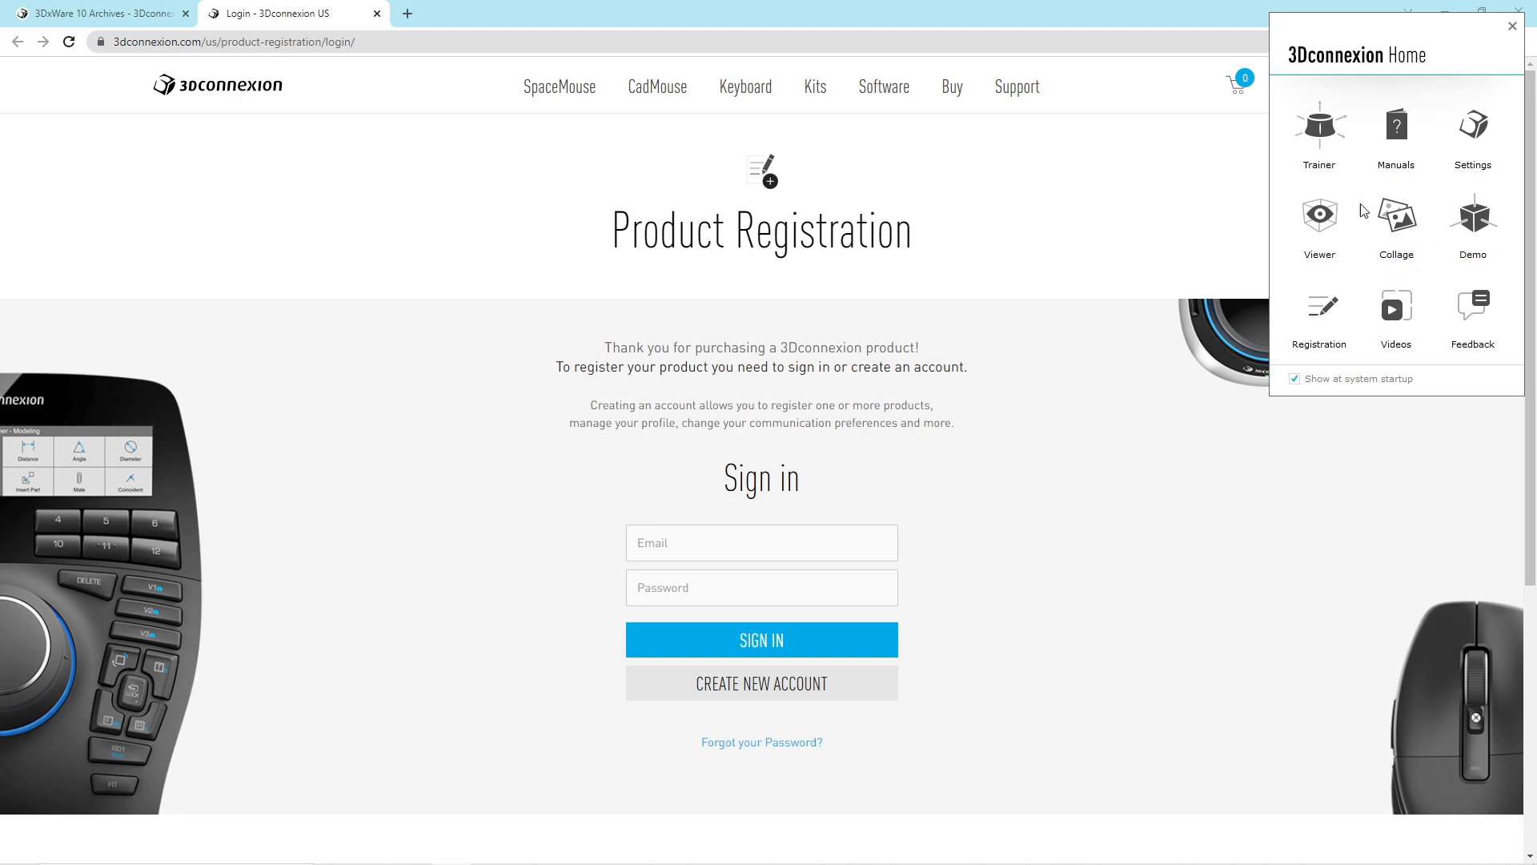
mouse_move(1319, 135)
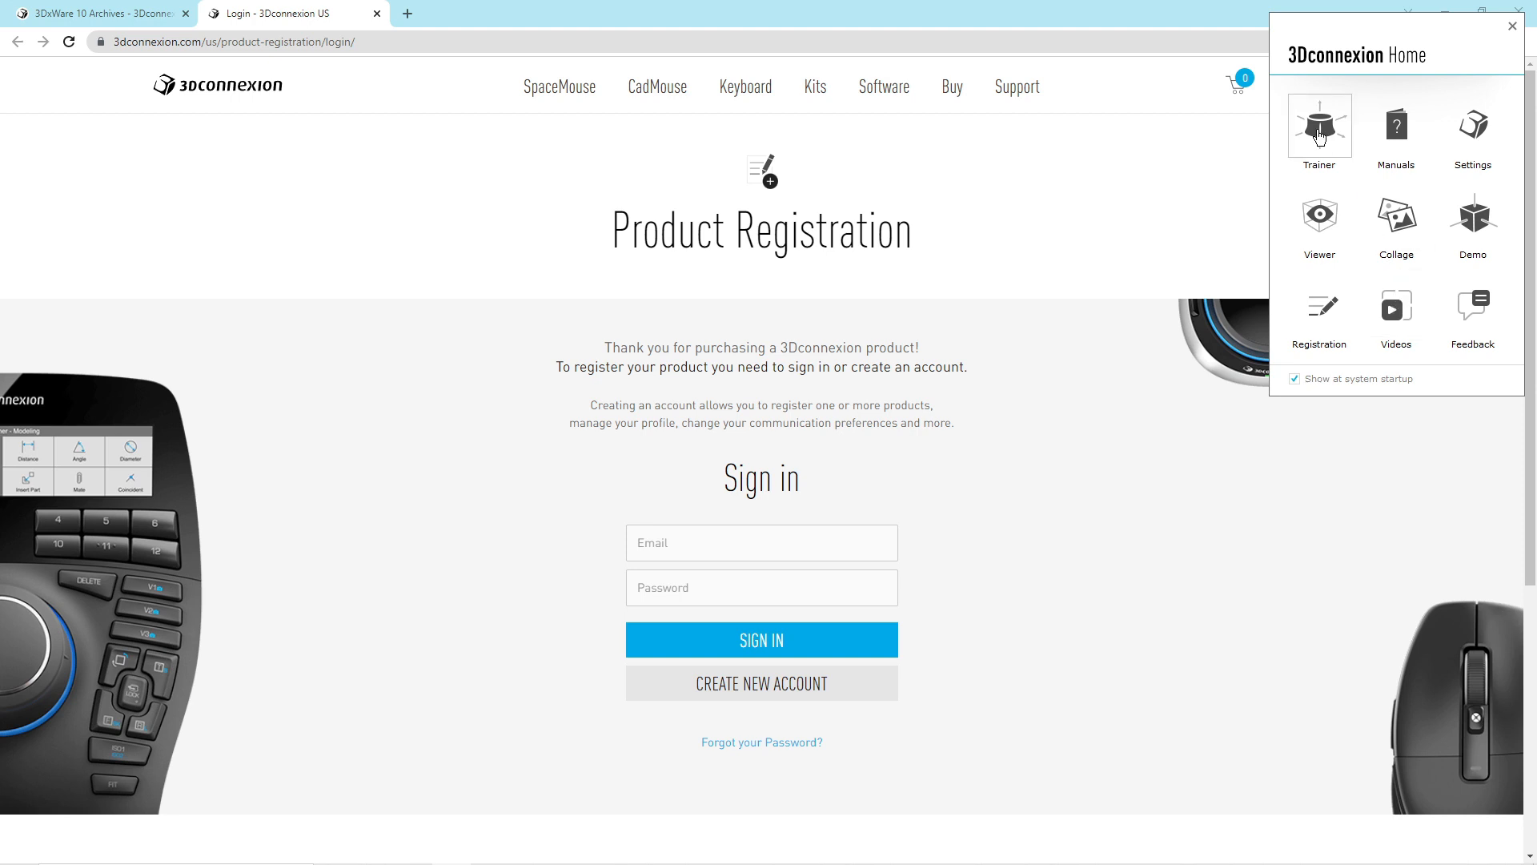
Launch the 3Dconnexion Trainer from the 3Dconnexion Home panel.
left_click(1320, 127)
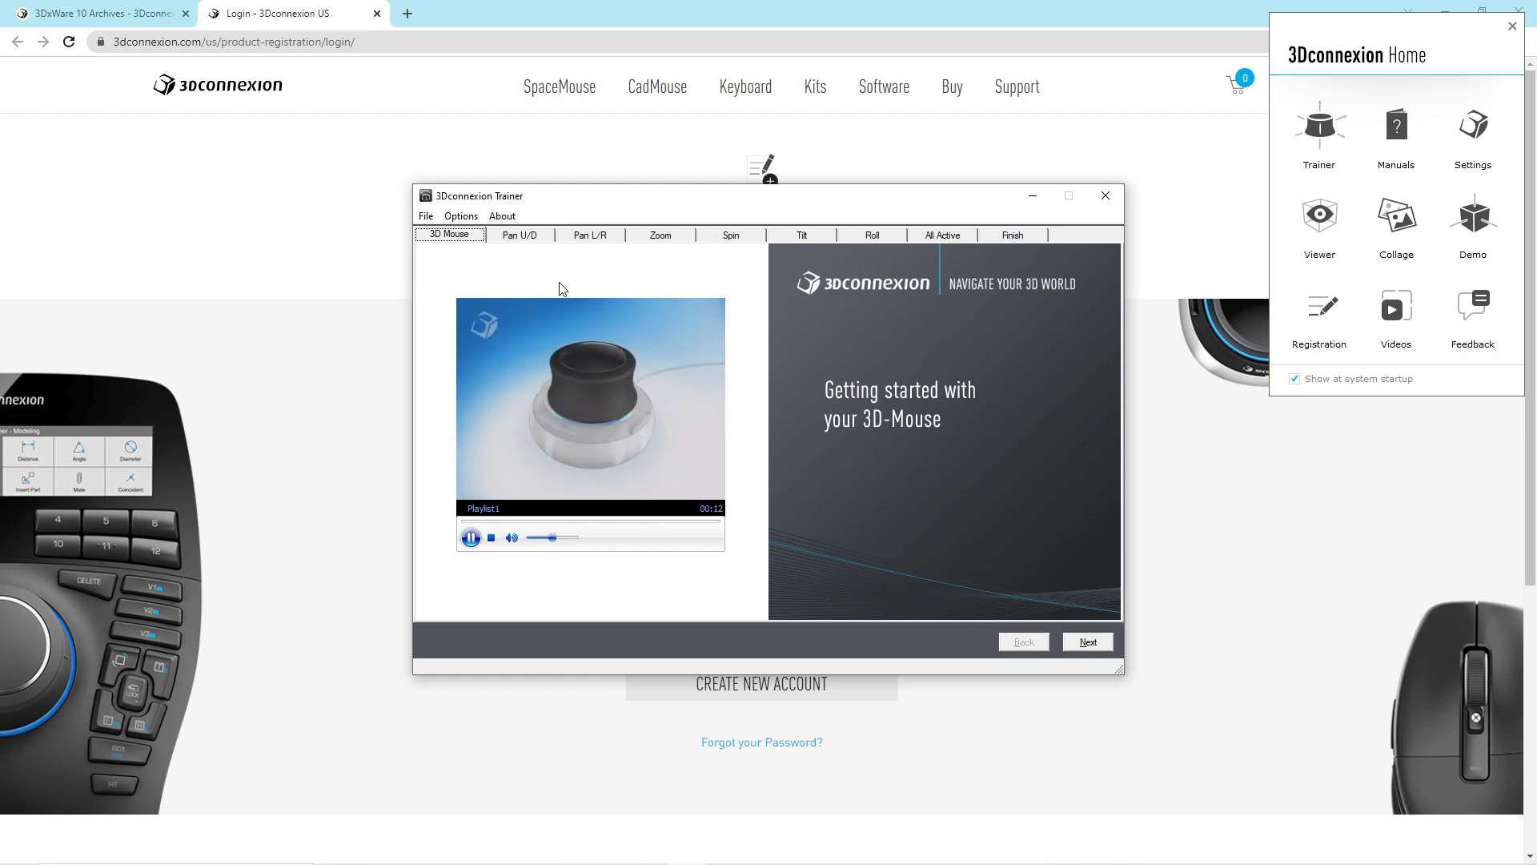
Advance the Trainer past the introduction toward the Zoom lesson with the teapot model.
left_click(1088, 641)
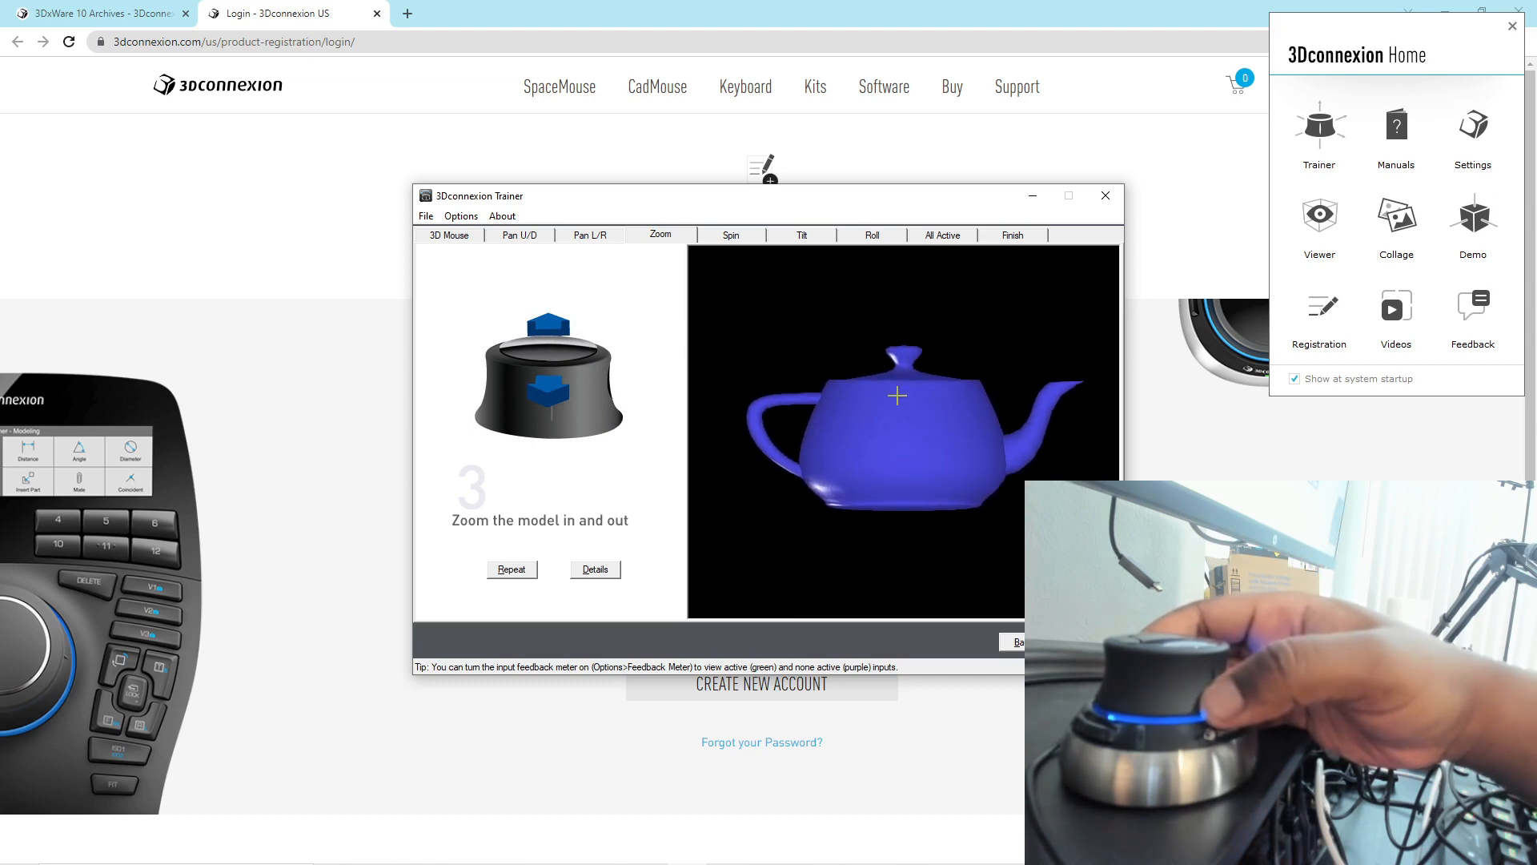
Work through the Zoom, Spin and Tilt lessons to reach the Roll lesson.
scroll("down", 3)
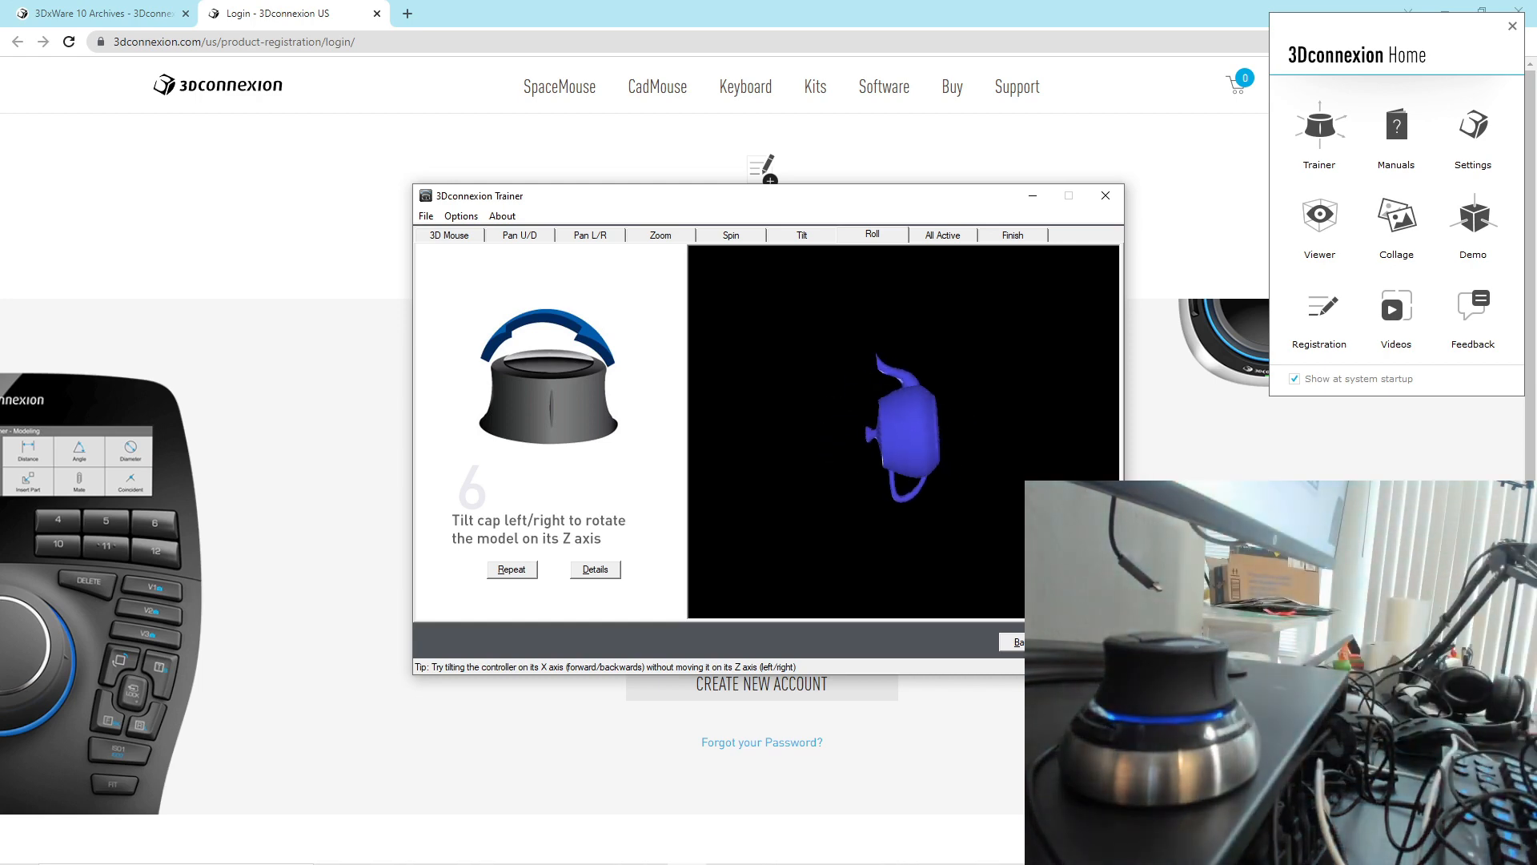
Advance the Trainer to the All Active lesson moving the teapot on all axes.
left_click(942, 234)
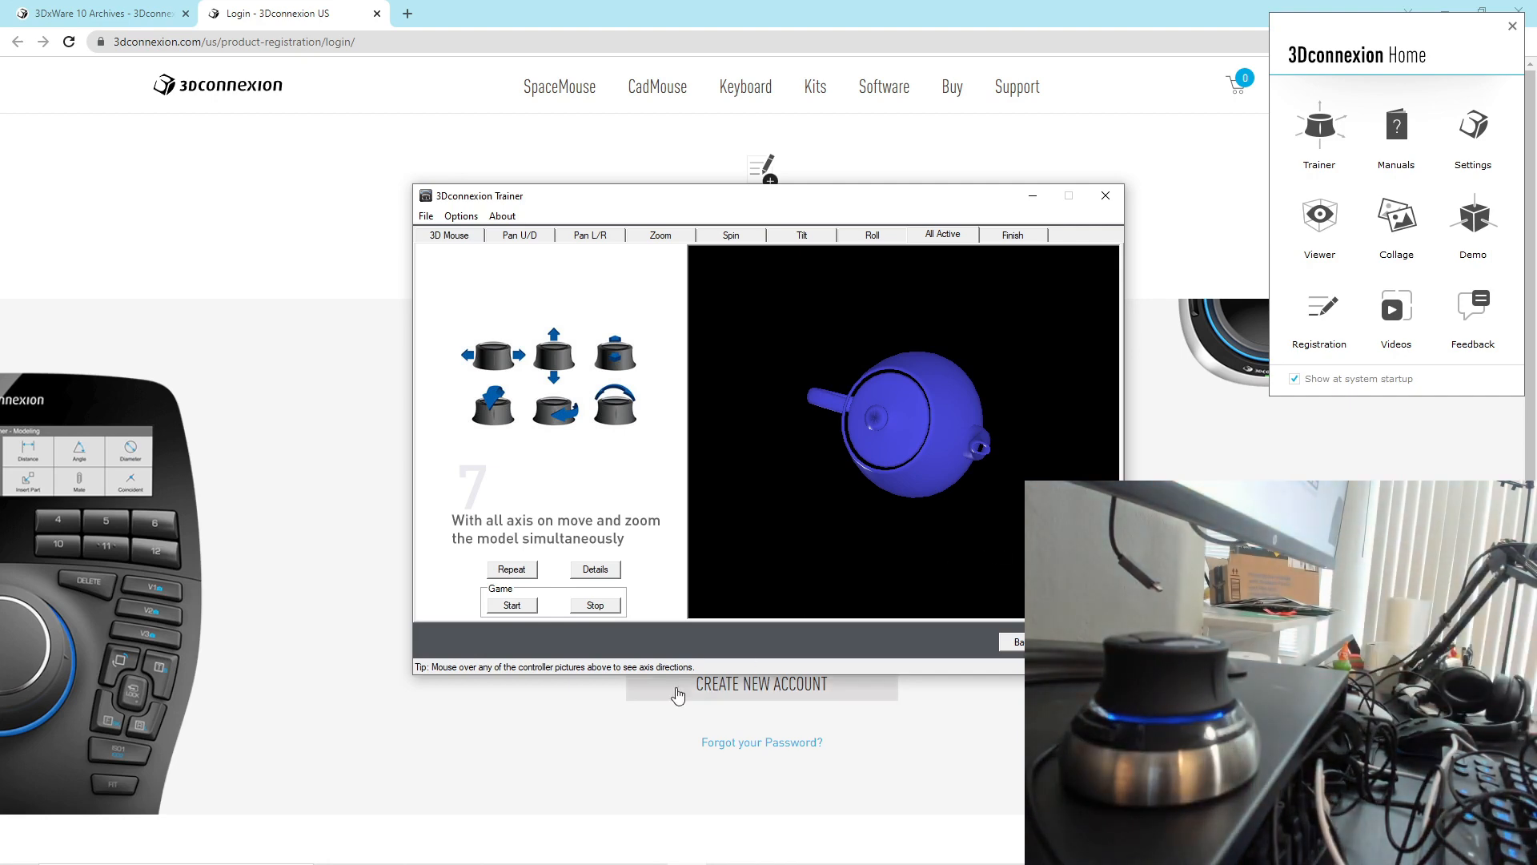
Play through the Trainer Challenge stages, dismiss the score results and close the Trainer.
left_click(513, 606)
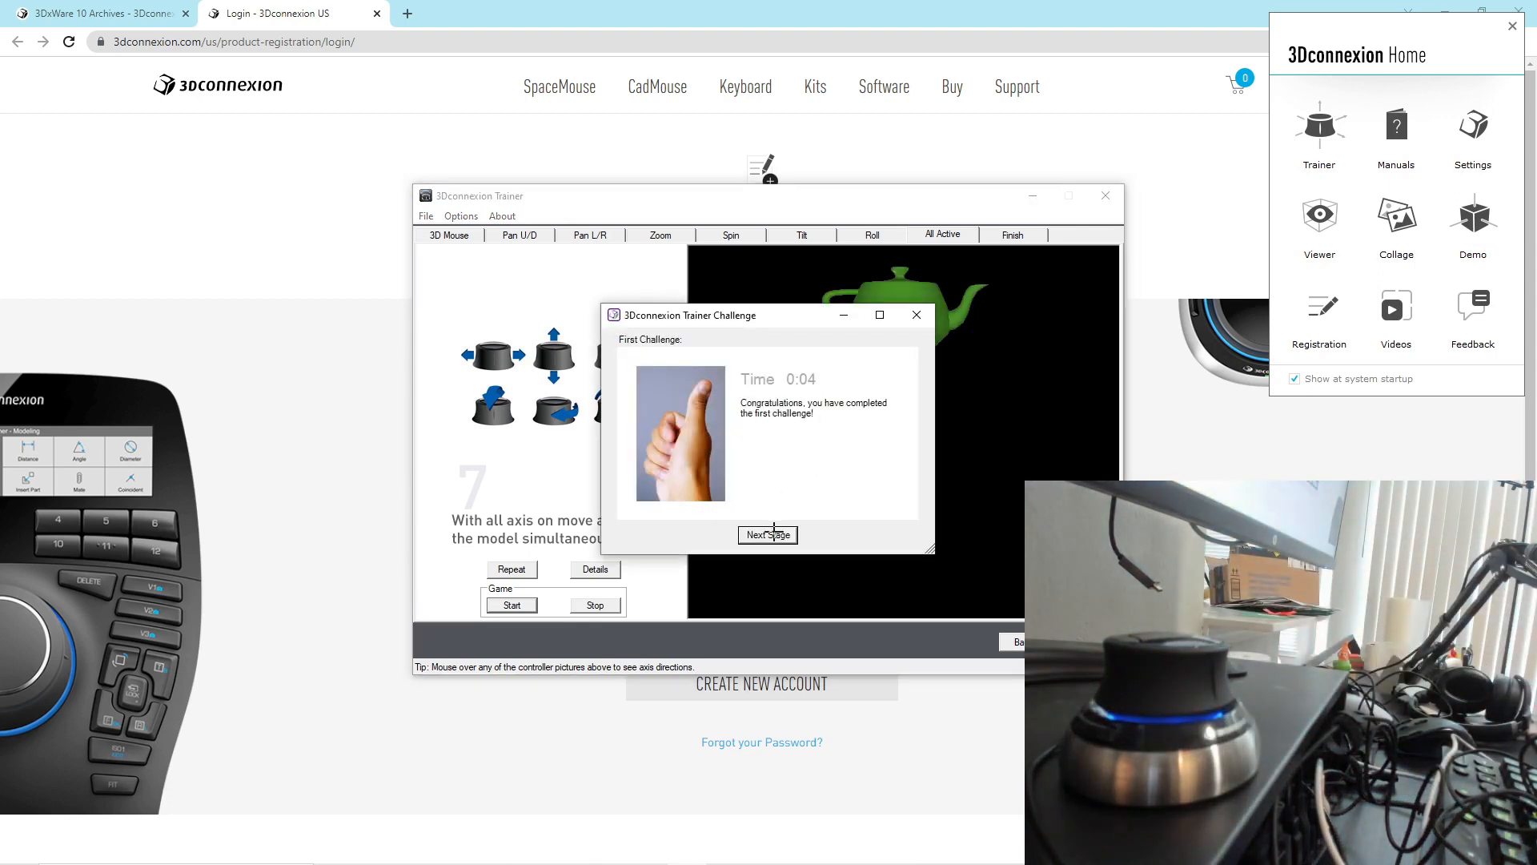
left_click(769, 535)
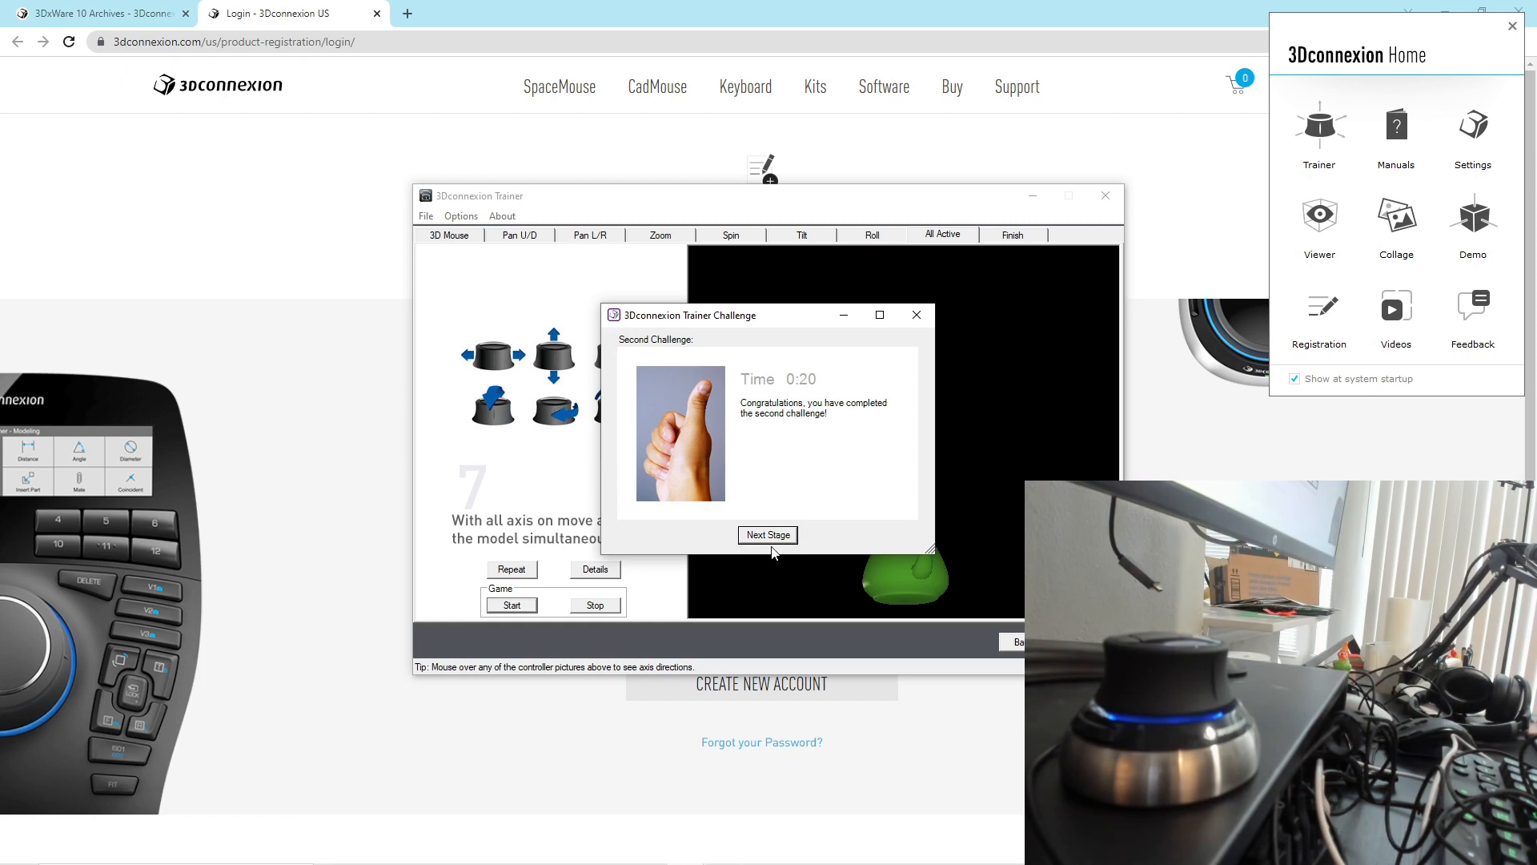
left_click(769, 535)
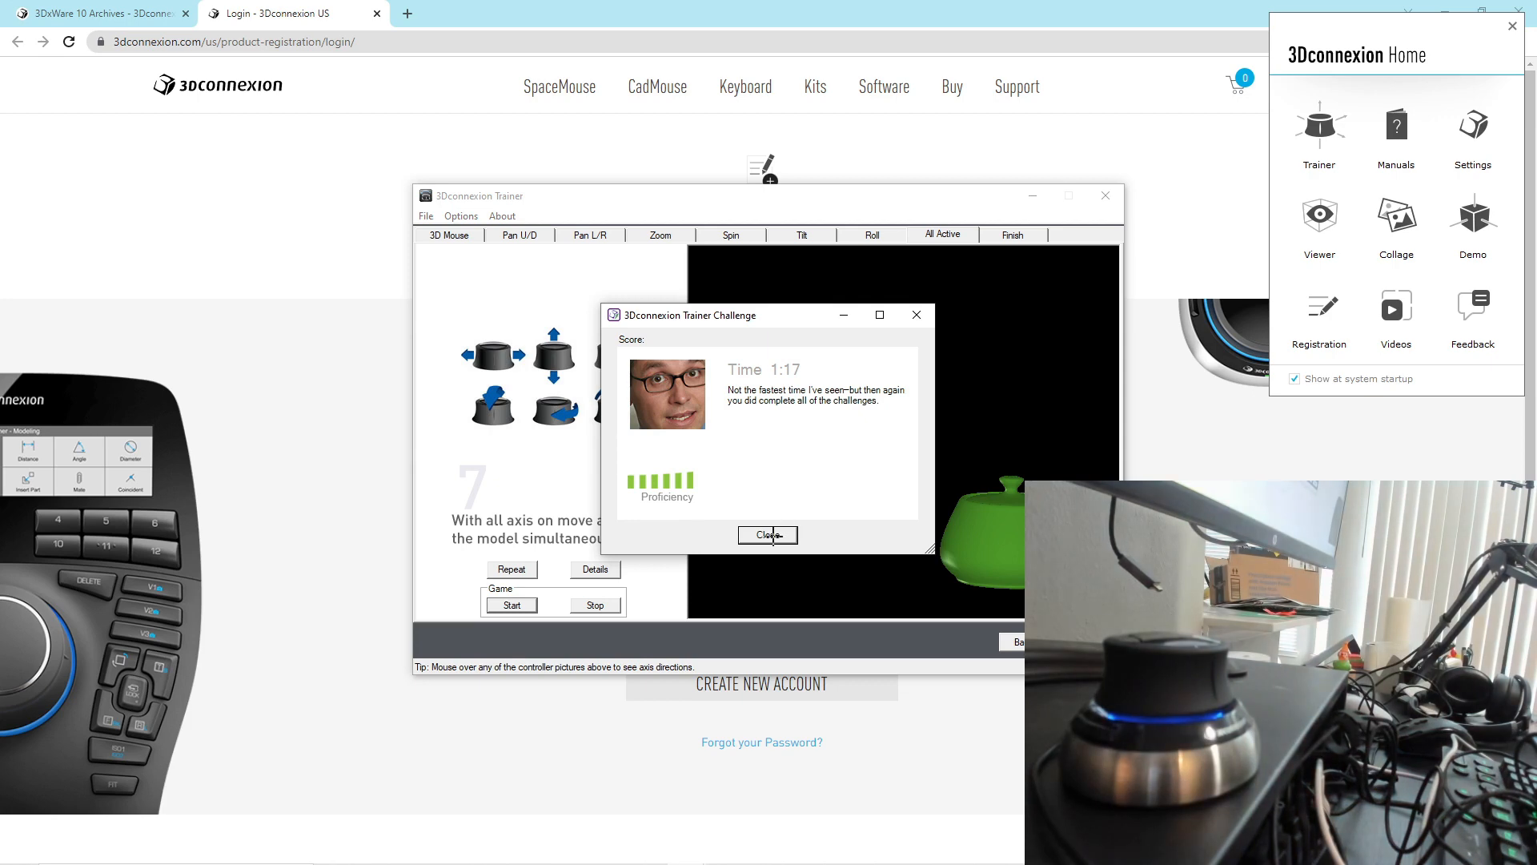
left_click(768, 534)
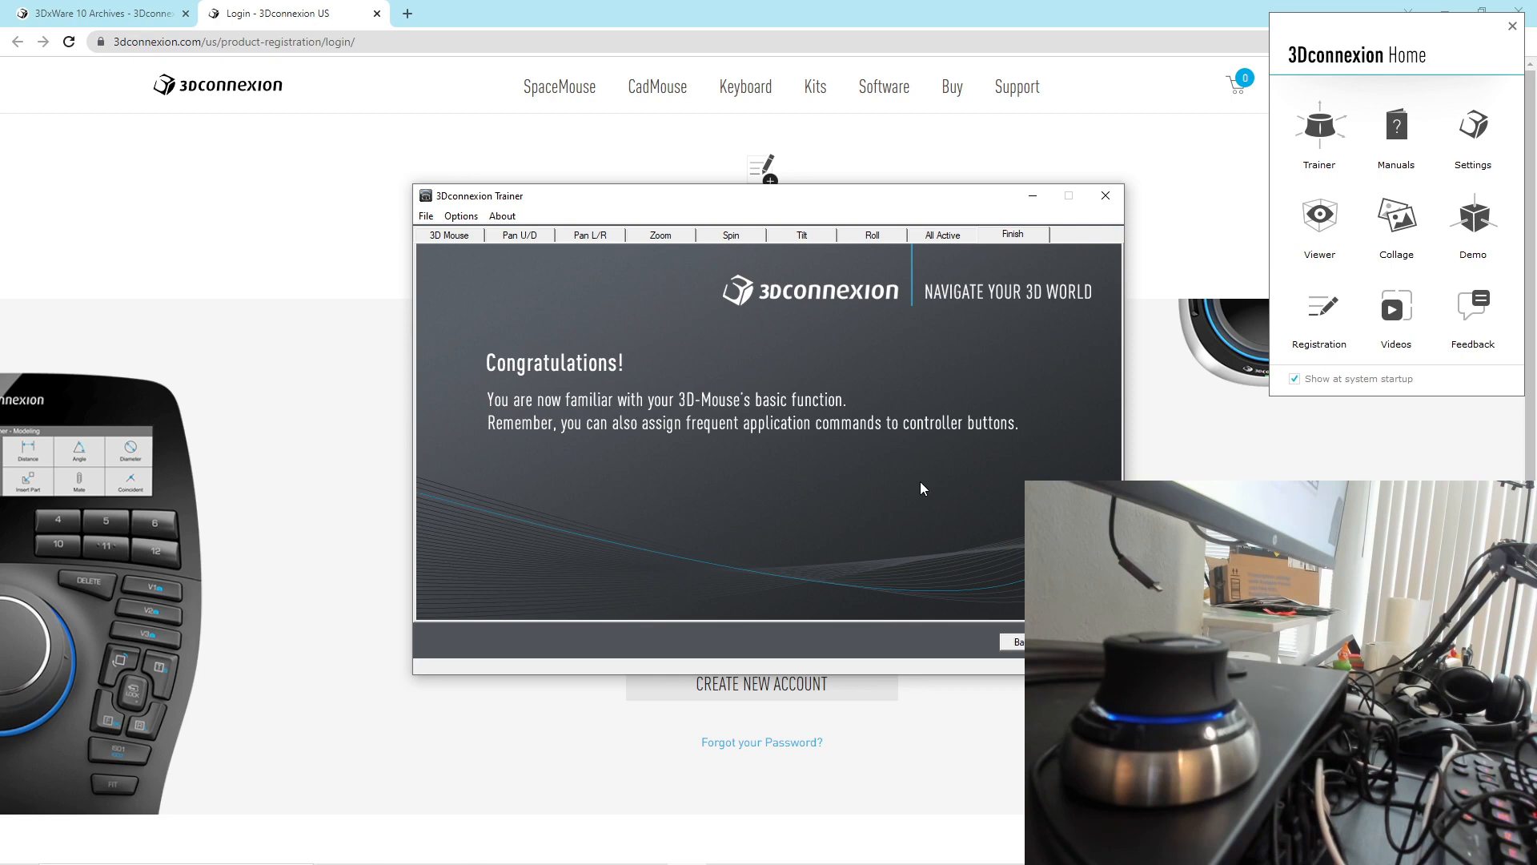
left_click(1105, 195)
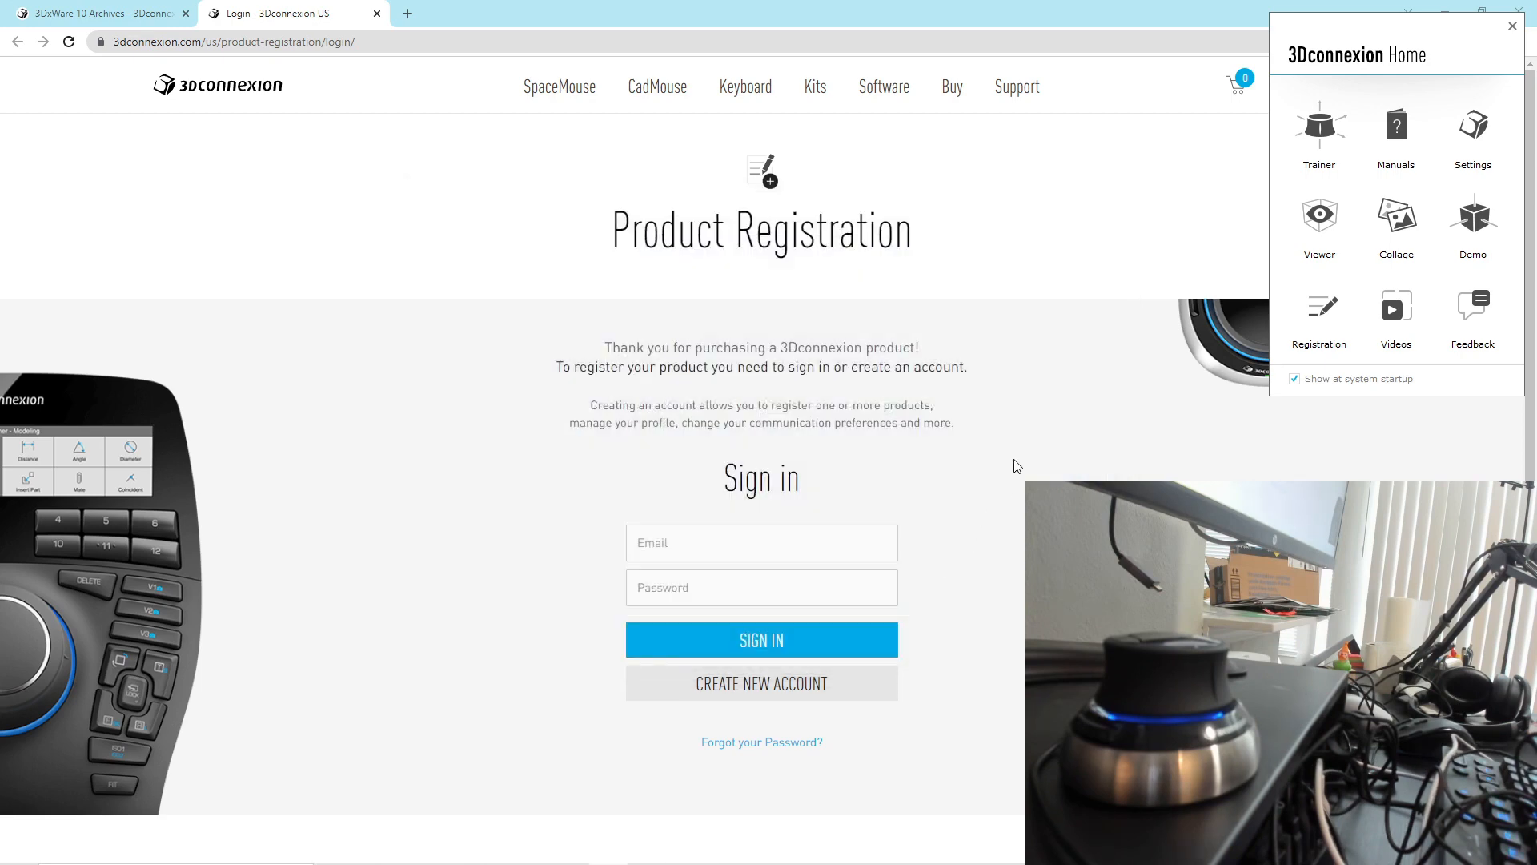
Switch to the Kame_FMU project, dismiss the install notice and browse the 1_reference and other schematic sheets.
left_click(1512, 25)
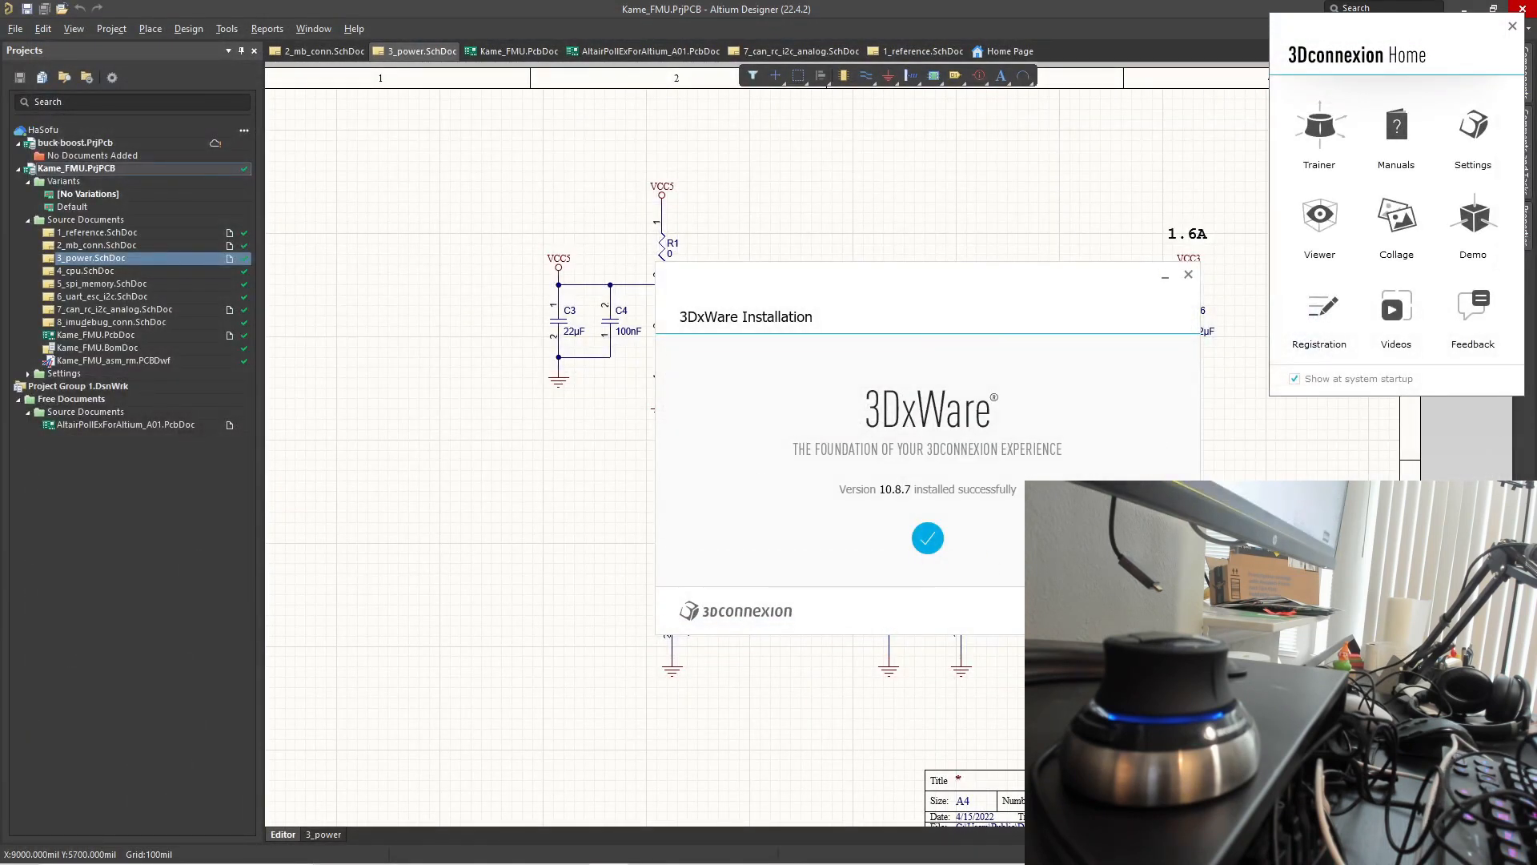
left_click(1188, 274)
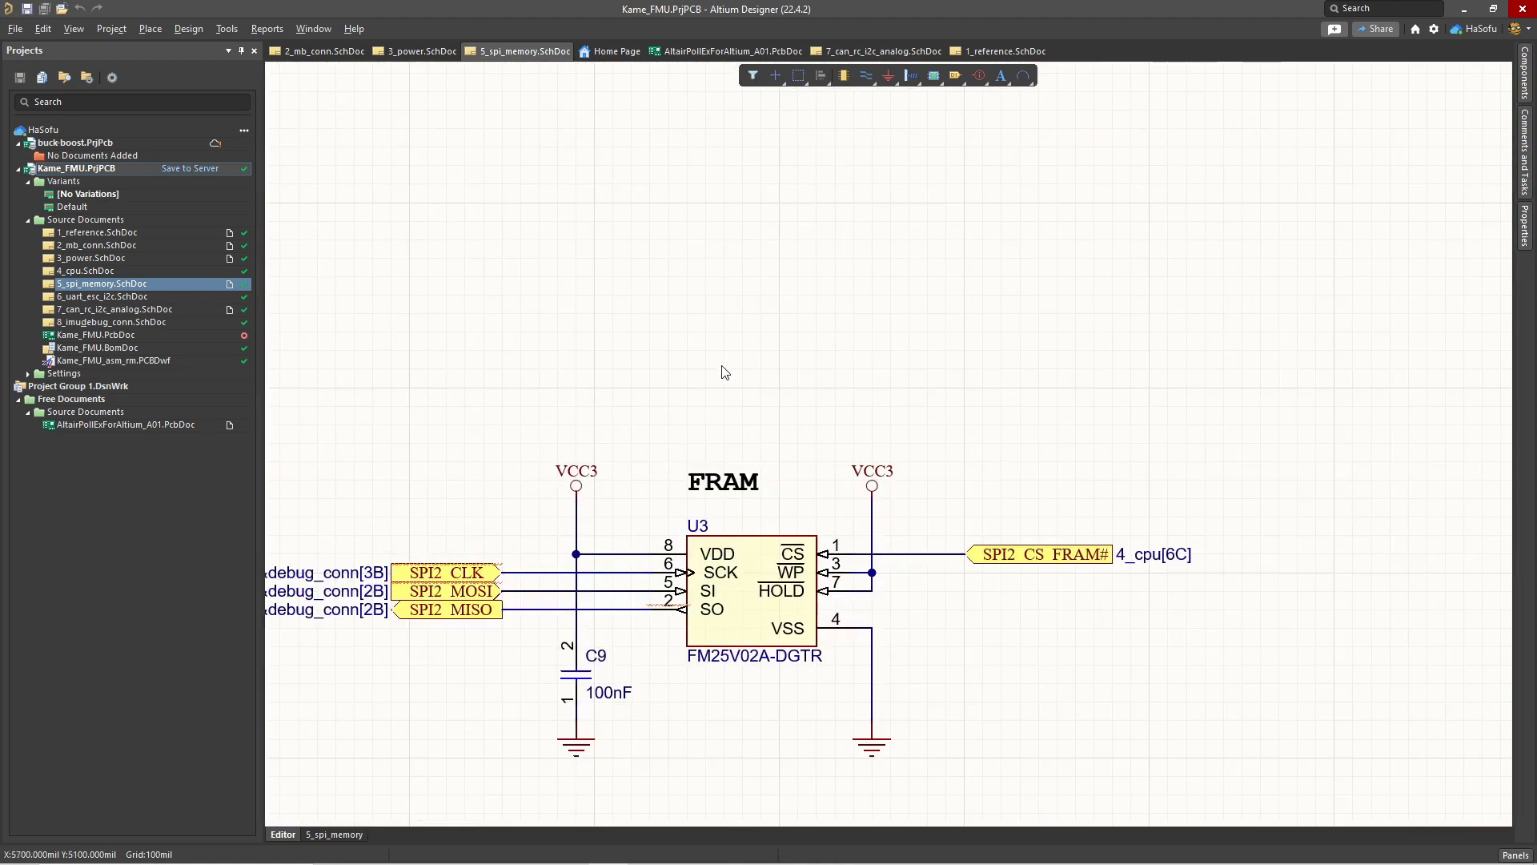
mouse_move(669, 326)
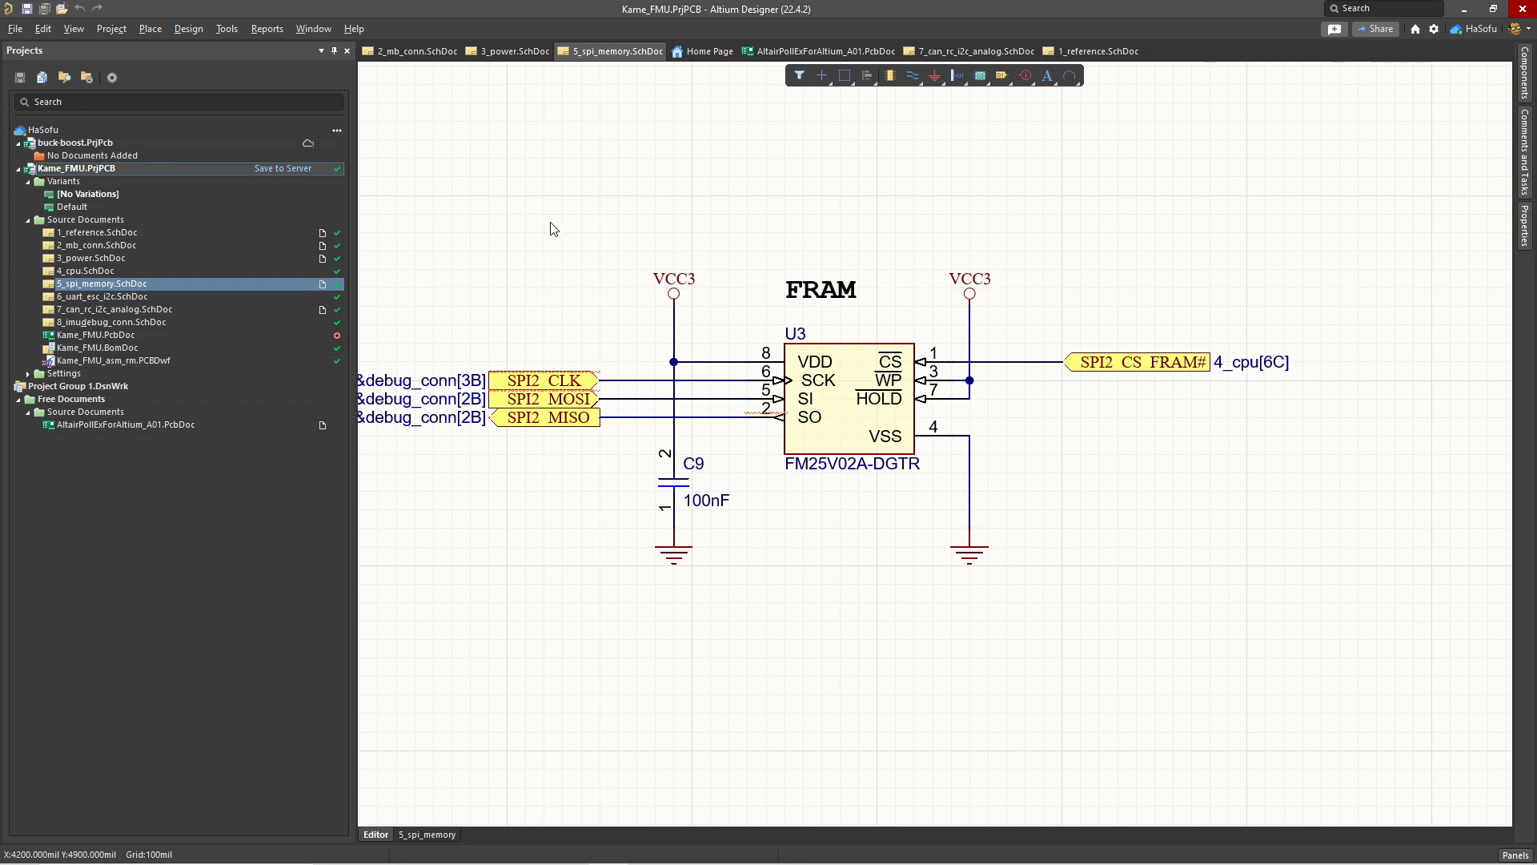
double_click(96, 335)
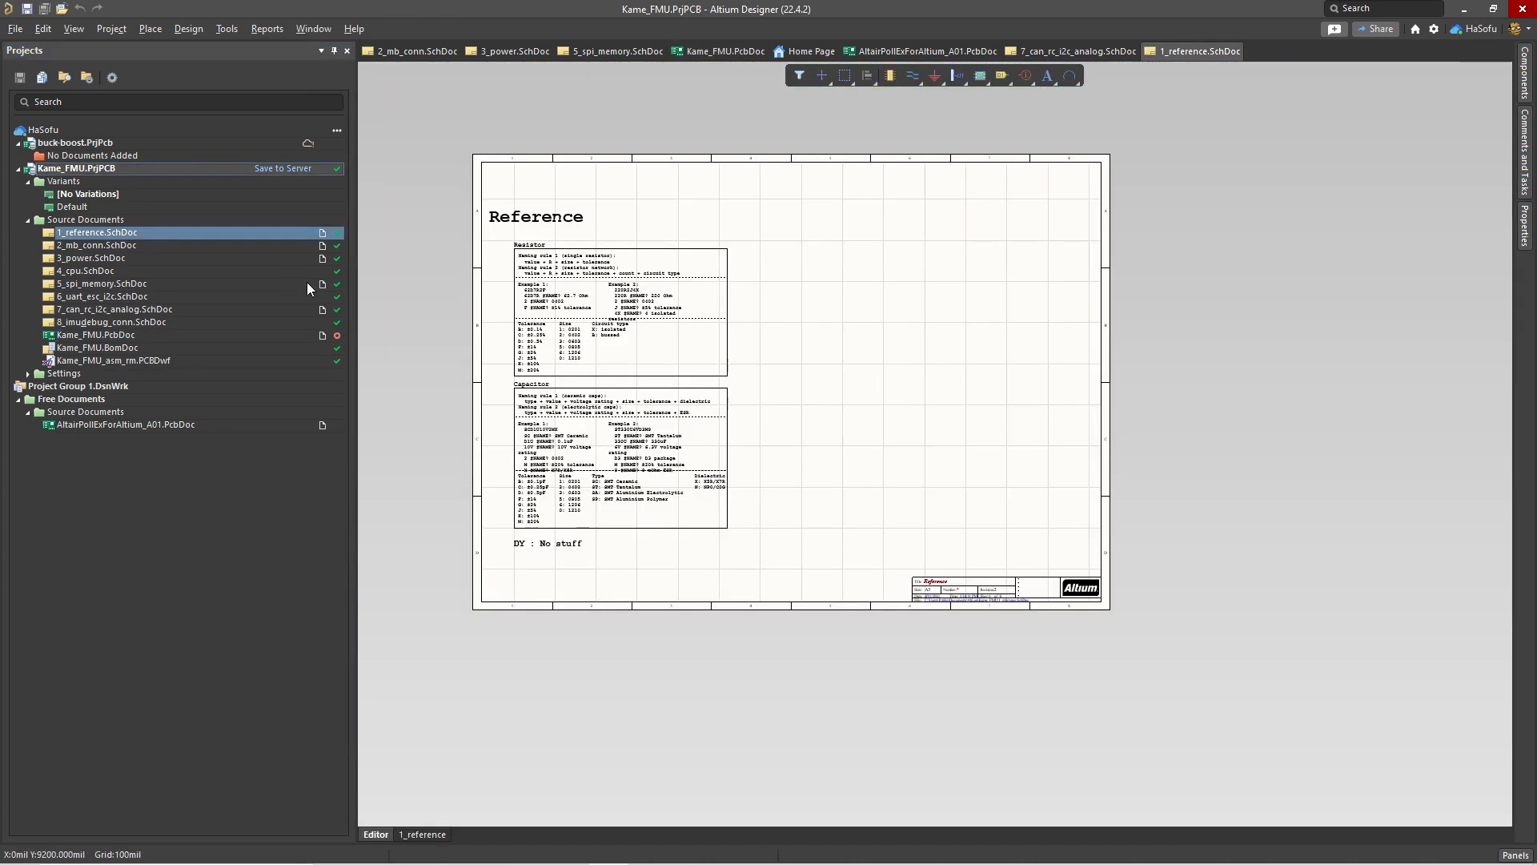
double_click(77, 271)
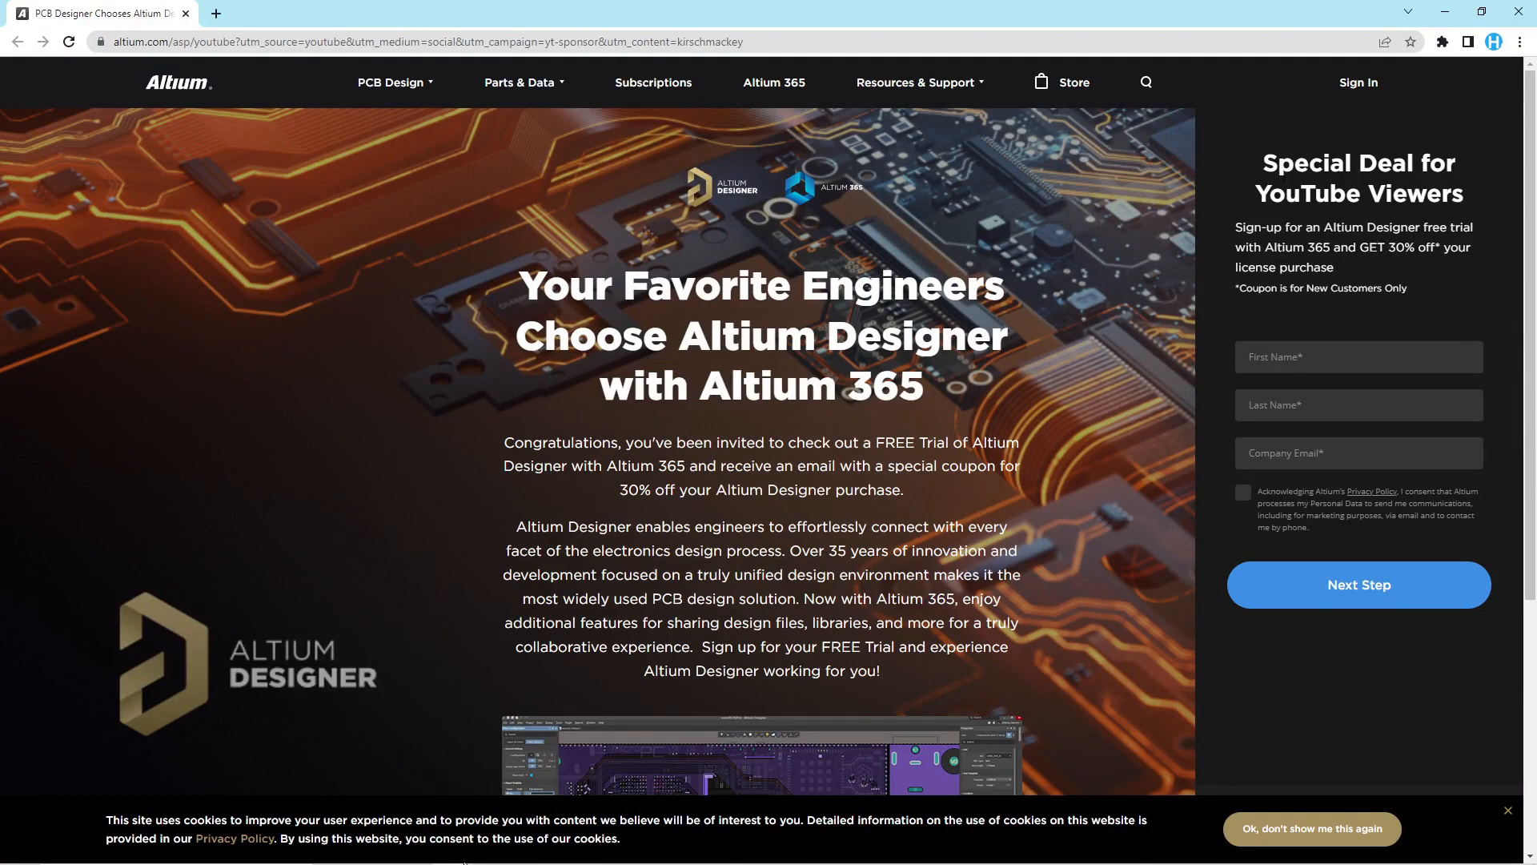
scroll("down", 3)
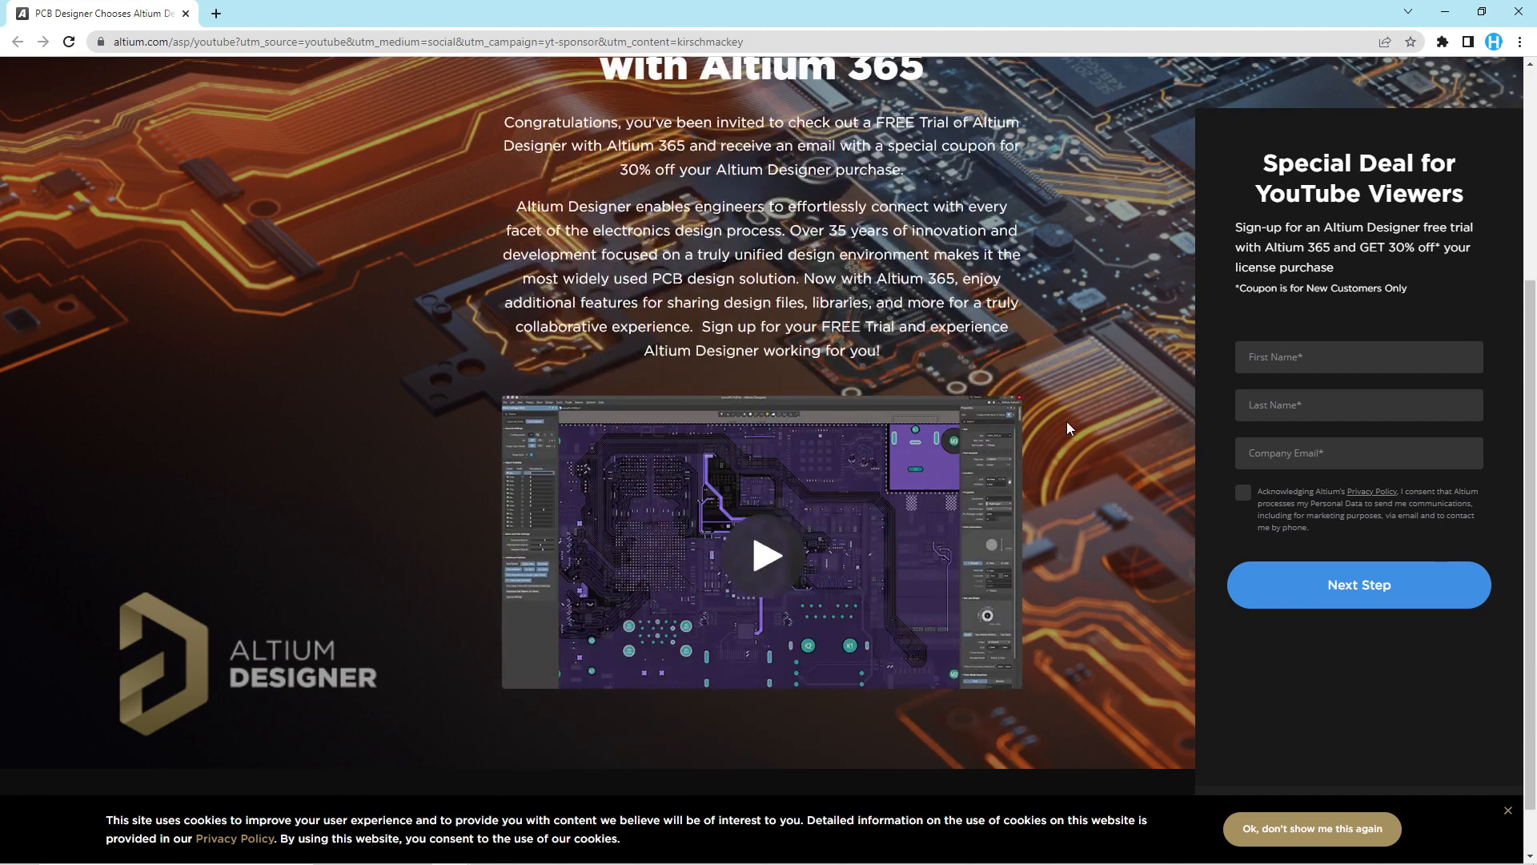
scroll("down", 3)
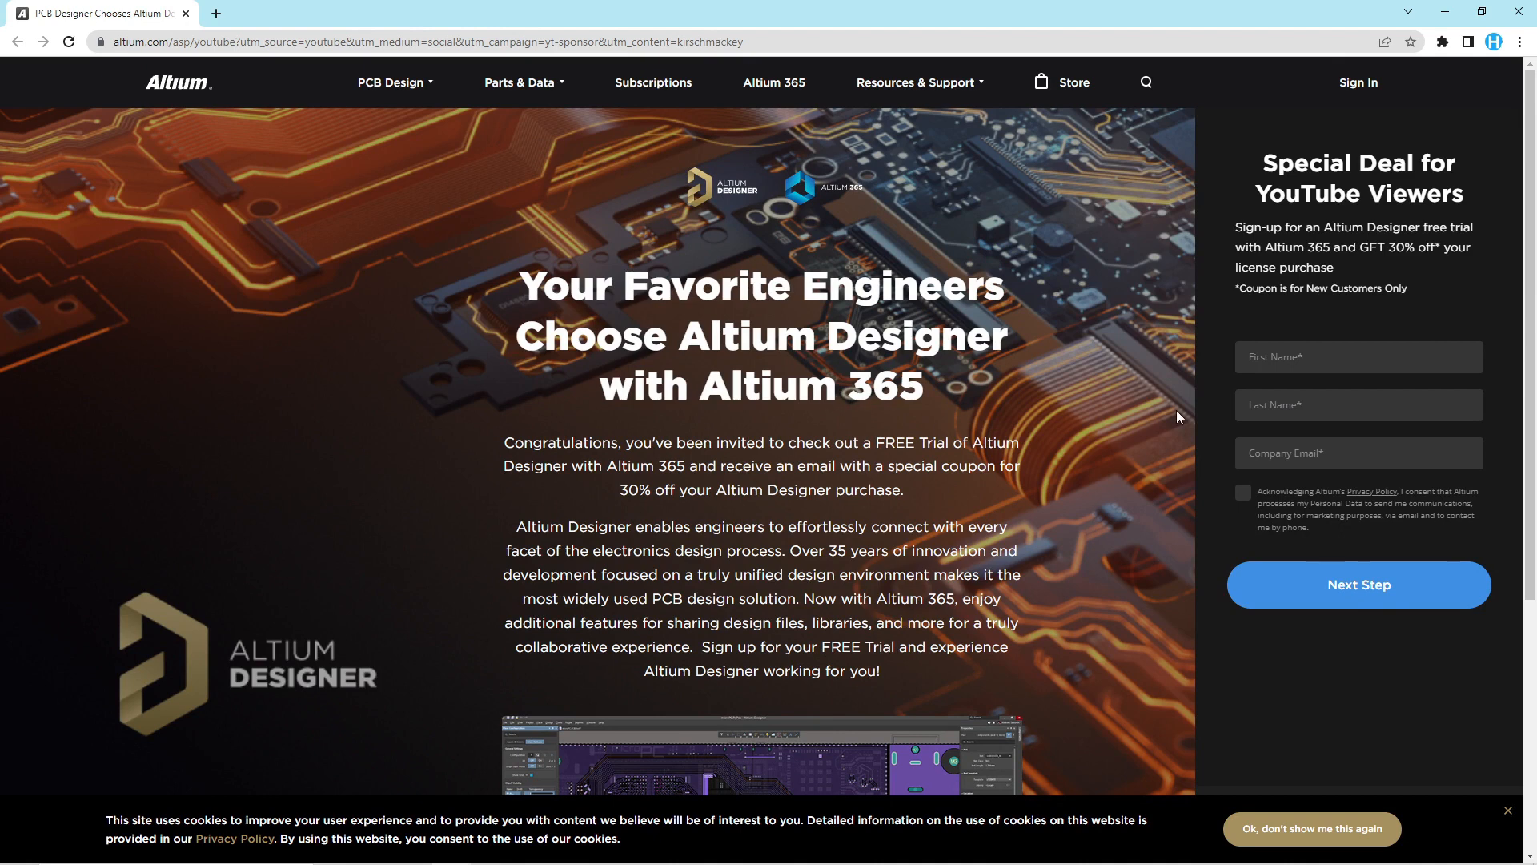
mouse_move(1222, 351)
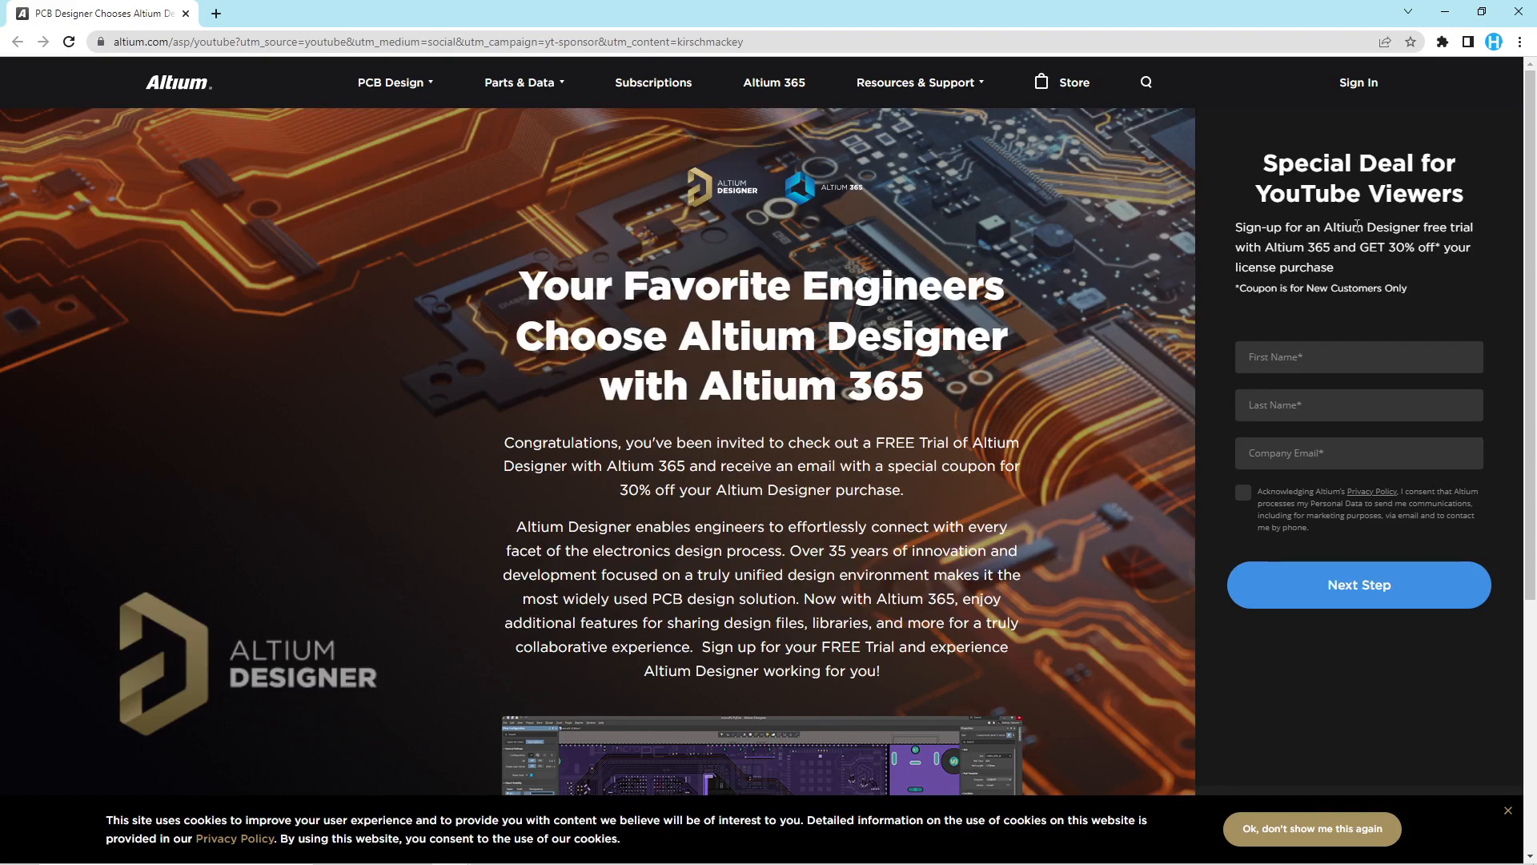
scroll("down", 3)
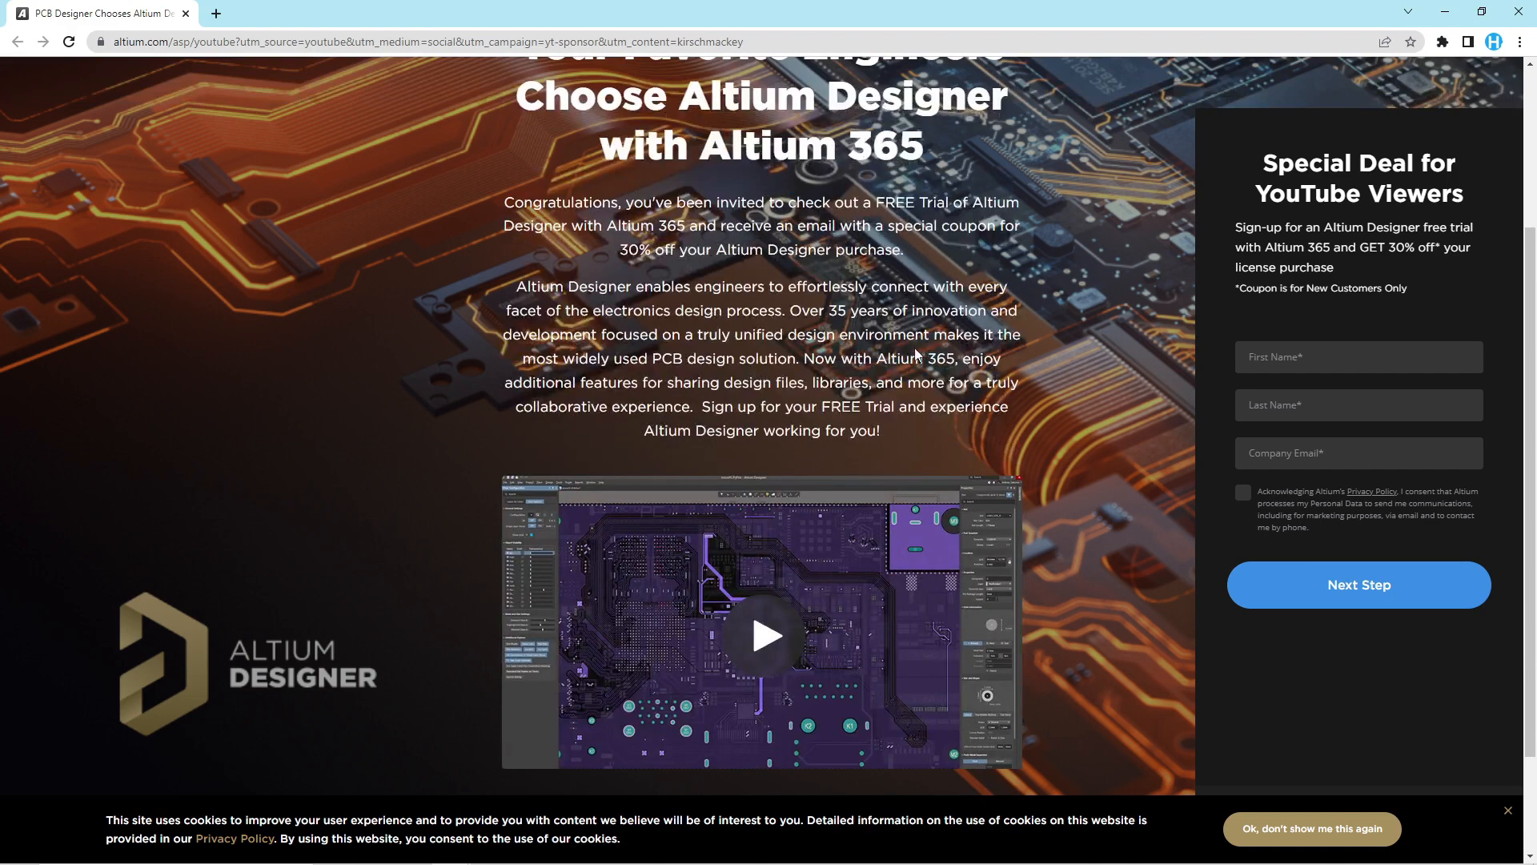
mouse_move(980, 402)
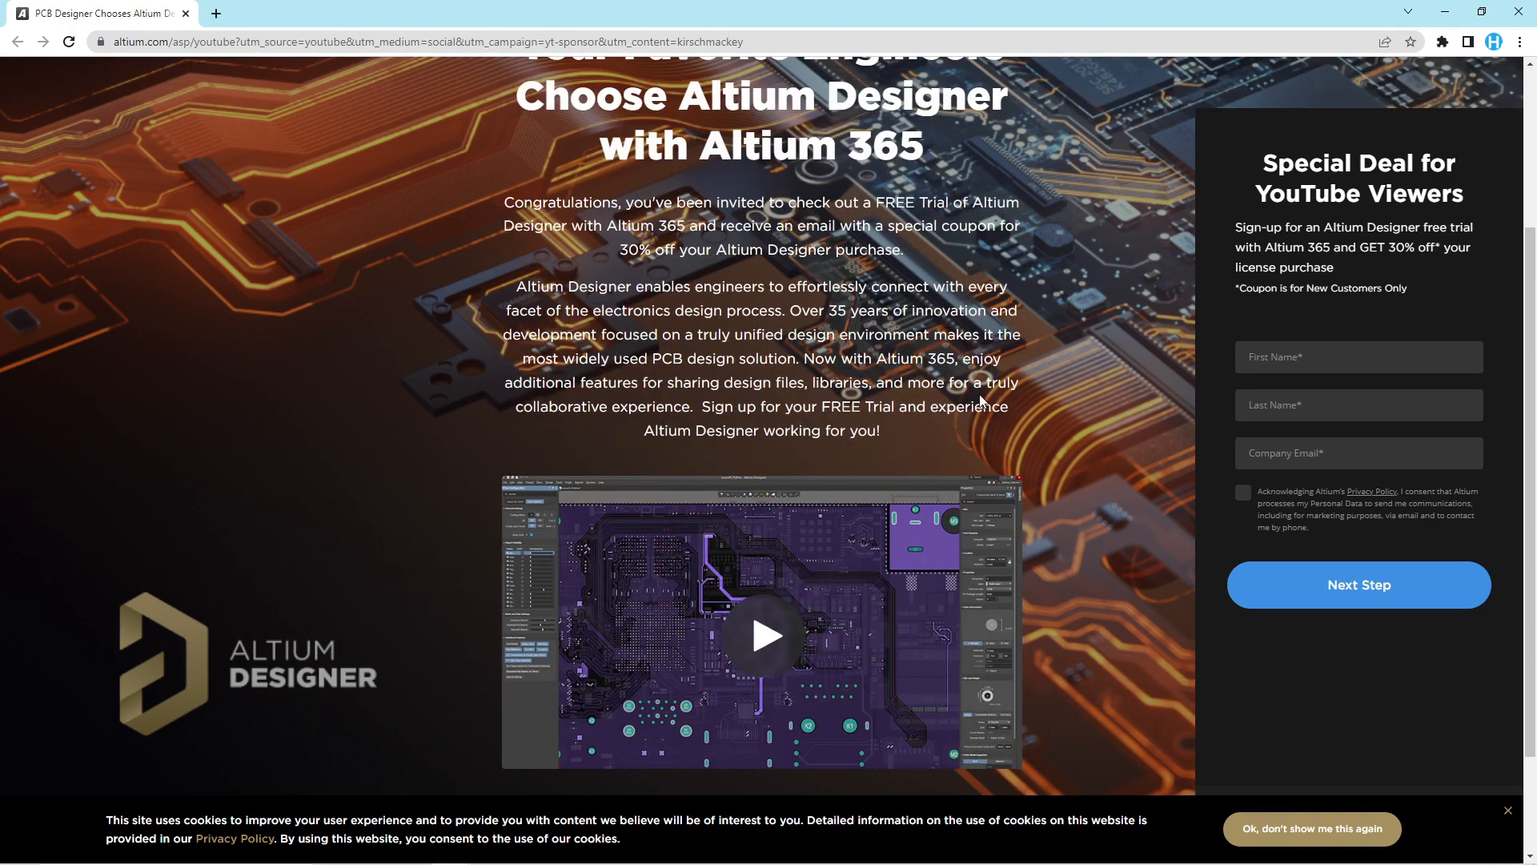
scroll("up", 3)
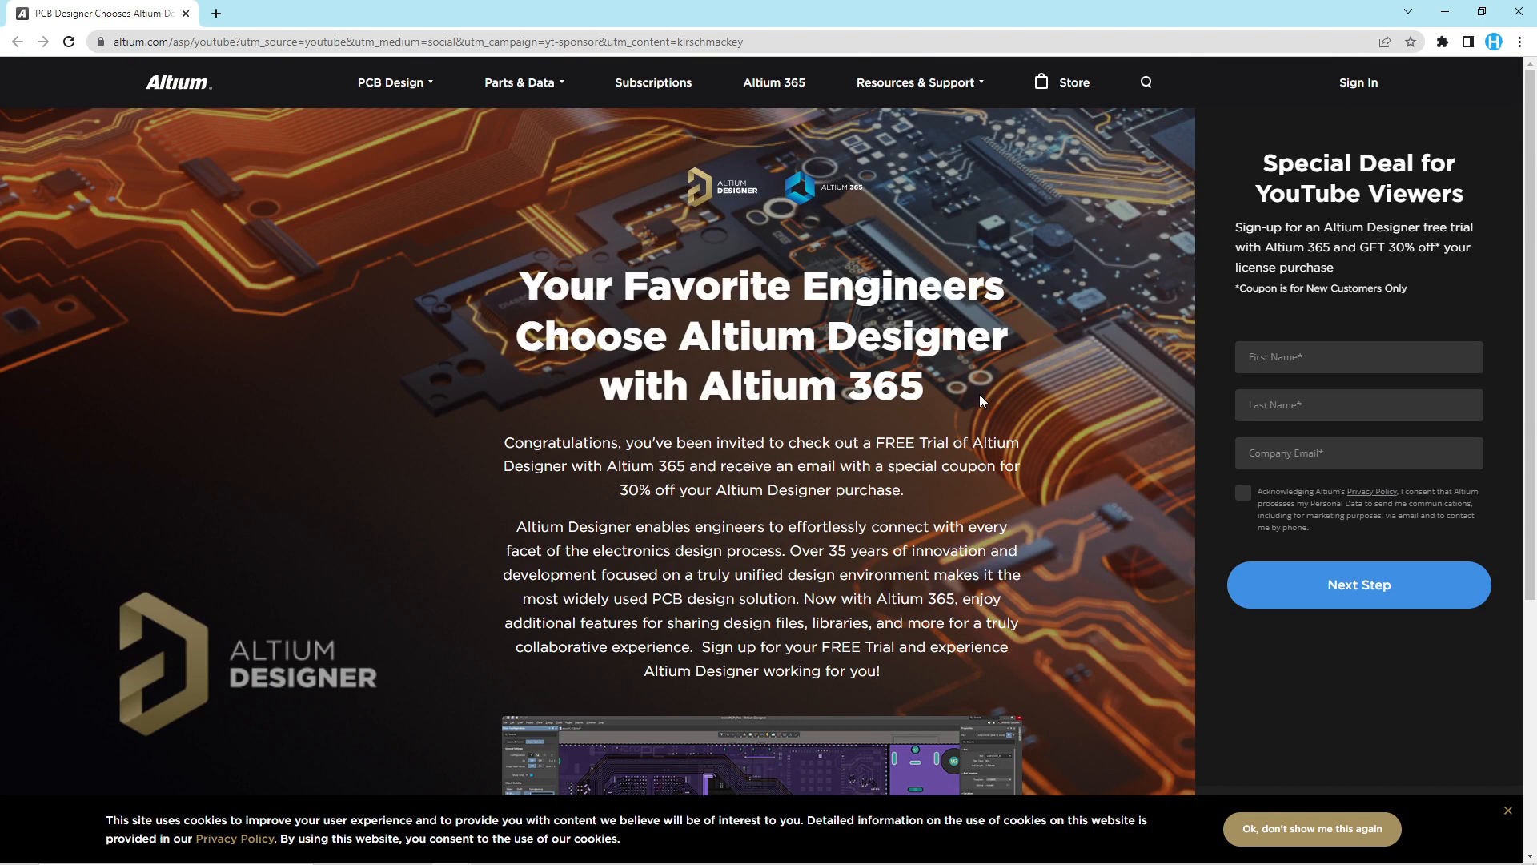
mouse_move(1367, 101)
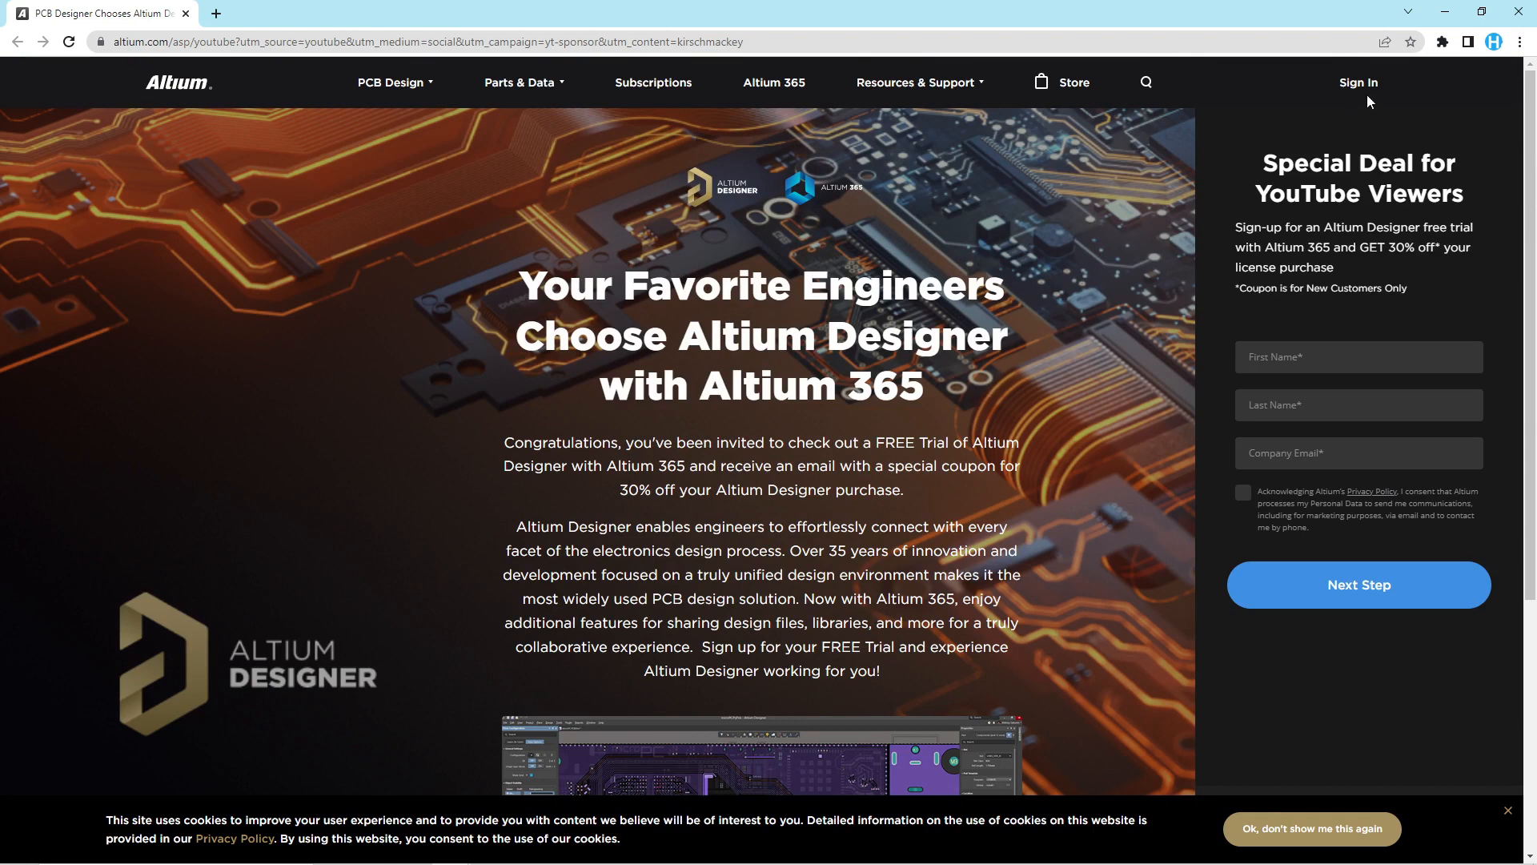
mouse_move(1445, 13)
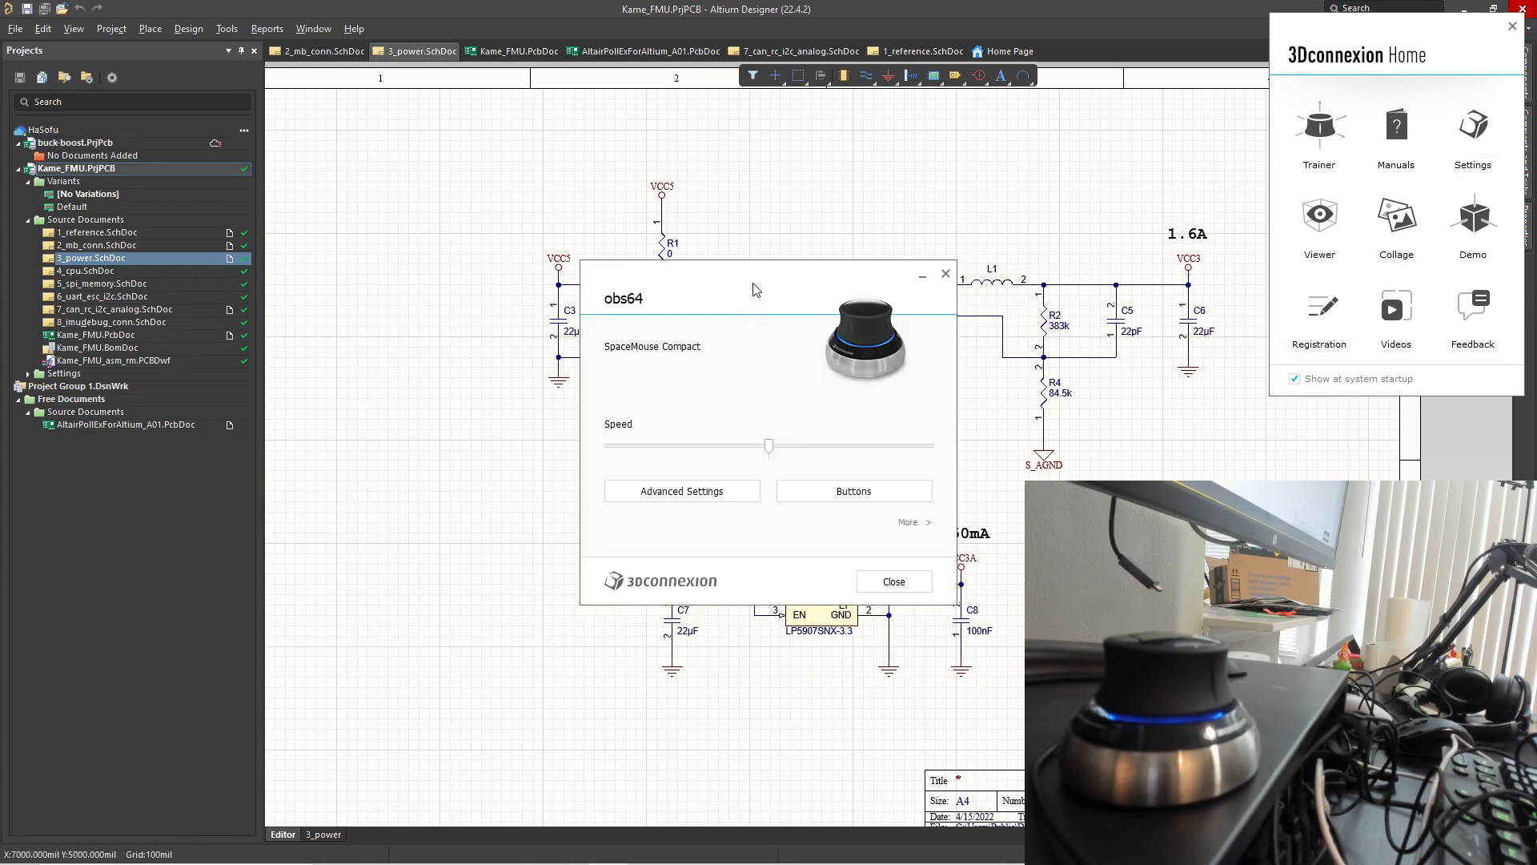
mouse_move(663, 327)
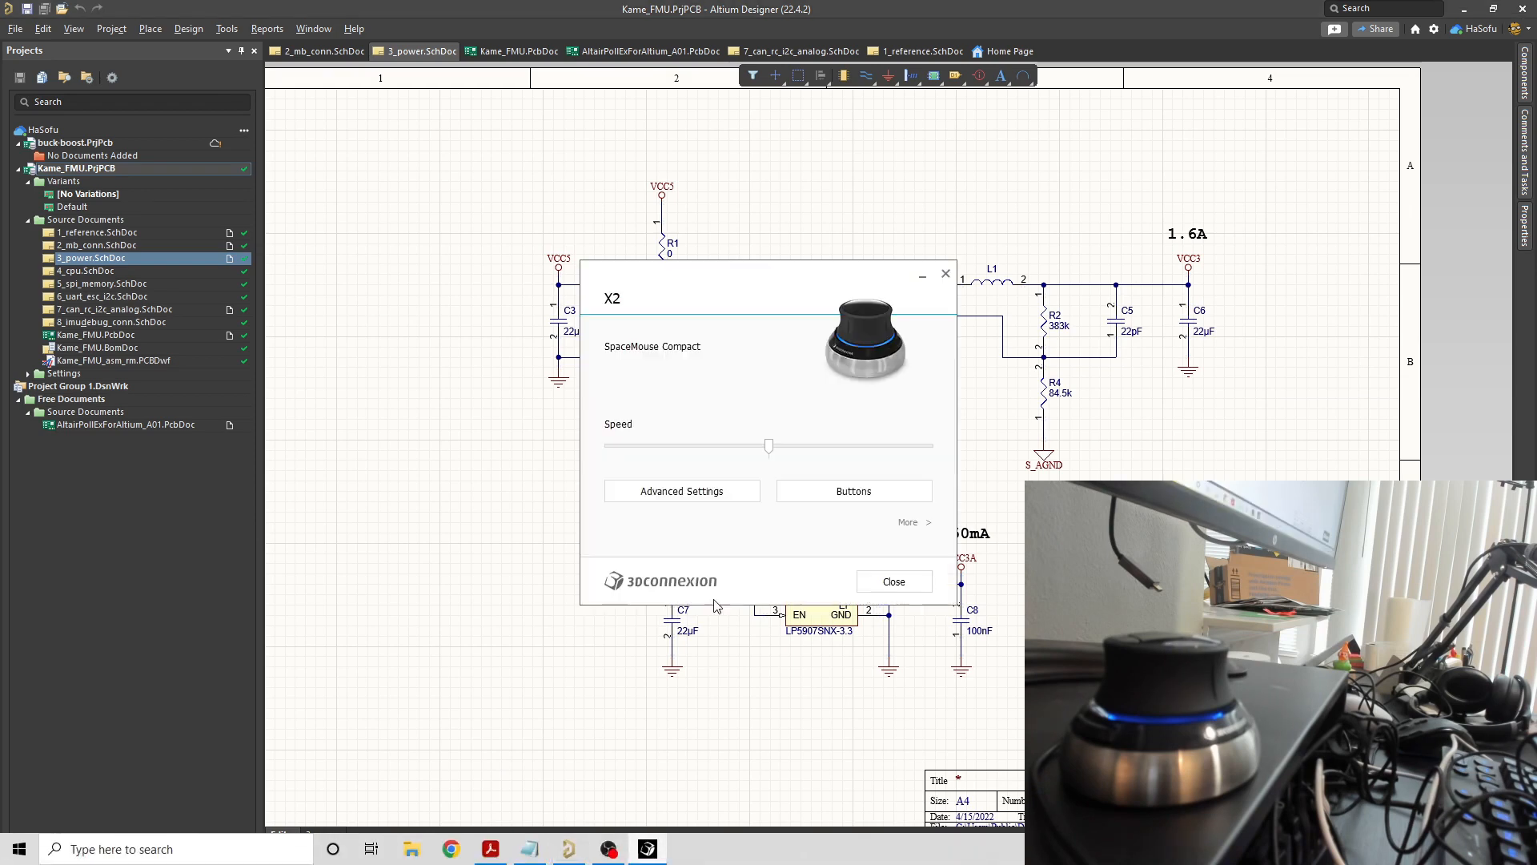
Set the Altium Designer profile's advanced navigation to Pan/Zoom instead of Rotation and close the settings.
left_click(682, 492)
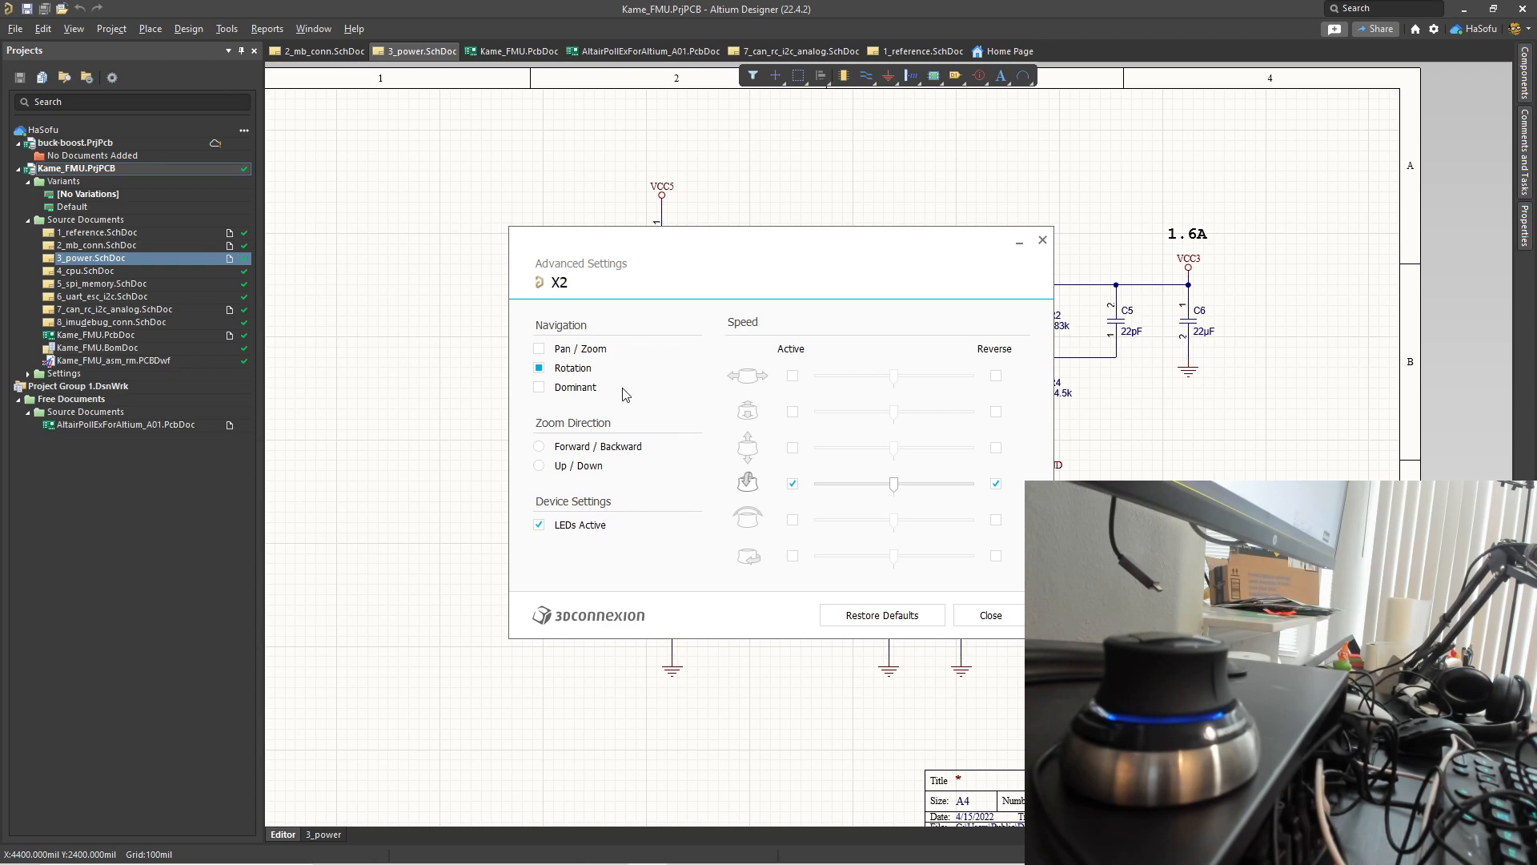
left_click(538, 350)
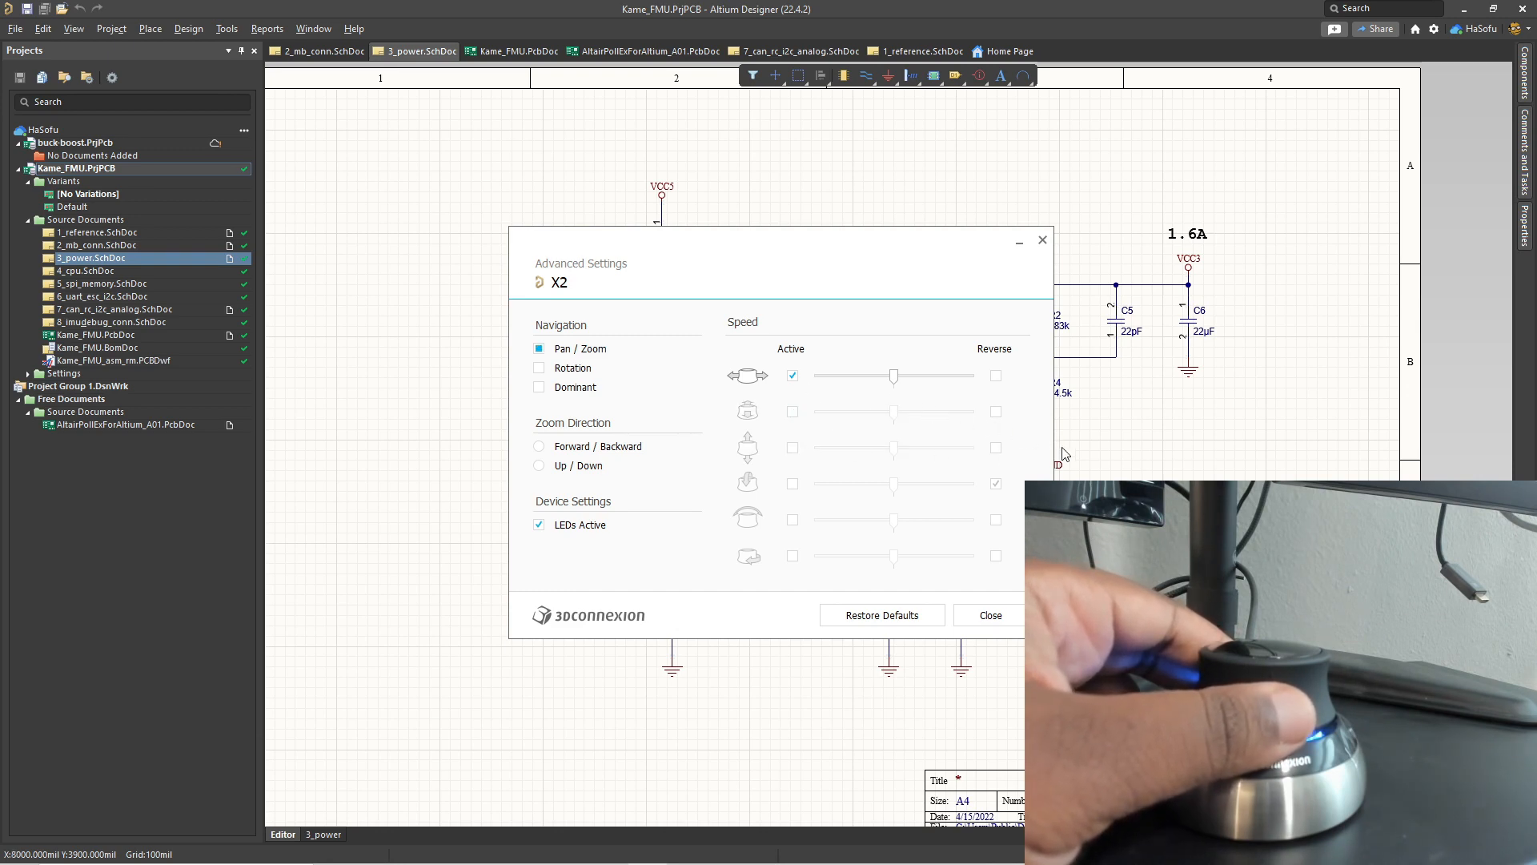
left_click(989, 615)
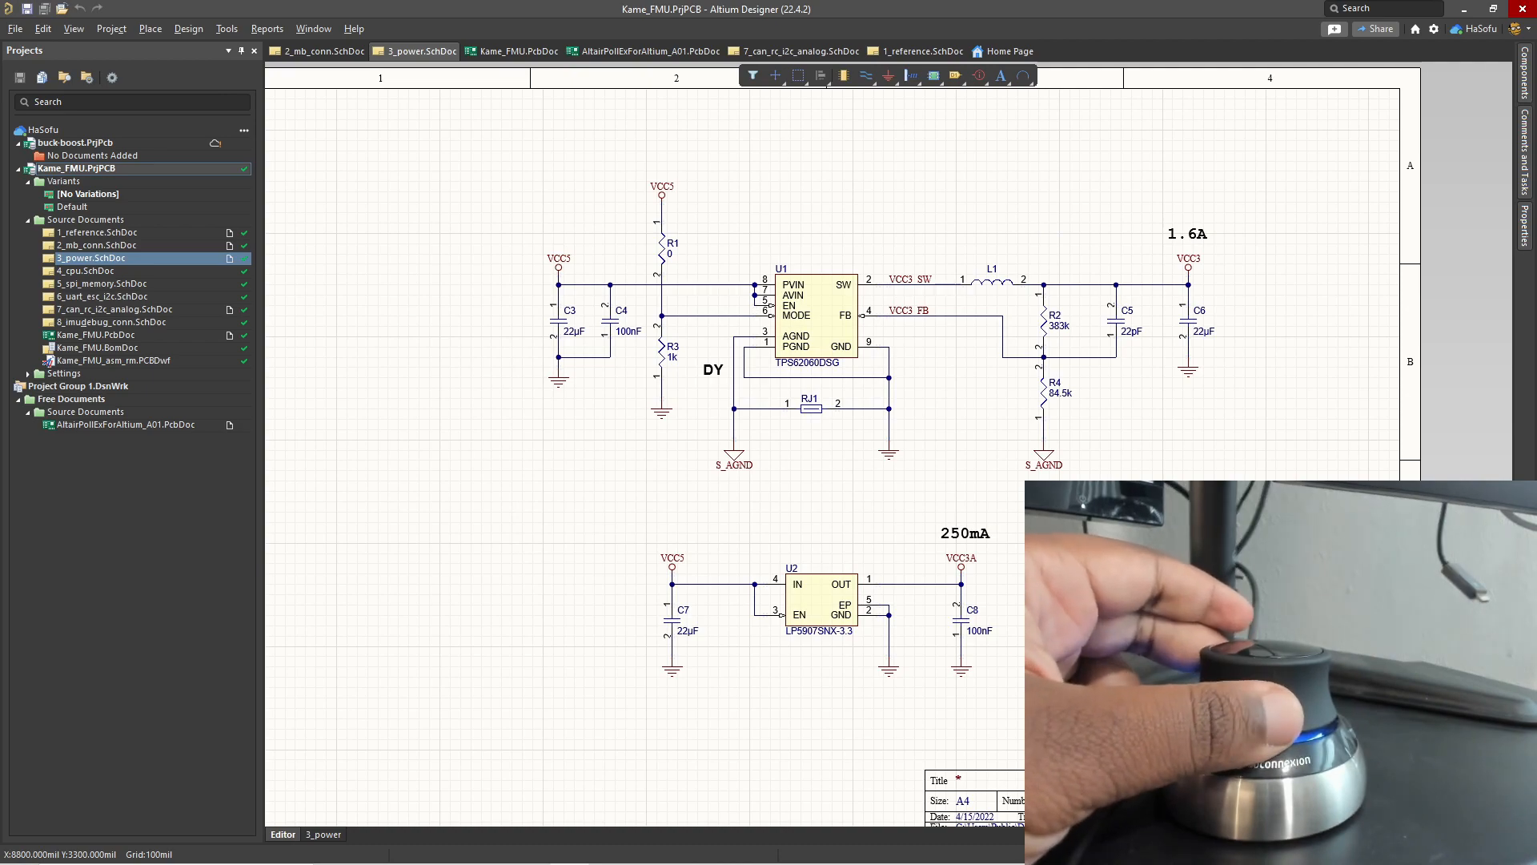
Open the 2_mb_conn motherboard connector schematic sheet.
scroll("down", 3)
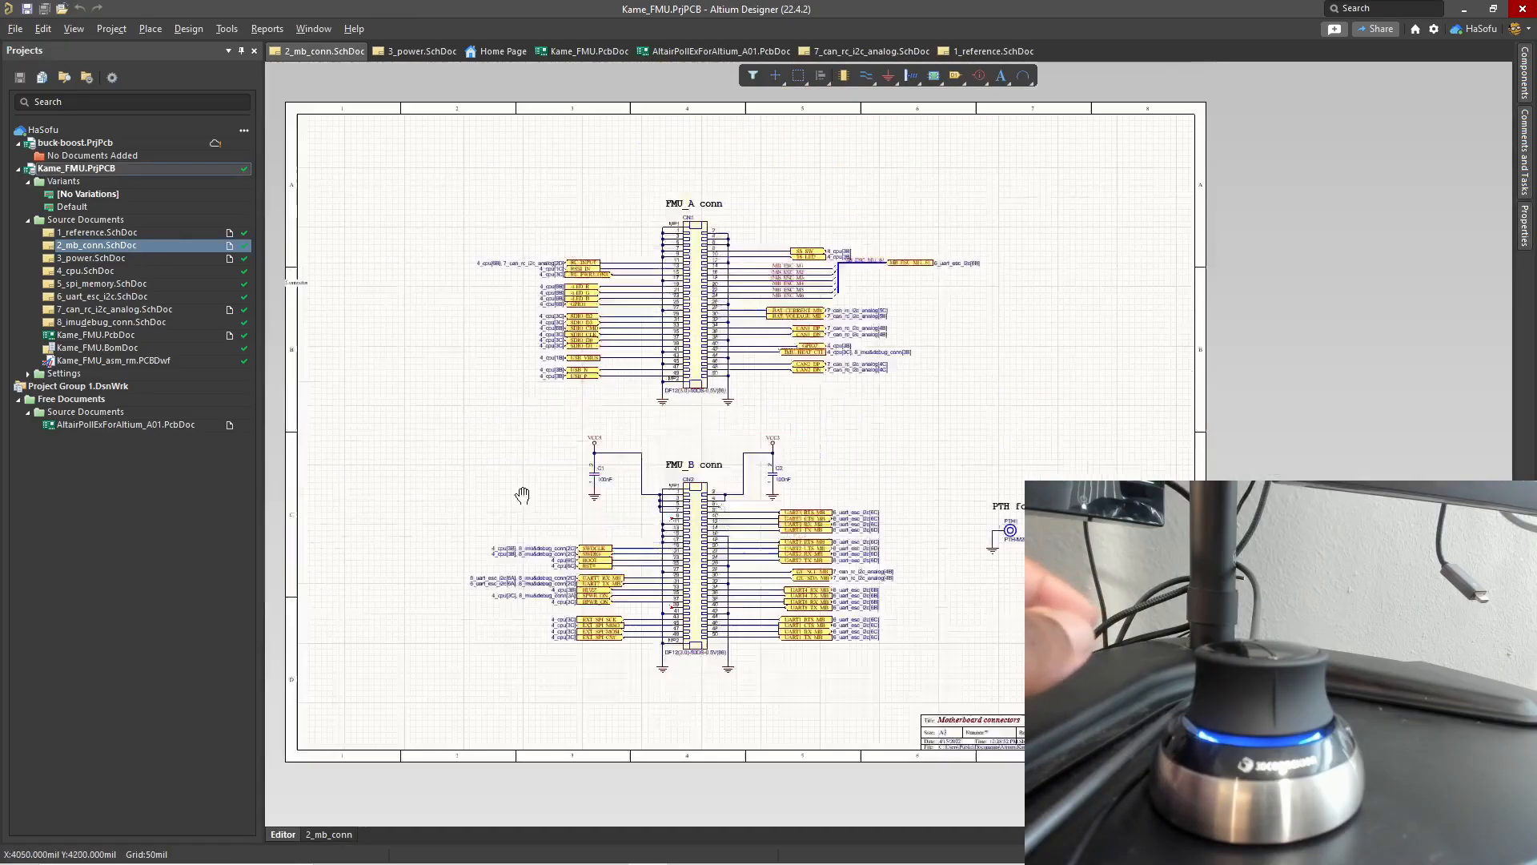
left_click(419, 51)
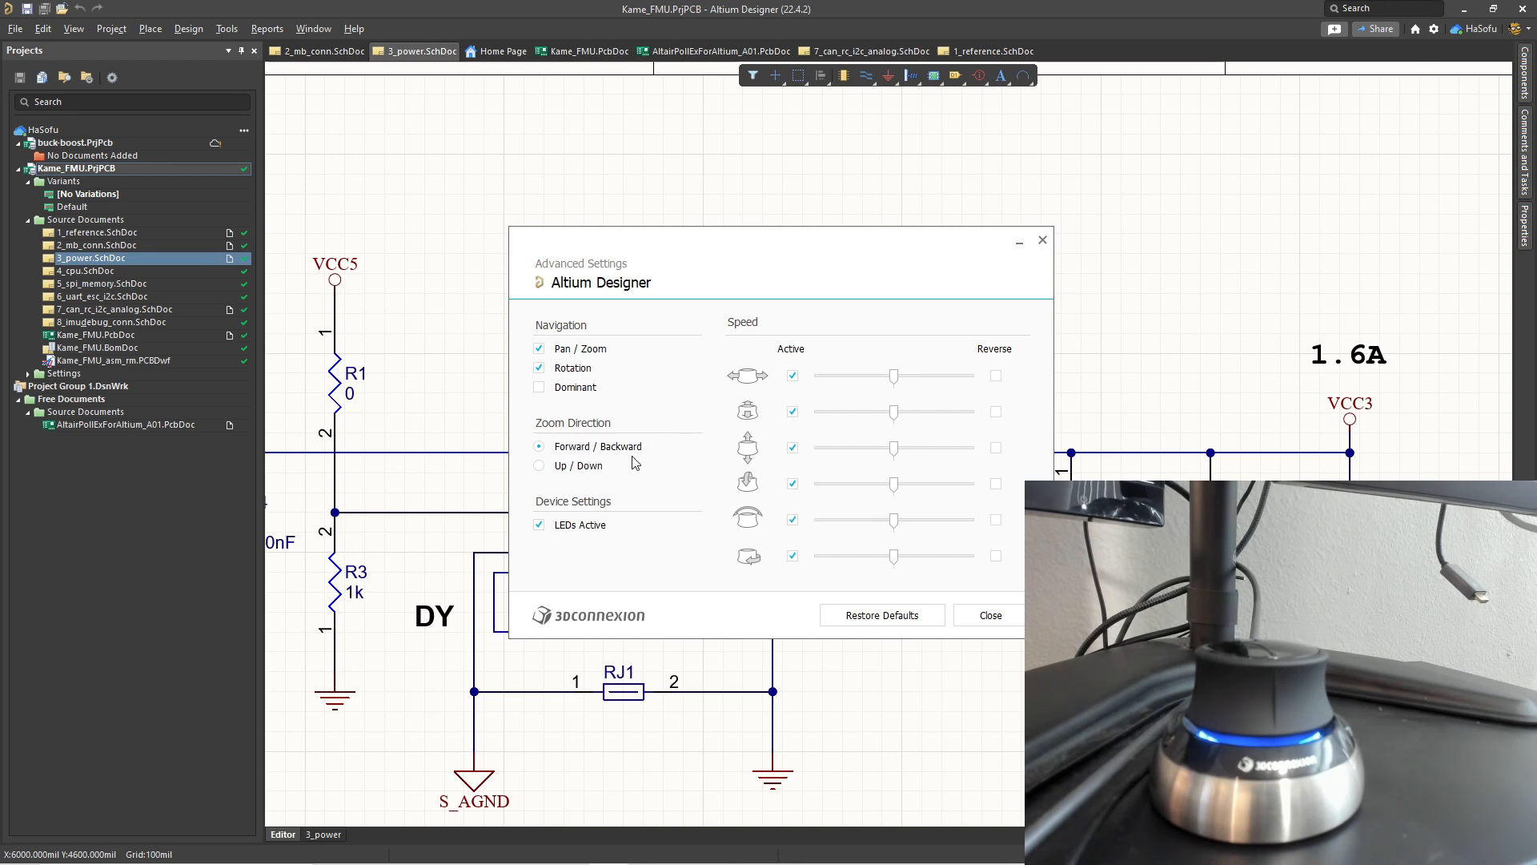
mouse_move(617, 458)
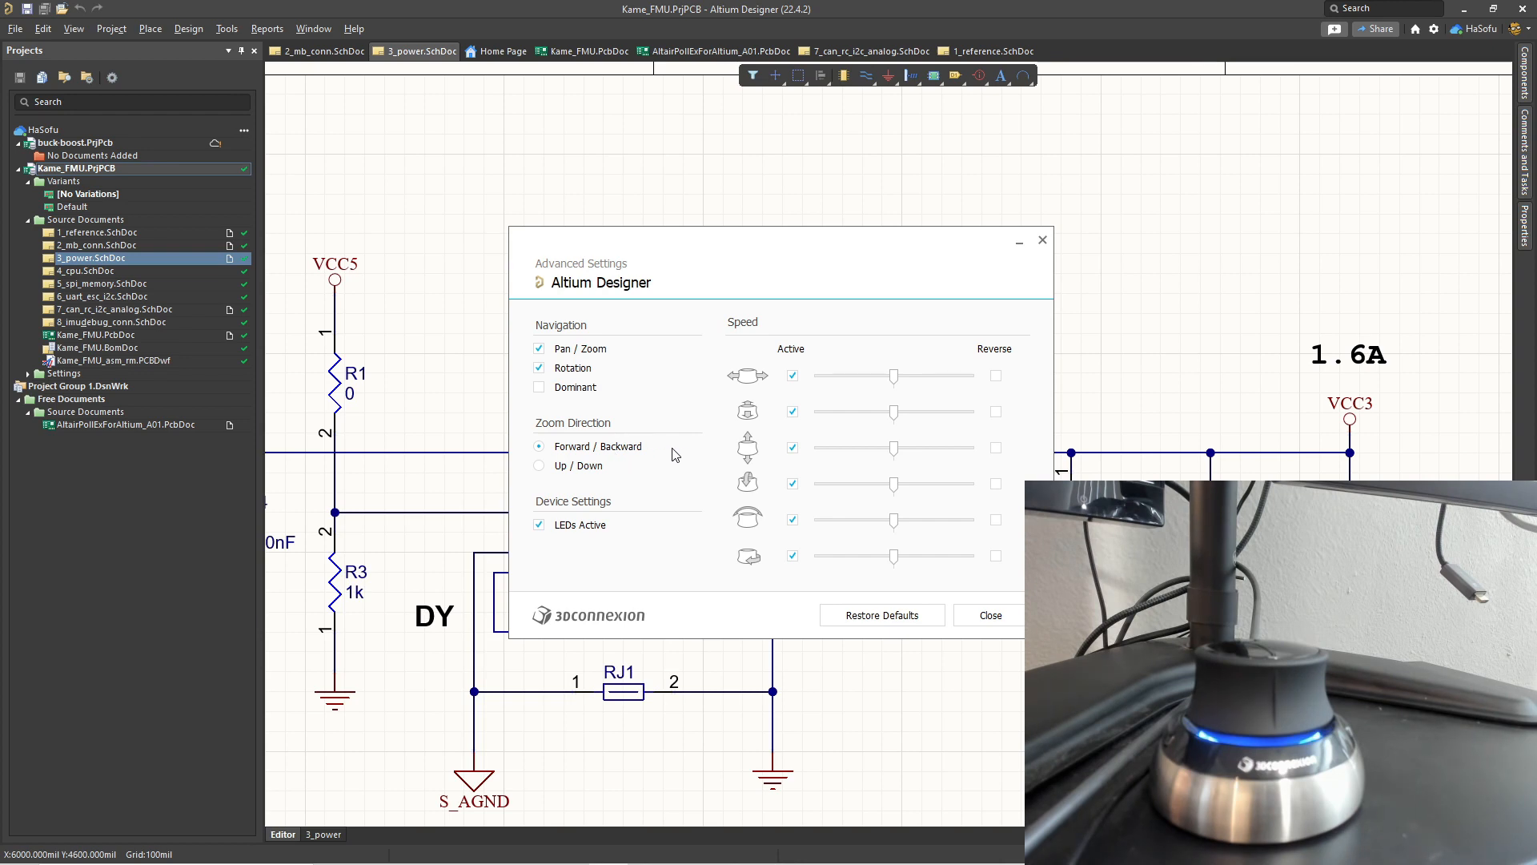
mouse_move(644, 466)
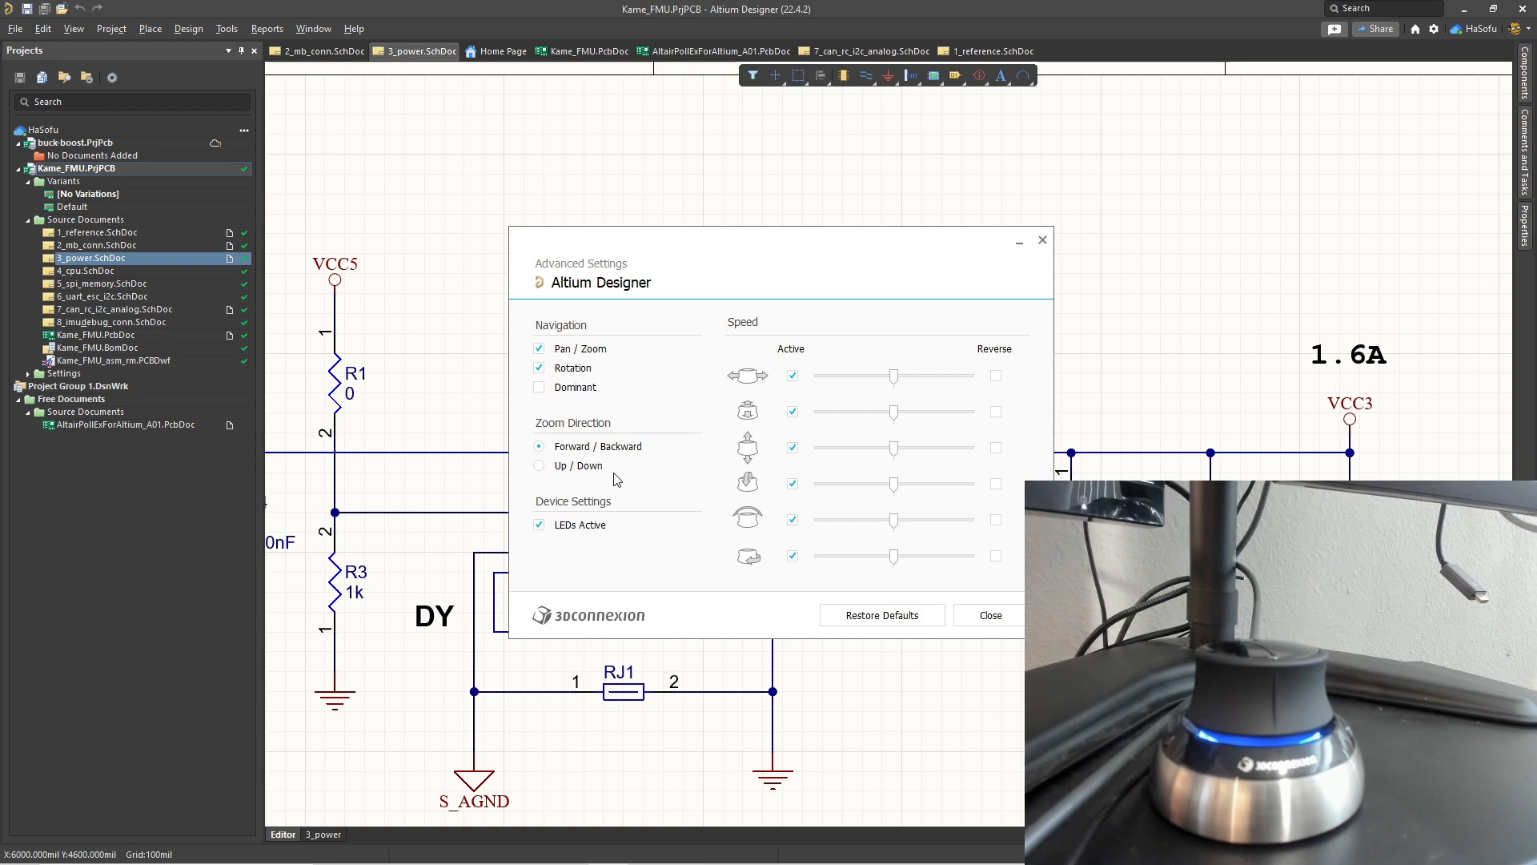
mouse_move(625, 474)
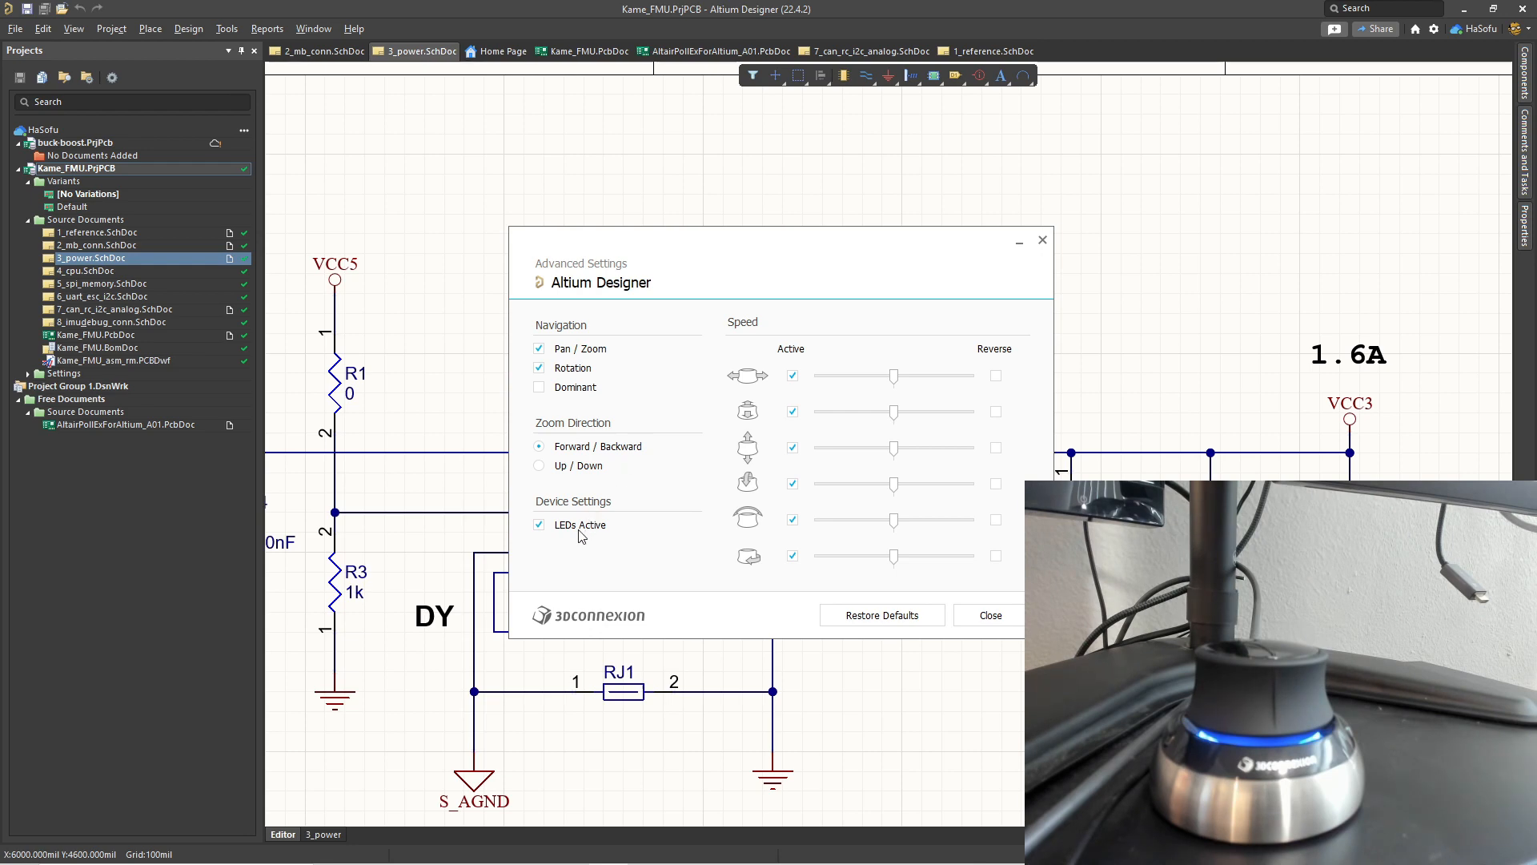
Tick LEDs Active under Device Settings so the SpaceMouse lights turn on.
left_click(538, 524)
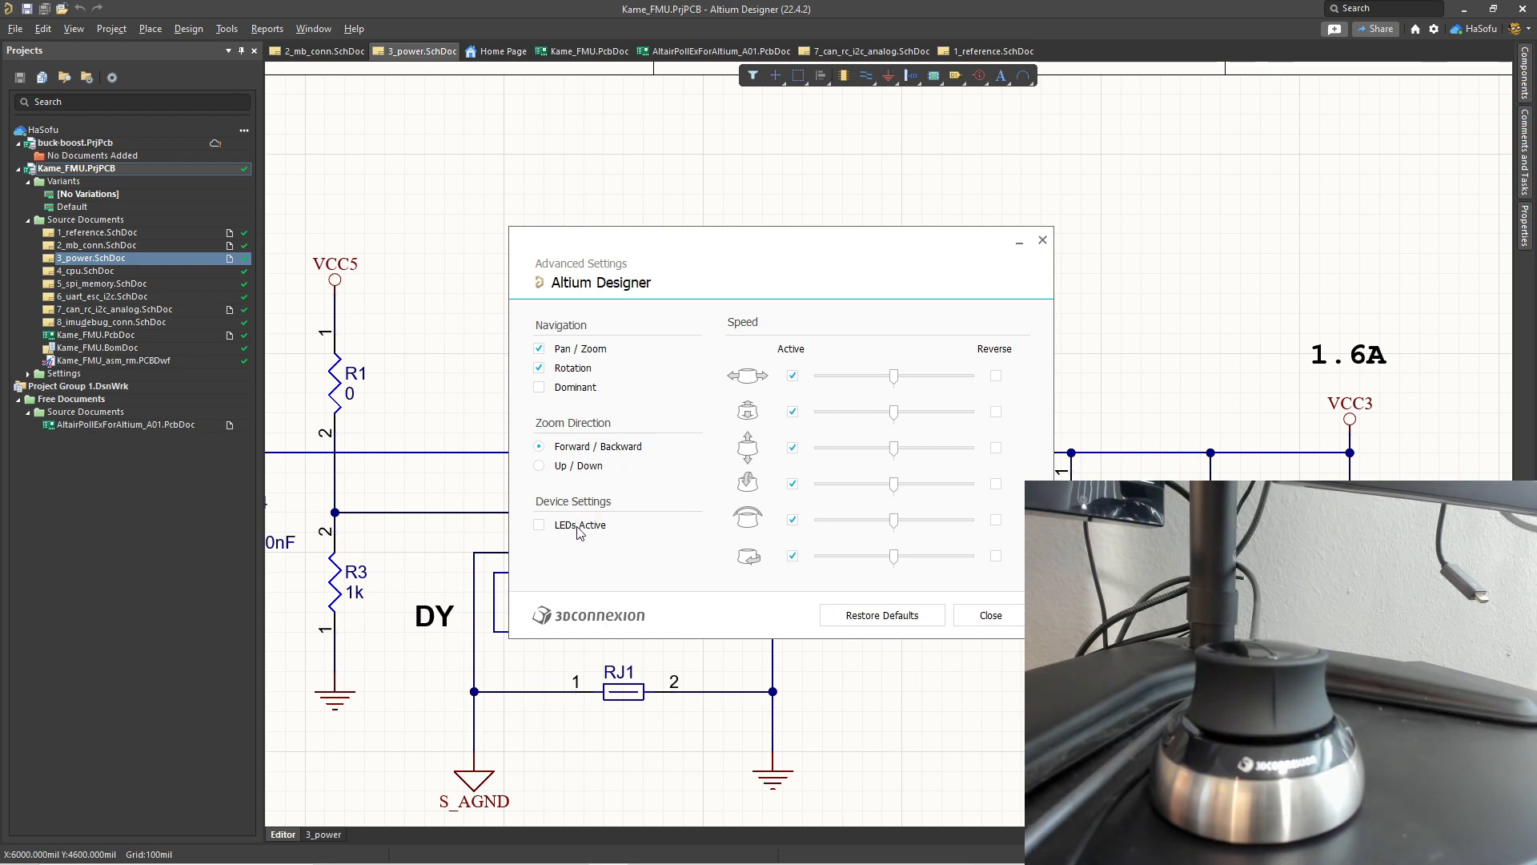
left_click(538, 524)
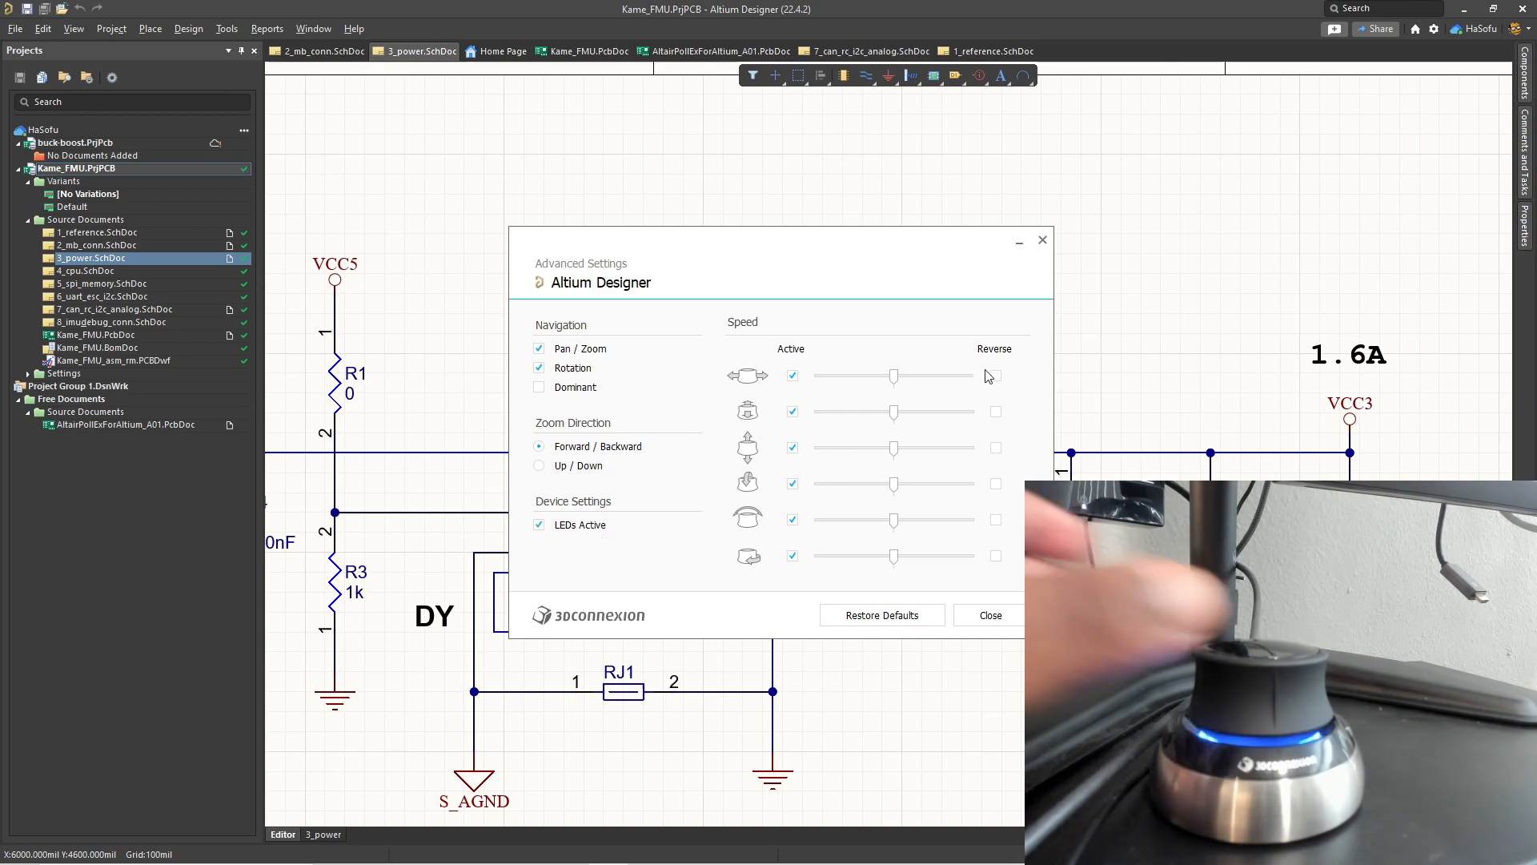
left_click(989, 615)
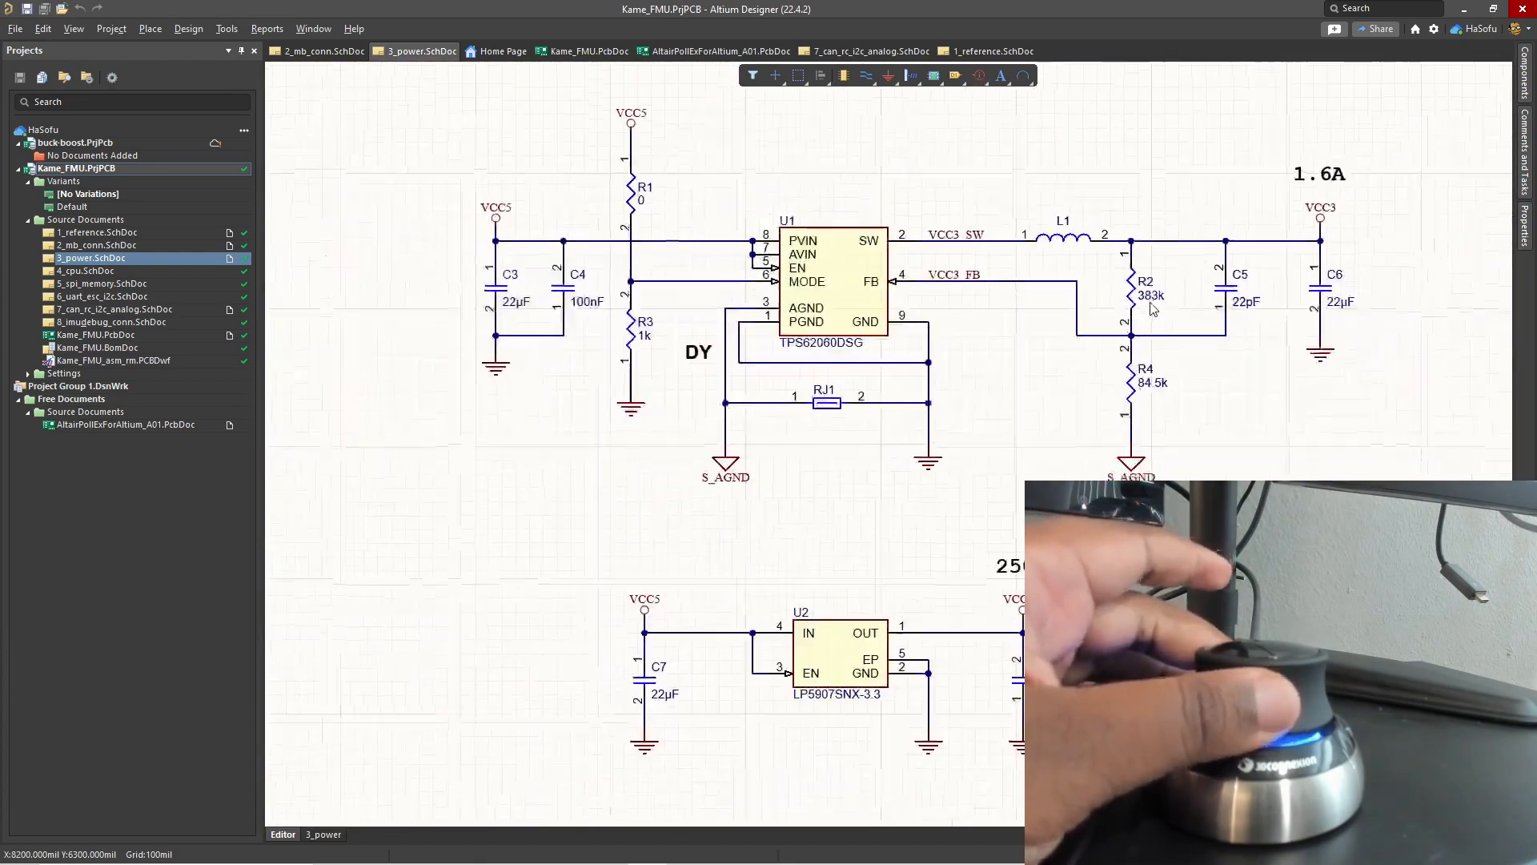
scroll("down", 3)
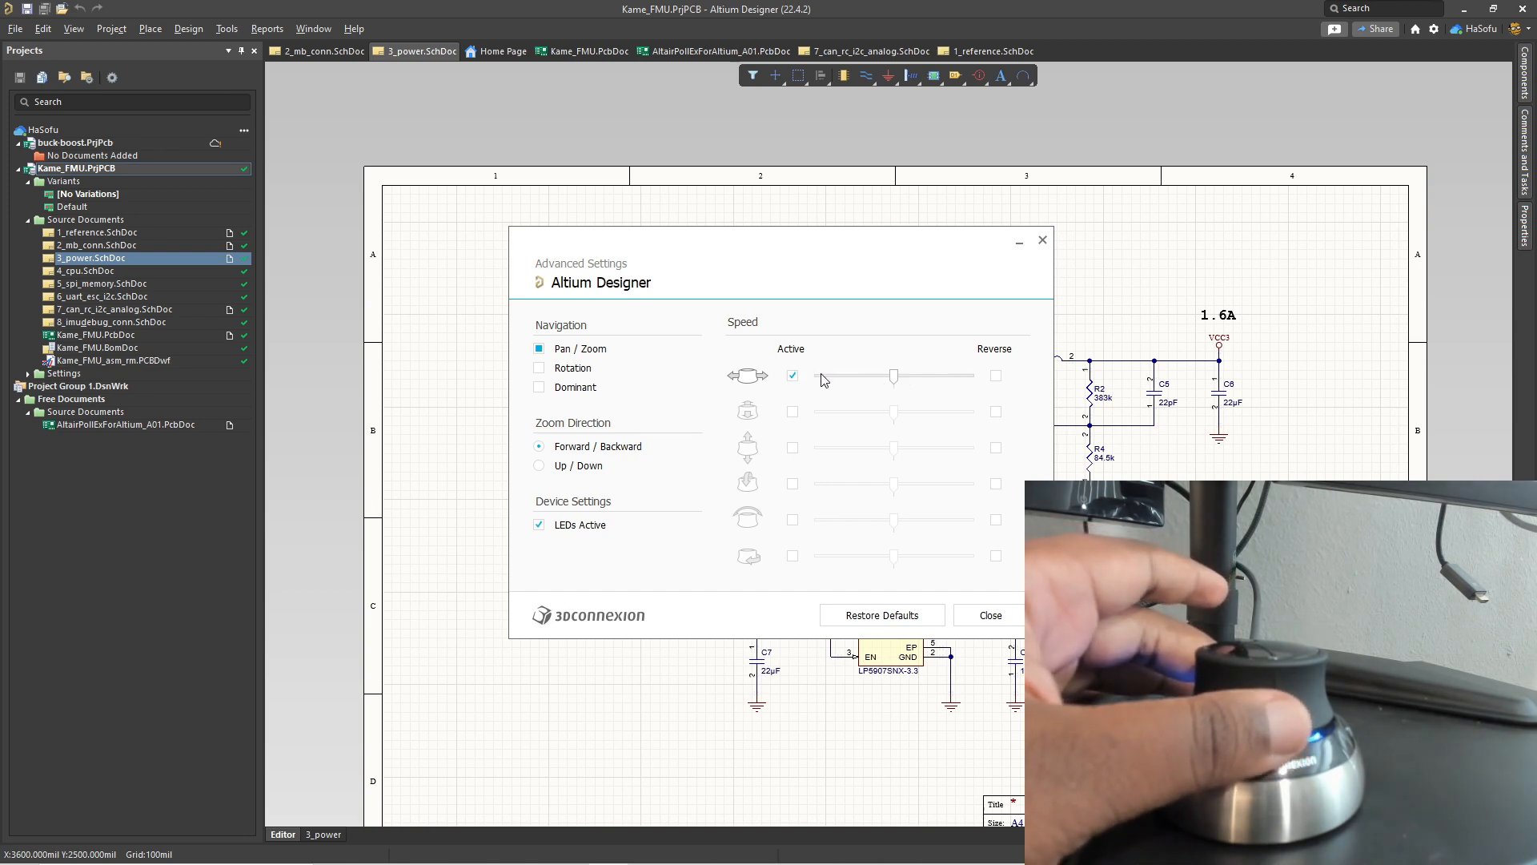
Untick Rotation so only Pan/Zoom with the first speed axis stays active.
left_click(988, 615)
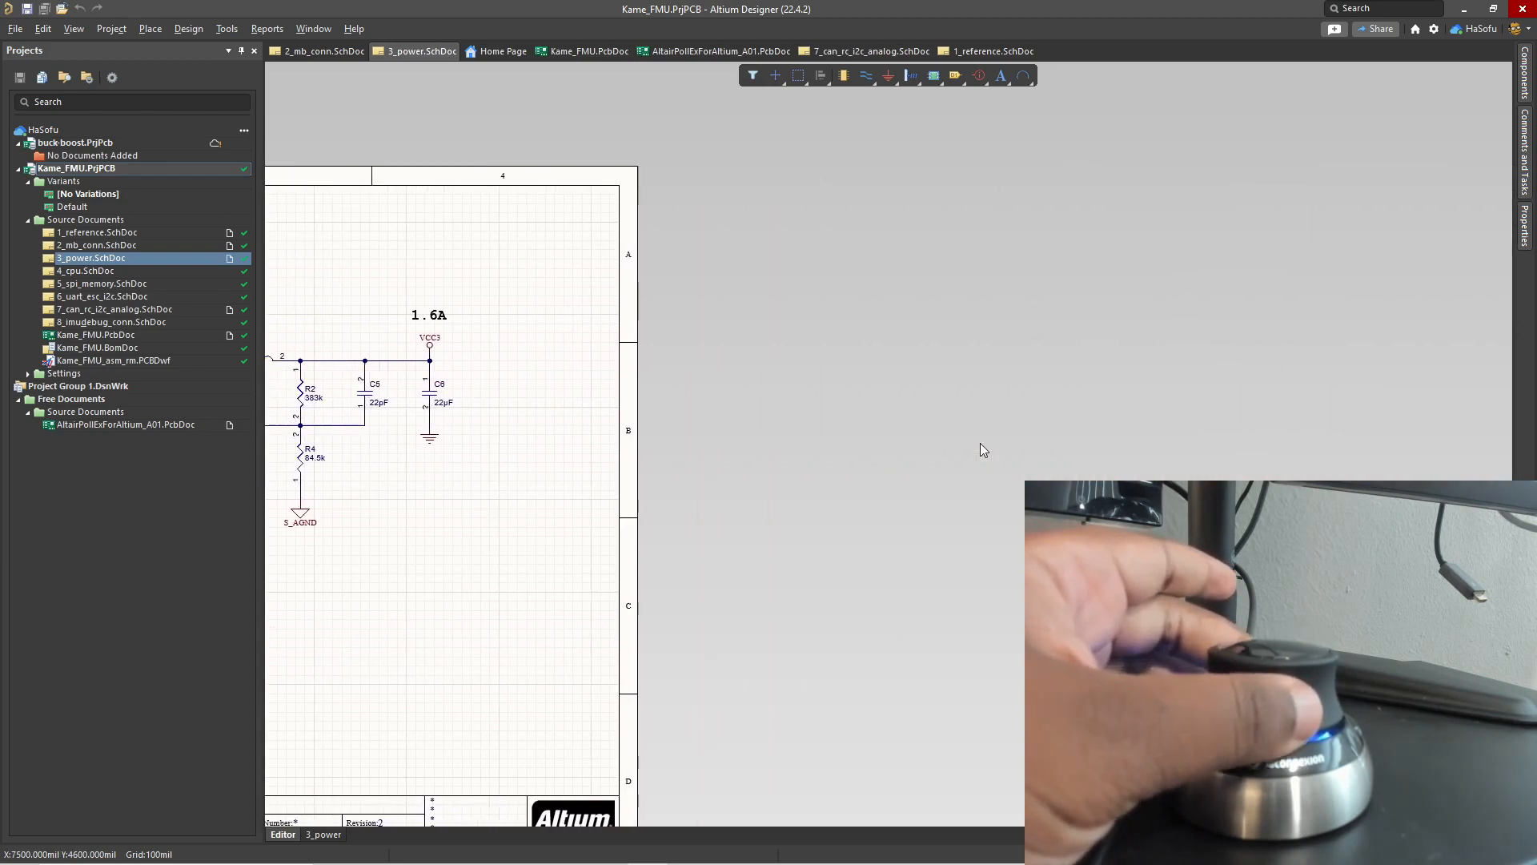
scroll("down", 3)
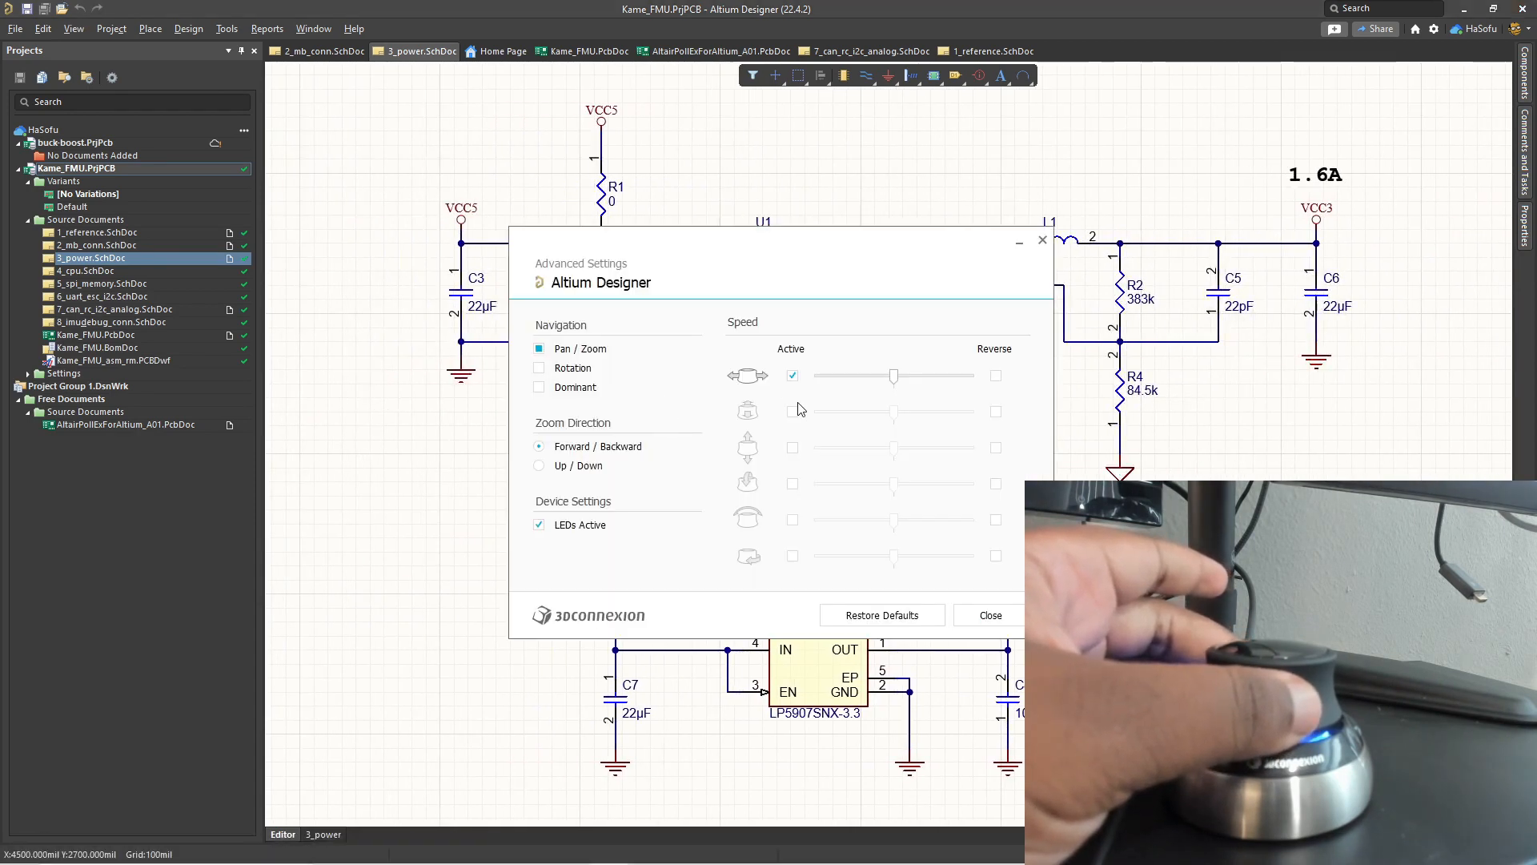
Activate the second speed axis for schematic navigation and scroll through the remaining axis settings.
left_click(791, 410)
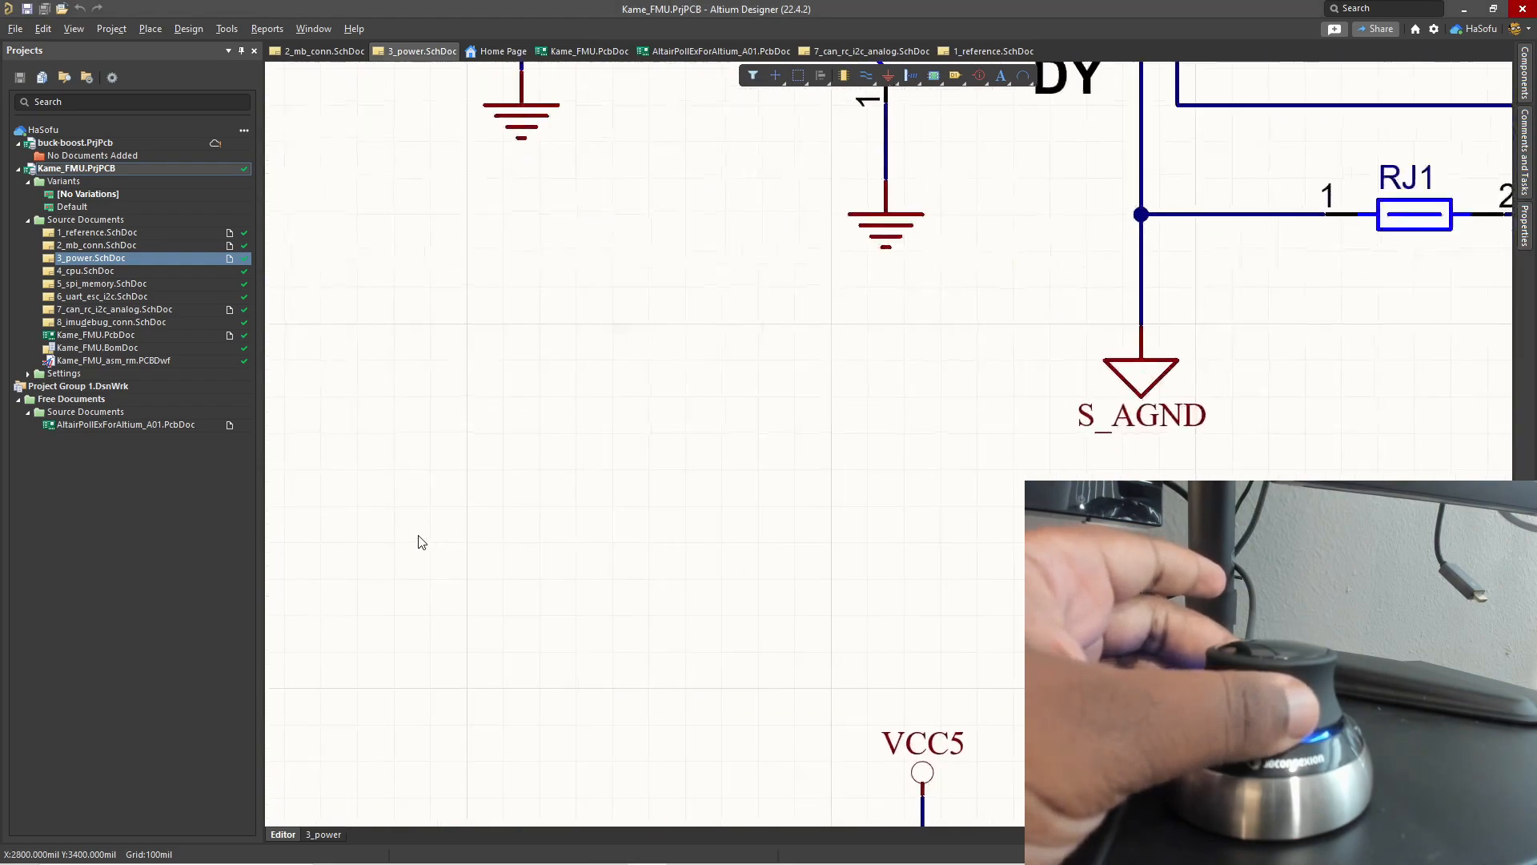
scroll("down", 3)
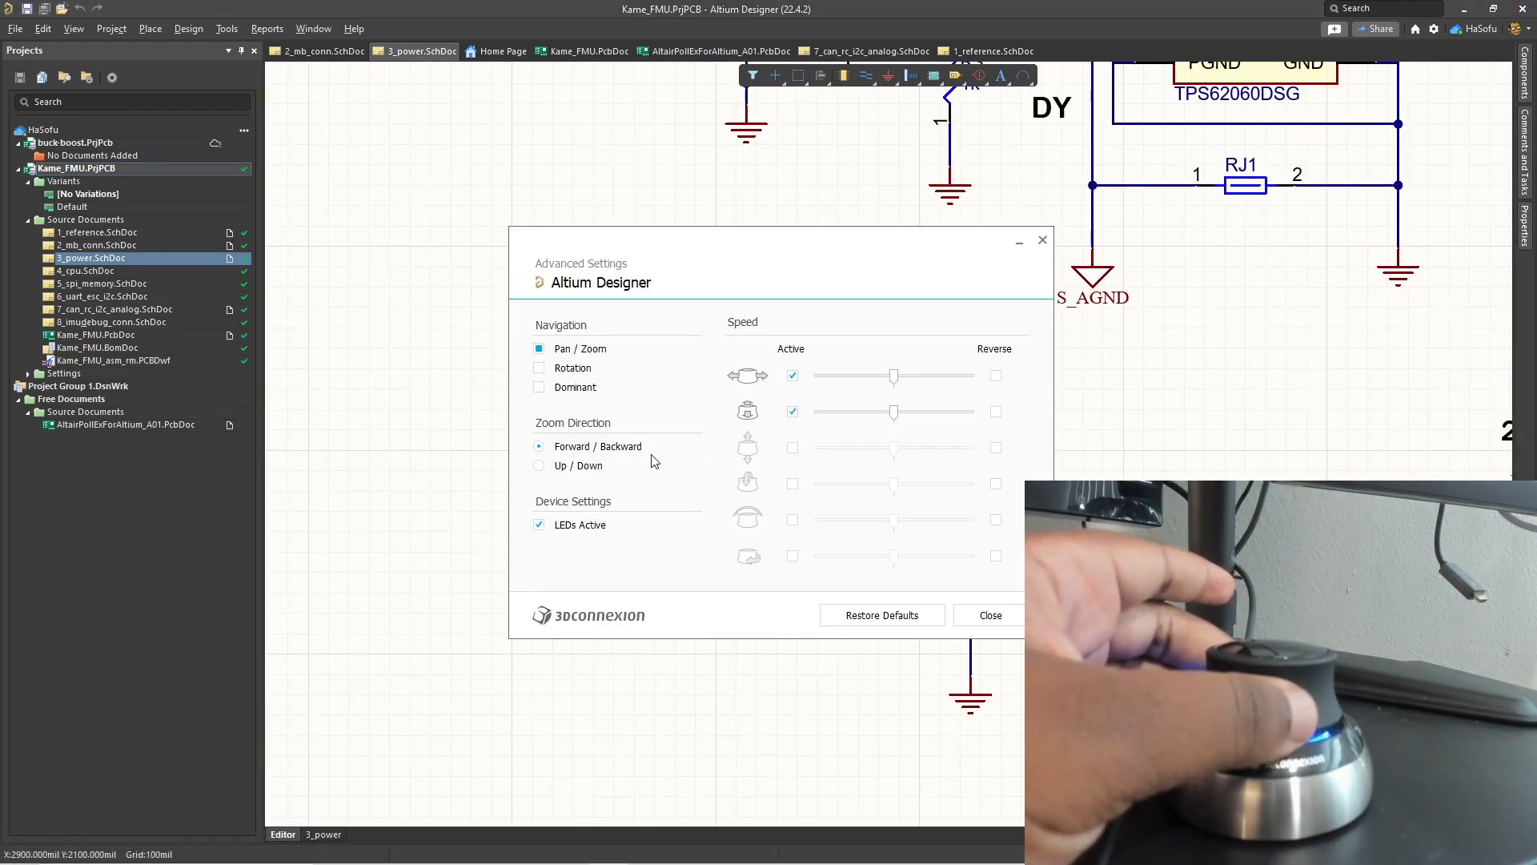
left_click(538, 464)
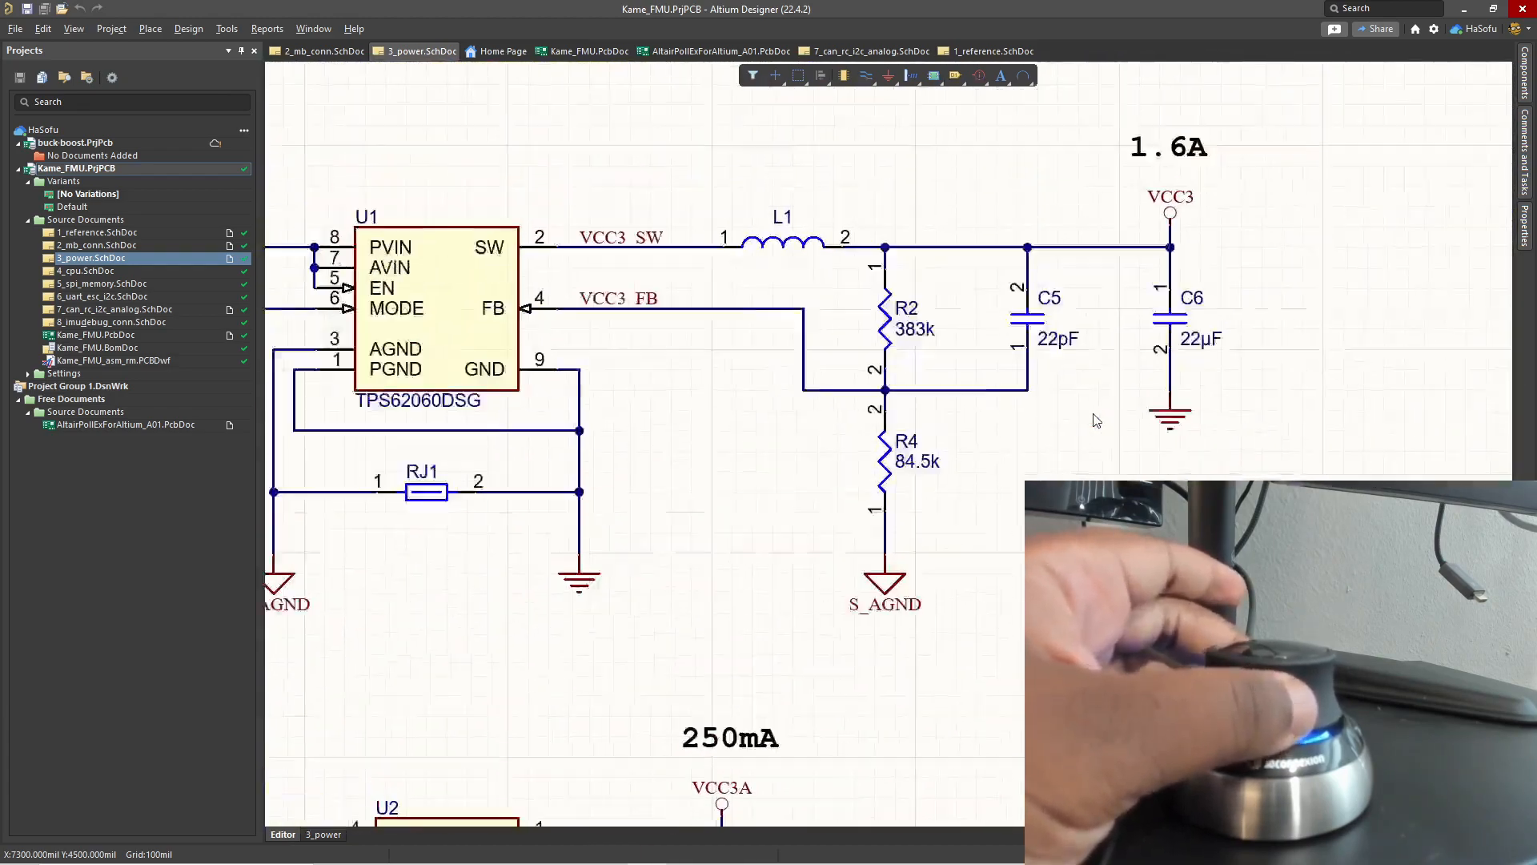
scroll("down", 3)
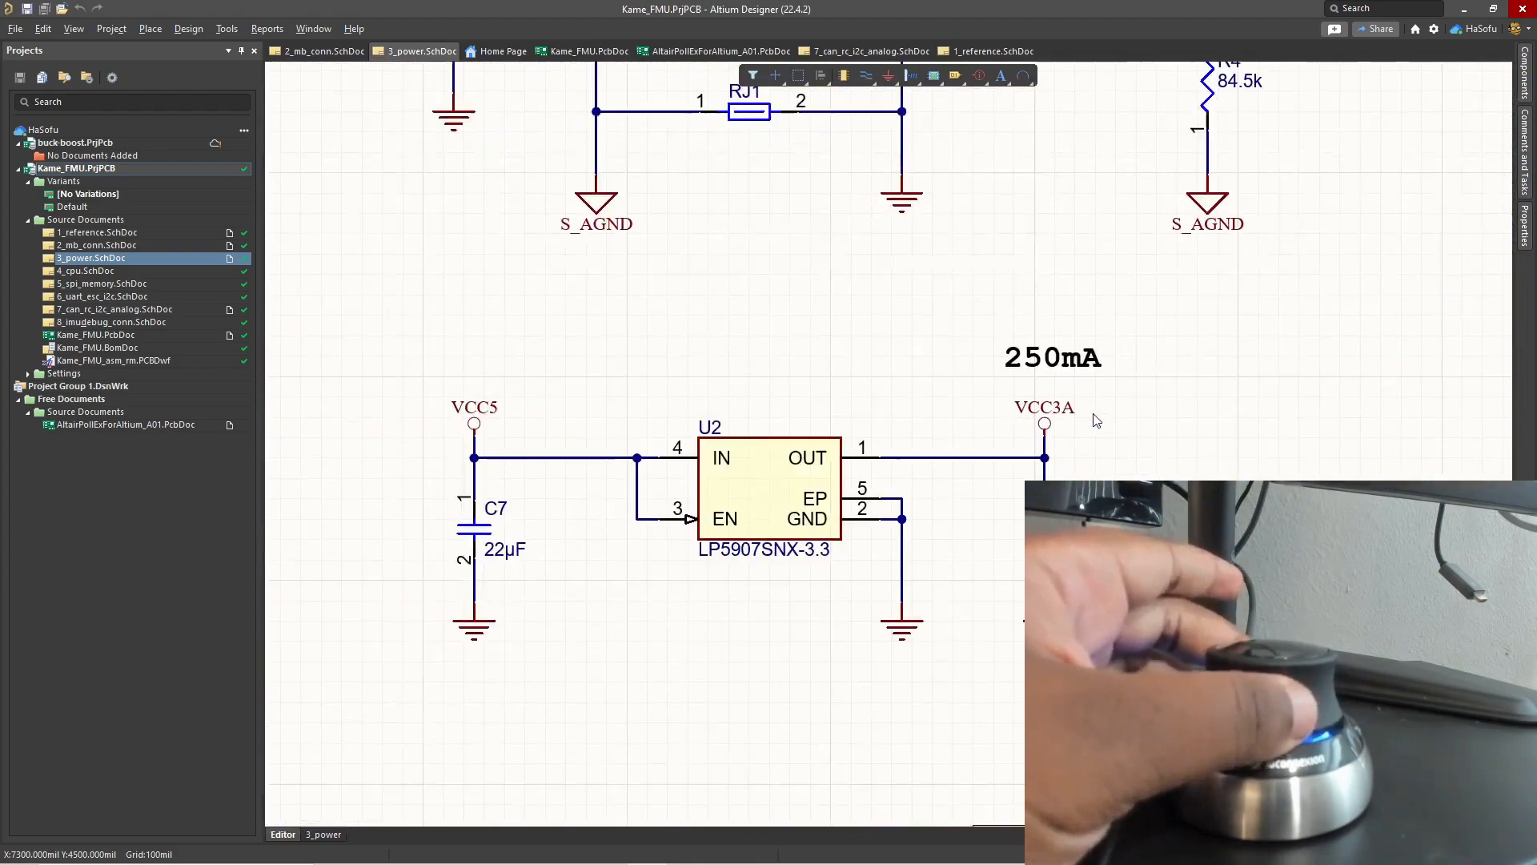
scroll("down", 3)
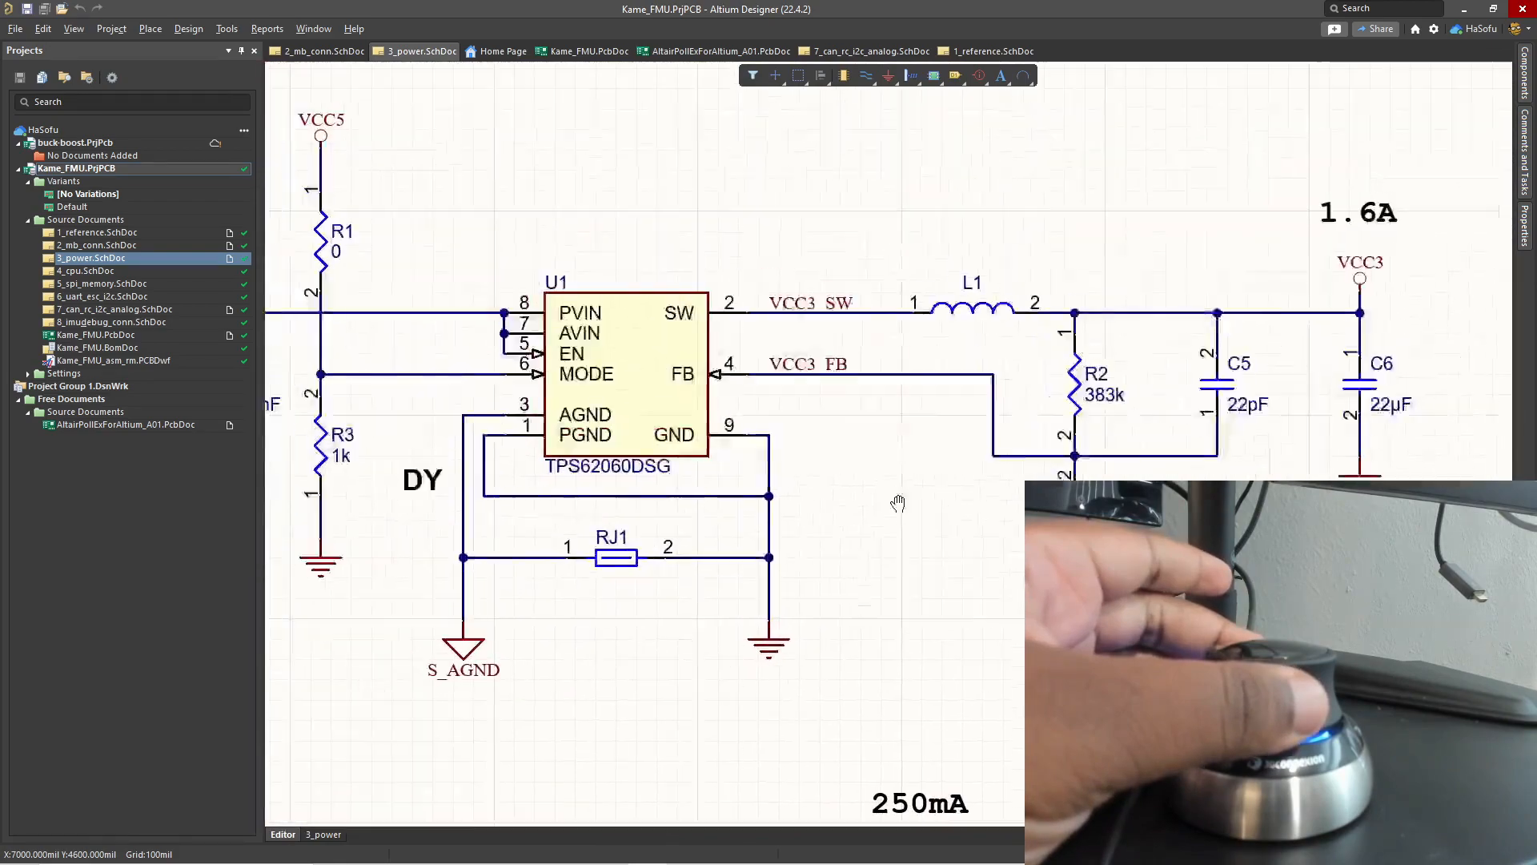
scroll("down", 3)
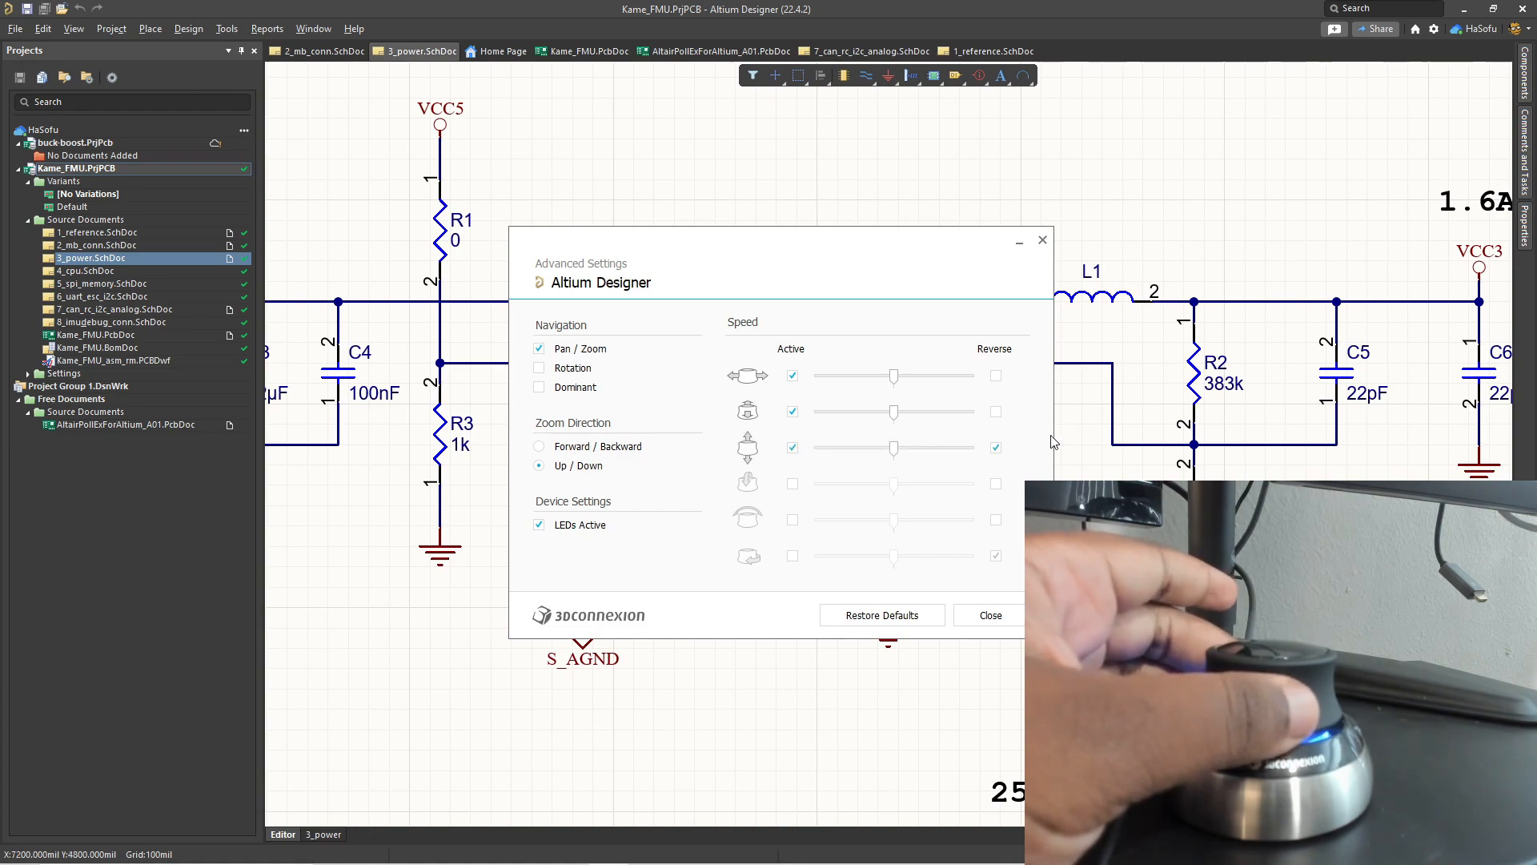
Reverse the first three speed axes and close the Advanced Settings dialog.
left_click(989, 615)
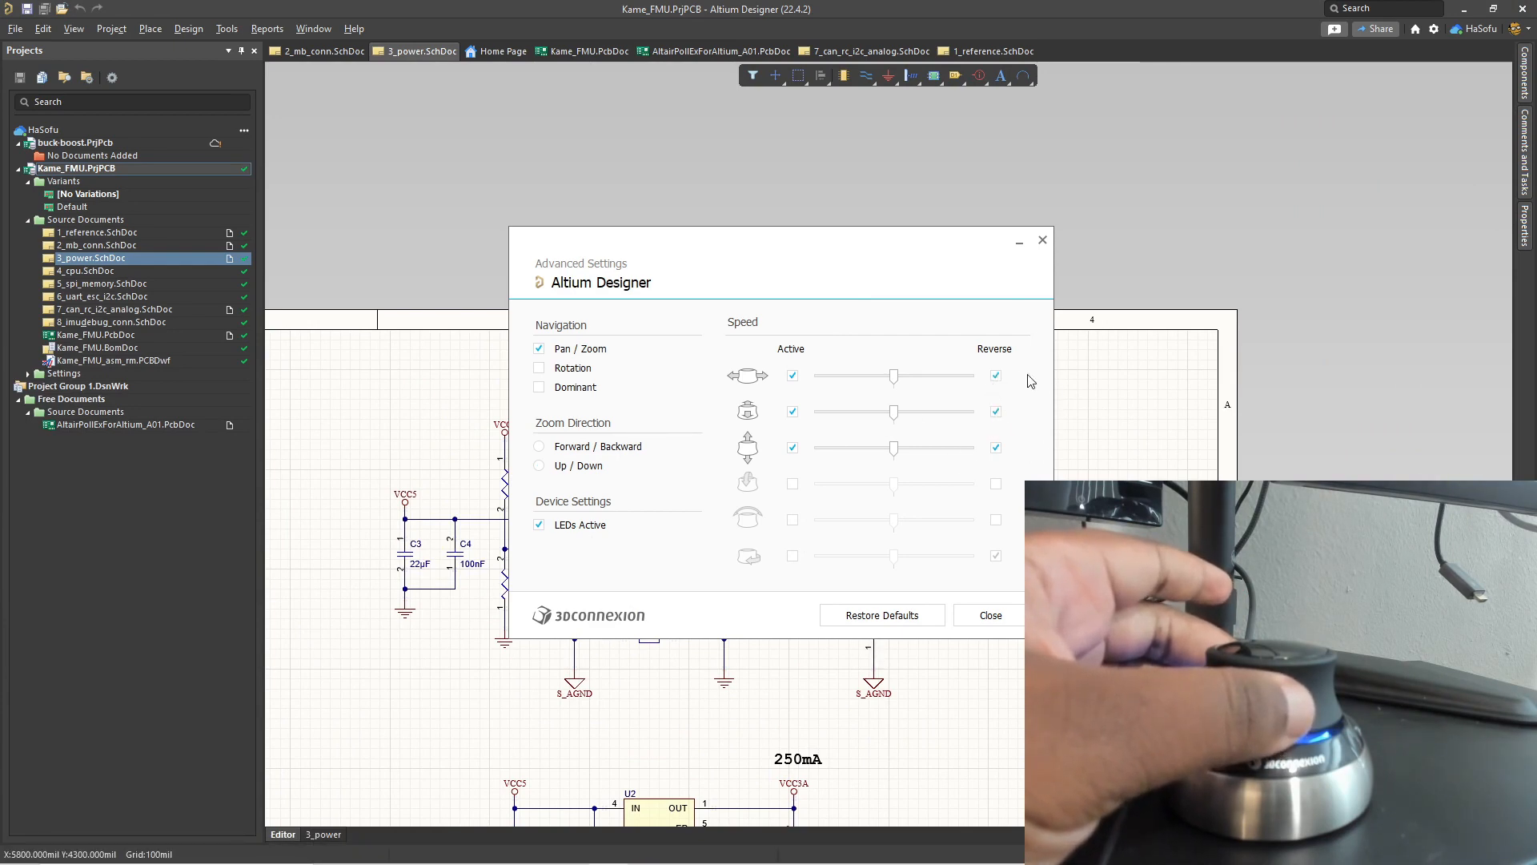
left_click(988, 614)
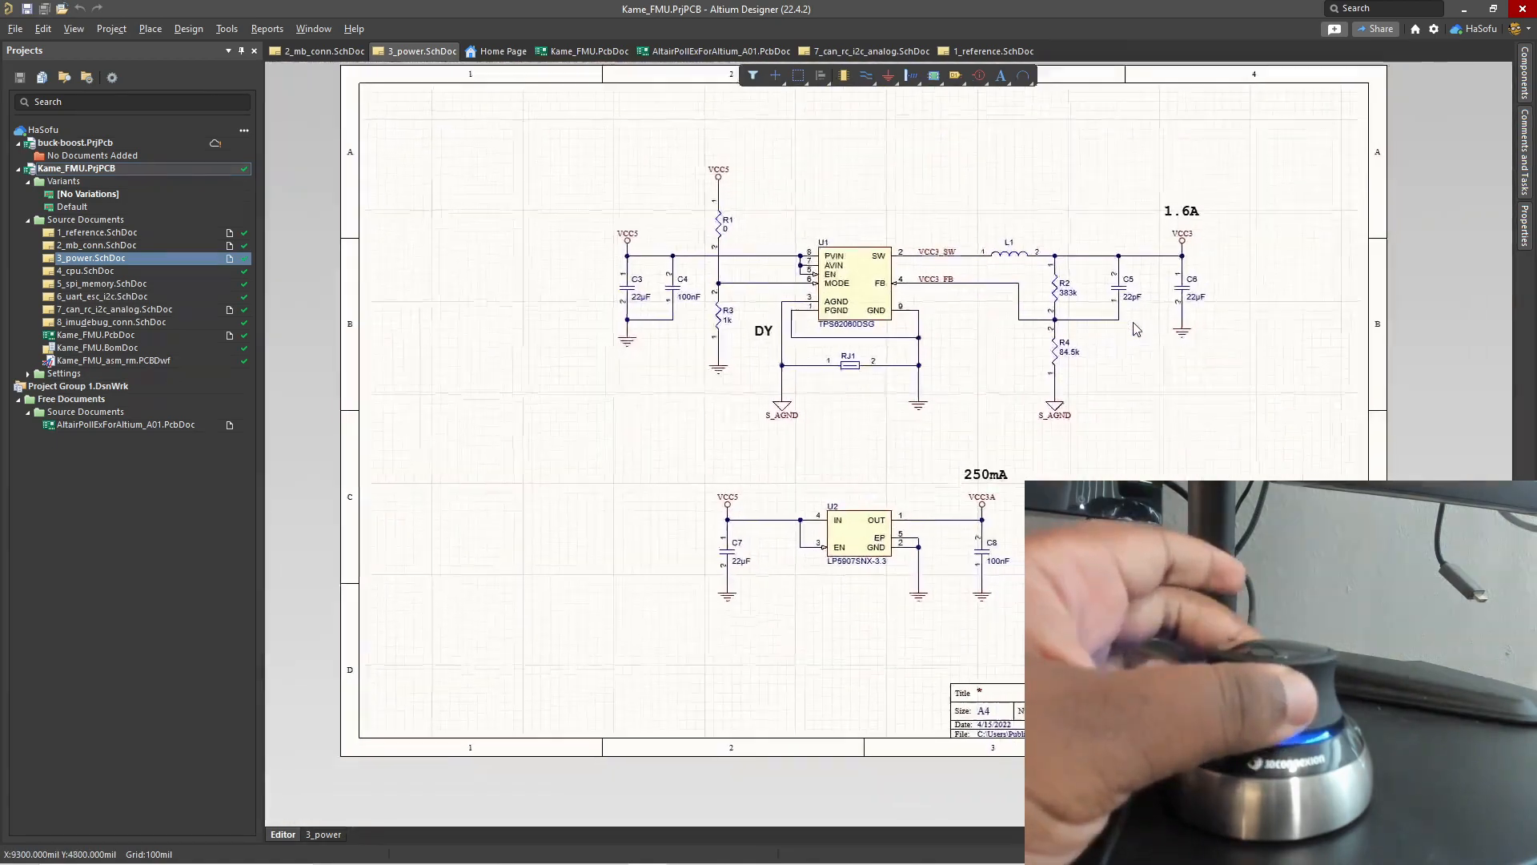
scroll("down", 3)
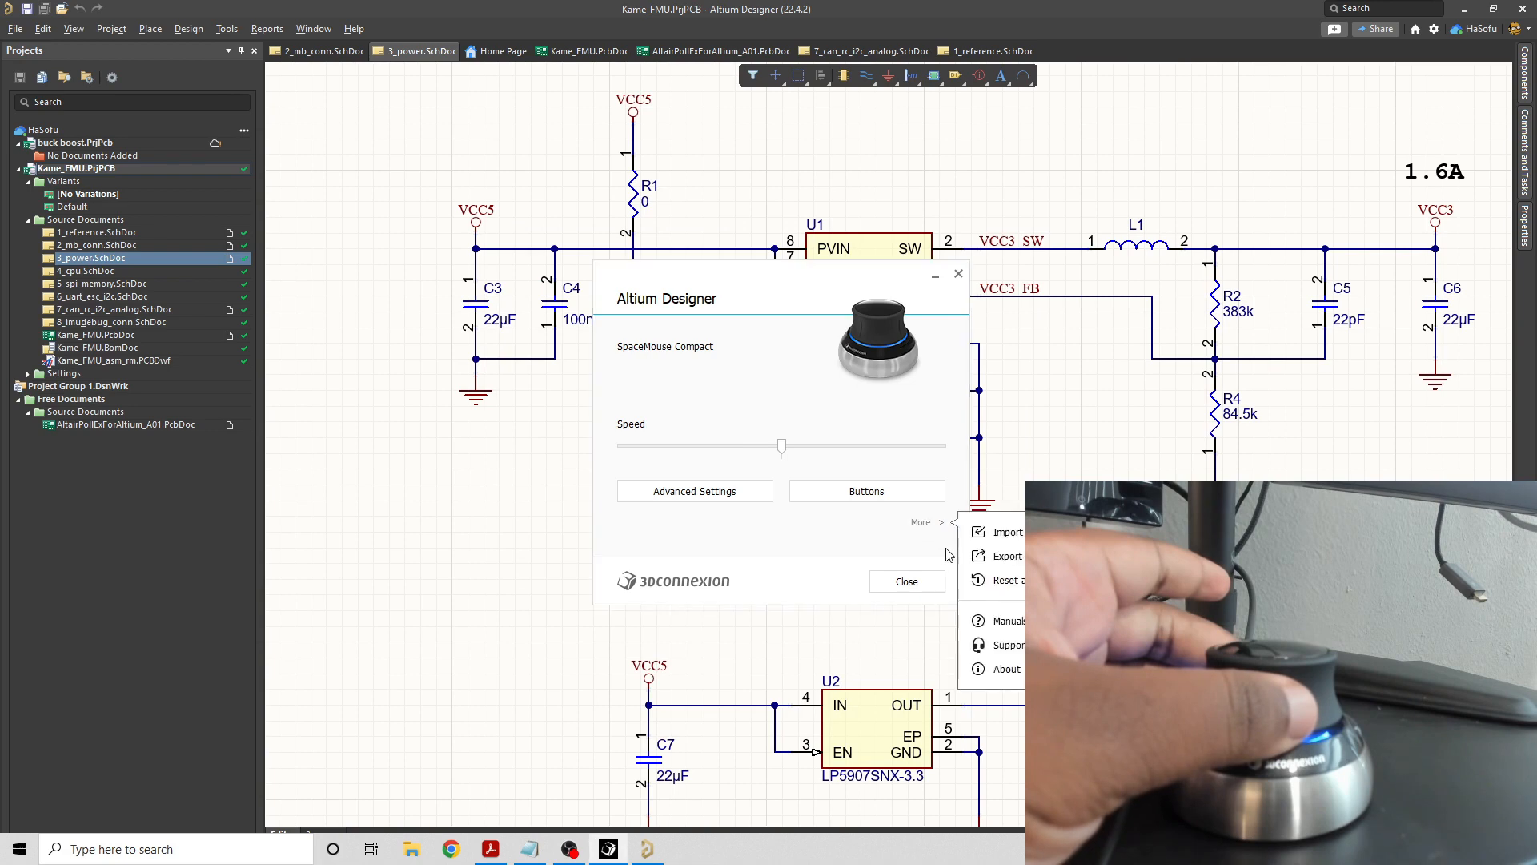
Export the Altium Designer configuration, naming the file 'altium_' in the Save As dialog.
left_click(1006, 556)
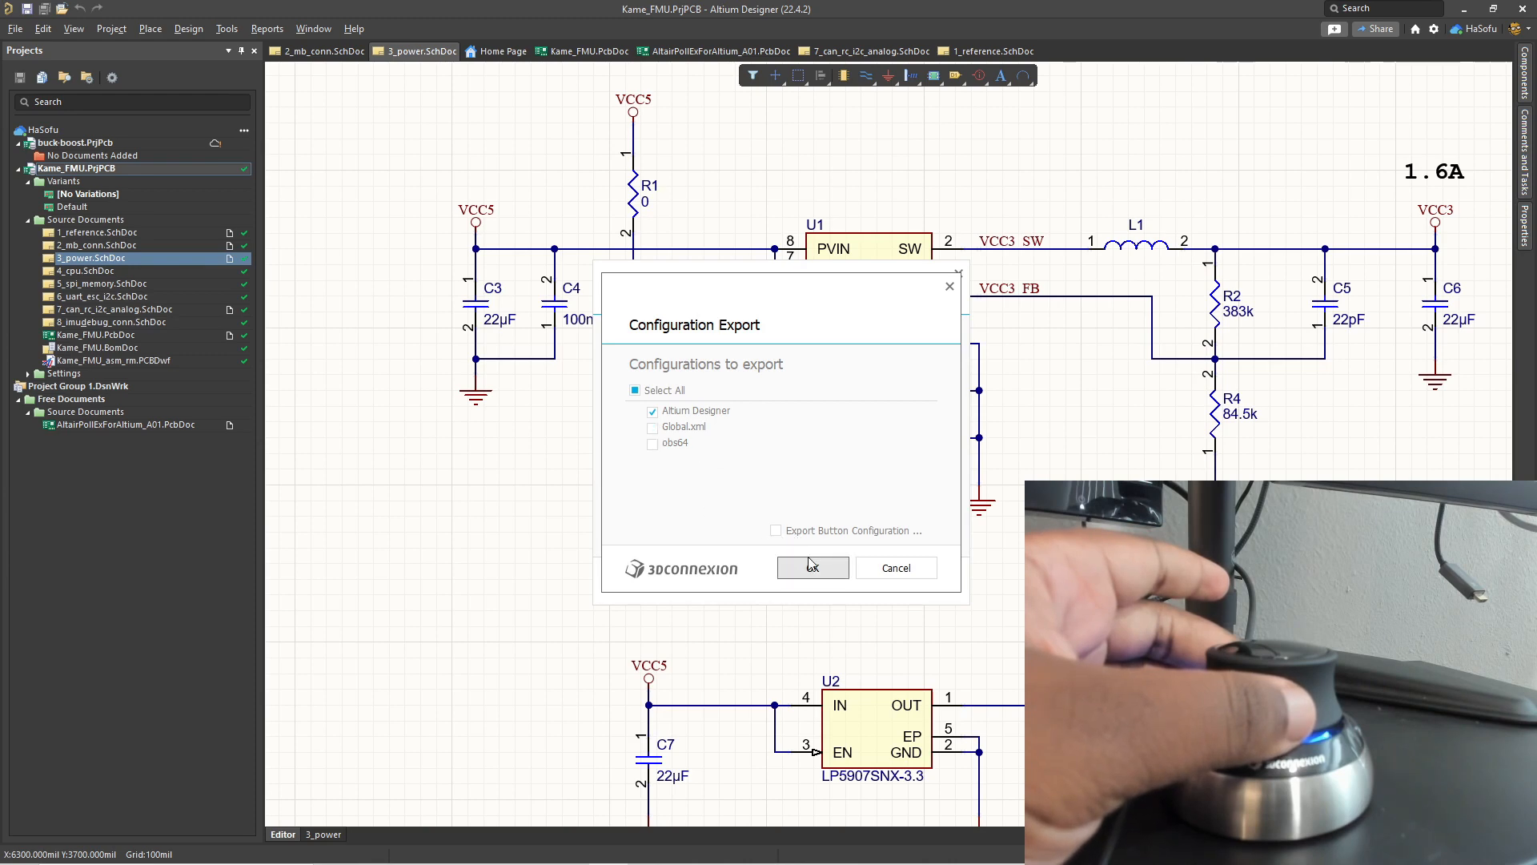
left_click(812, 567)
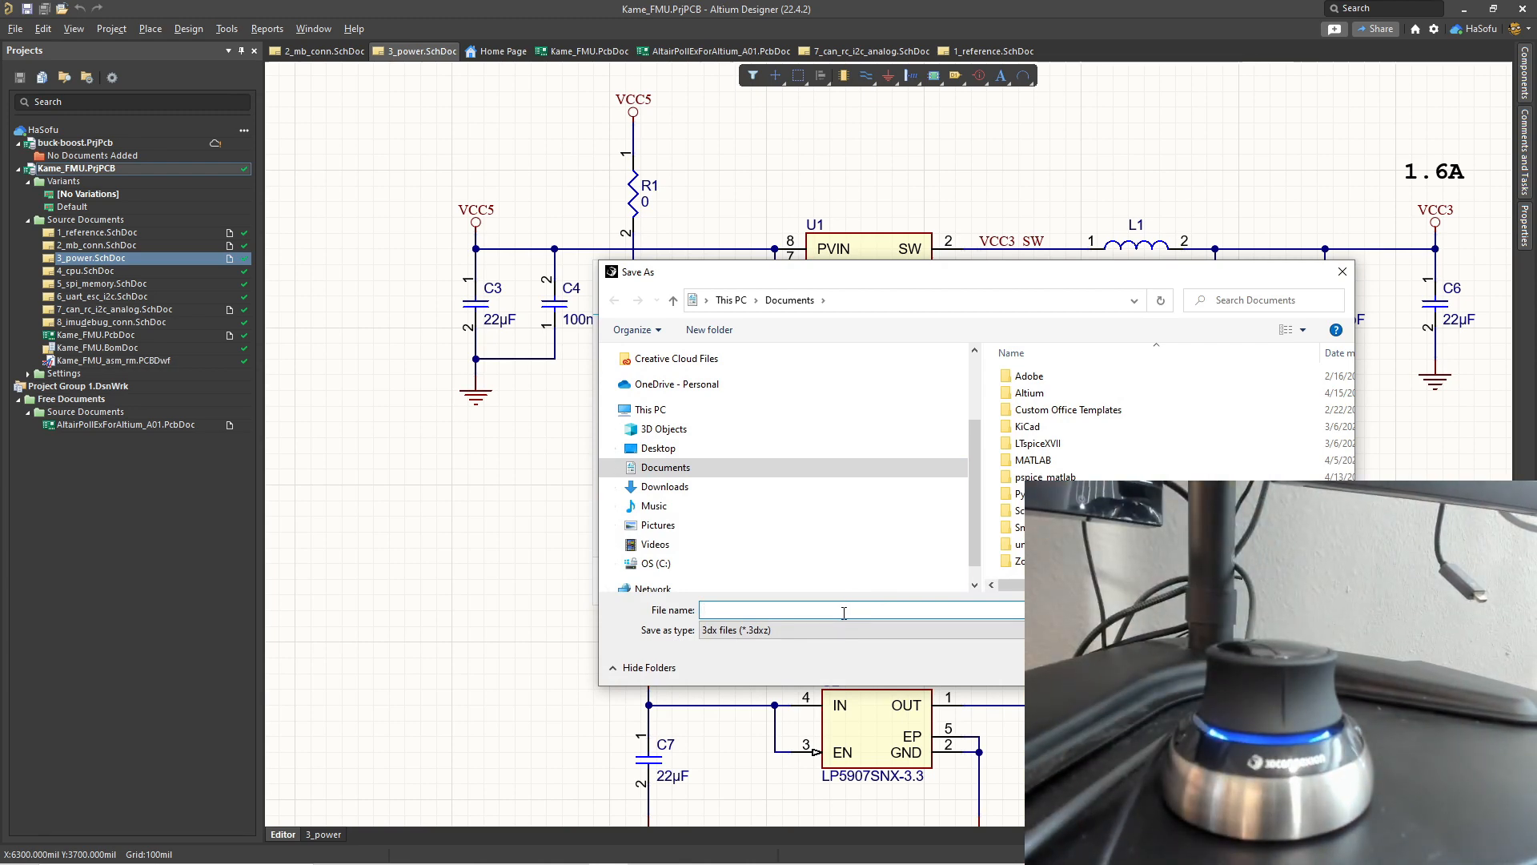
type("altium_")
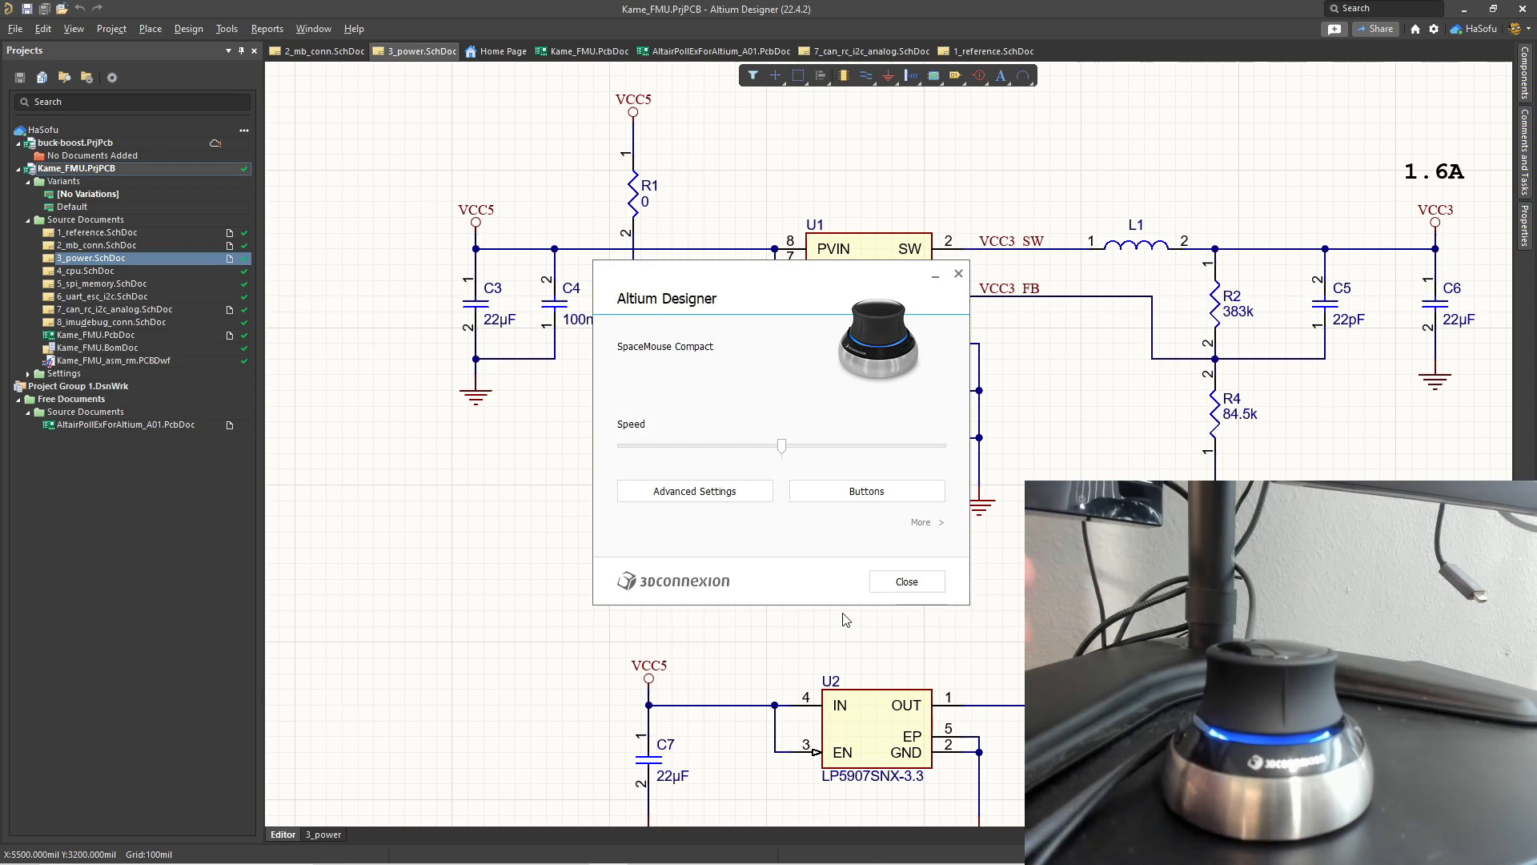
left_click(695, 492)
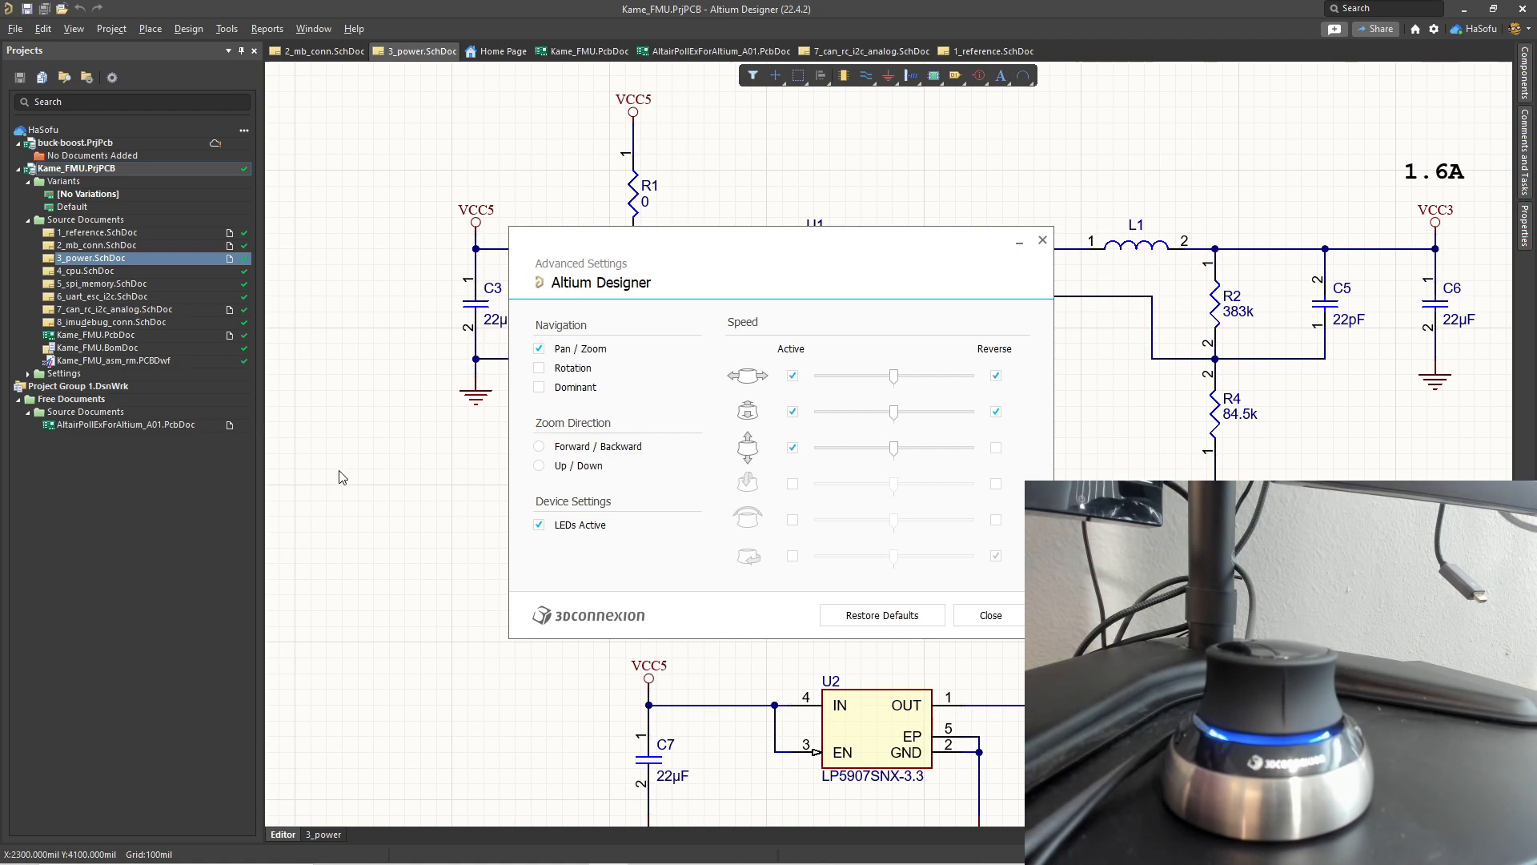
Close the navigation settings and open Kame_FMU.PcbDoc from the Projects panel.
left_click(989, 615)
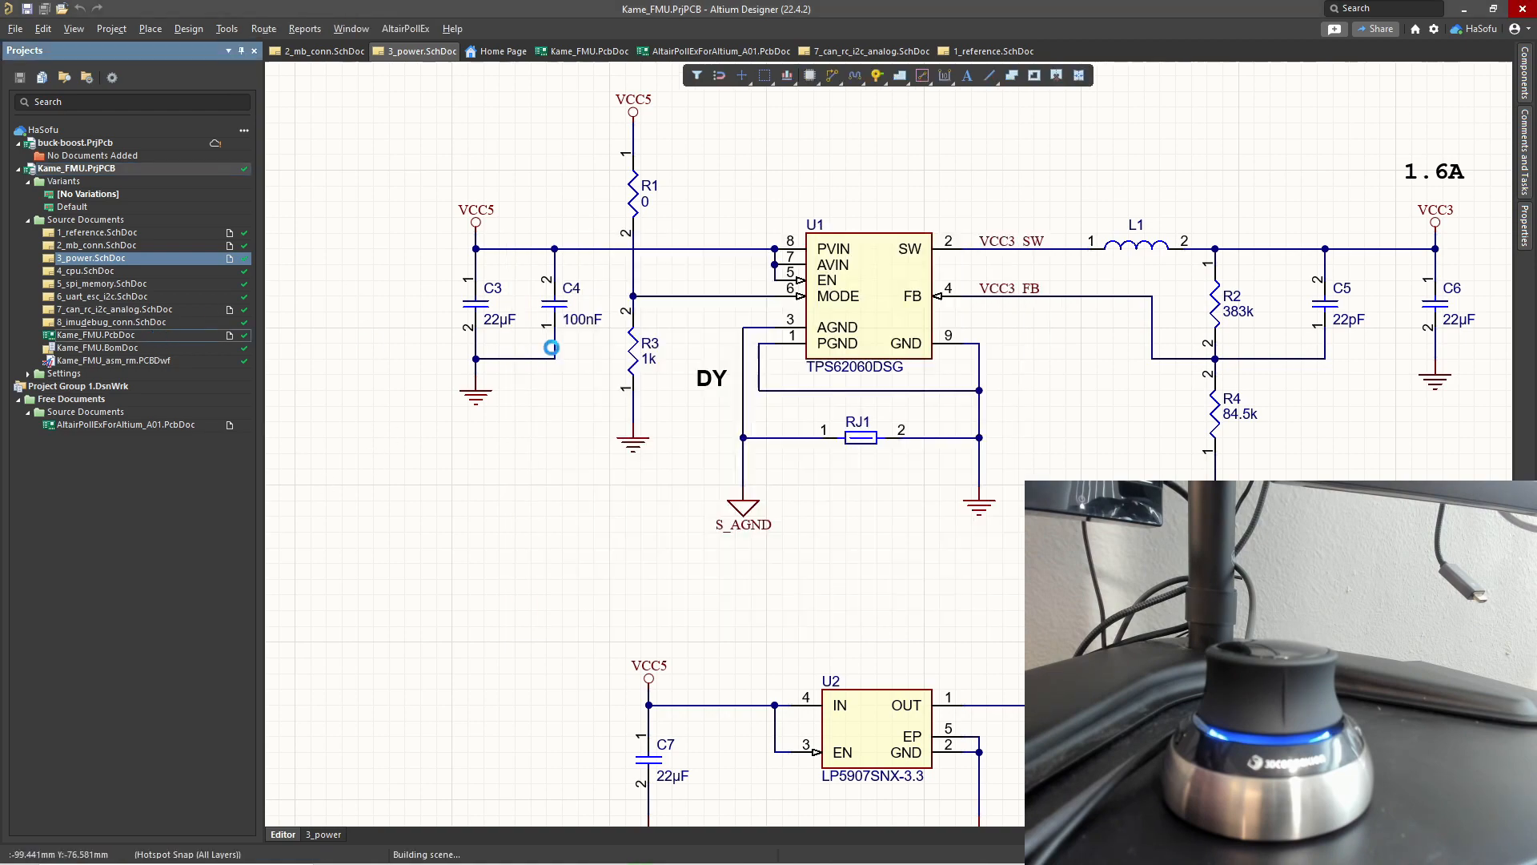
left_click(583, 49)
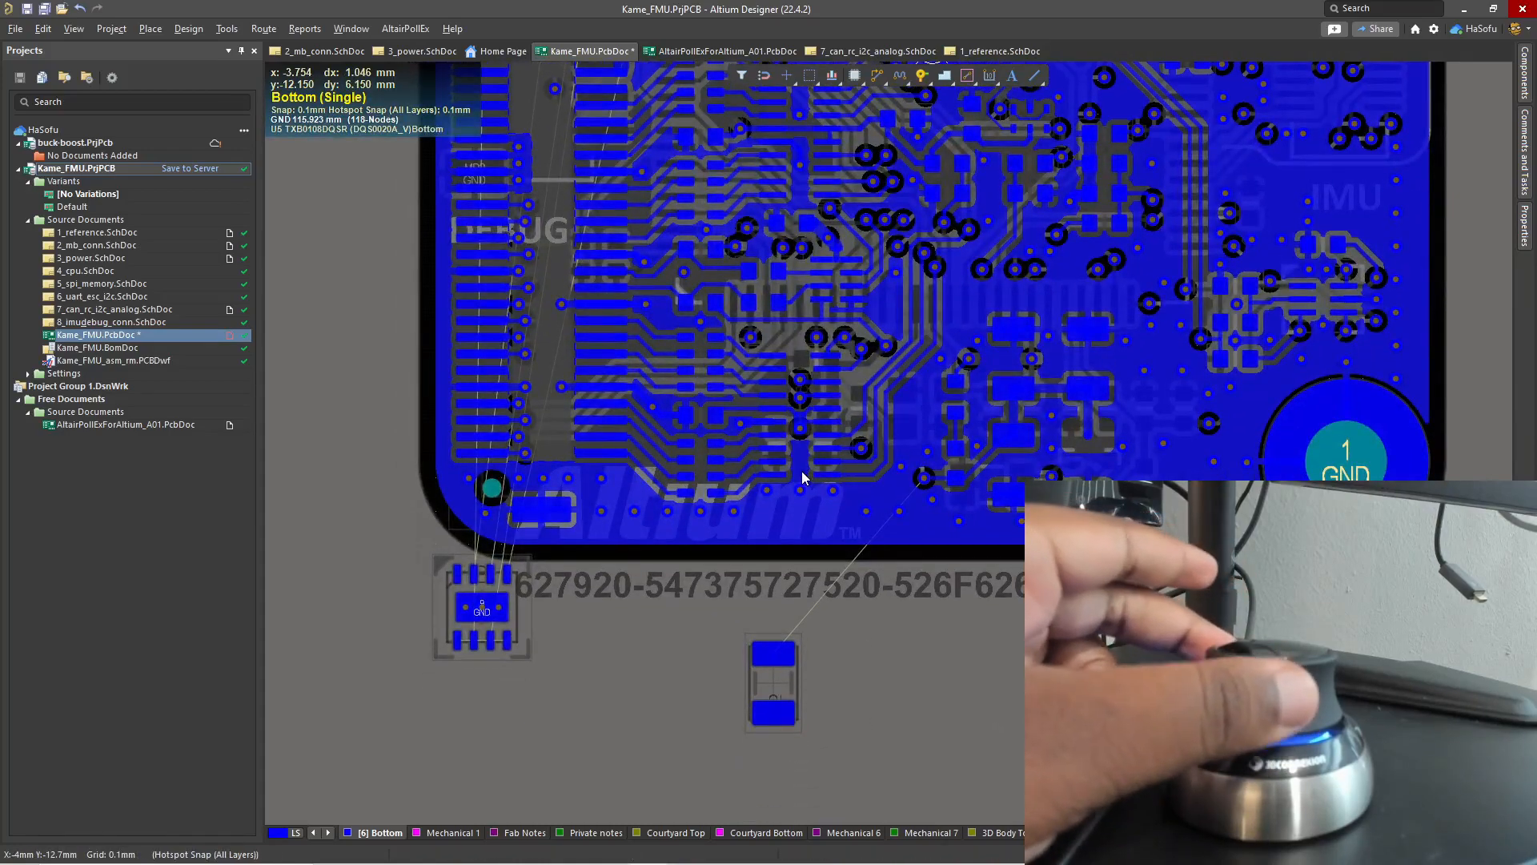
left_click(72, 29)
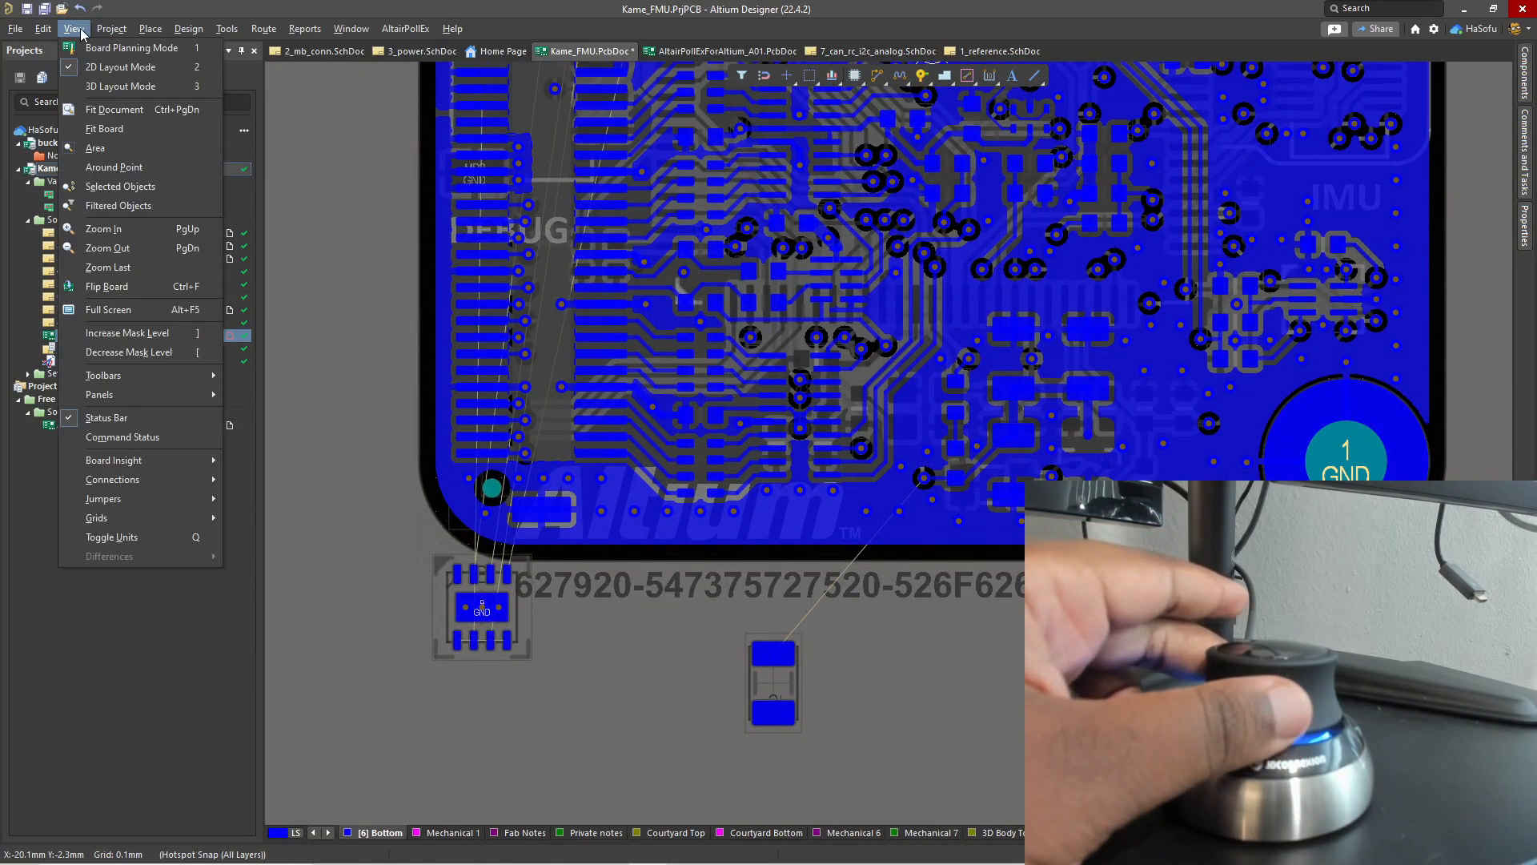
Switch the board to 3D Layout Mode and enable Rotation with all six speed axes active.
left_click(129, 86)
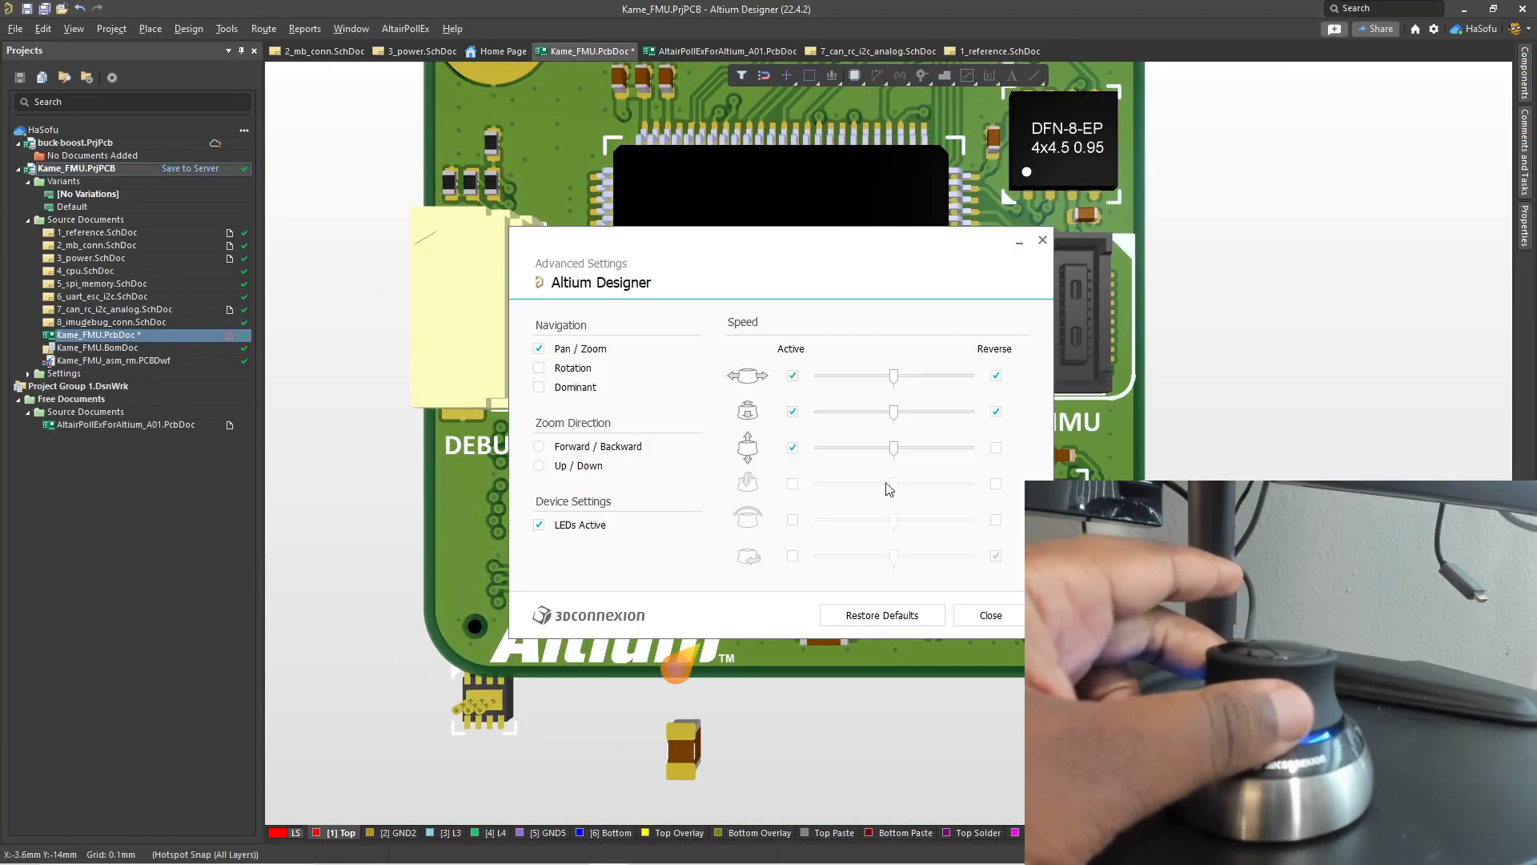
left_click(538, 369)
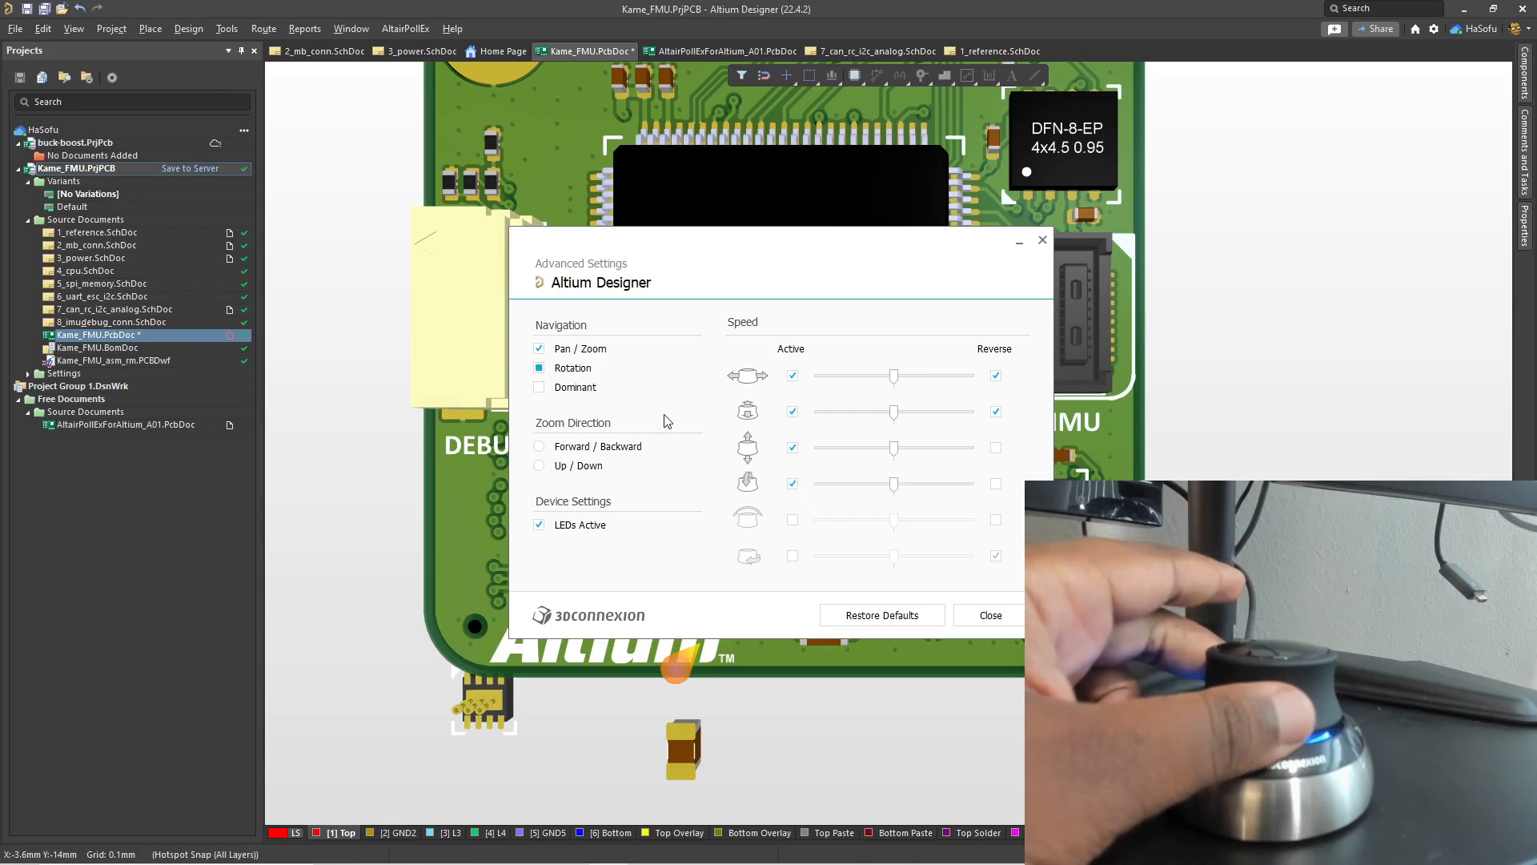
mouse_move(791, 518)
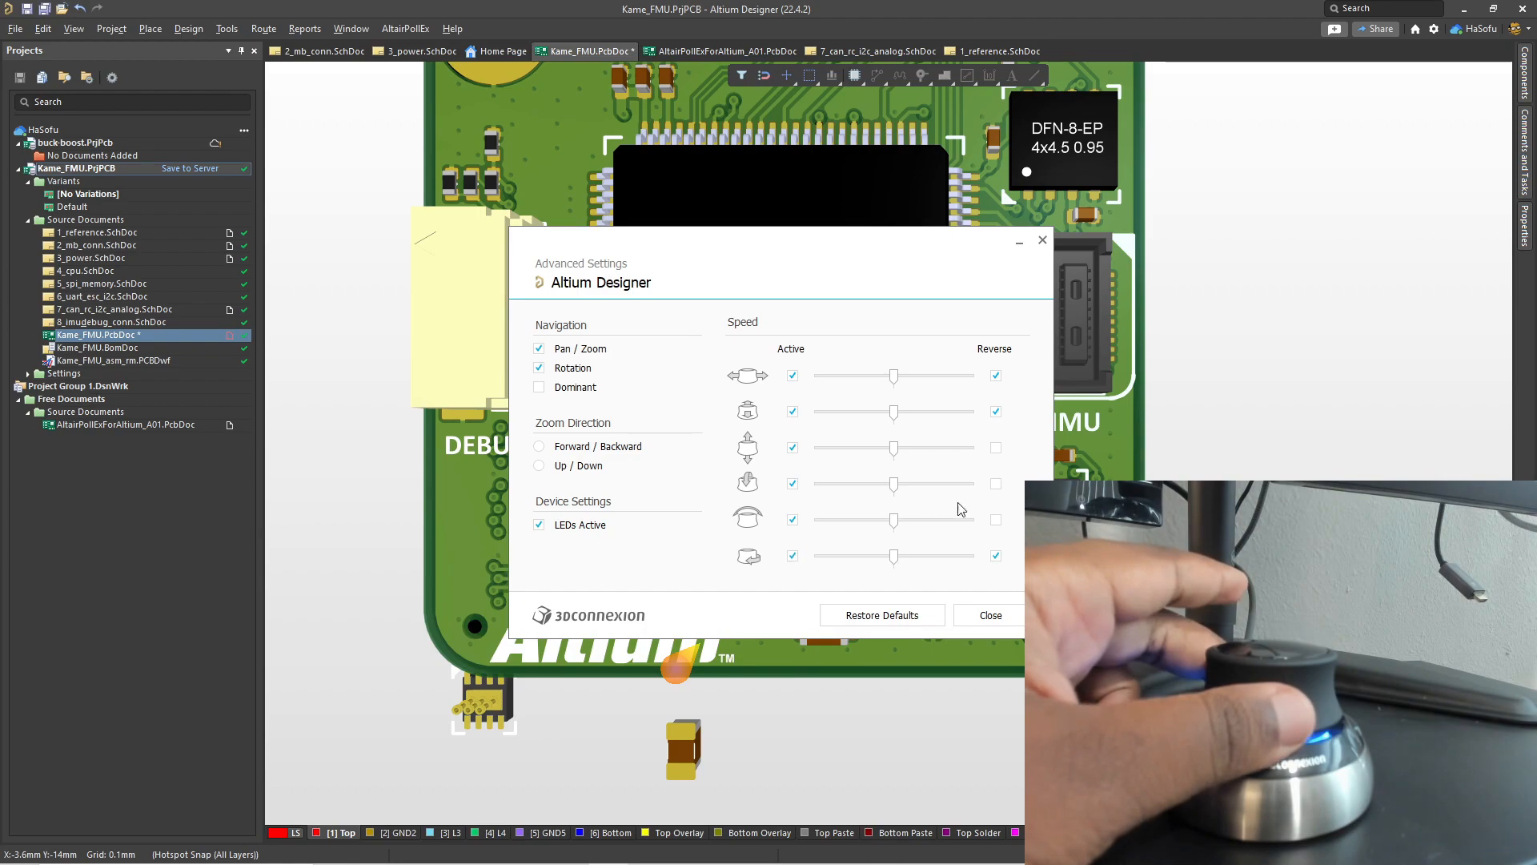
left_click(990, 615)
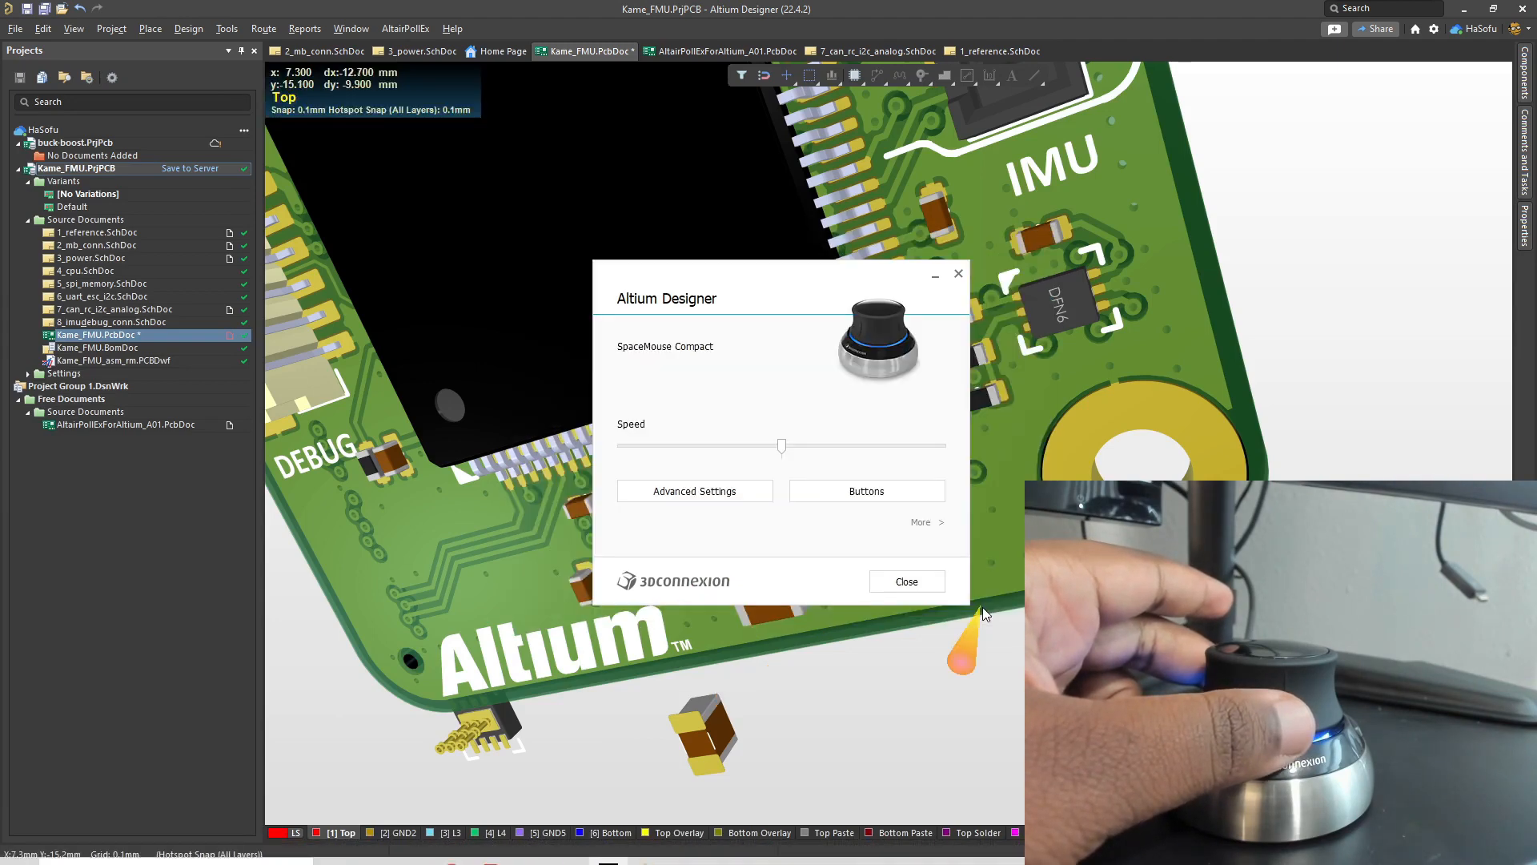
Export the Altium Designer configuration via More > Export, keeping Altium Designer checked.
left_click(926, 522)
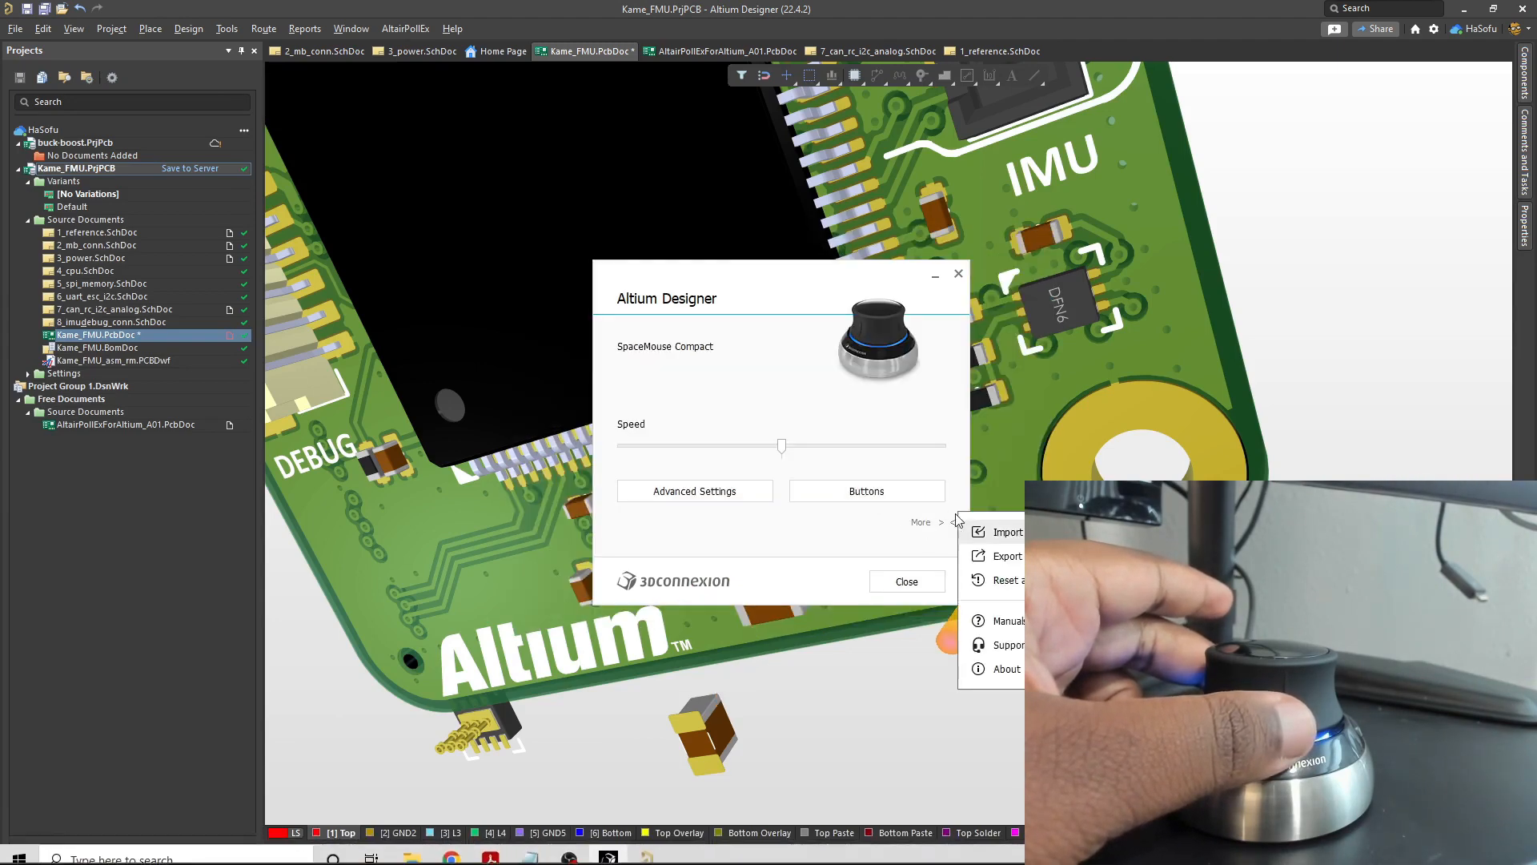
left_click(1007, 555)
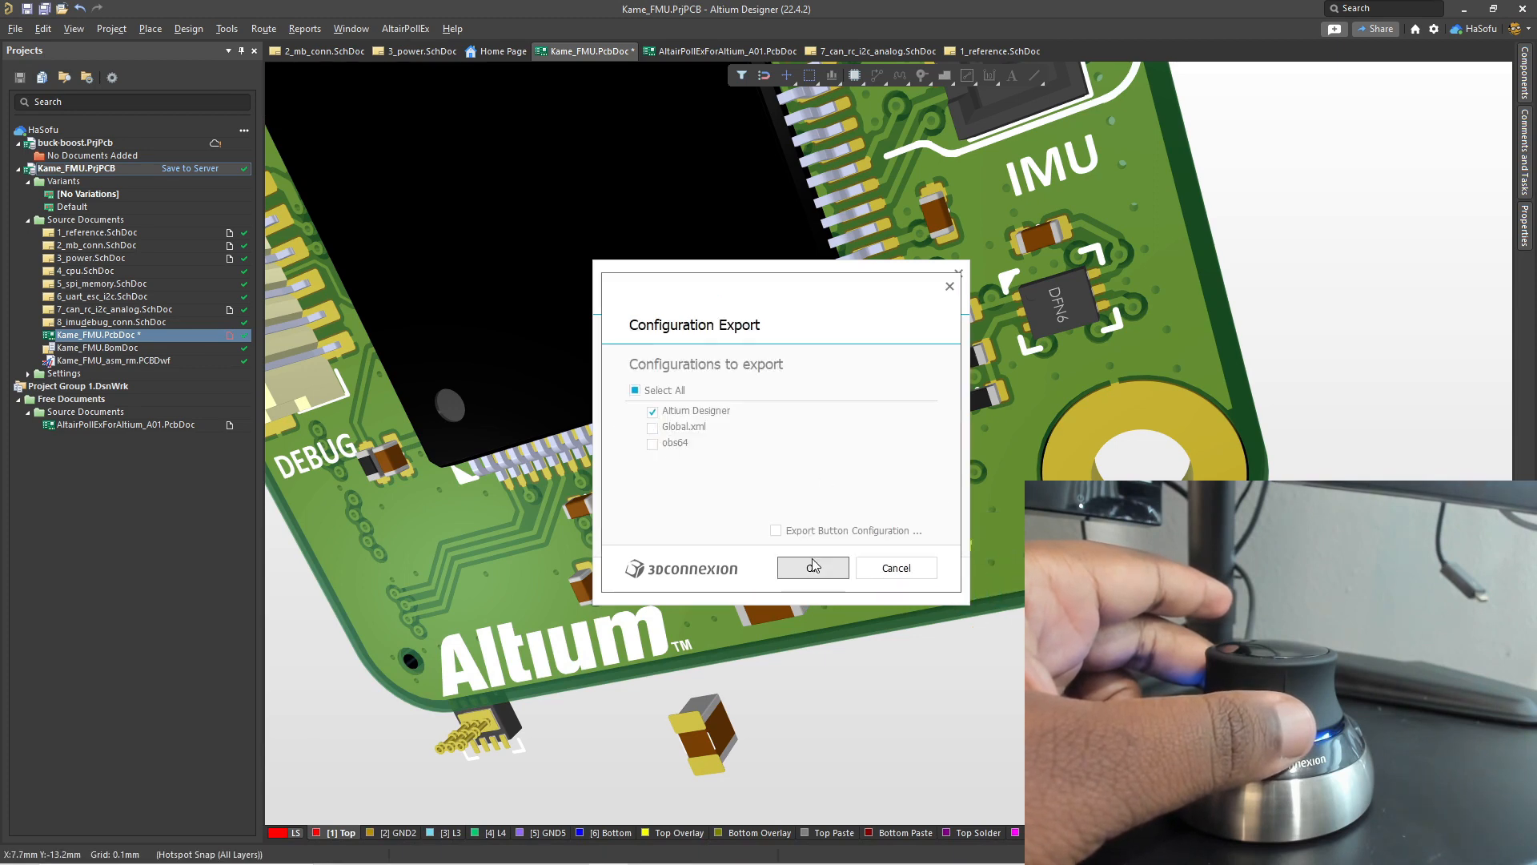
left_click(812, 567)
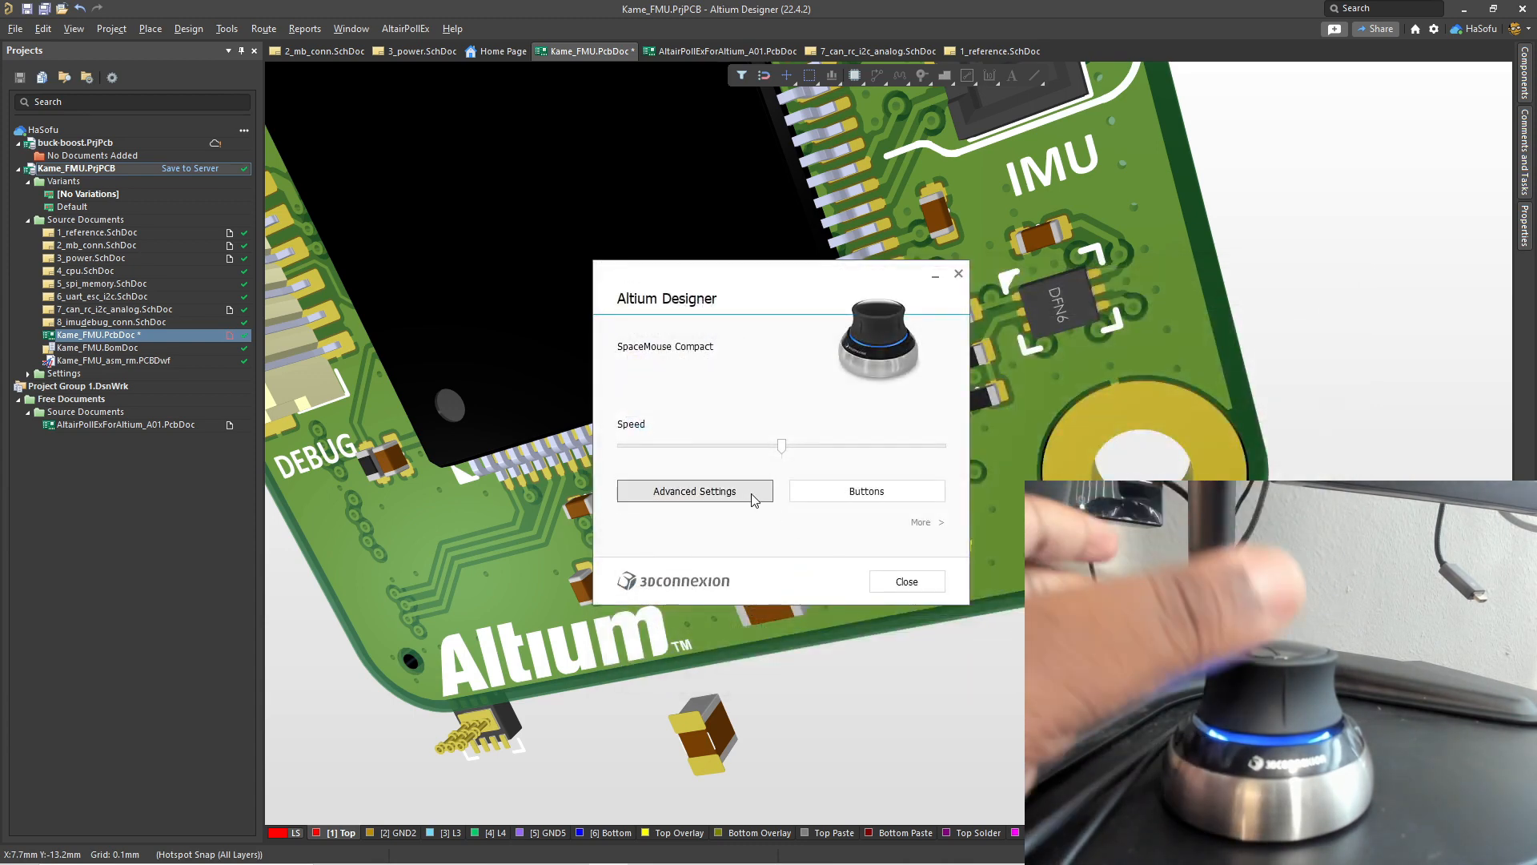
Check the LEFT/RIGHT button assignments RM Tools and RM Views, then return the PCB to 2D on the Bottom layer.
left_click(695, 492)
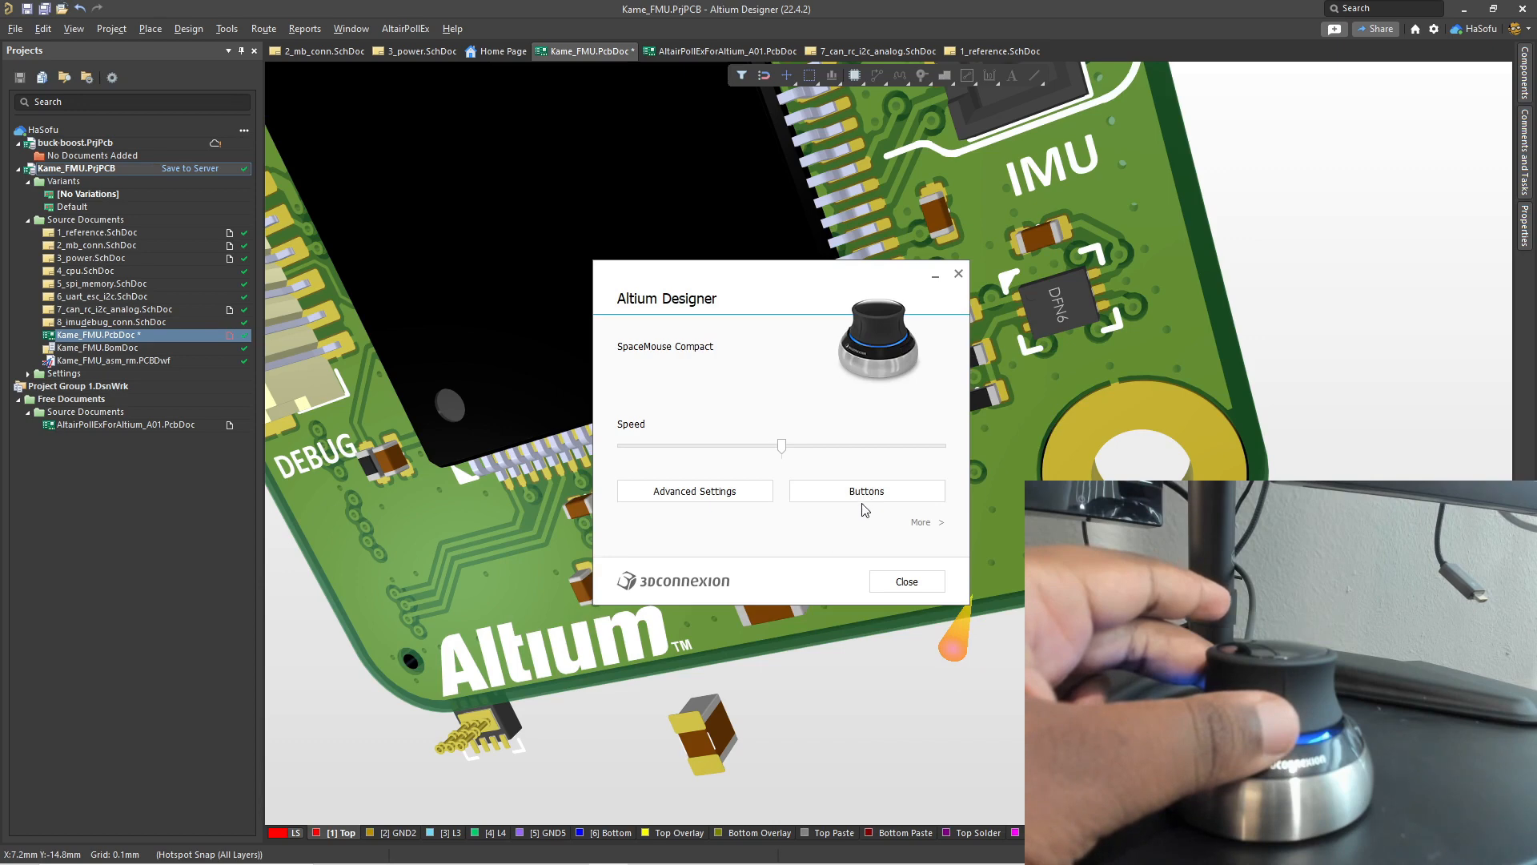
left_click(866, 492)
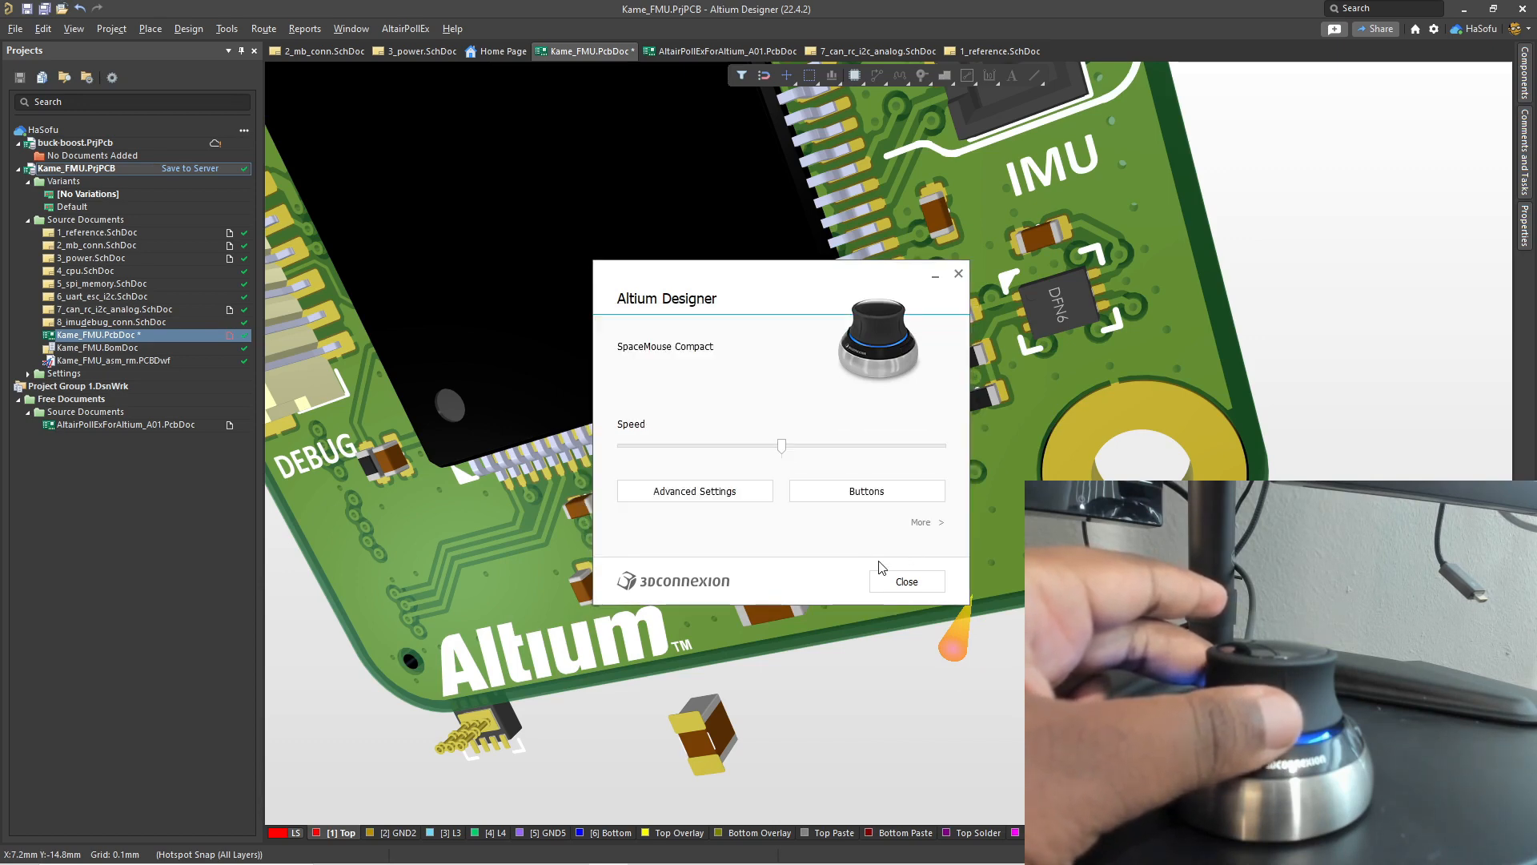
left_click(906, 581)
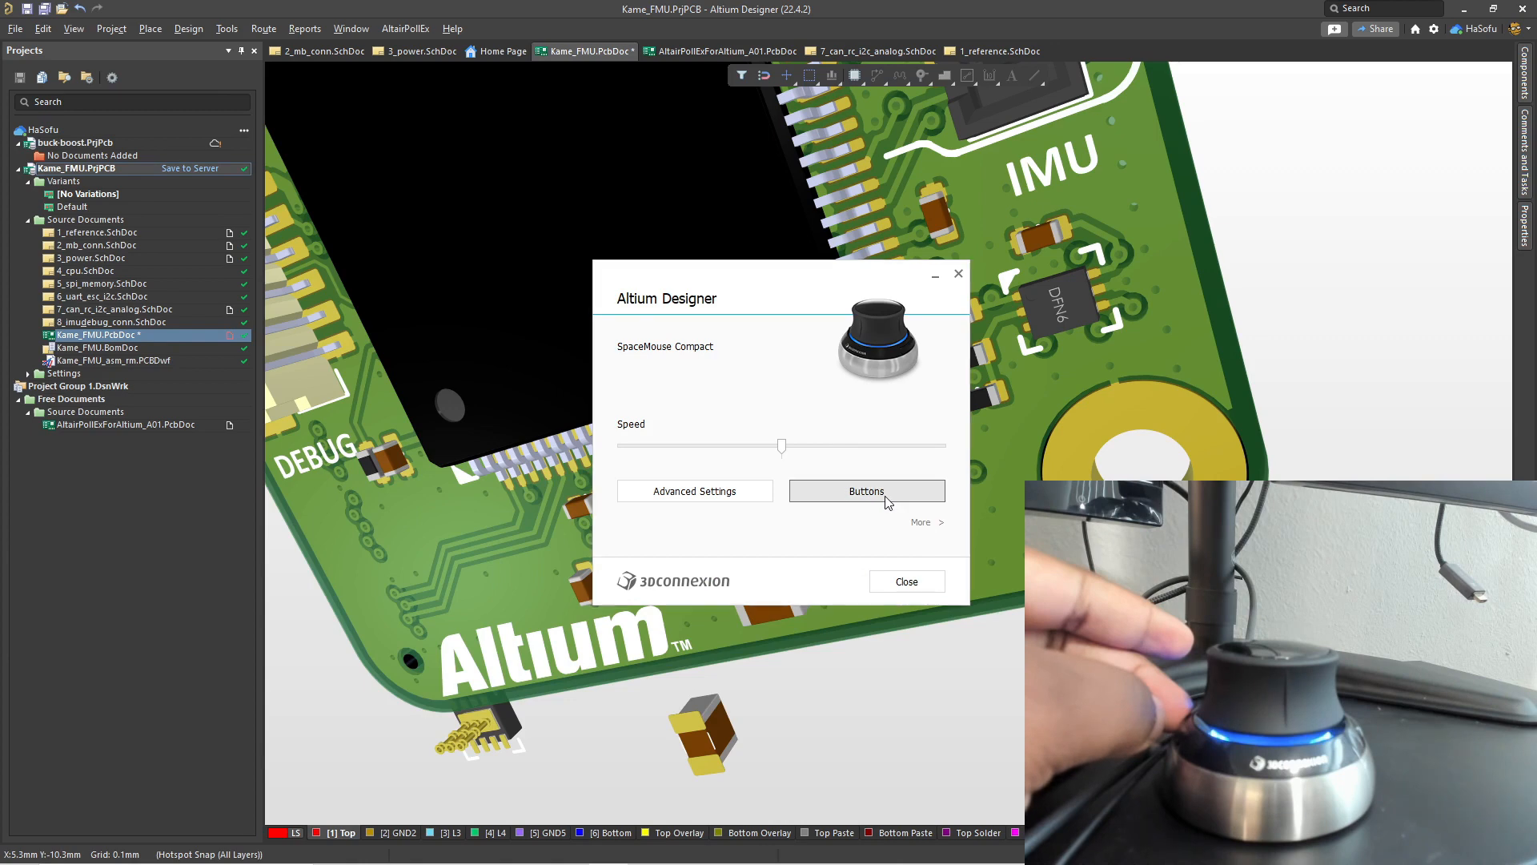
left_click(866, 491)
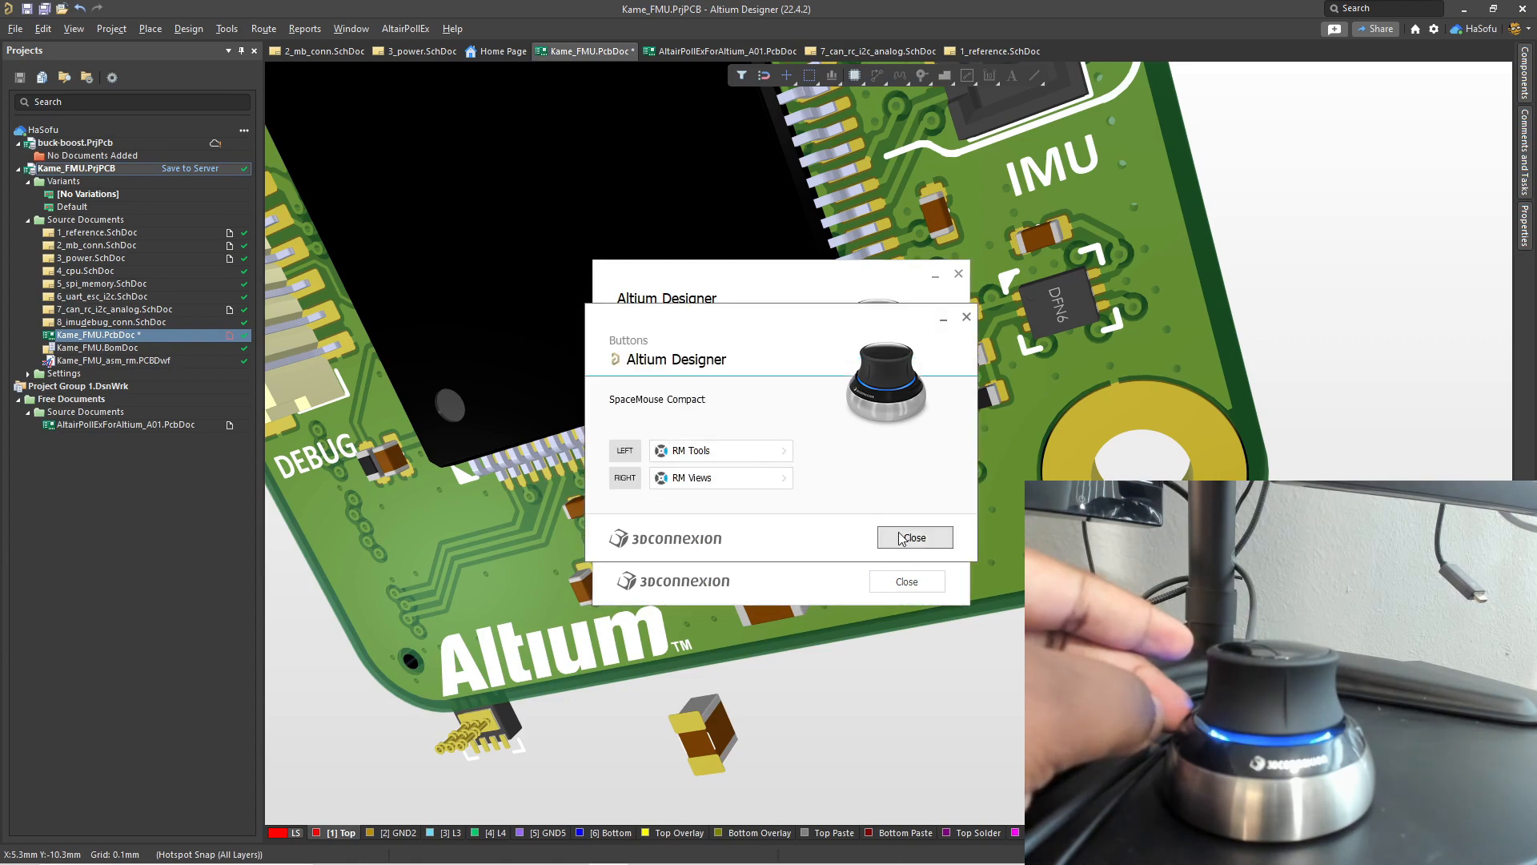
left_click(914, 538)
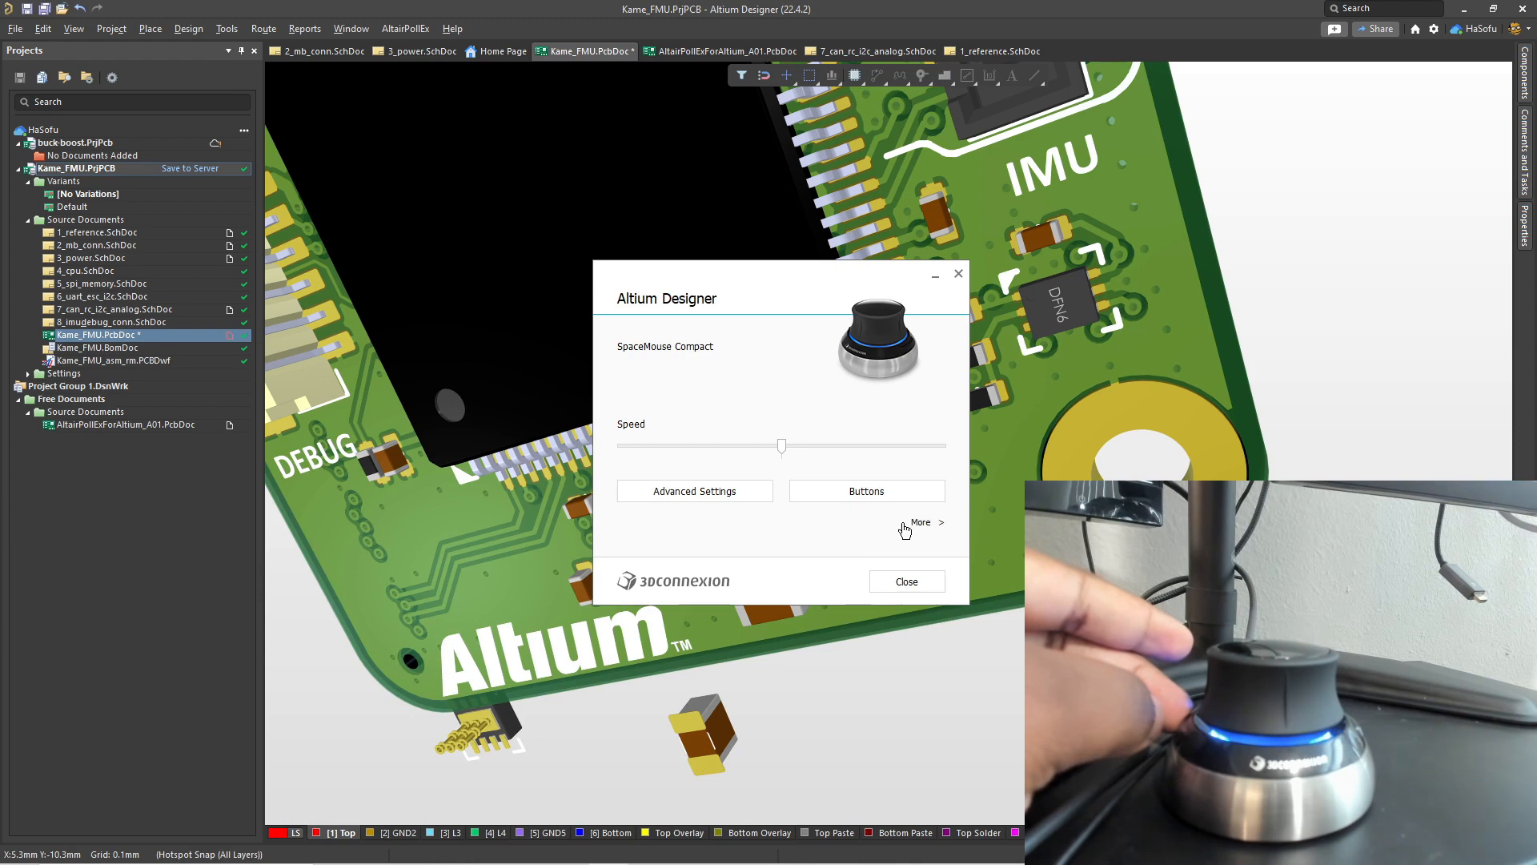
mouse_move(832, 537)
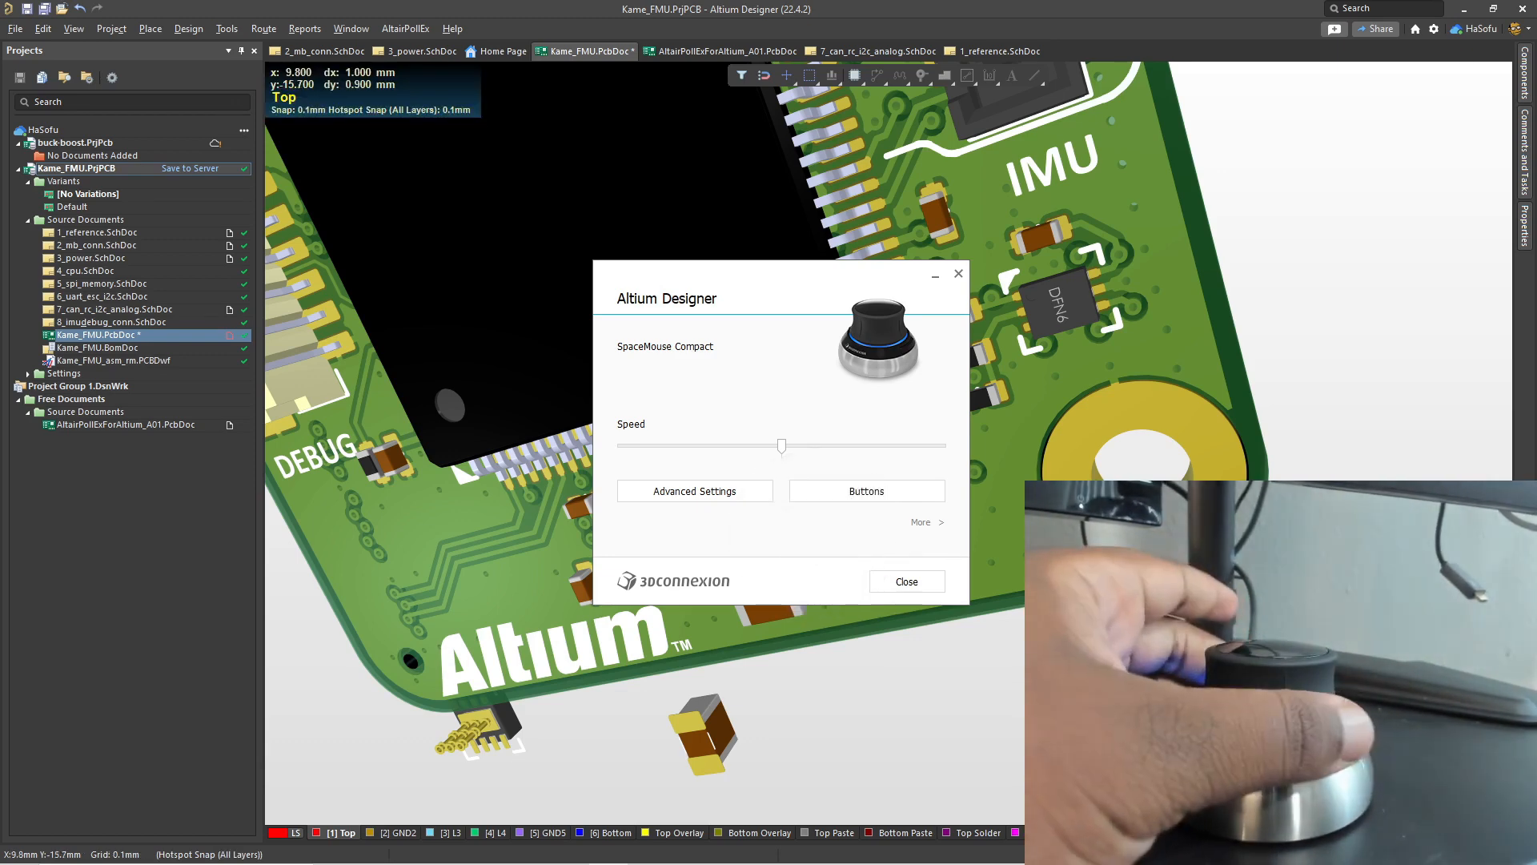
left_click(906, 581)
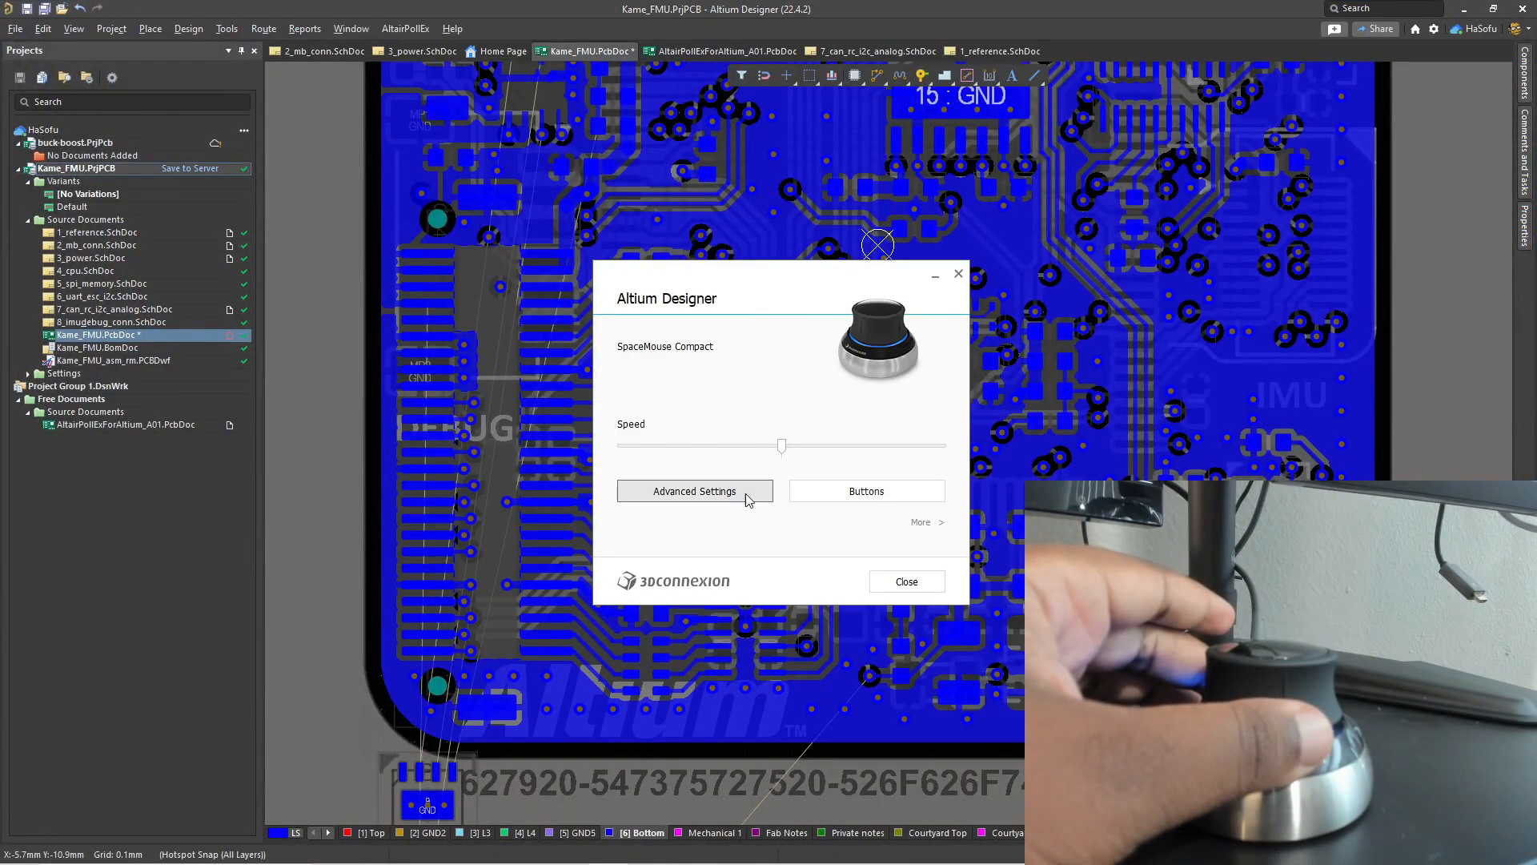
Assign shortcut 3 to the LEFT button and Num * to the RIGHT button, then close Buttons.
left_click(866, 492)
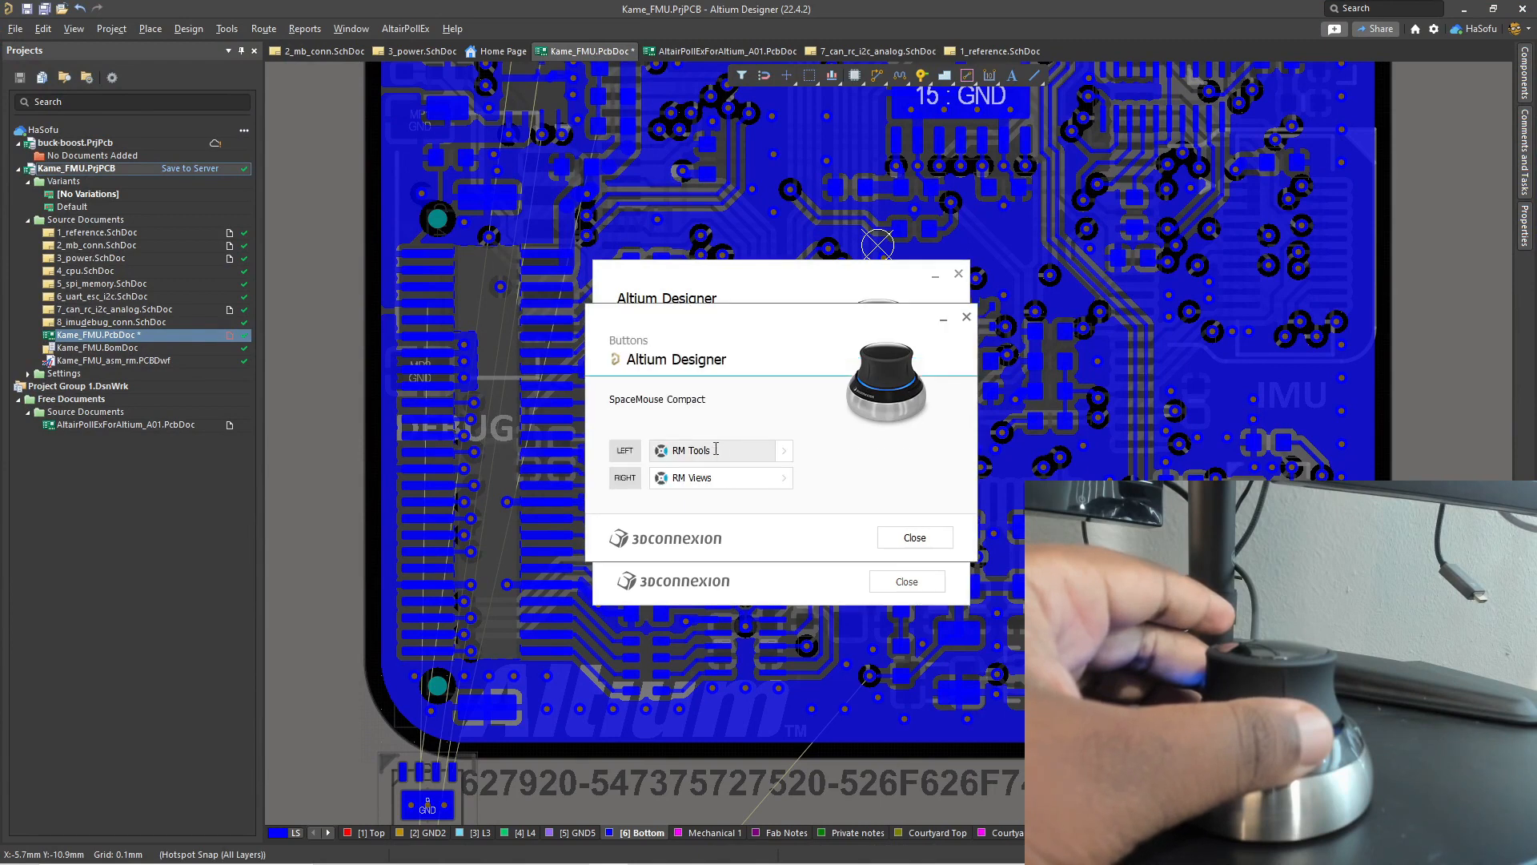
left_click(712, 450)
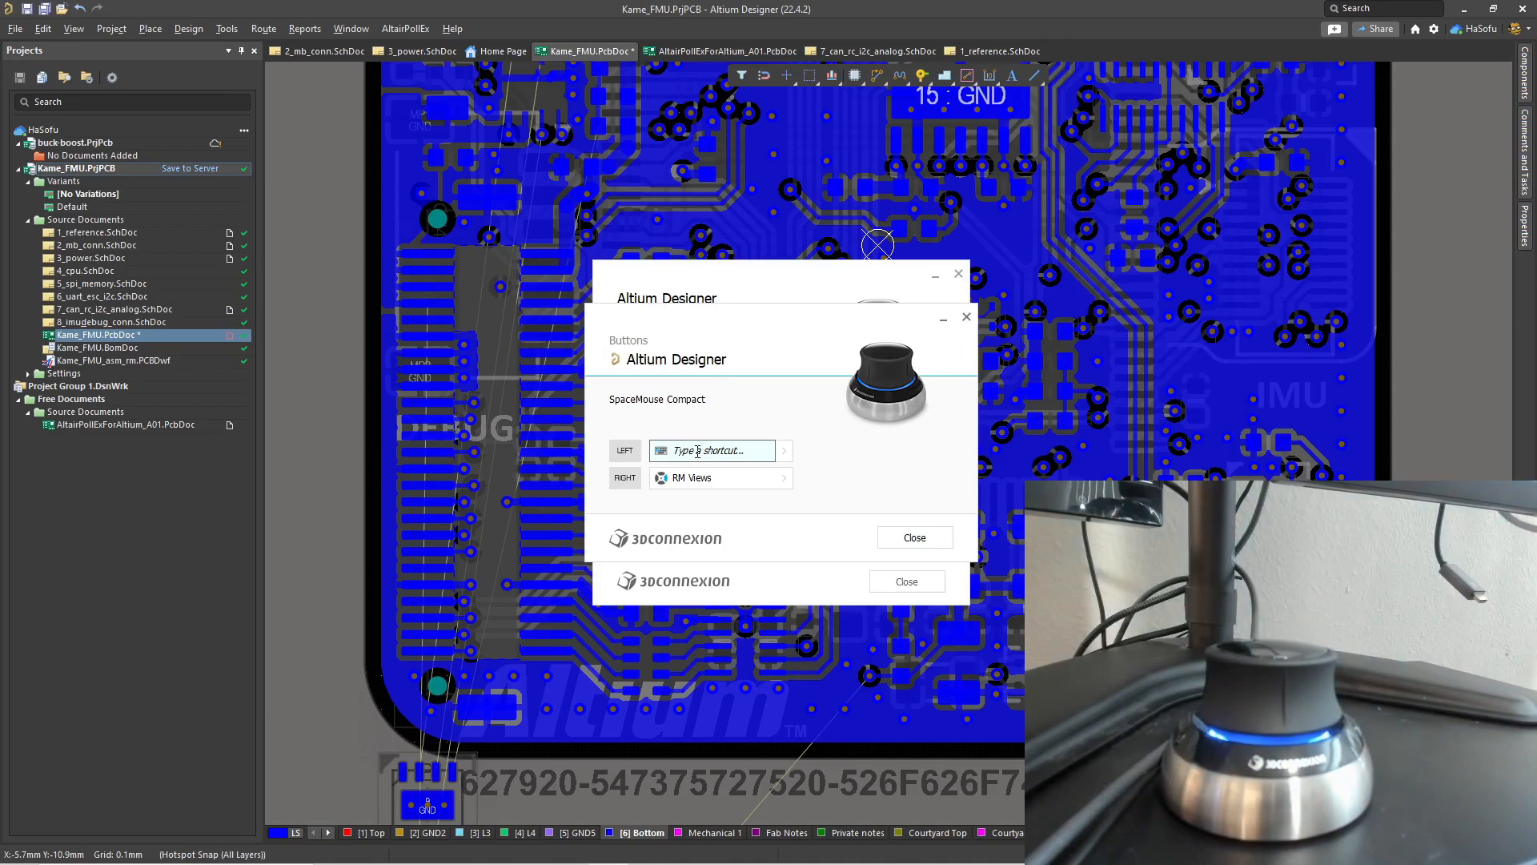
type("3")
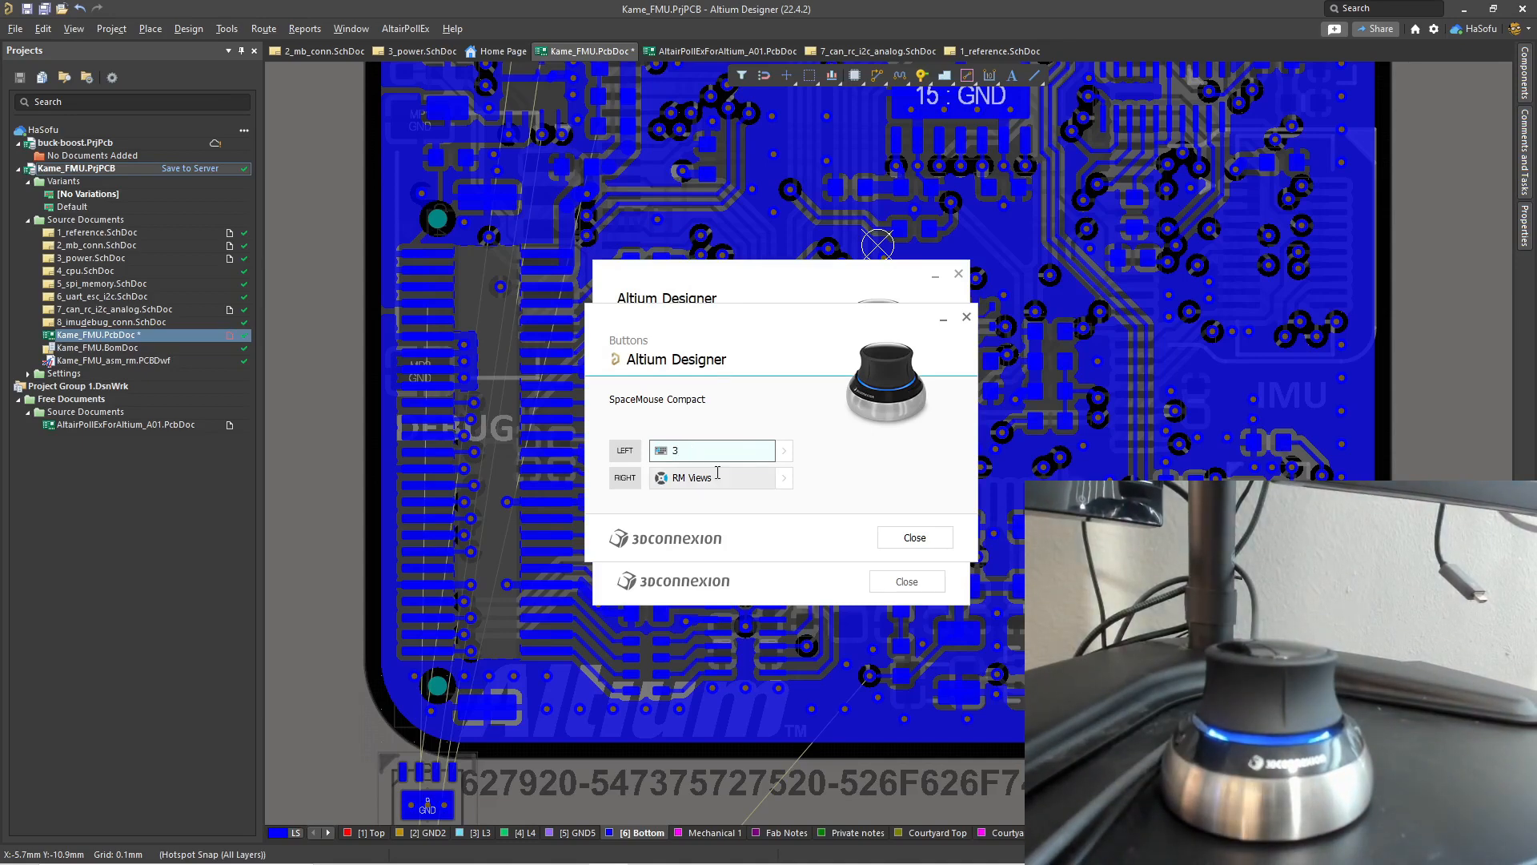
left_click(717, 477)
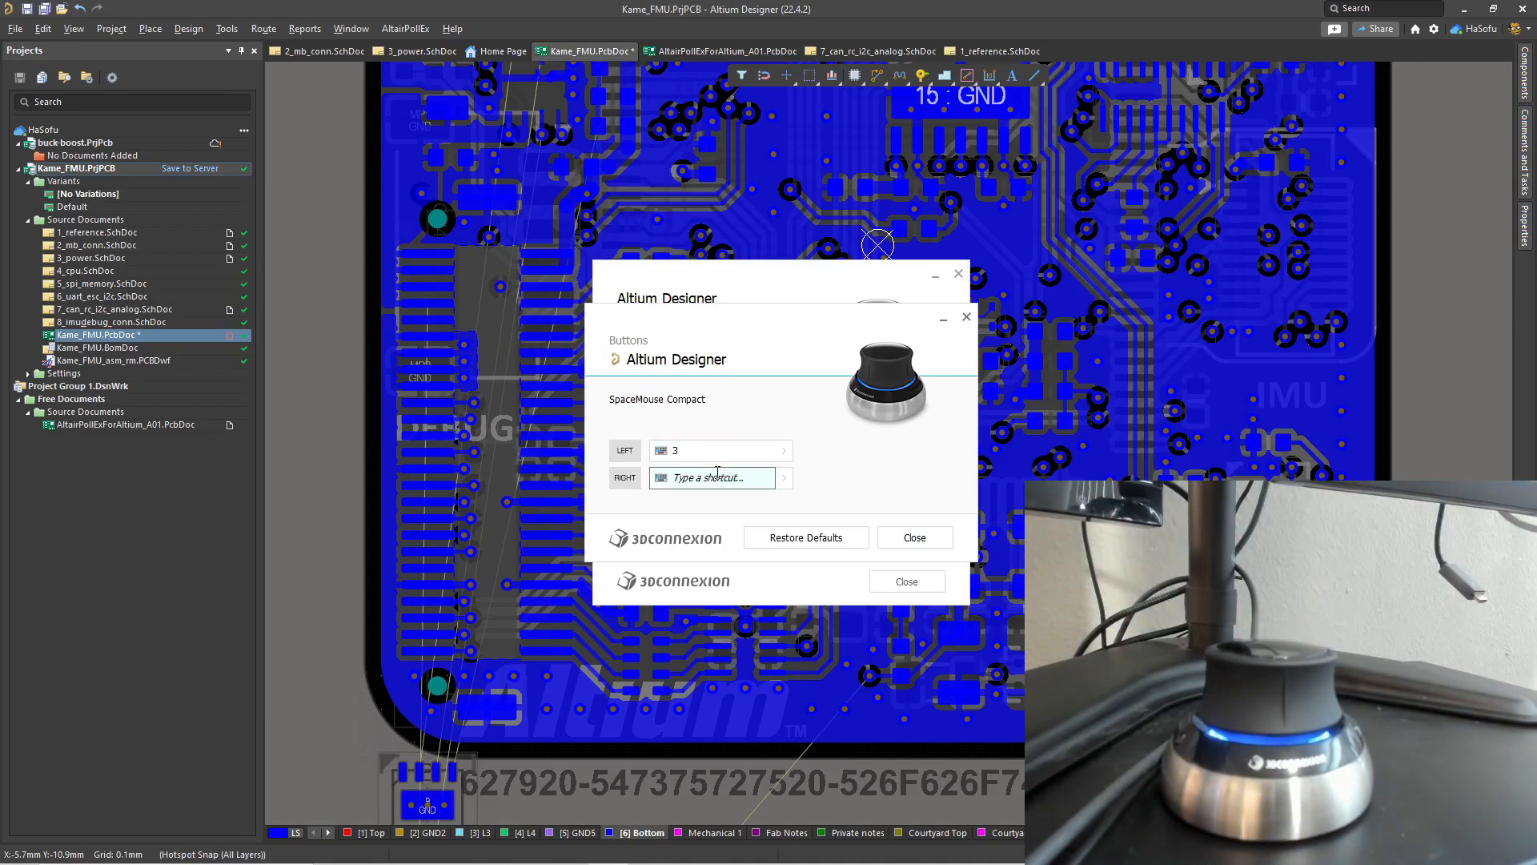
type("Num *")
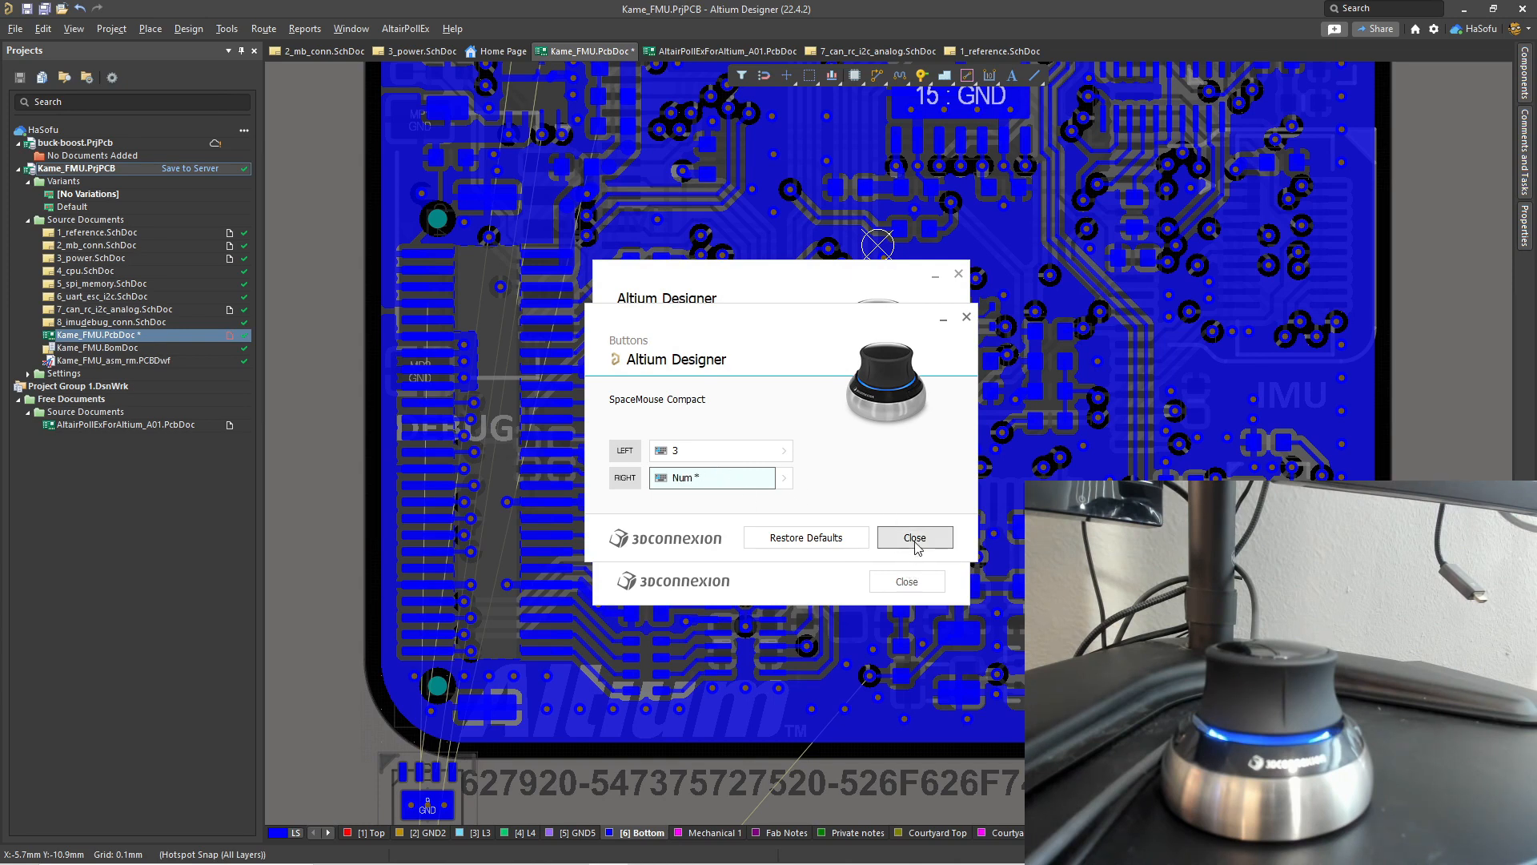
left_click(915, 538)
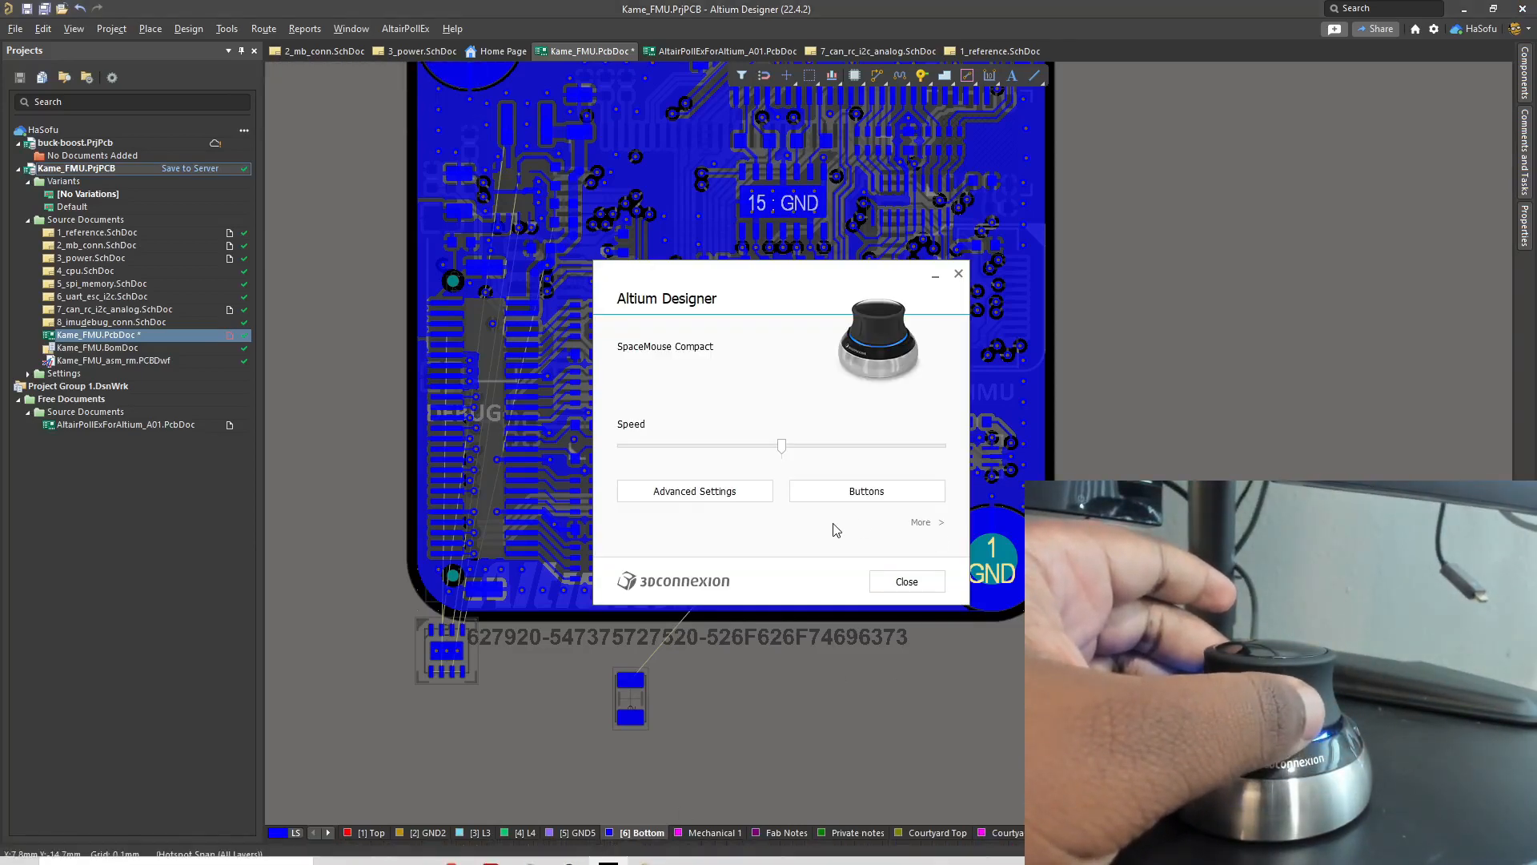
Browse the left button's command list through the 3Dconnexion group down to Radial Menus.
left_click(866, 492)
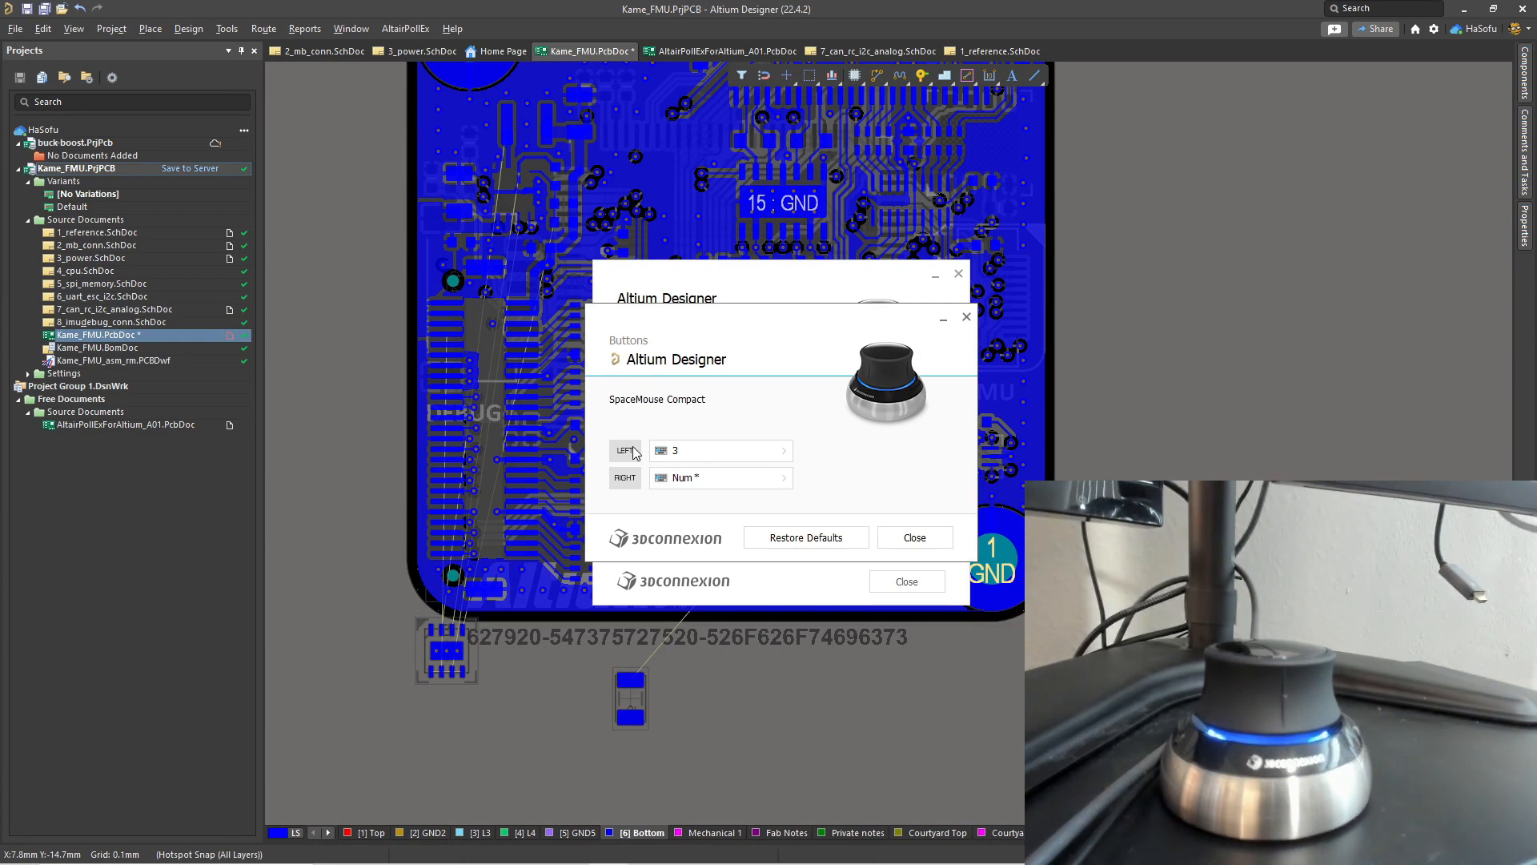
left_click(785, 451)
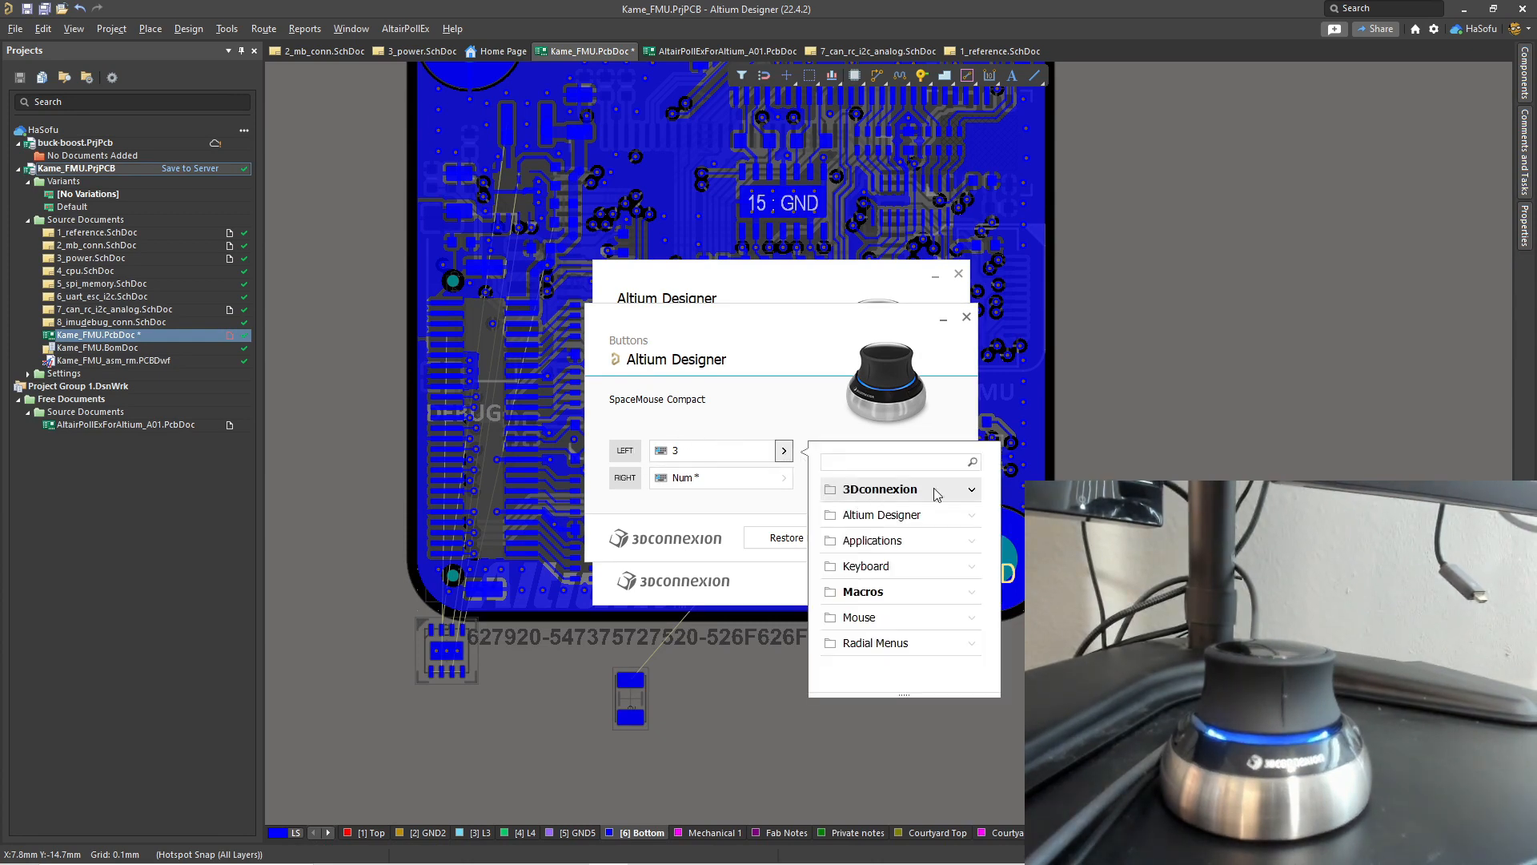
left_click(900, 490)
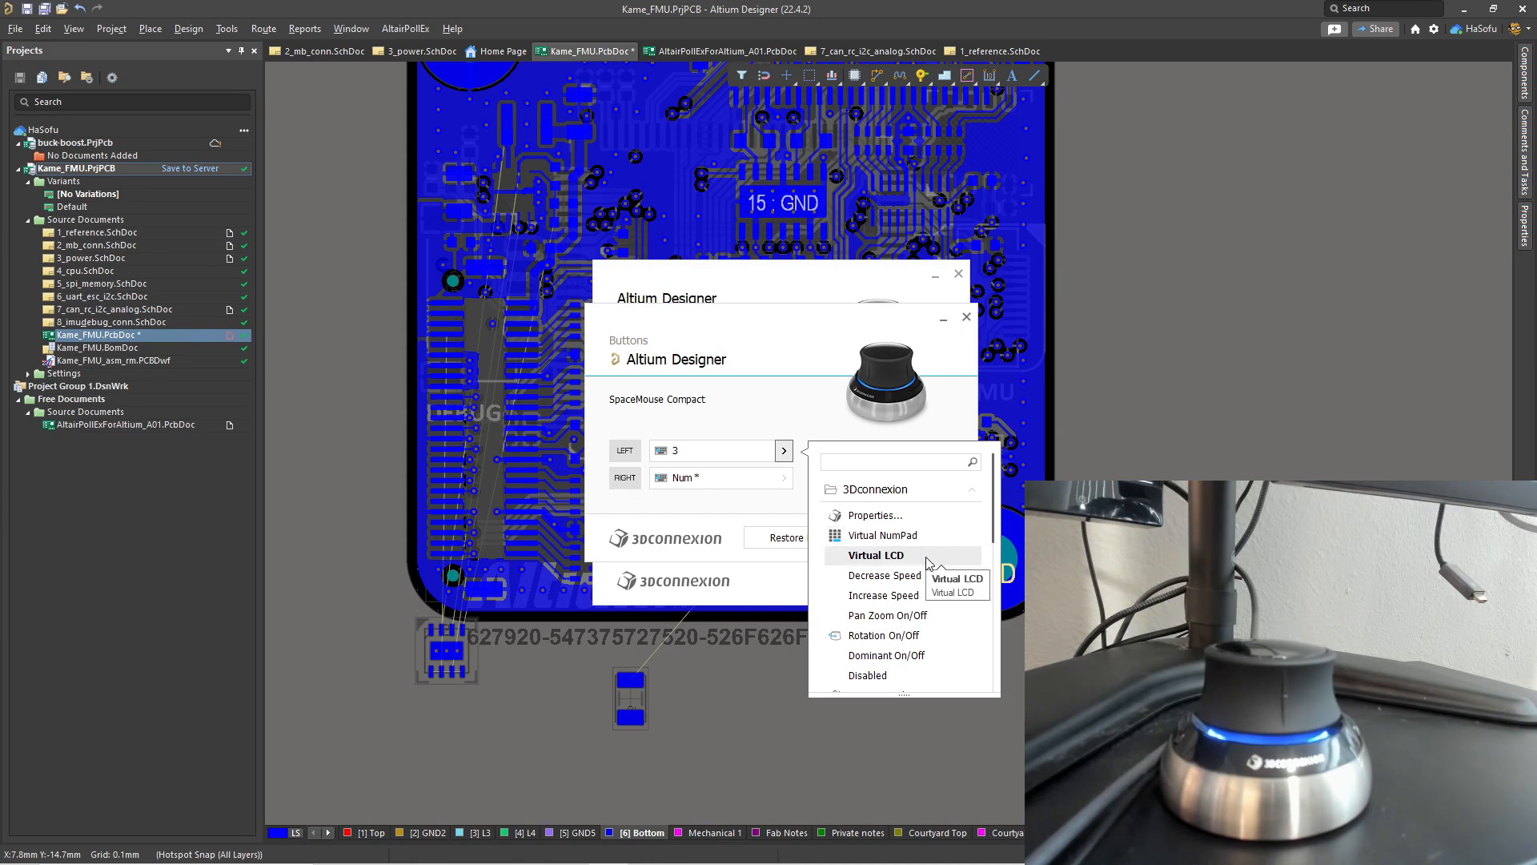
mouse_move(929, 586)
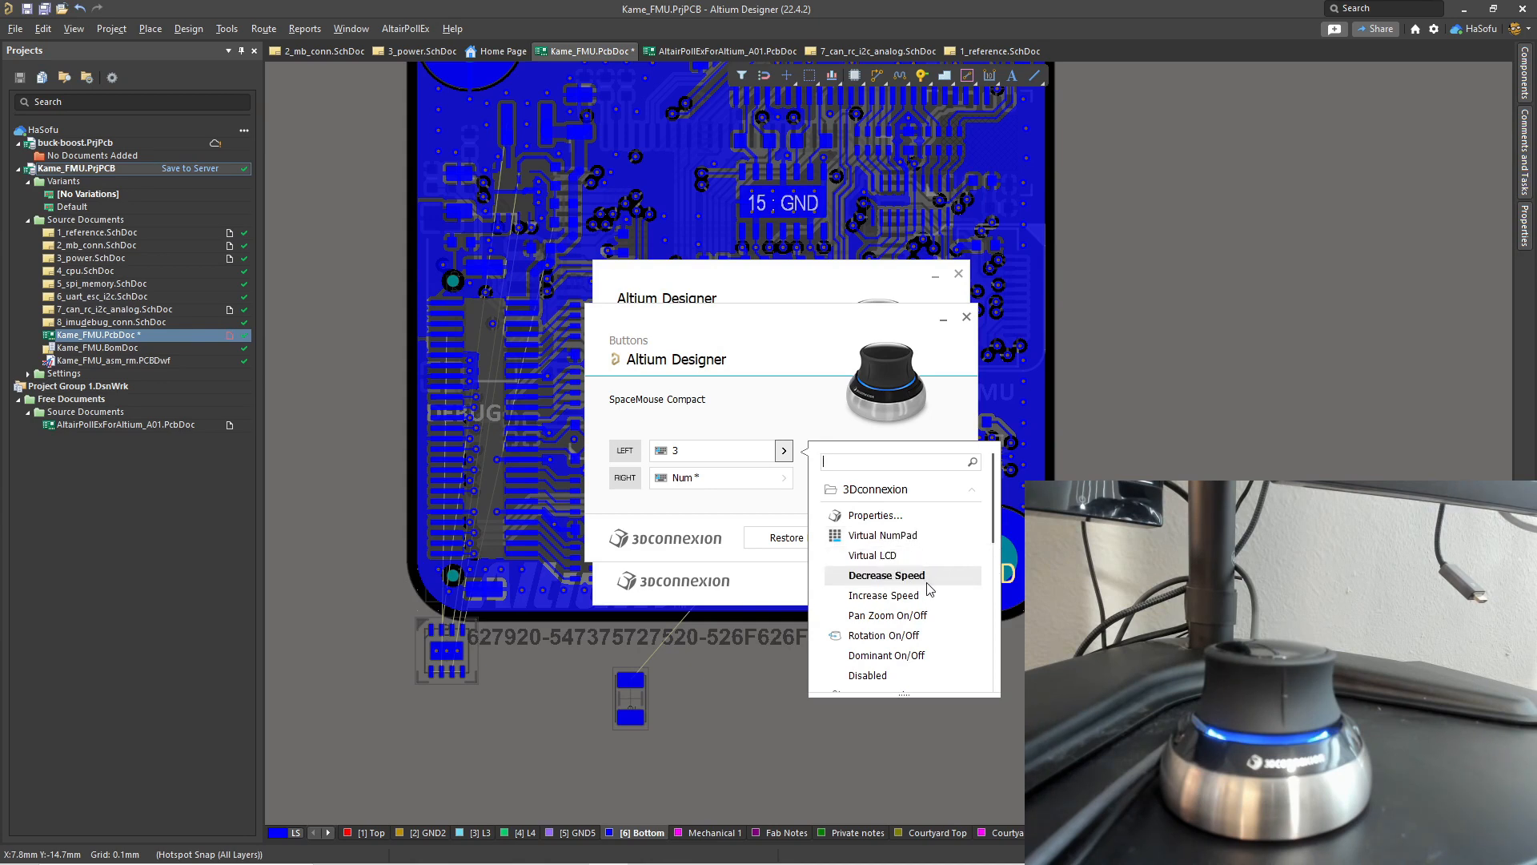
scroll("down", 3)
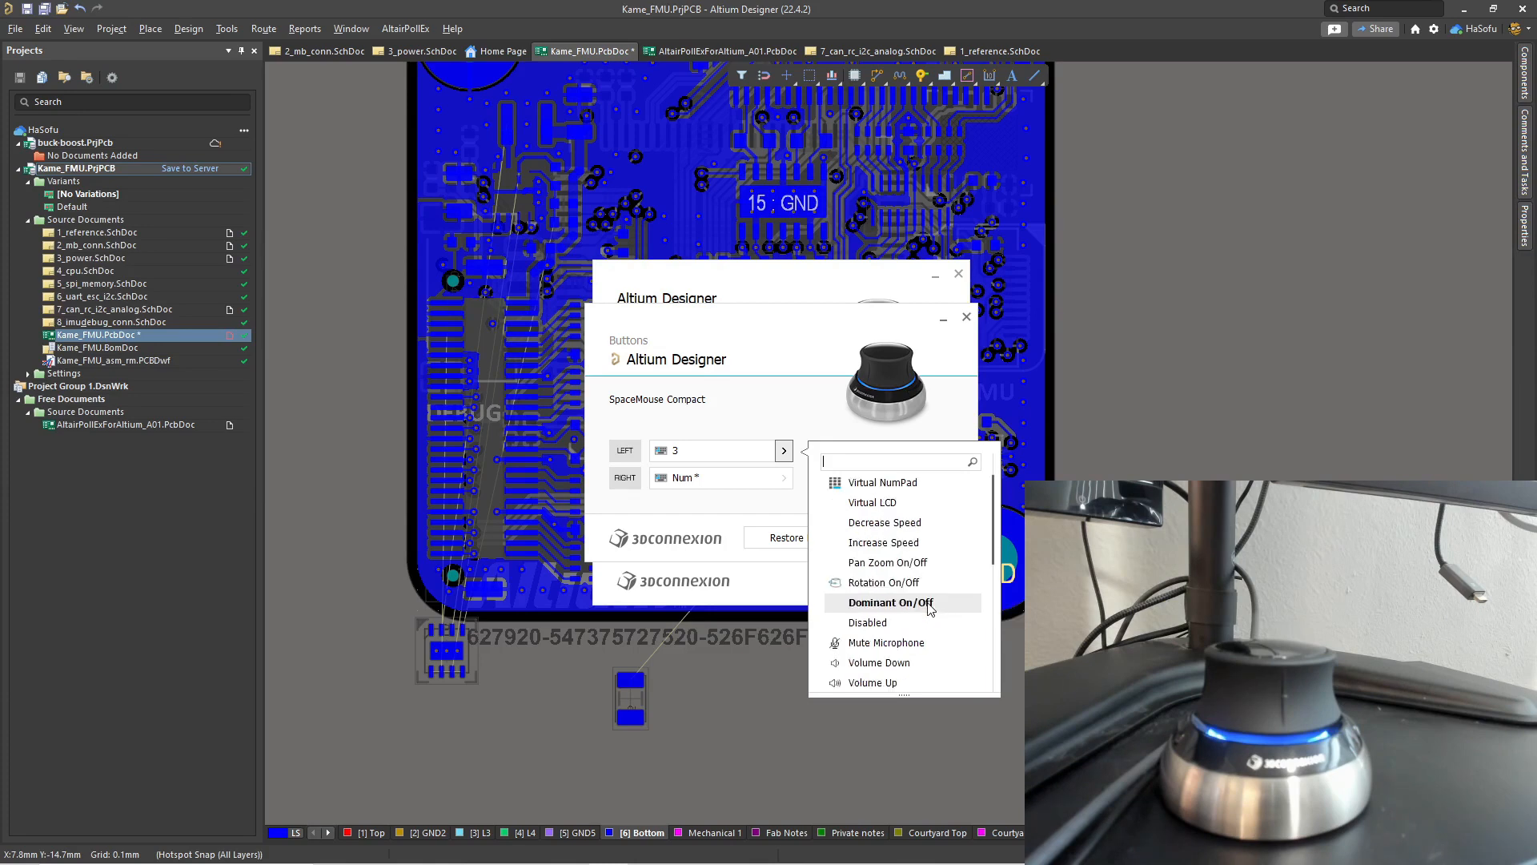
scroll("down", 3)
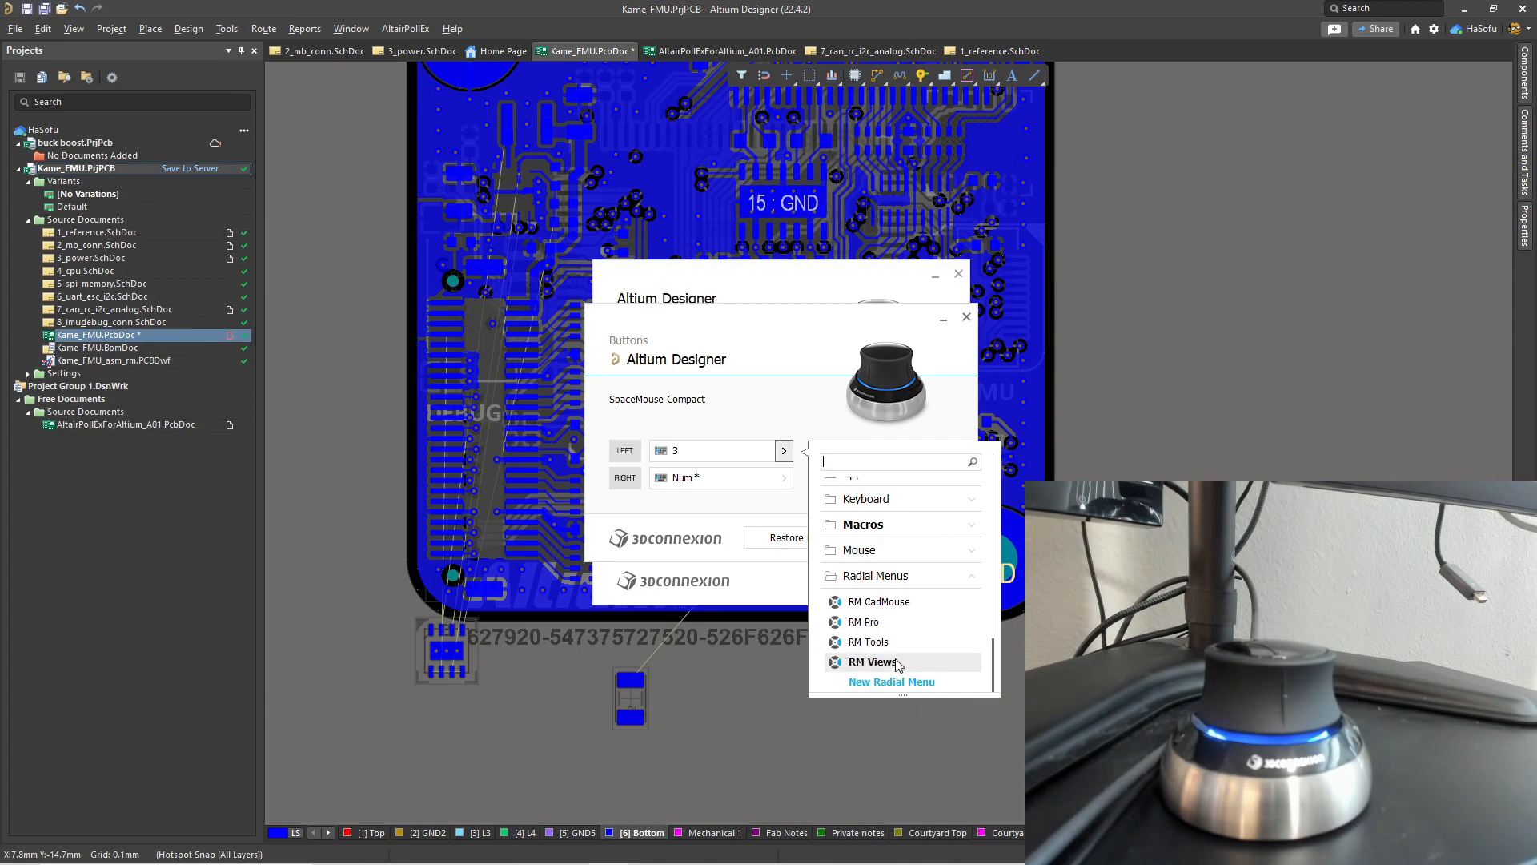
Create a new four-section radial menu and name it Altium.
left_click(890, 682)
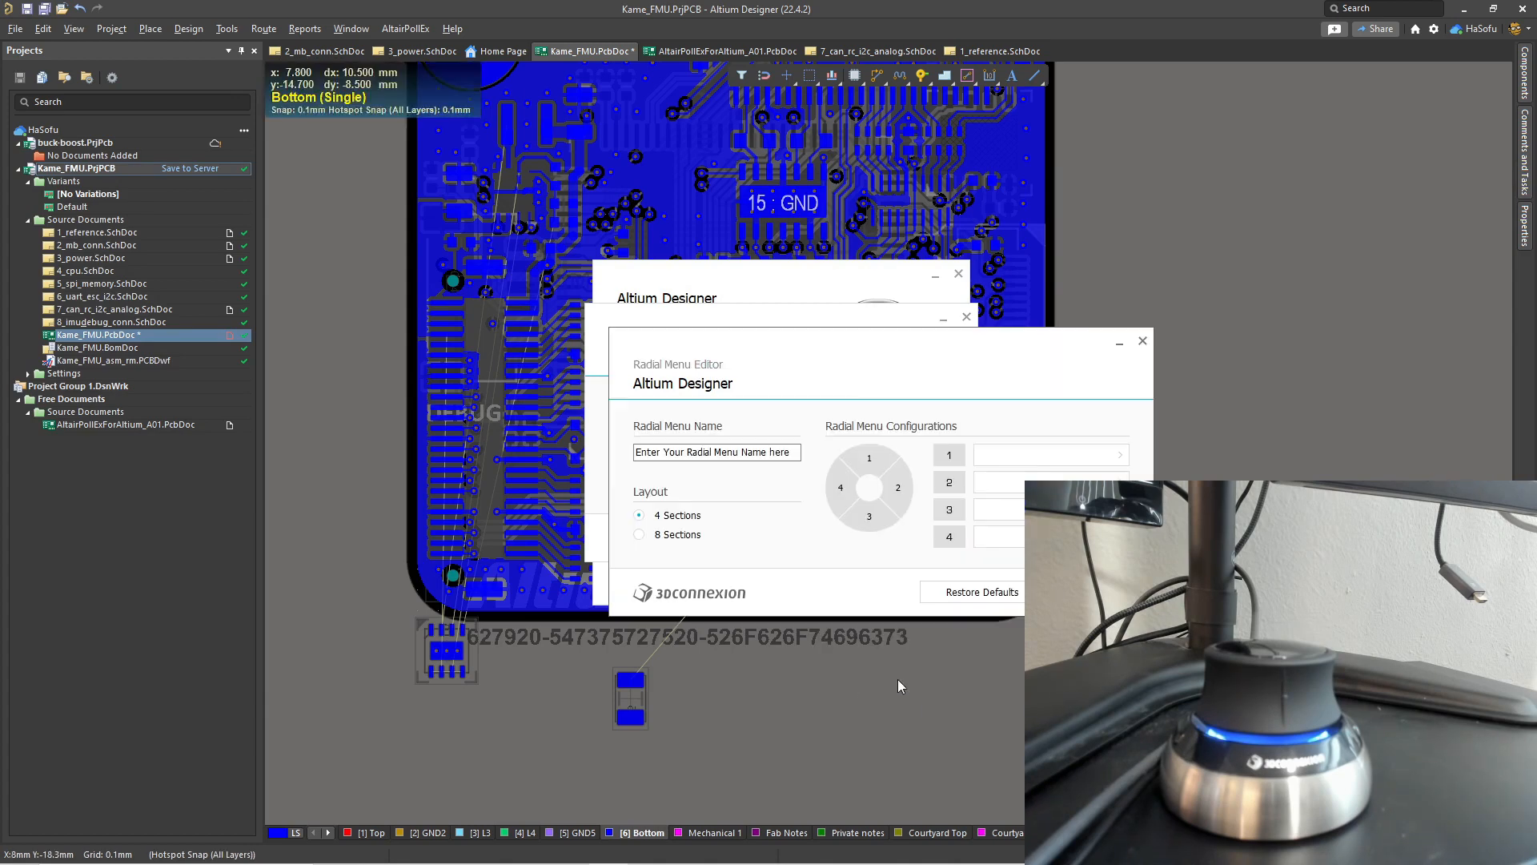
left_click(718, 452)
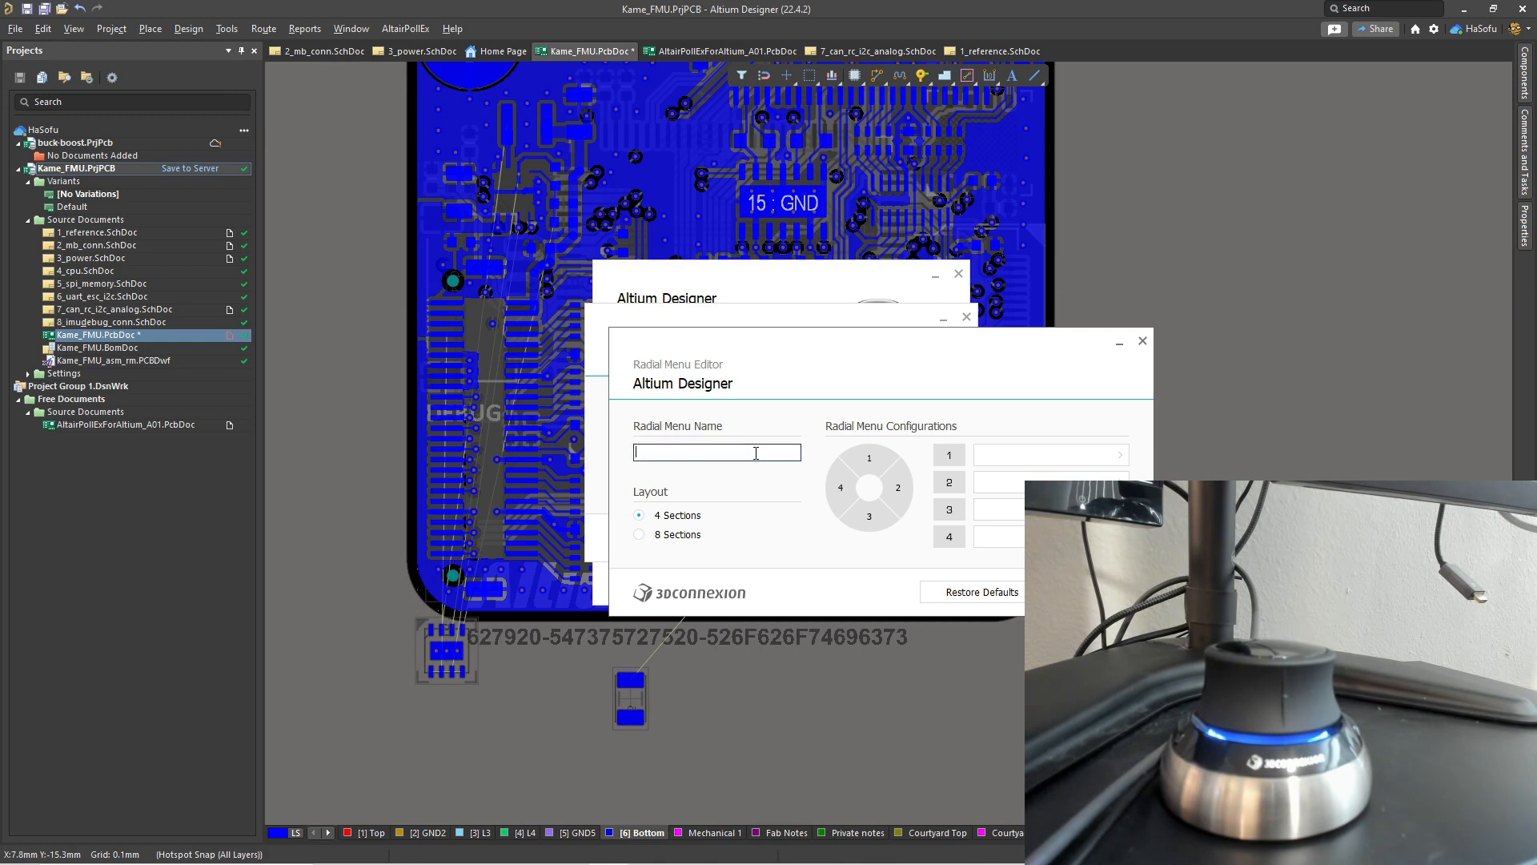
type("A")
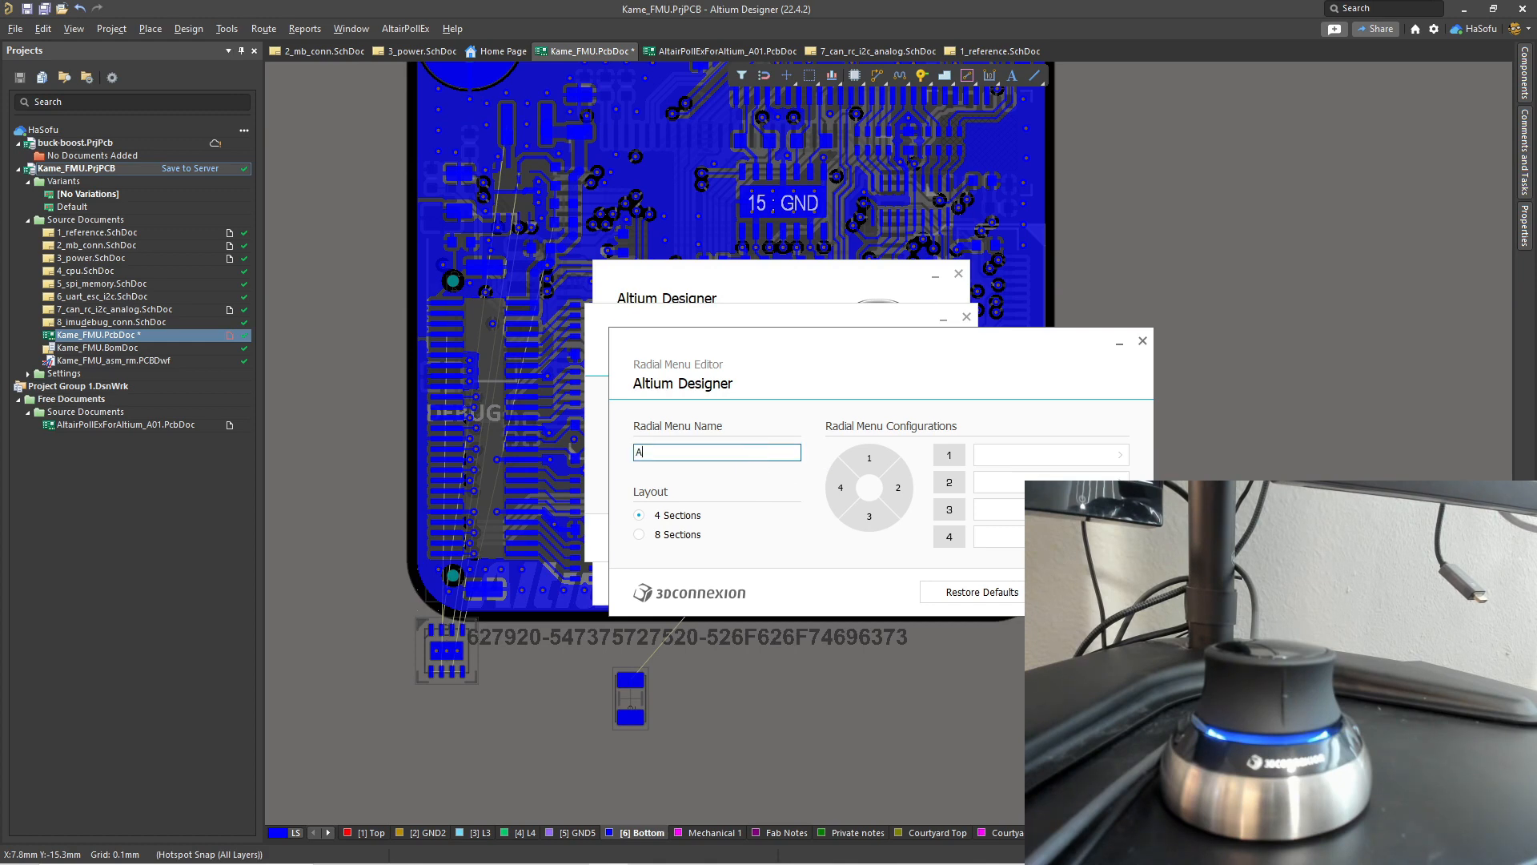
type("ltium")
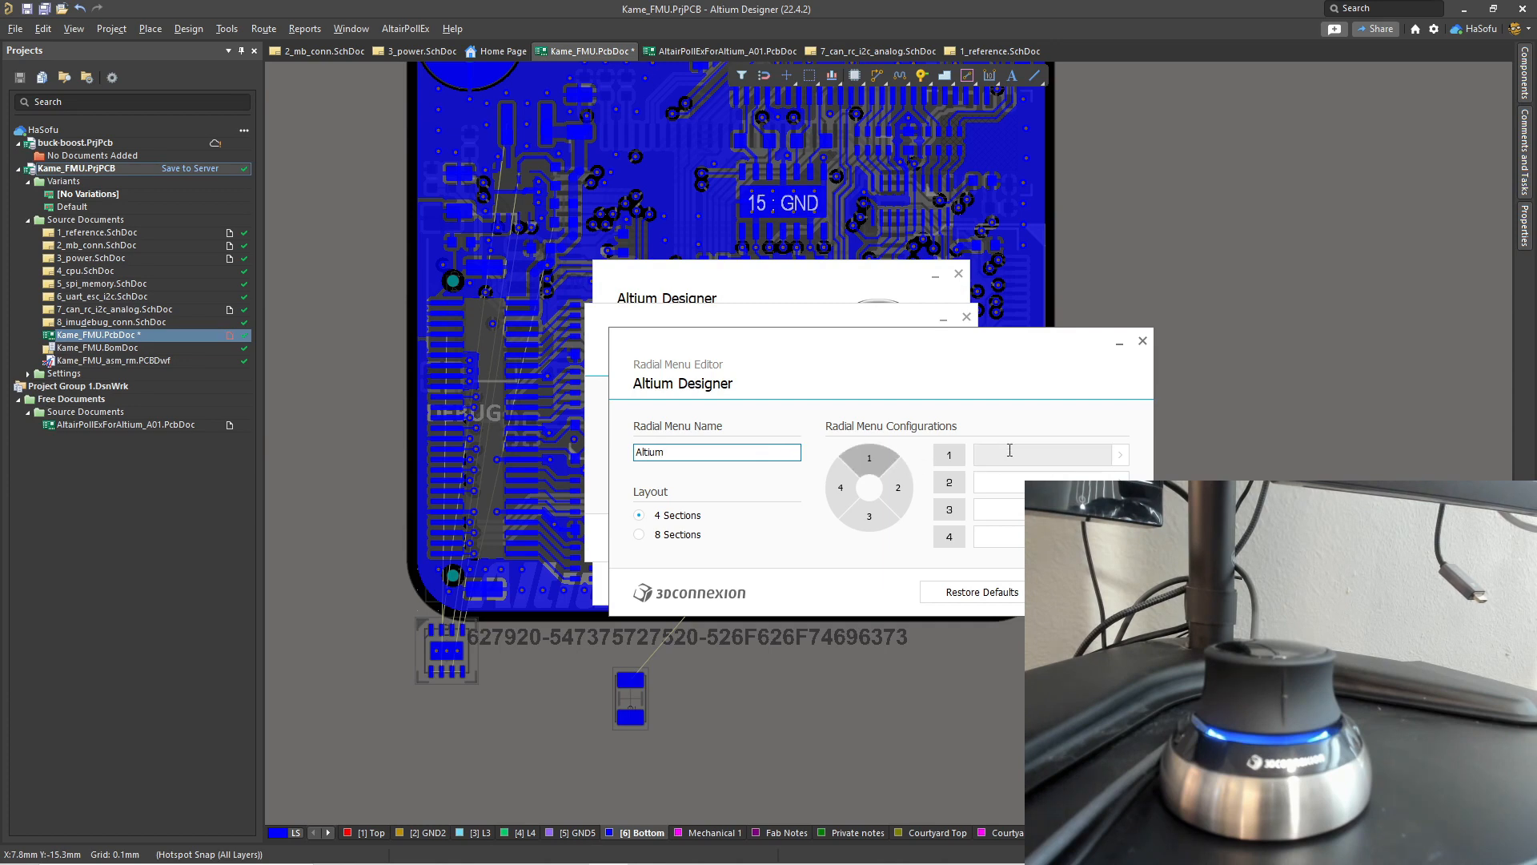
Enter shortcuts for the menu's sections: 3 for section 1, then section 2's shortcut.
left_click(1038, 455)
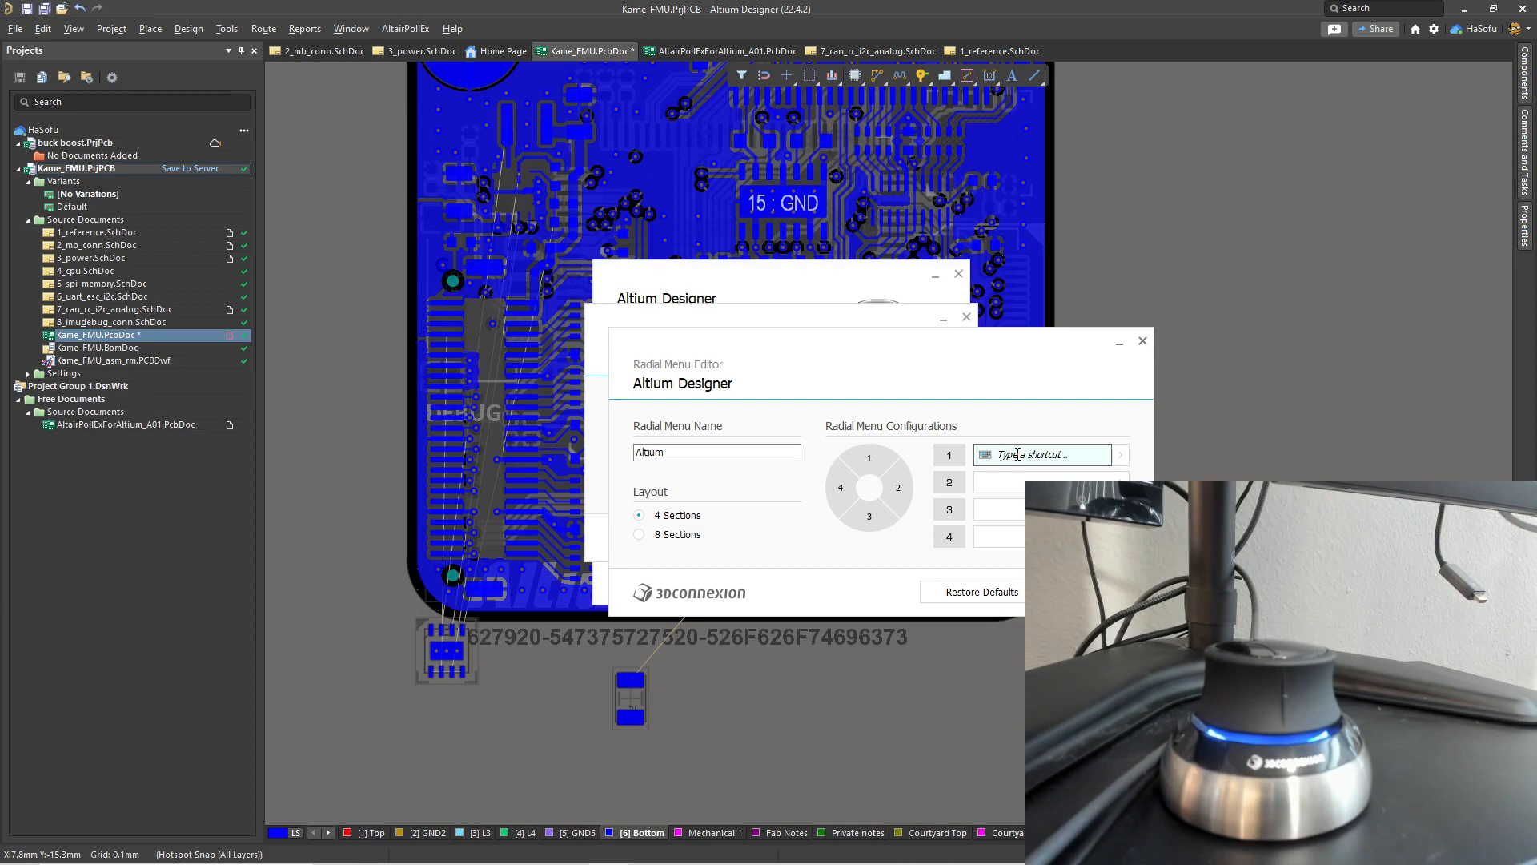
type("3")
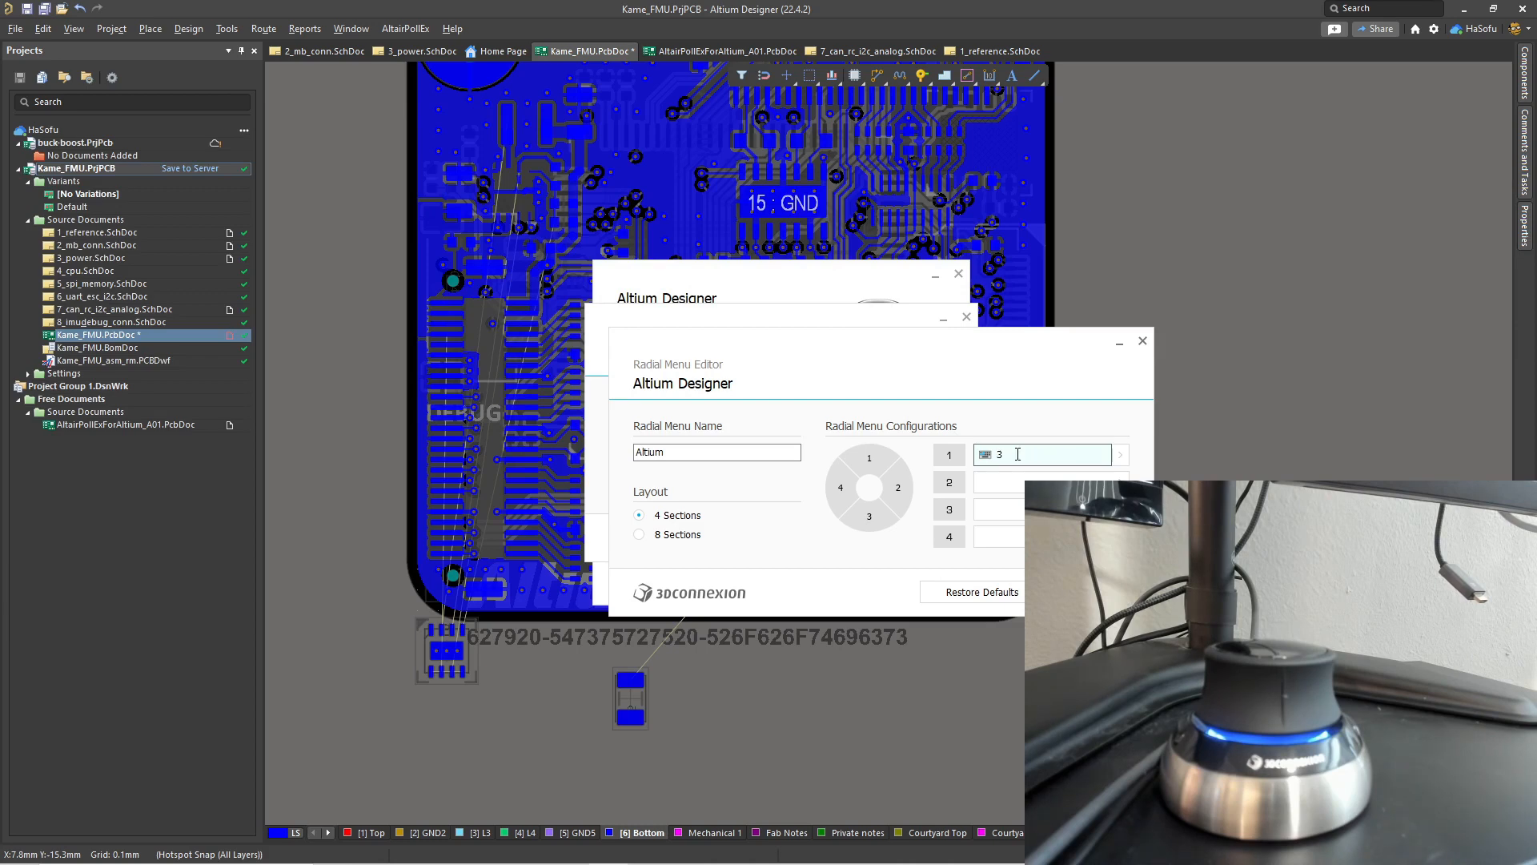
left_click(1042, 482)
type("2")
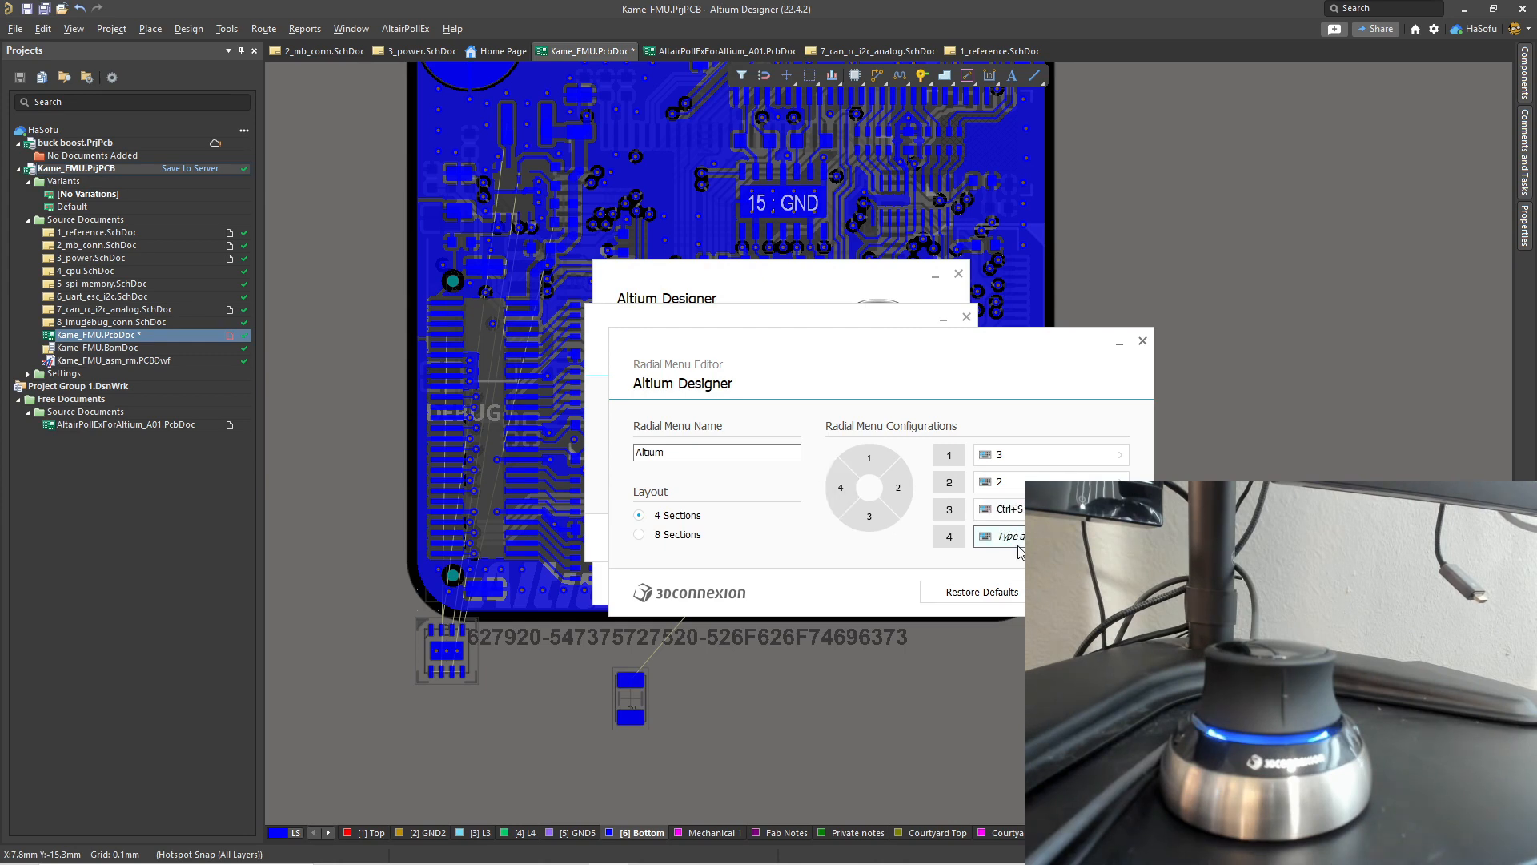
type("F")
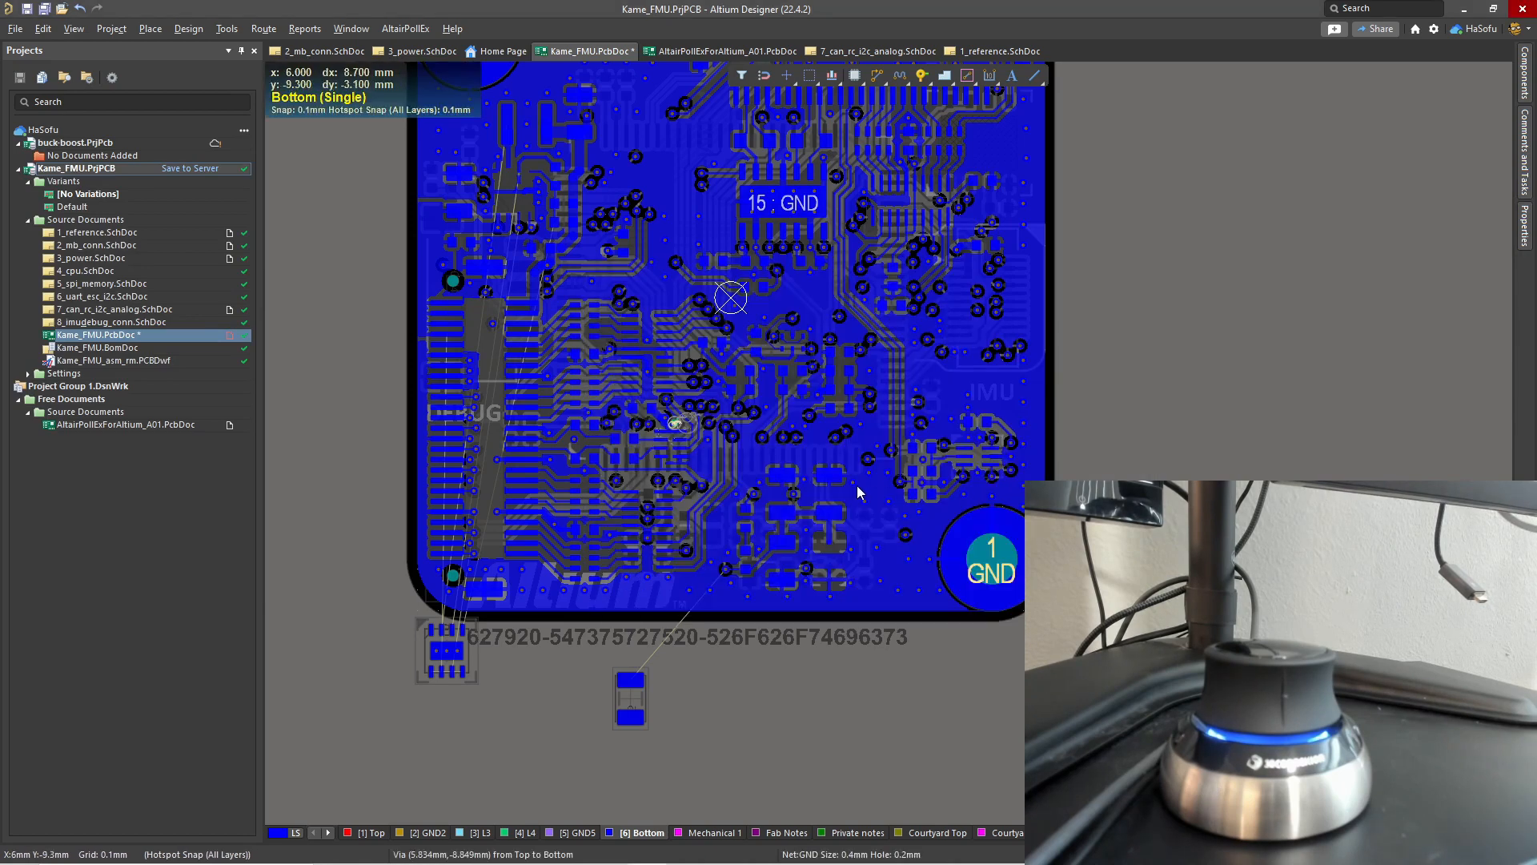
mouse_move(836, 667)
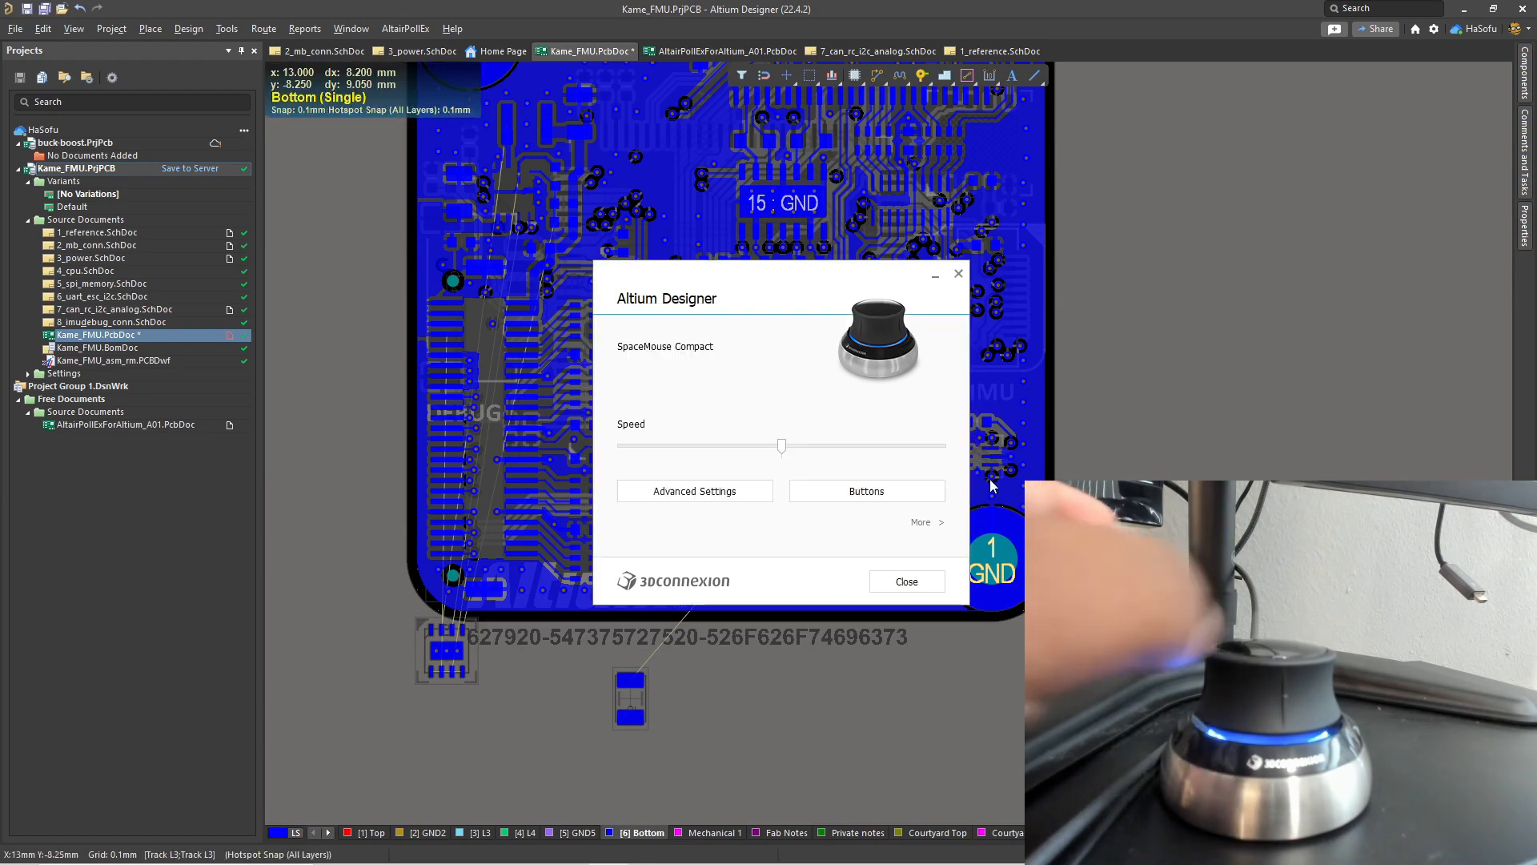
Reopen the SpaceMouse button assignments to assign the Altium radial menu to the left button.
left_click(906, 581)
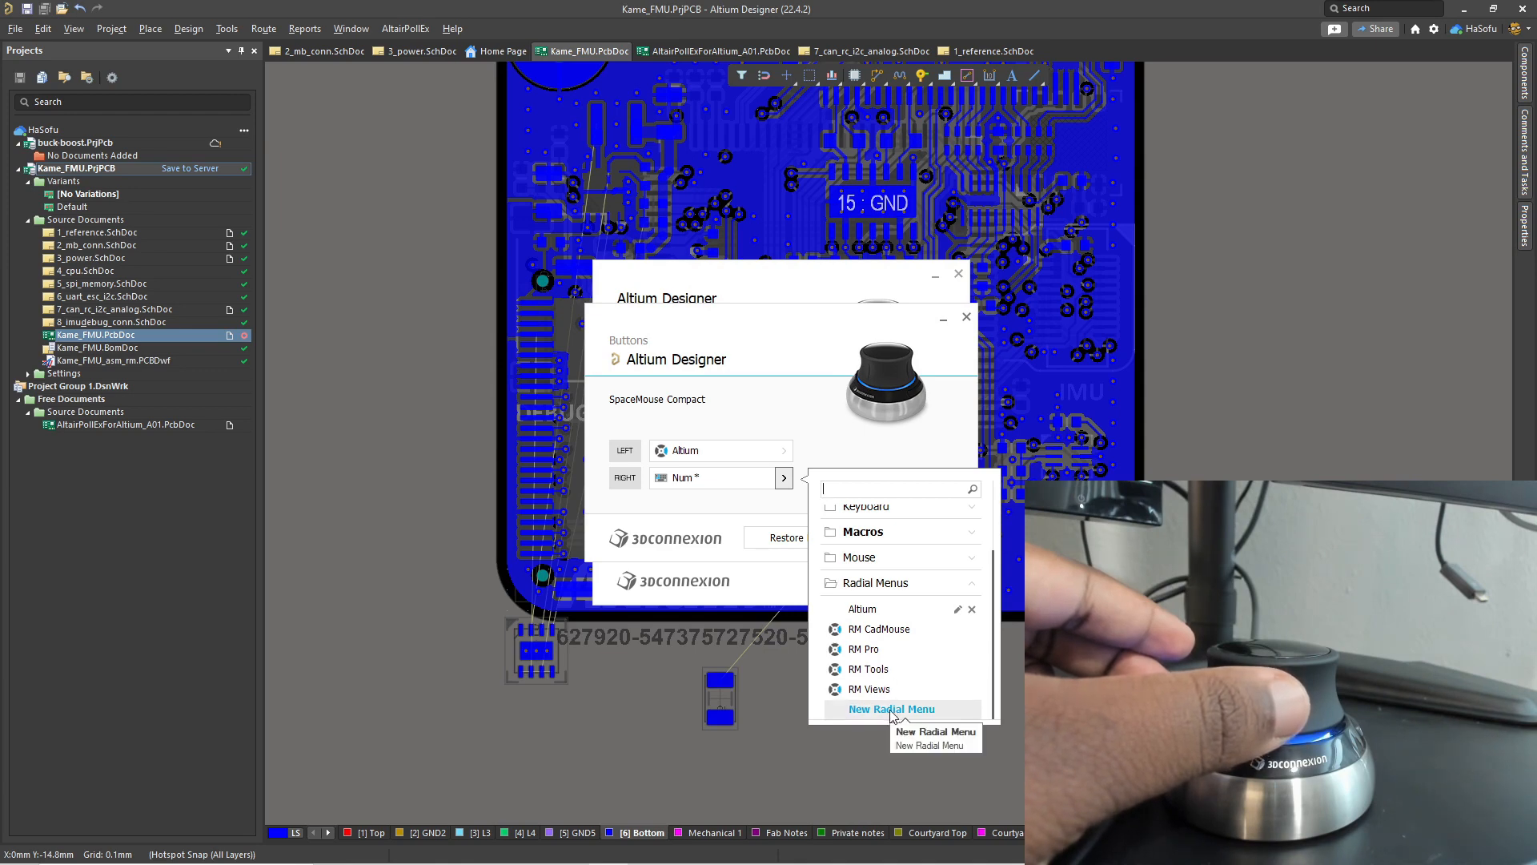
Create a new radial menu for the right button named Altium Schematic.
left_click(890, 708)
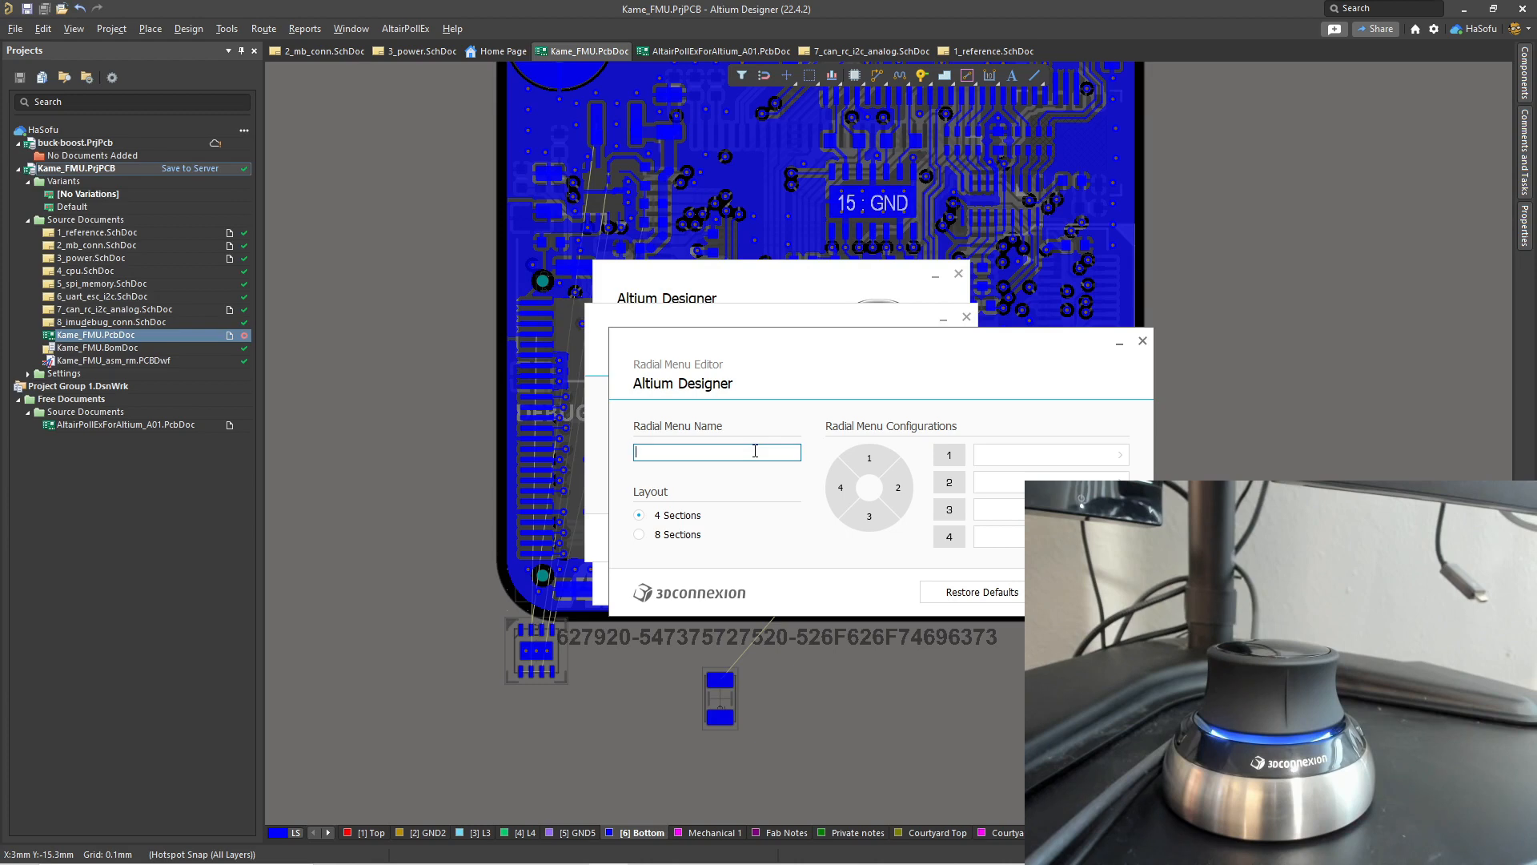
type("Altium Schematic")
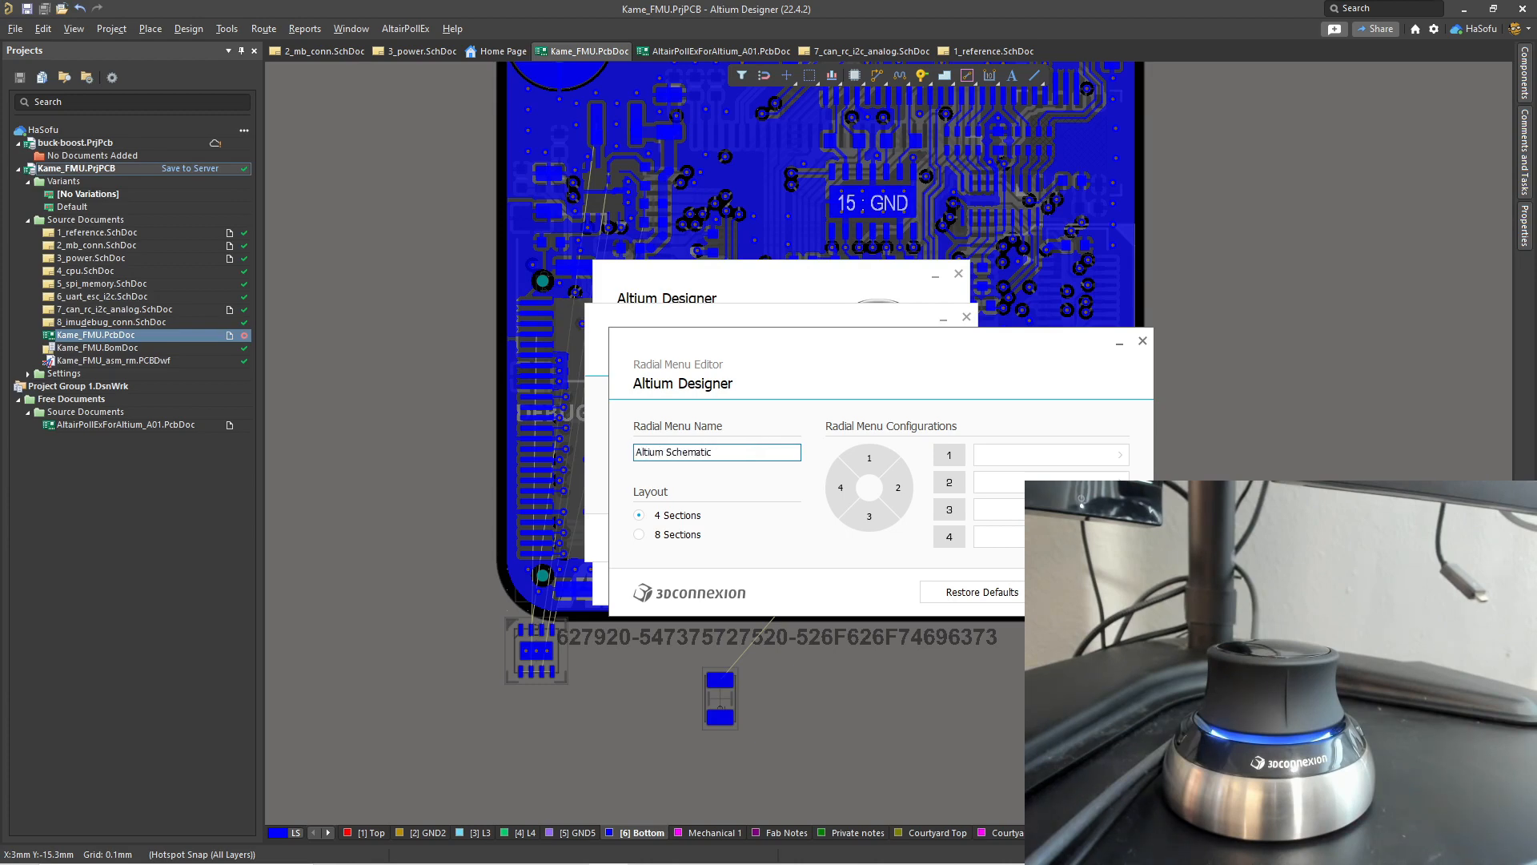
Switch the menu to eight sections and map shortcuts including Ctrl+W and Ctrl+A, then rename it.
left_click(639, 534)
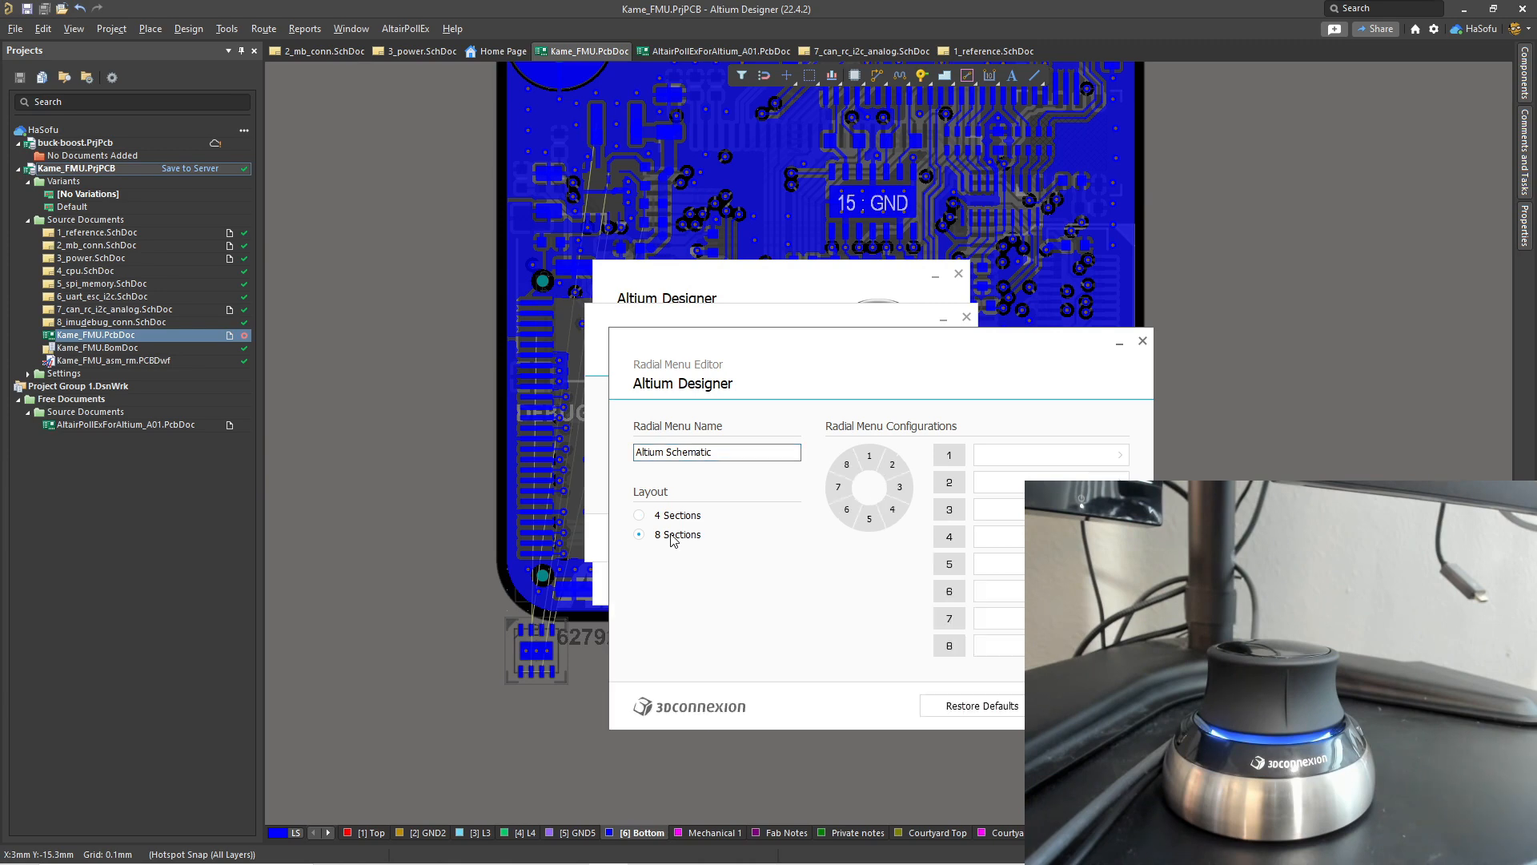
left_click(1044, 454)
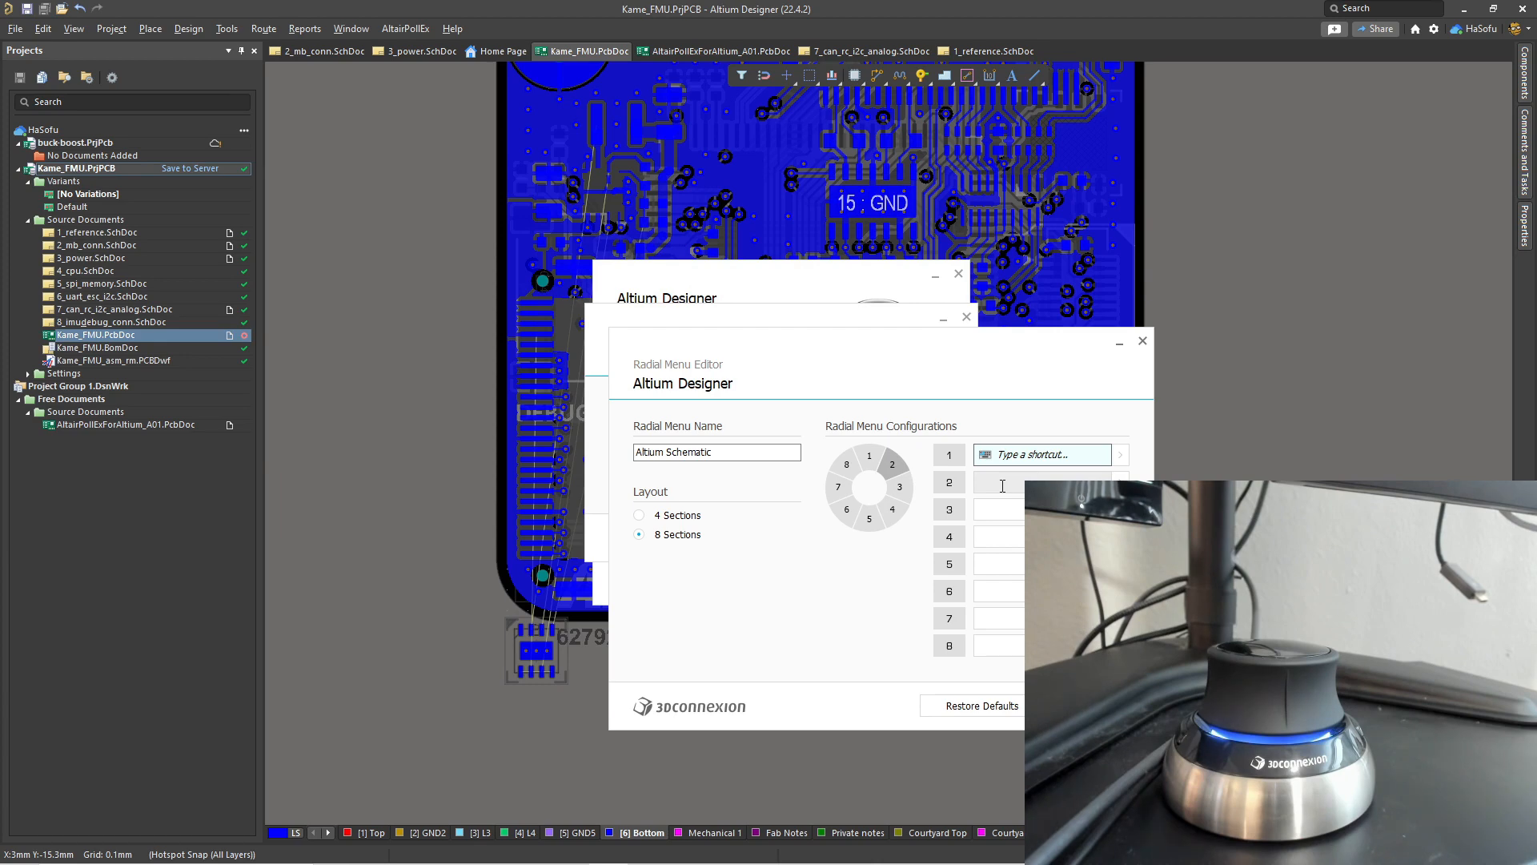
type("Ctrl+W")
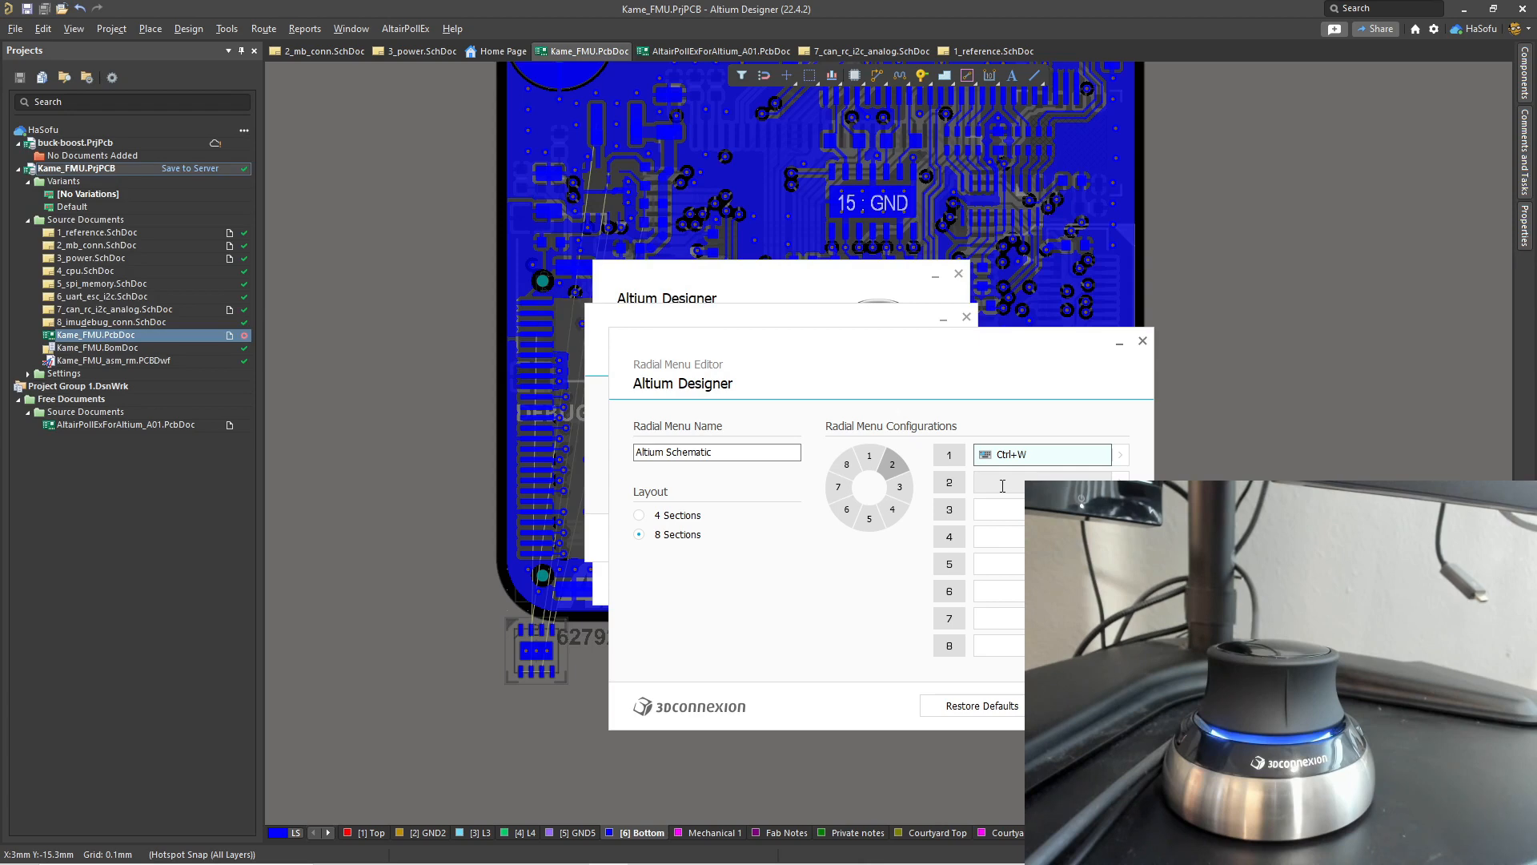
left_click(1037, 482)
type("3")
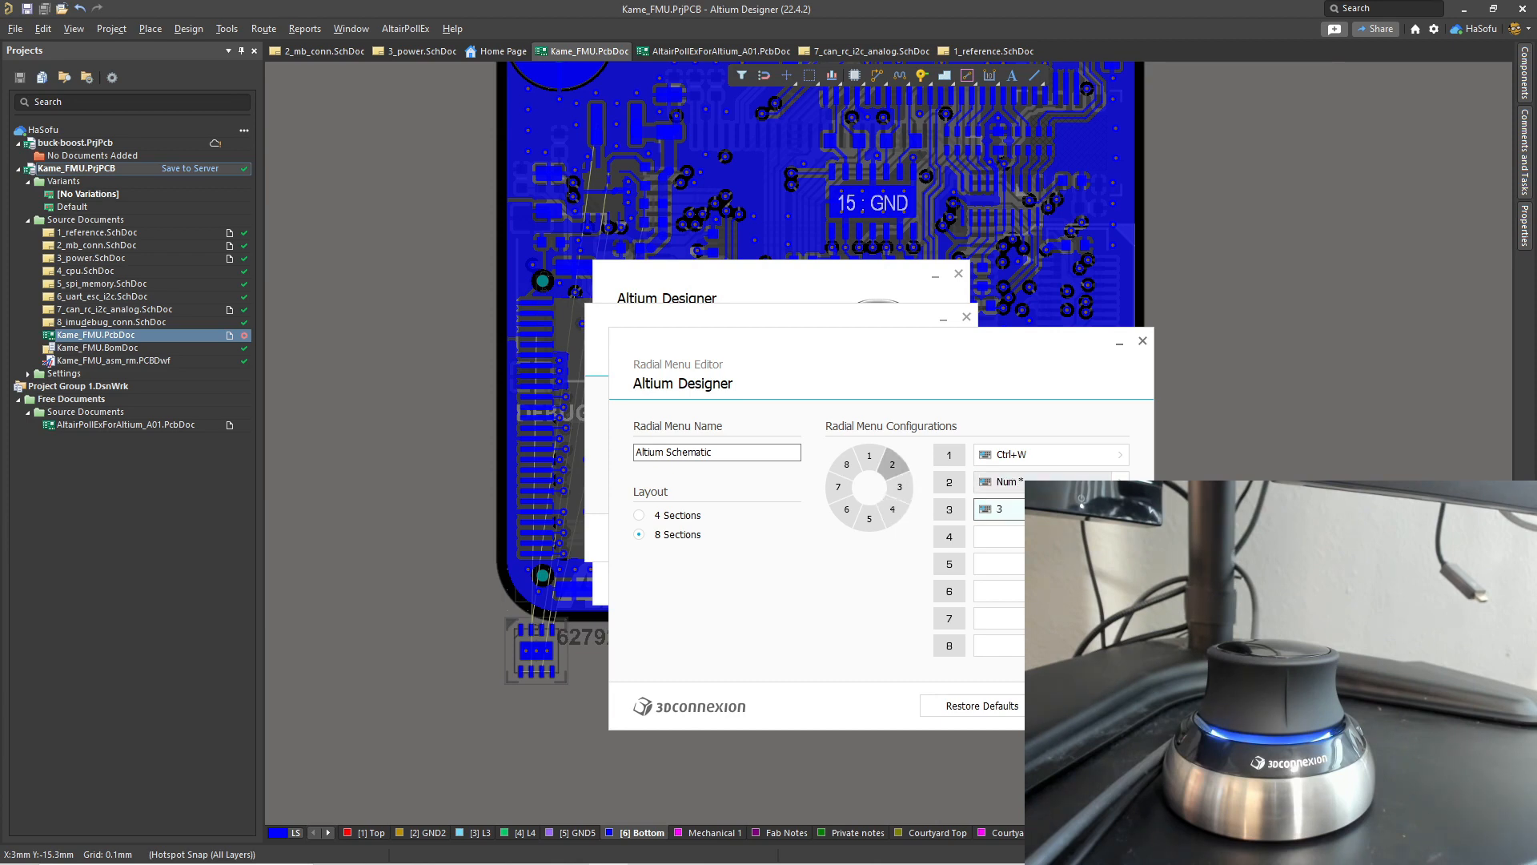
left_click(1044, 455)
type("1")
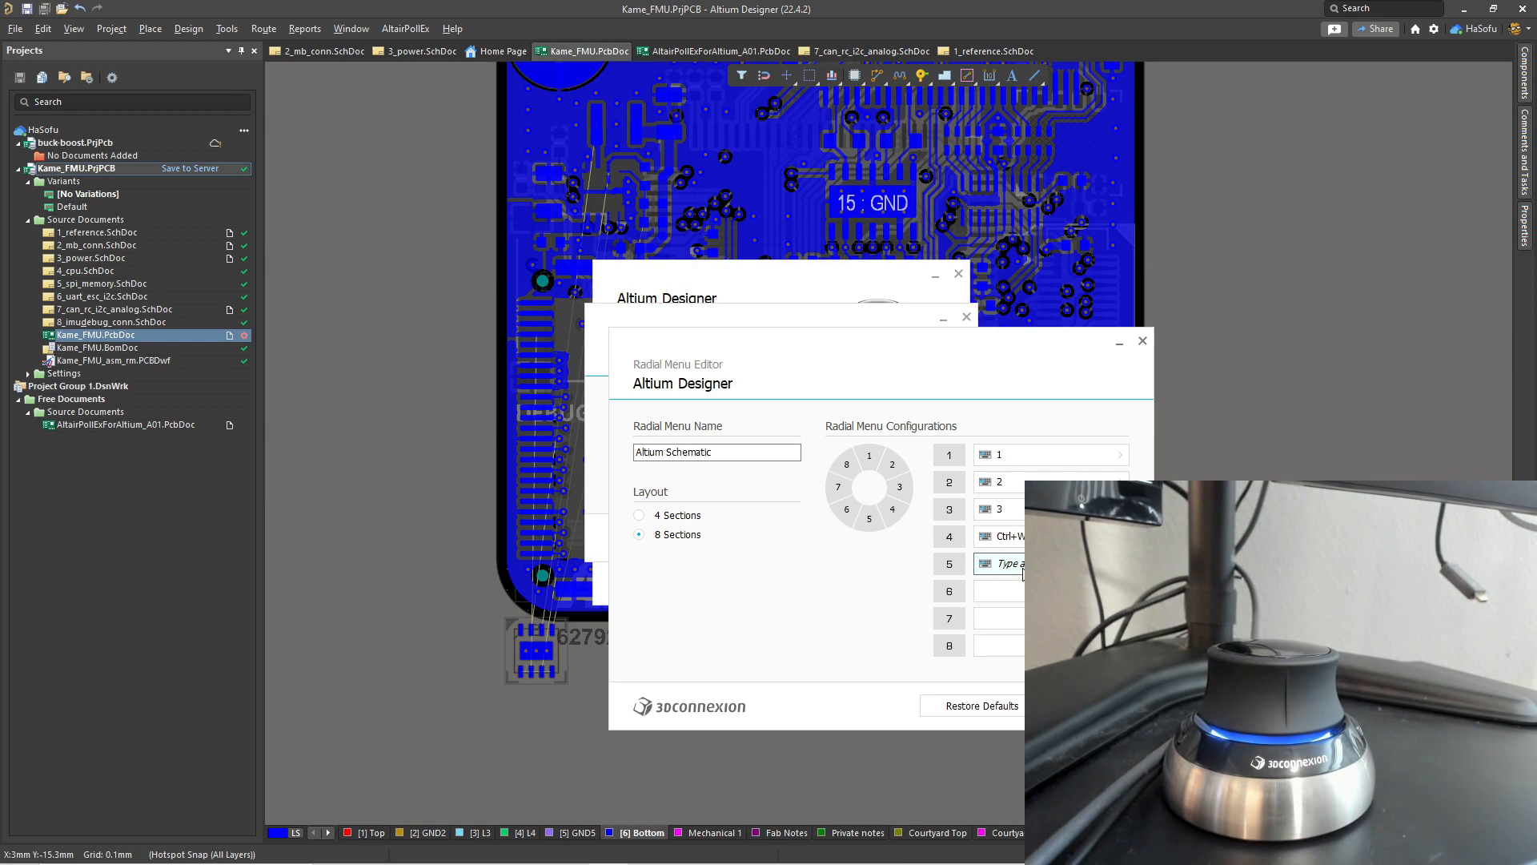
type("Ctrl+A")
left_click(1000, 646)
type("Ctrl+Y")
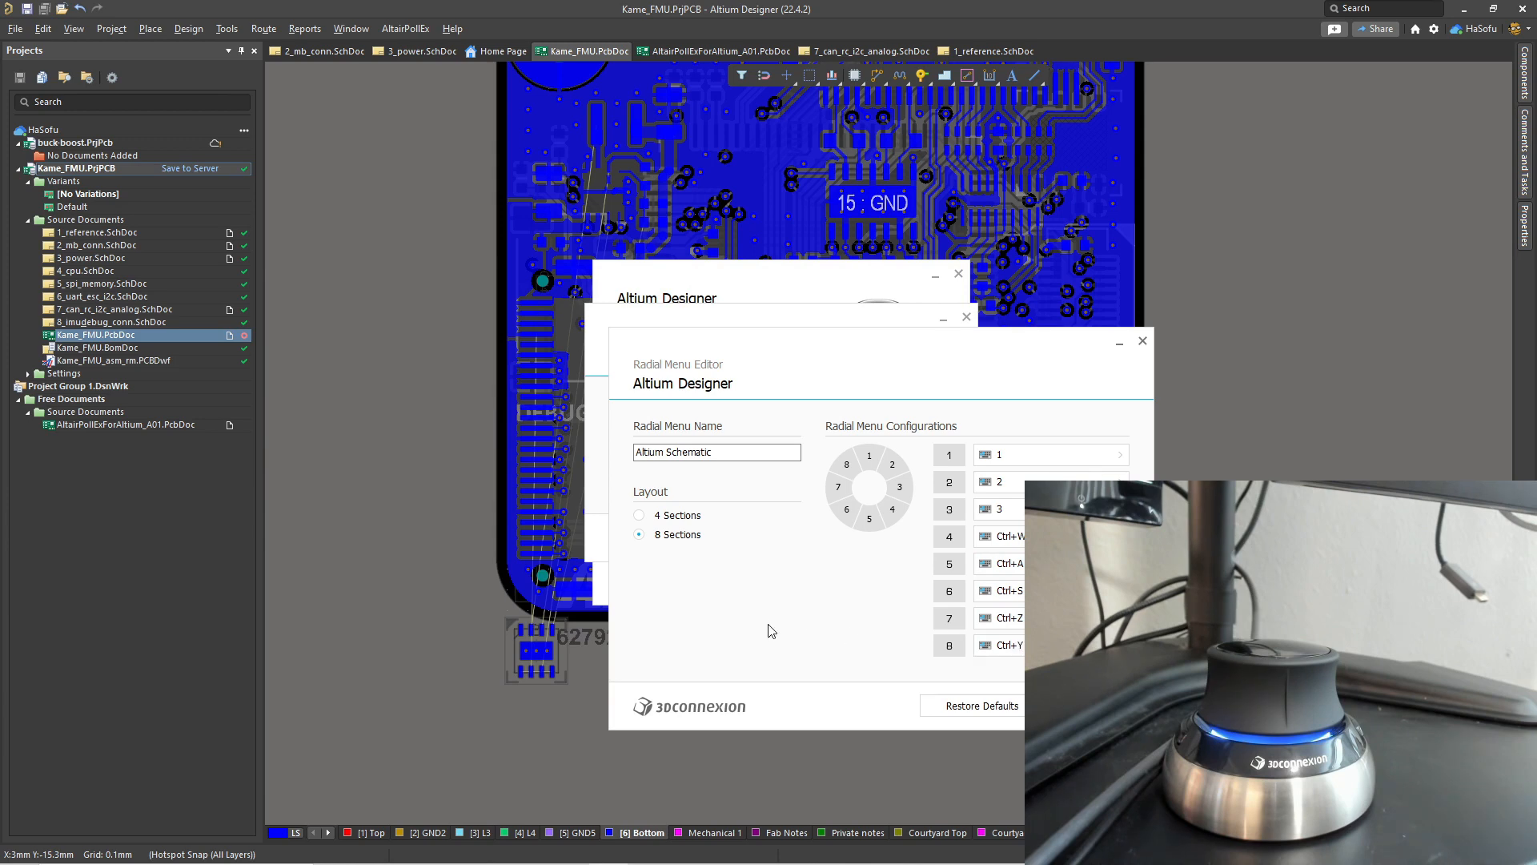
double_click(678, 451)
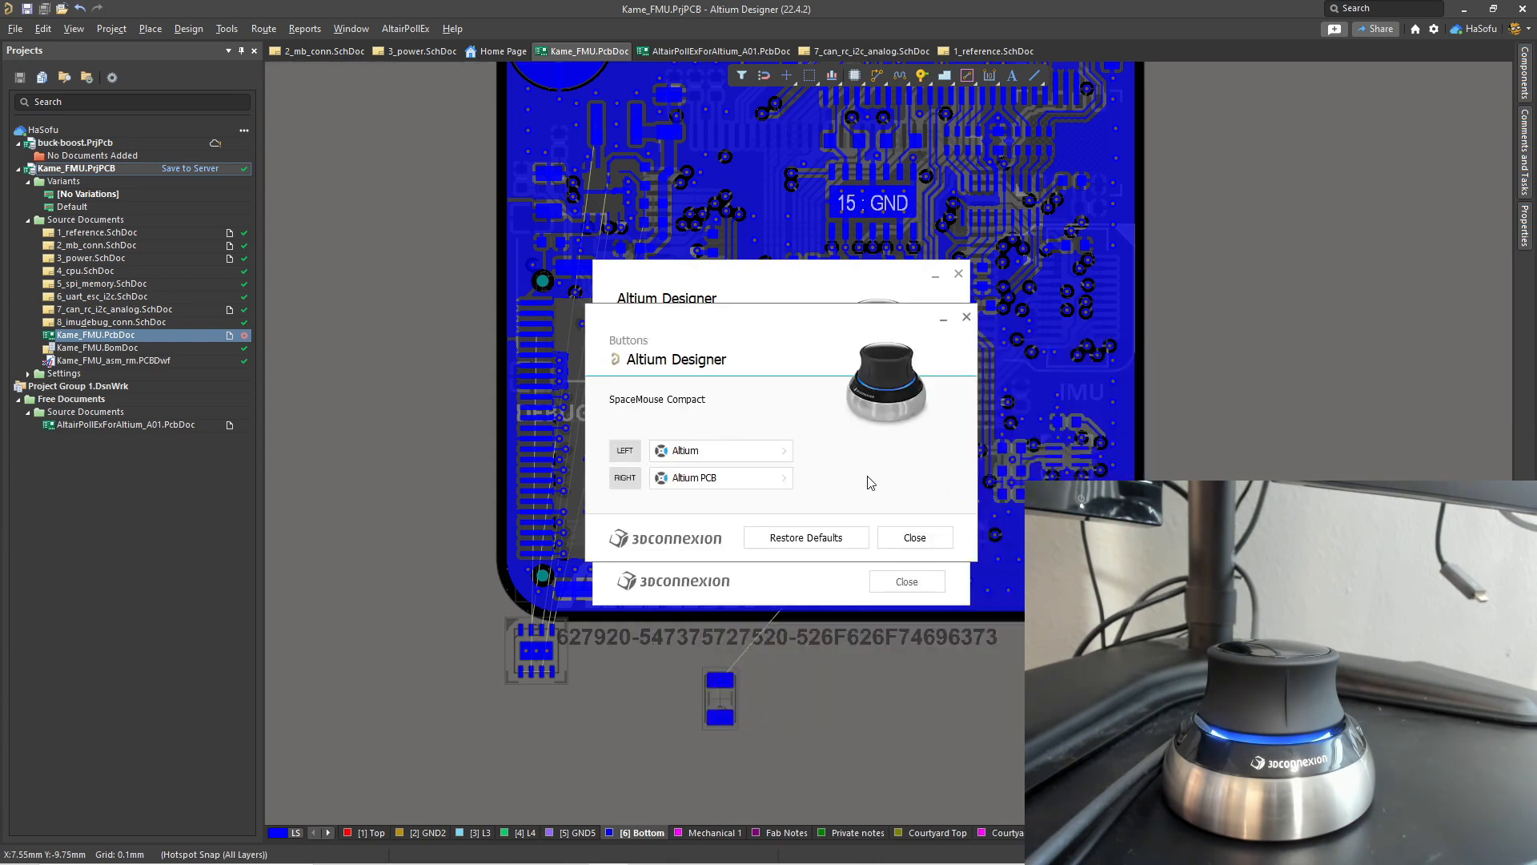
Close the Buttons dialog and the 3Dconnexion settings, returning to the PCB view.
left_click(967, 315)
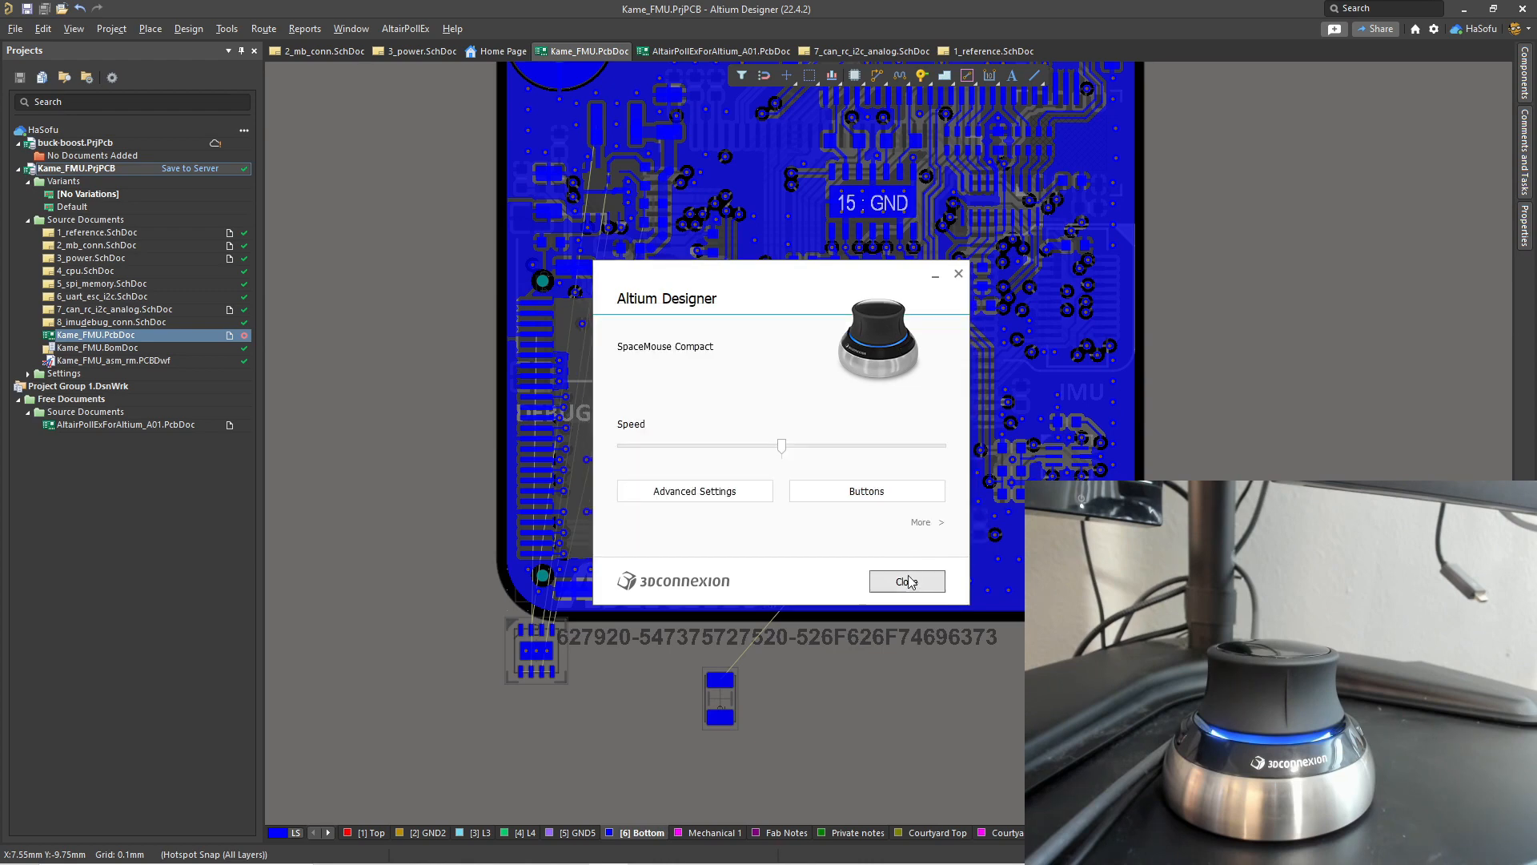
left_click(906, 581)
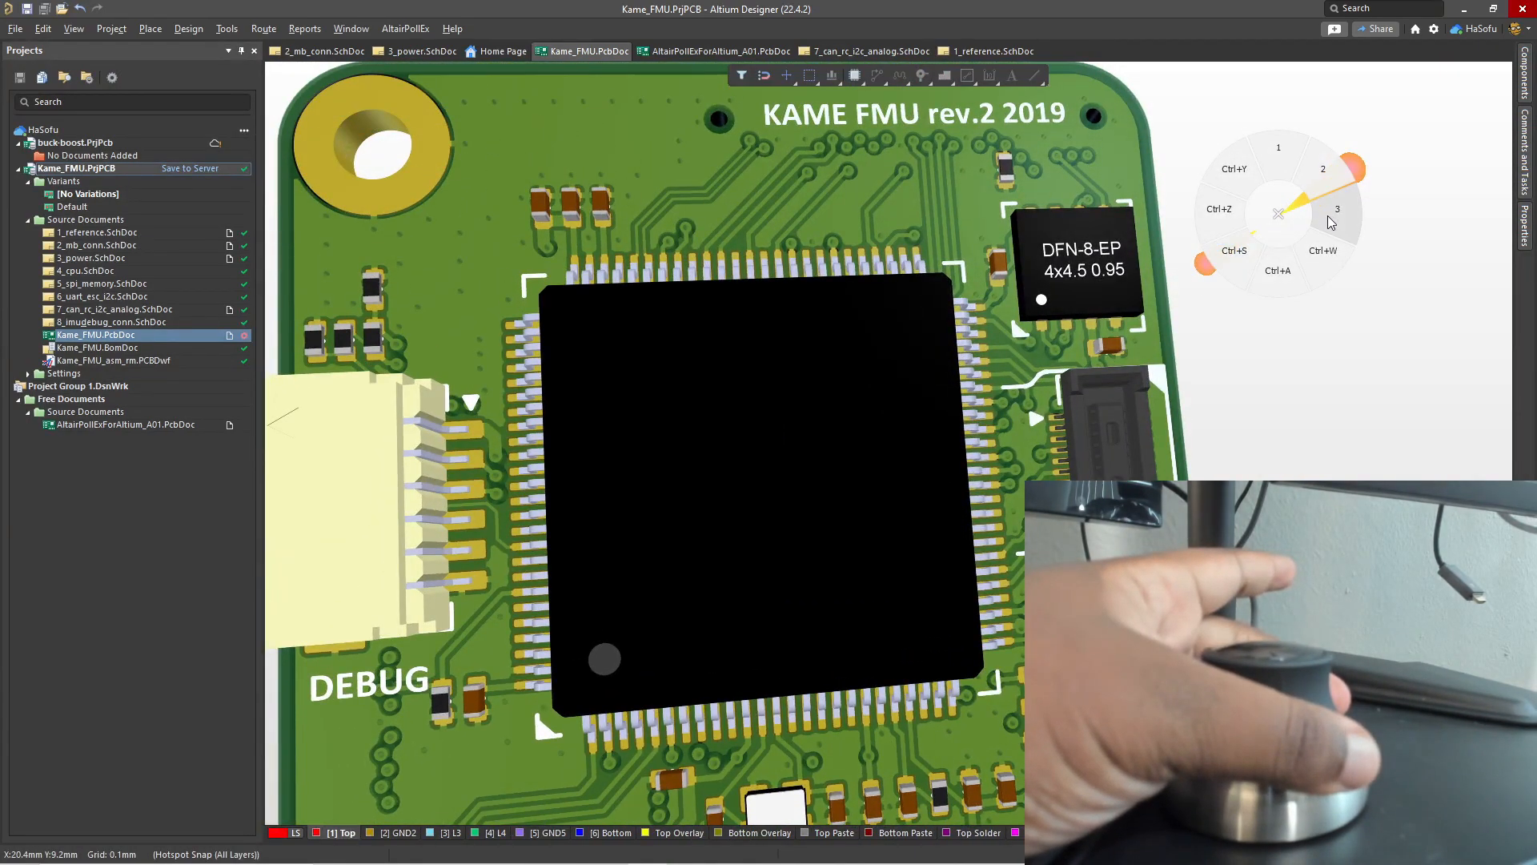
mouse_move(1285, 211)
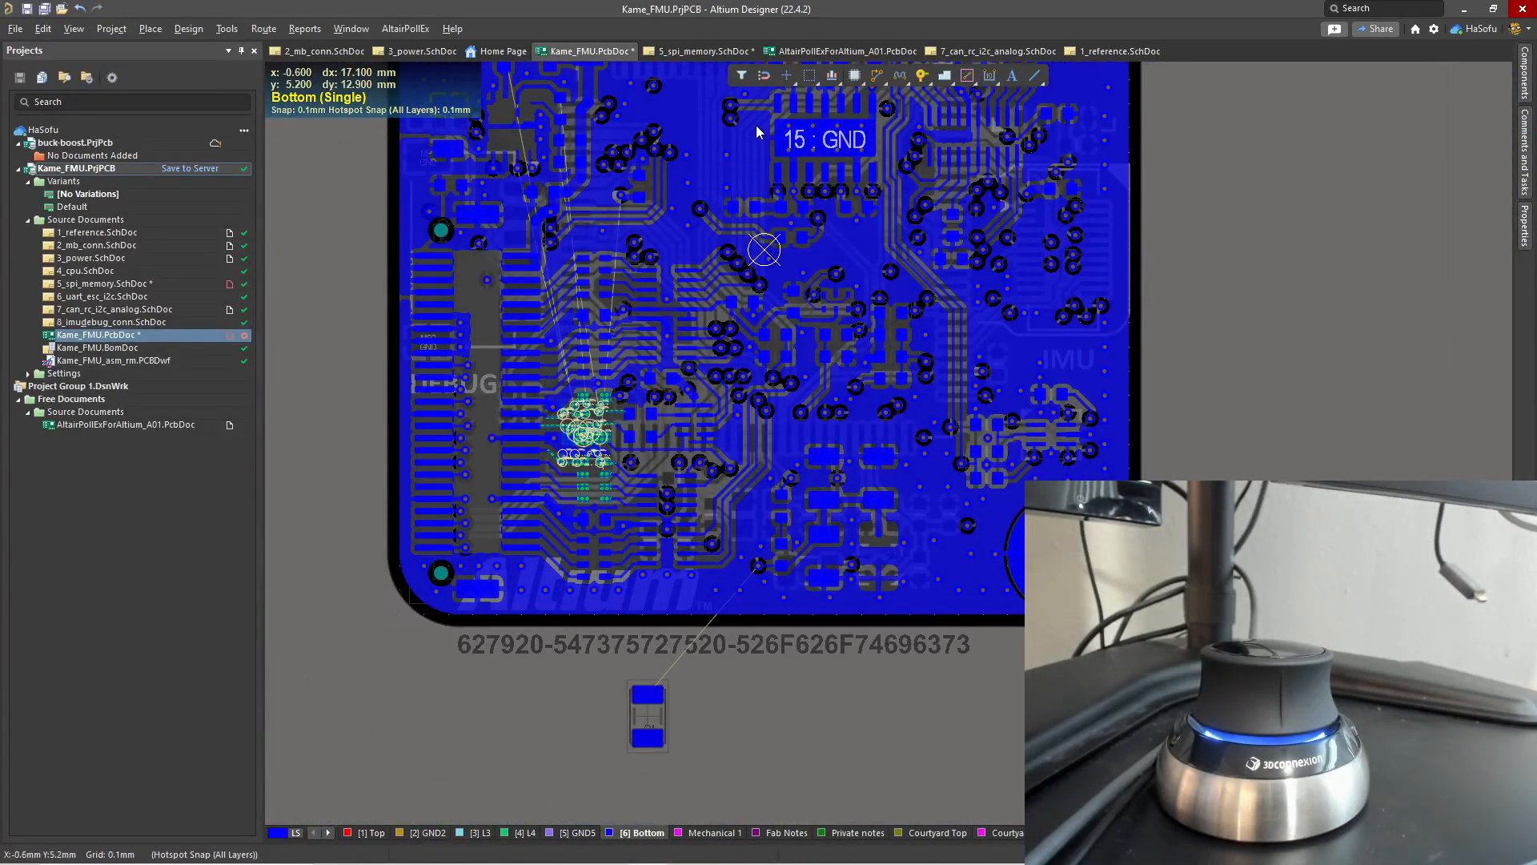
left_click(589, 50)
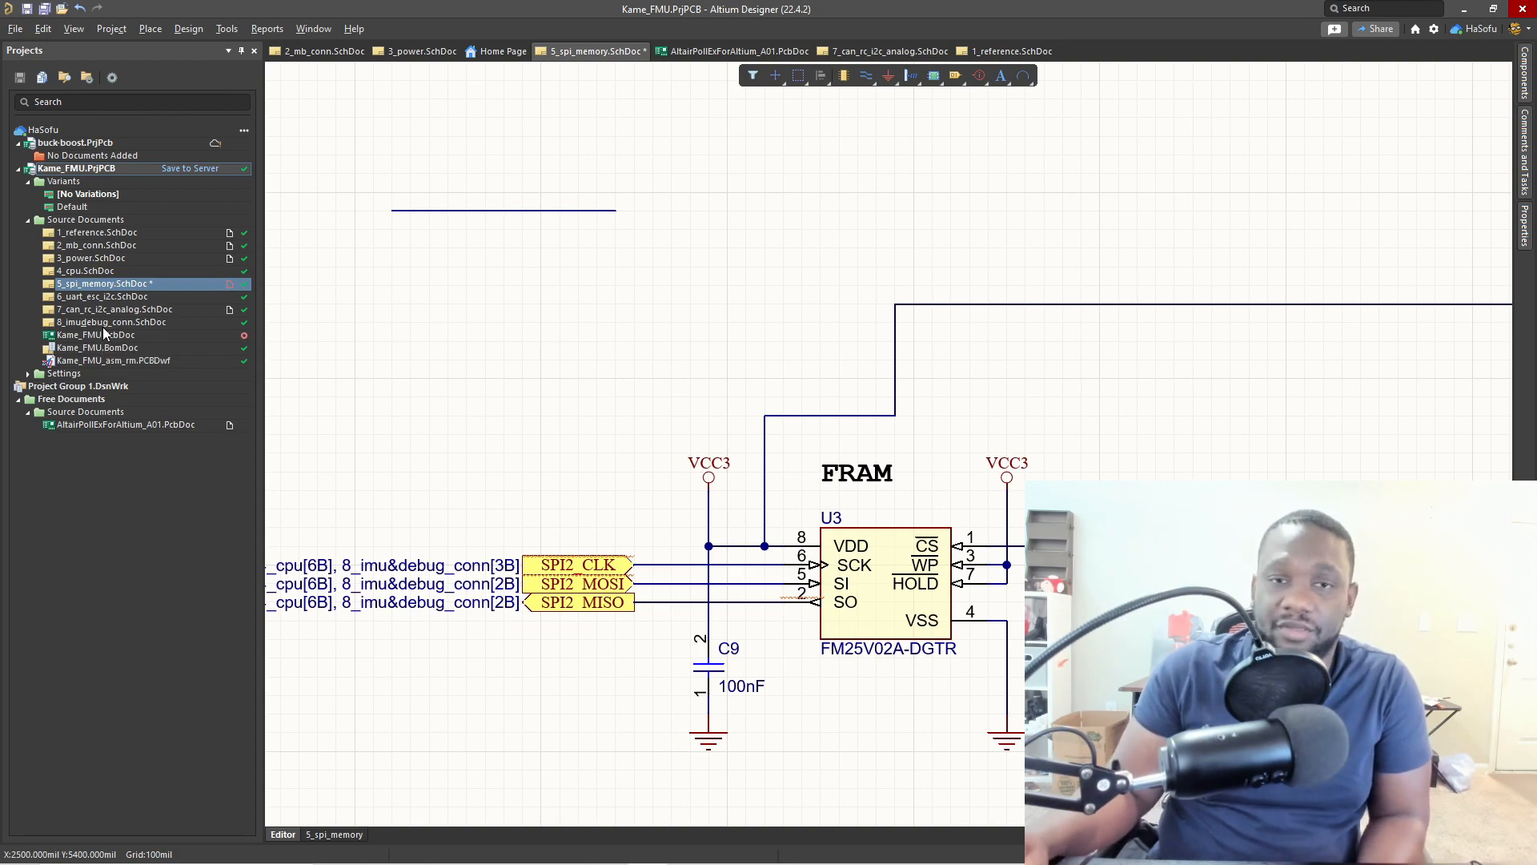
mouse_move(105, 335)
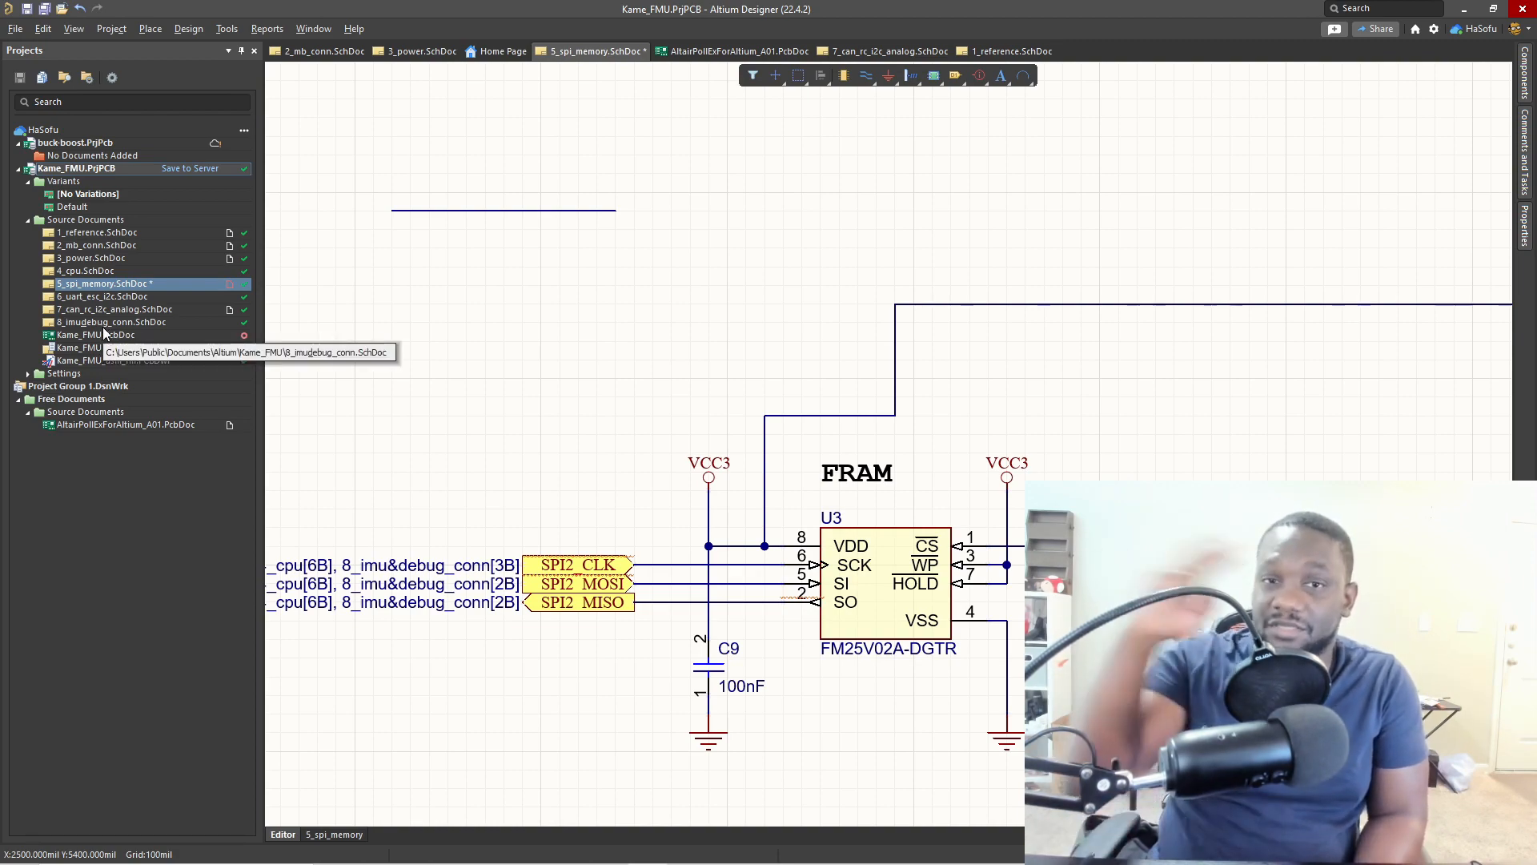